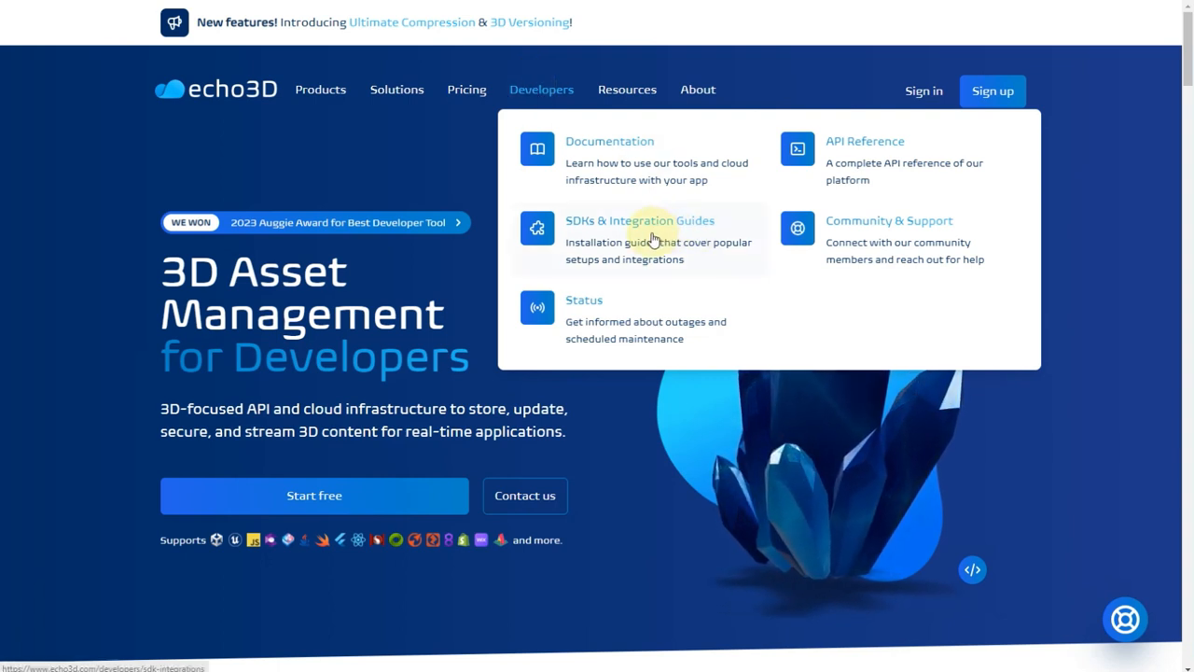
Browse the SDKs & Integrations guide cards from Unity and Unreal down to A-Frame, ThreeJS and Other
left_click(638, 220)
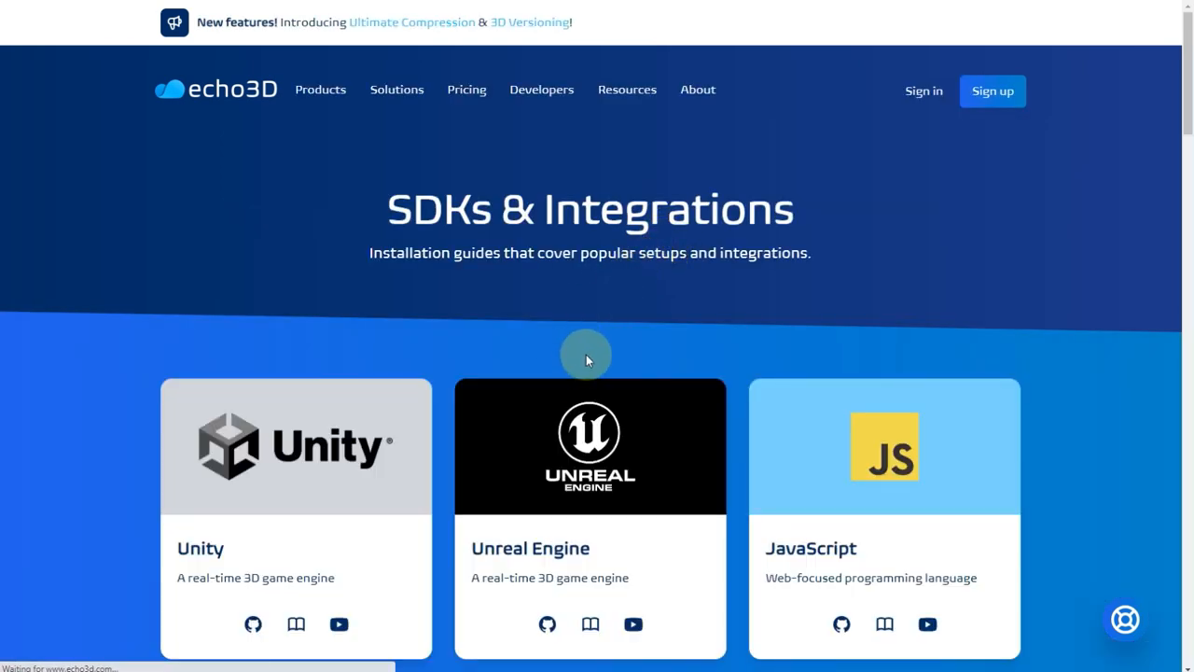
mouse_move(614, 317)
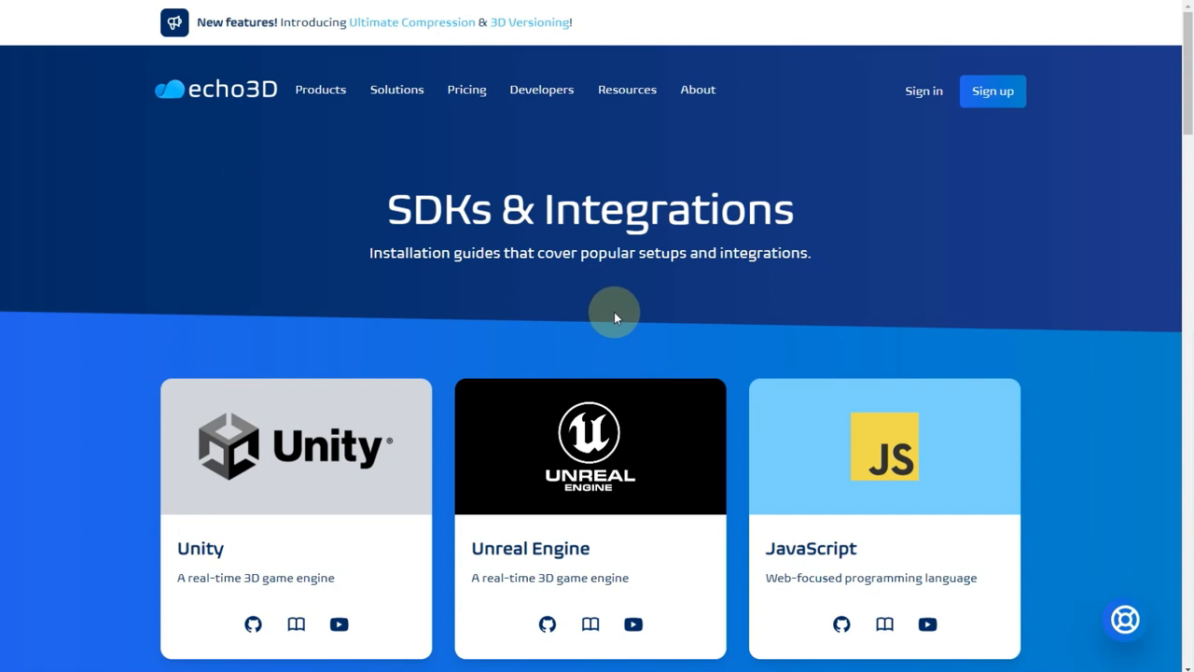
scroll("down", 3)
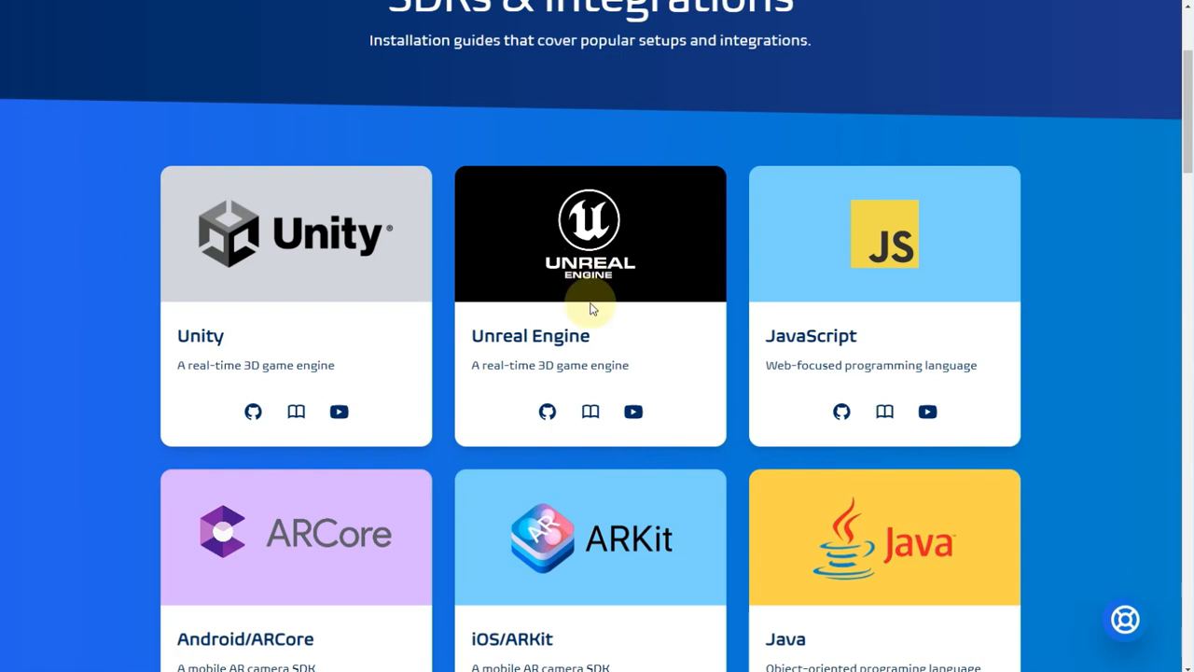
scroll("down", 3)
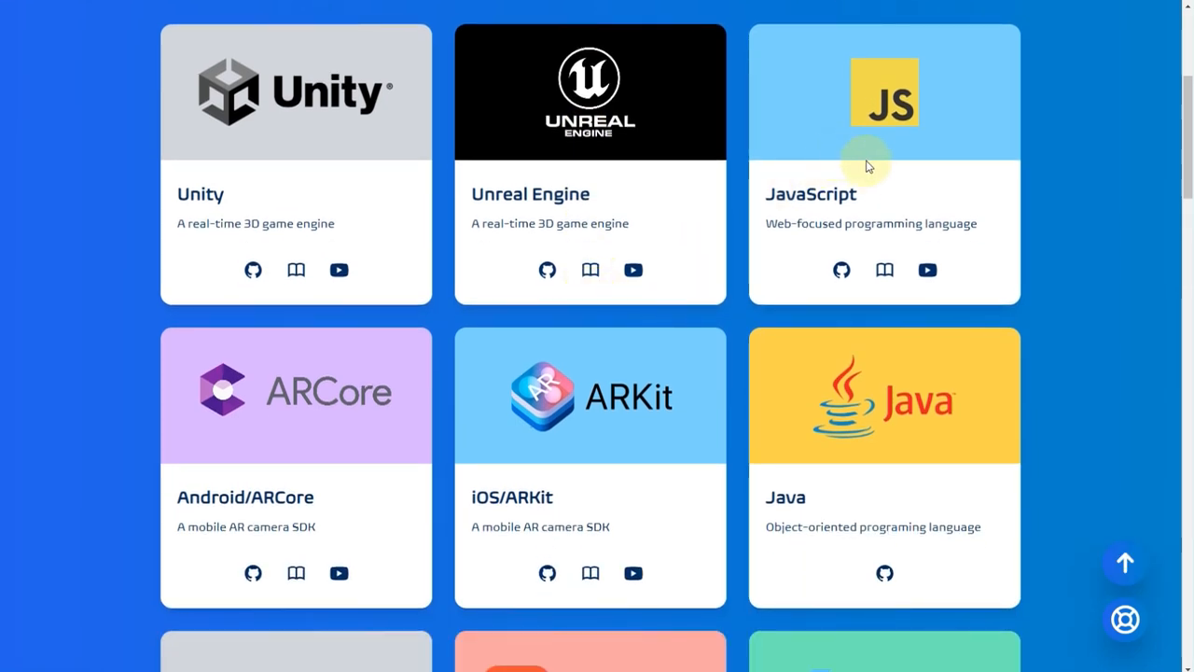
mouse_move(1060, 202)
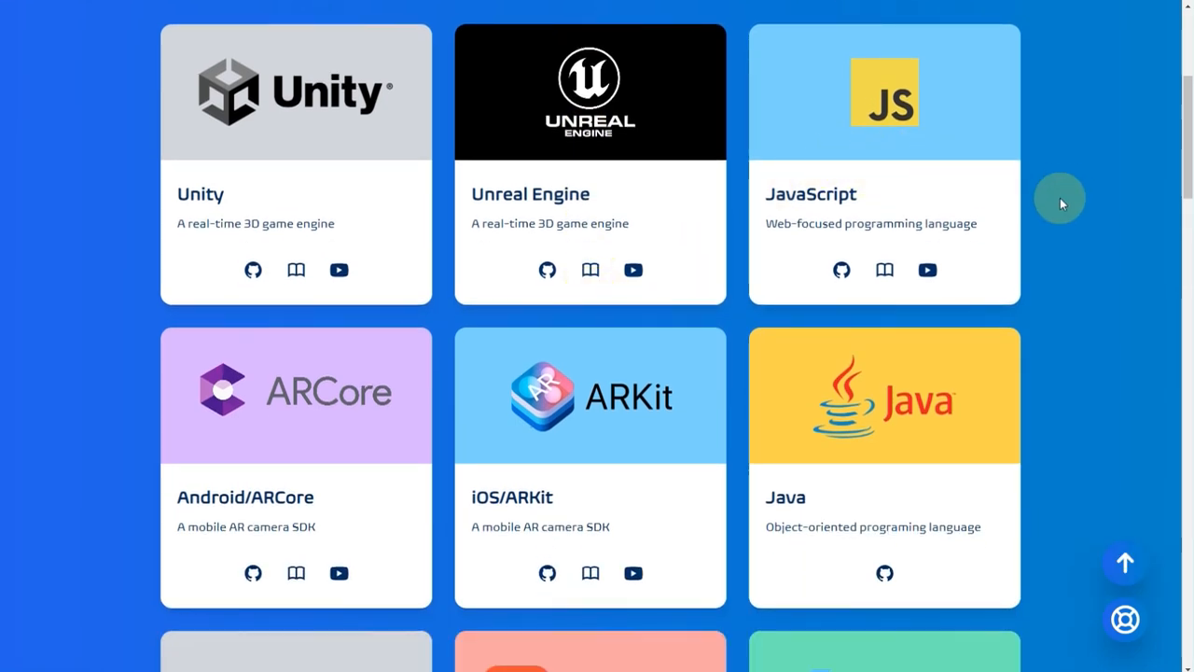
scroll("down", 3)
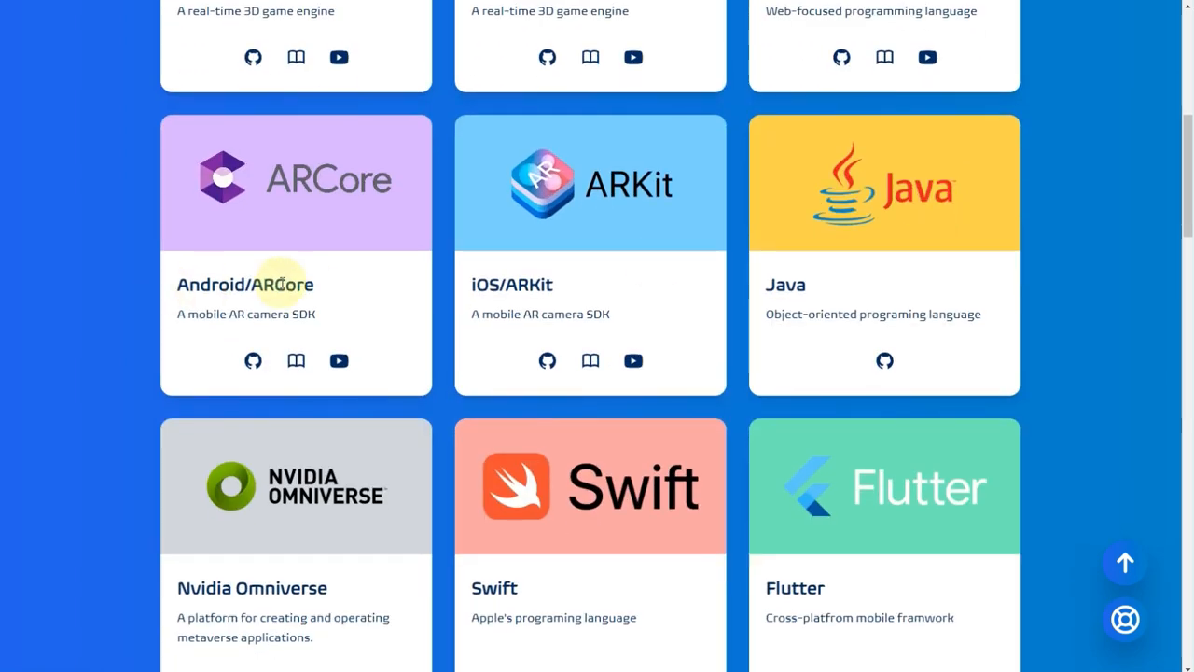
mouse_move(653, 272)
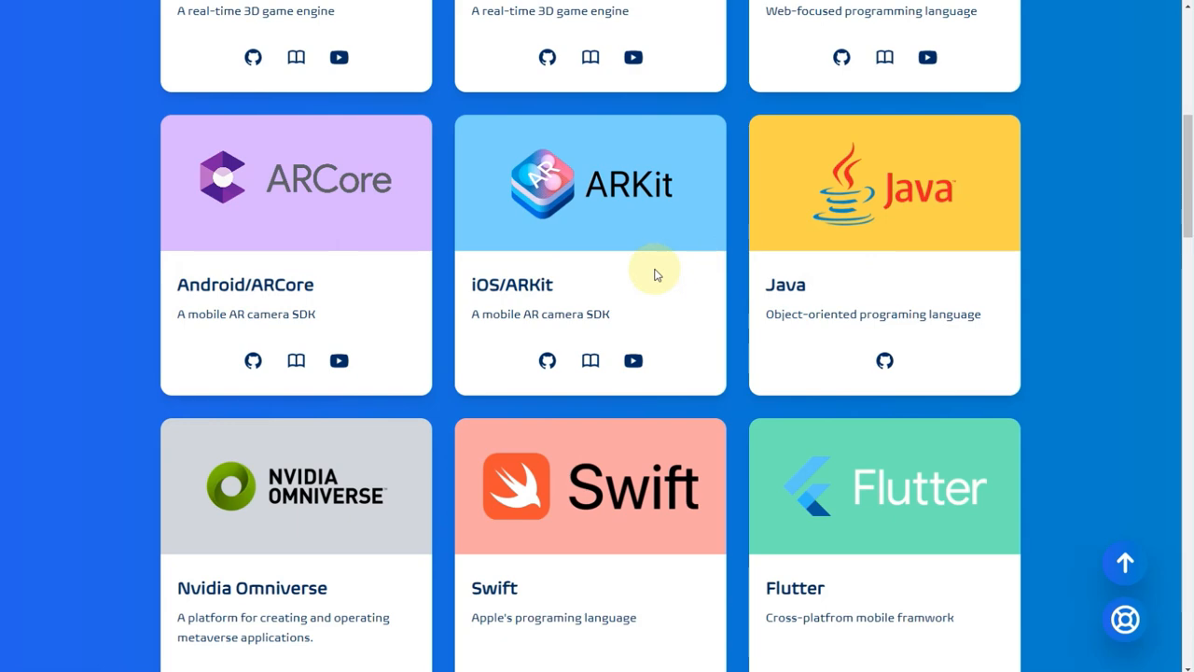
scroll("down", 3)
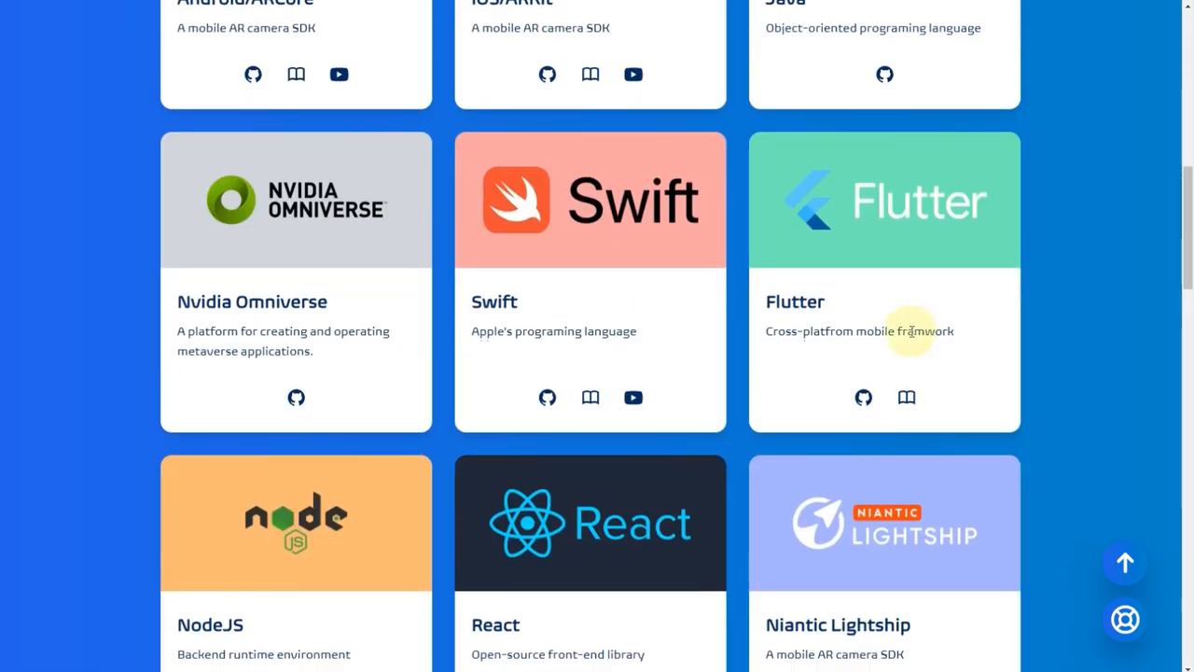
scroll("down", 3)
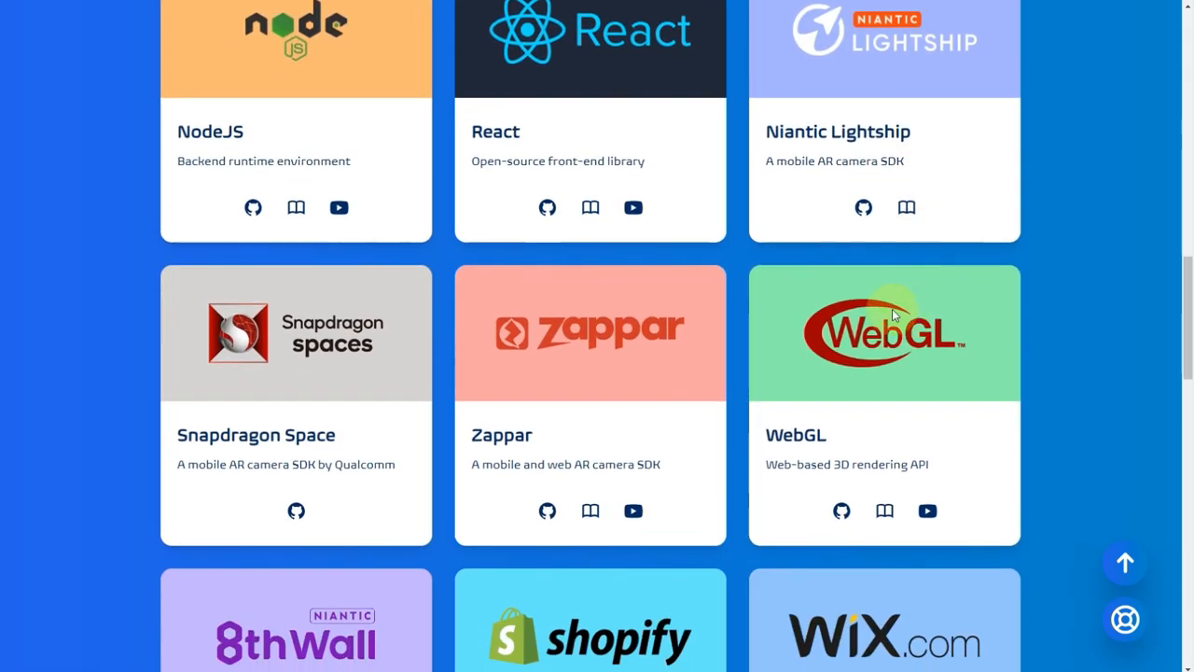
mouse_move(1088, 71)
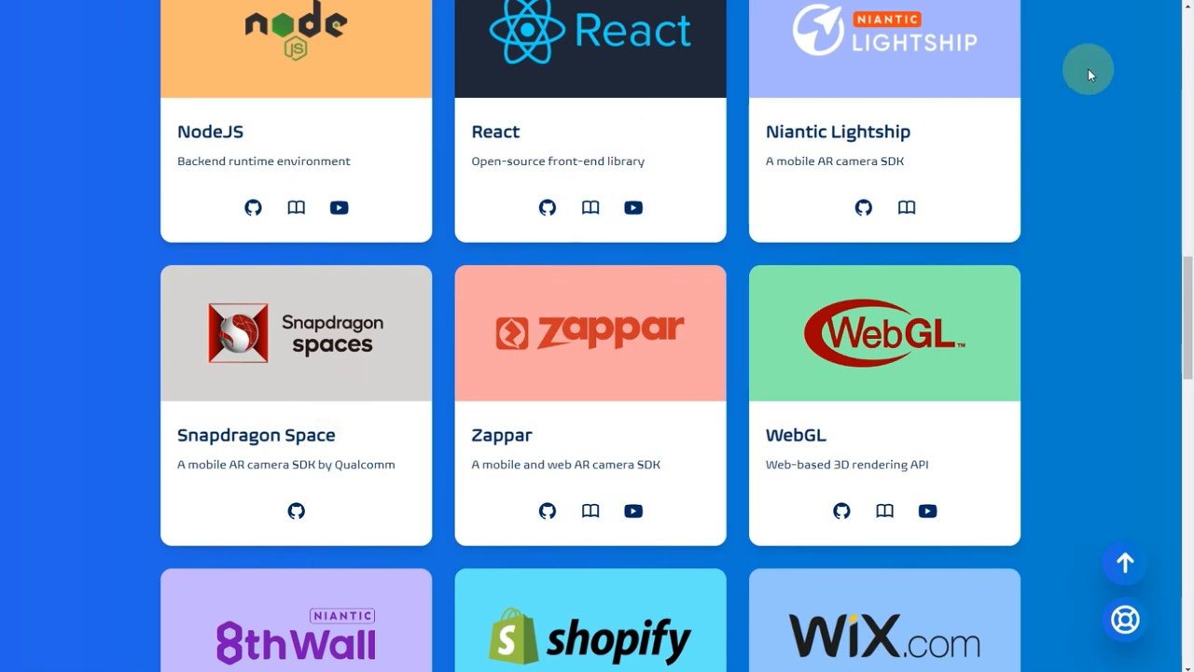
scroll("down", 3)
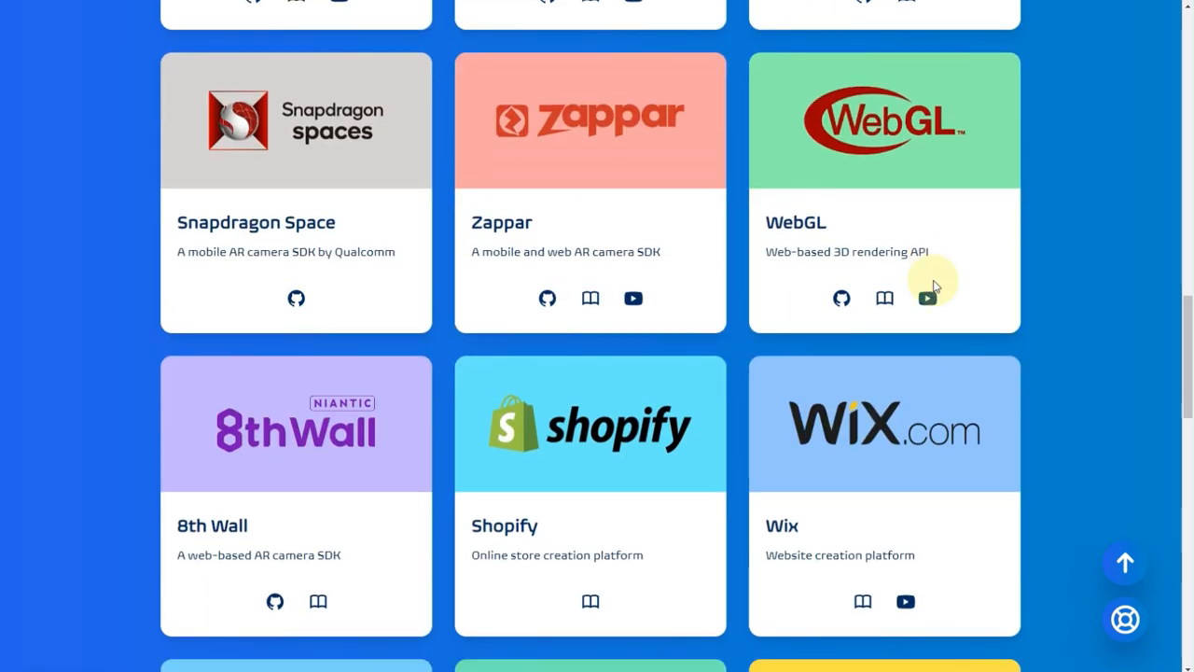
mouse_move(532, 183)
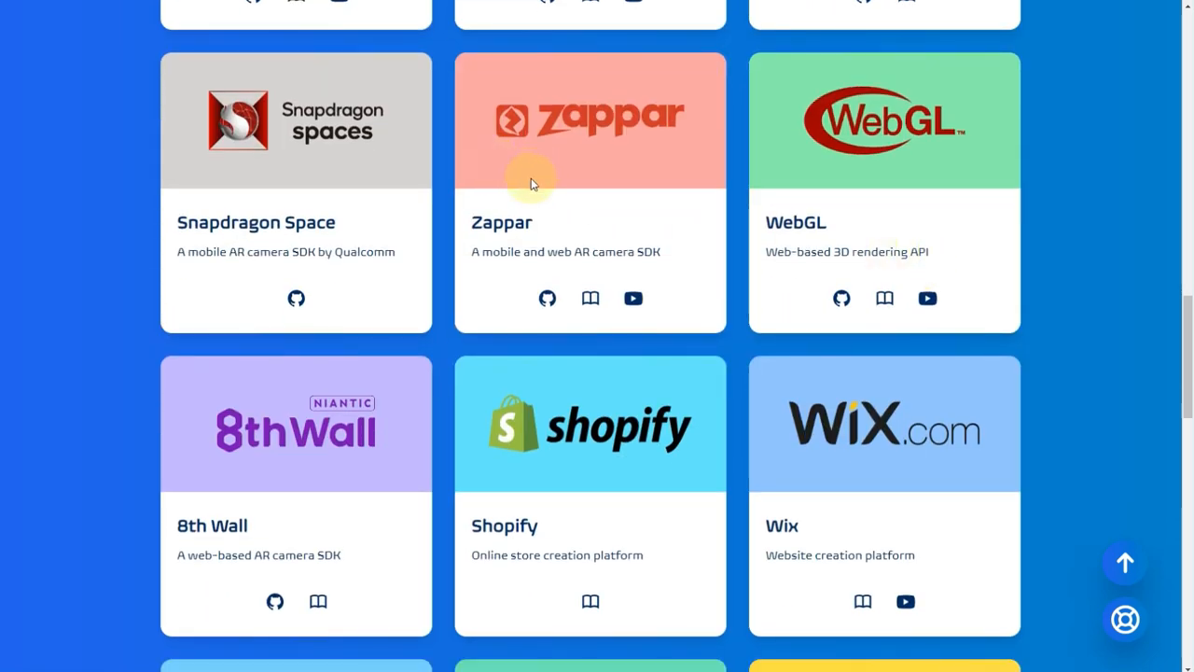
scroll("down", 3)
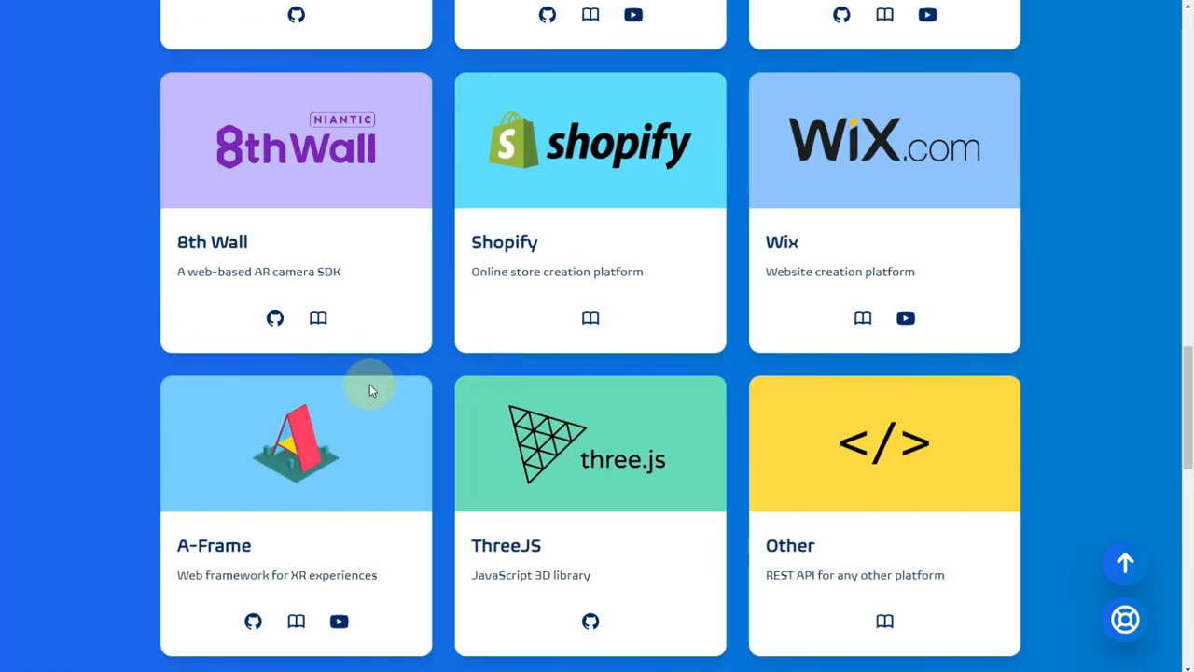
scroll("down", 3)
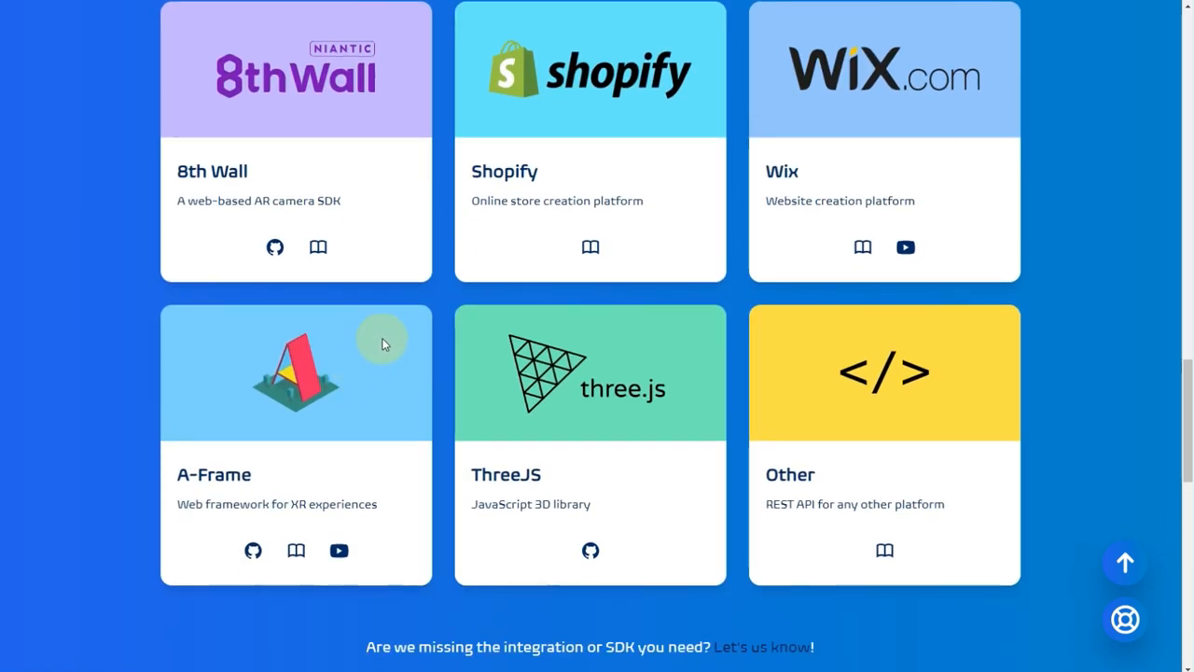
mouse_move(392, 306)
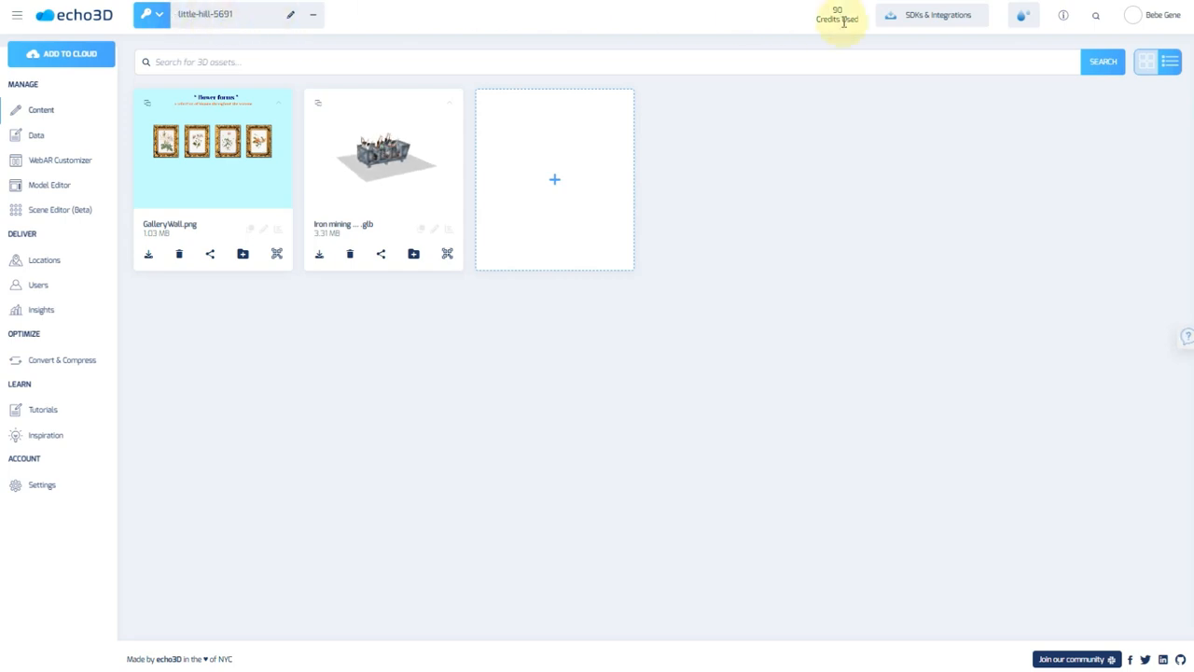
left_click(937, 15)
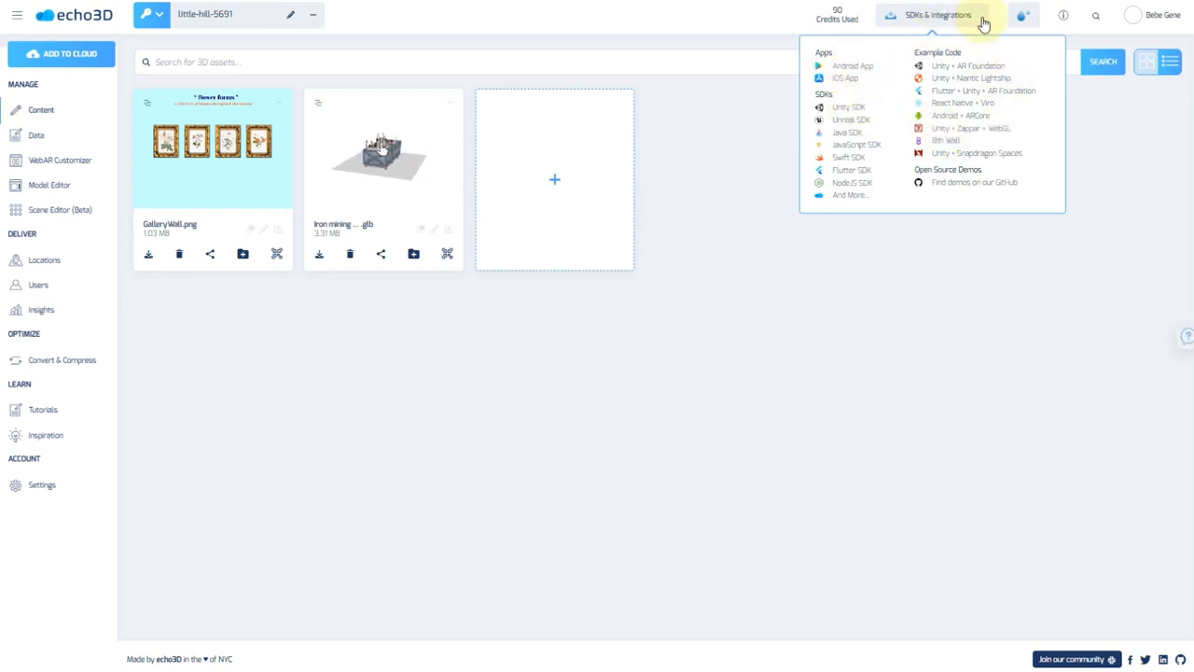
left_click(1023, 15)
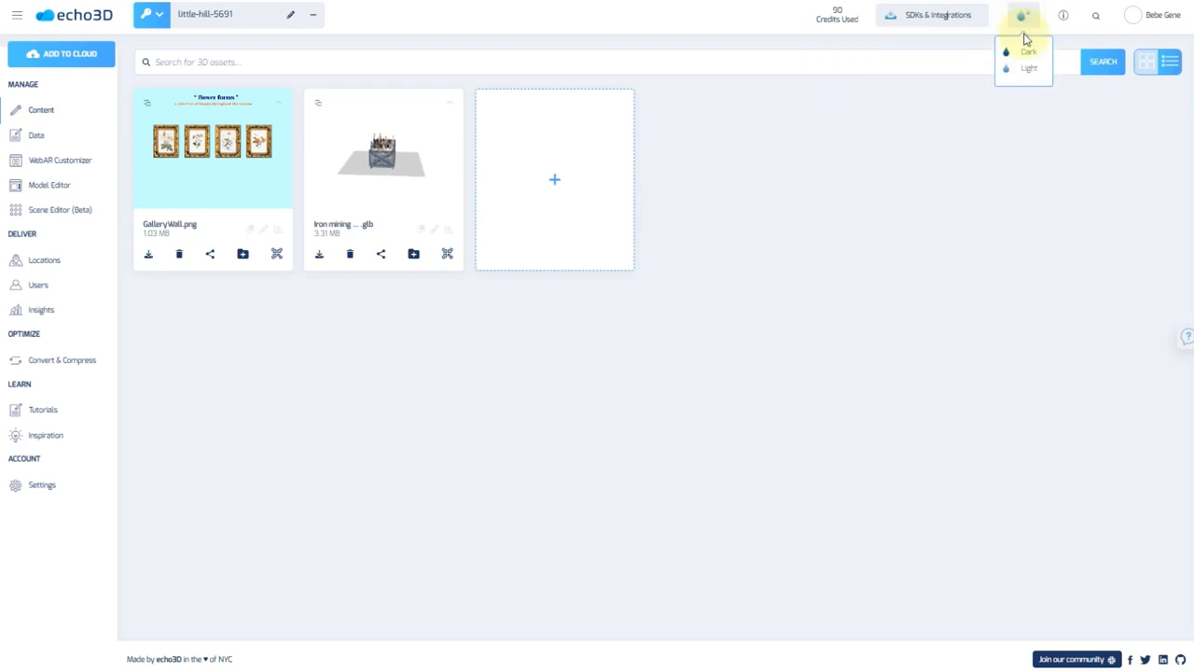
left_click(1030, 52)
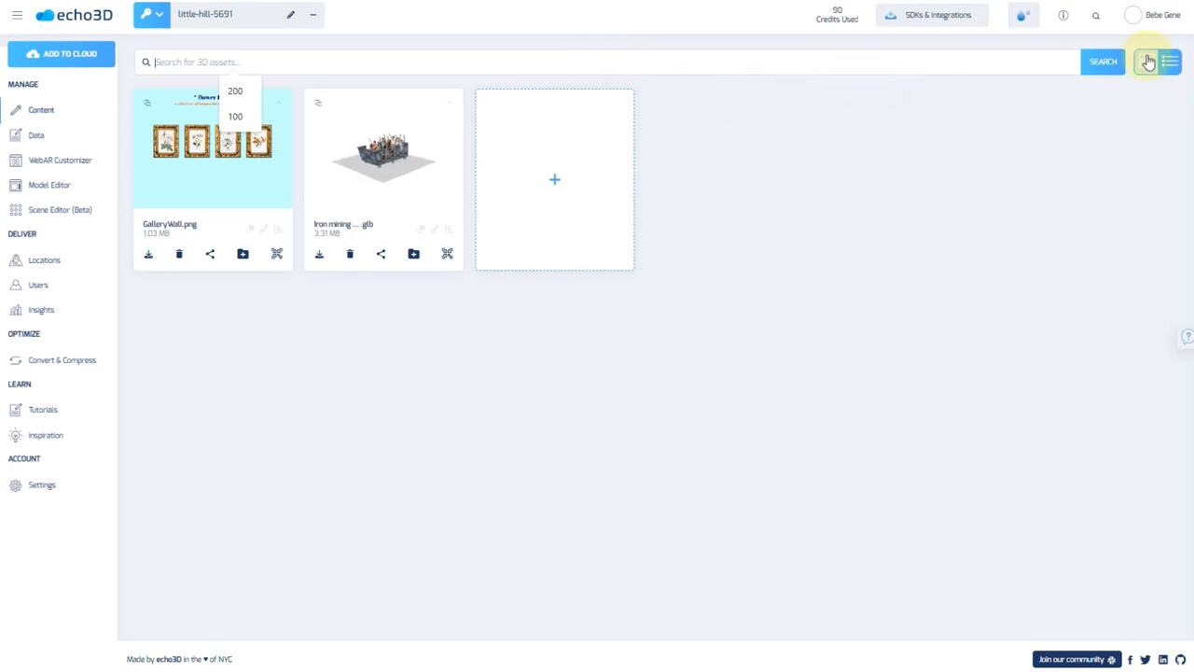
left_click(1168, 62)
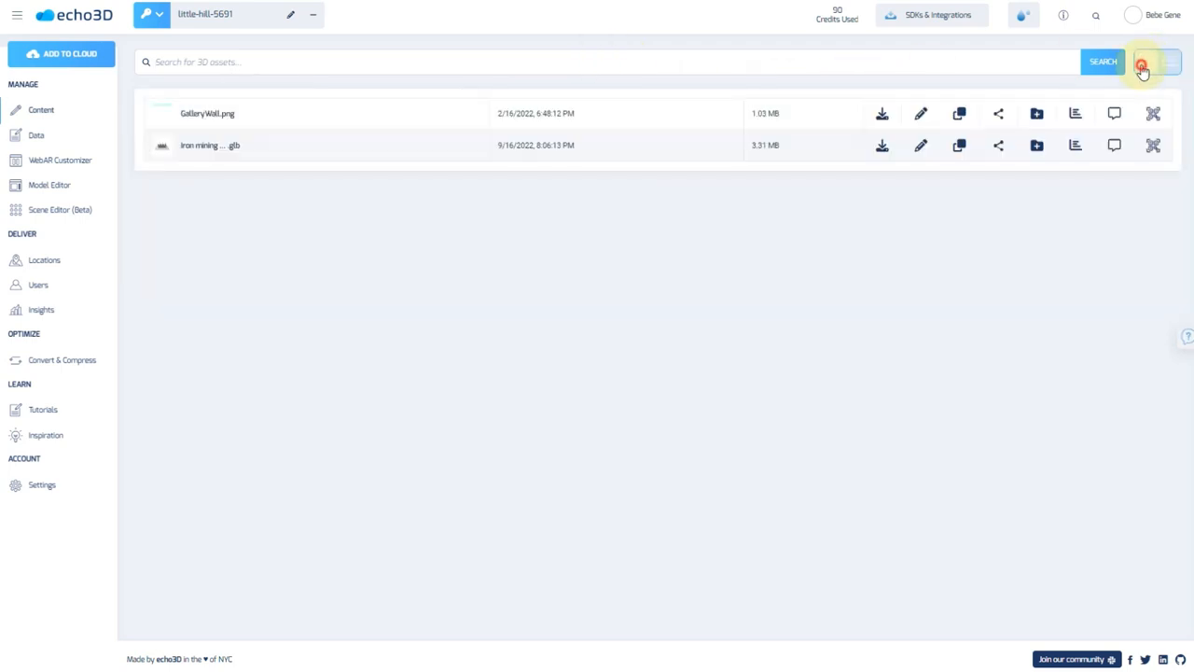
left_click(1146, 62)
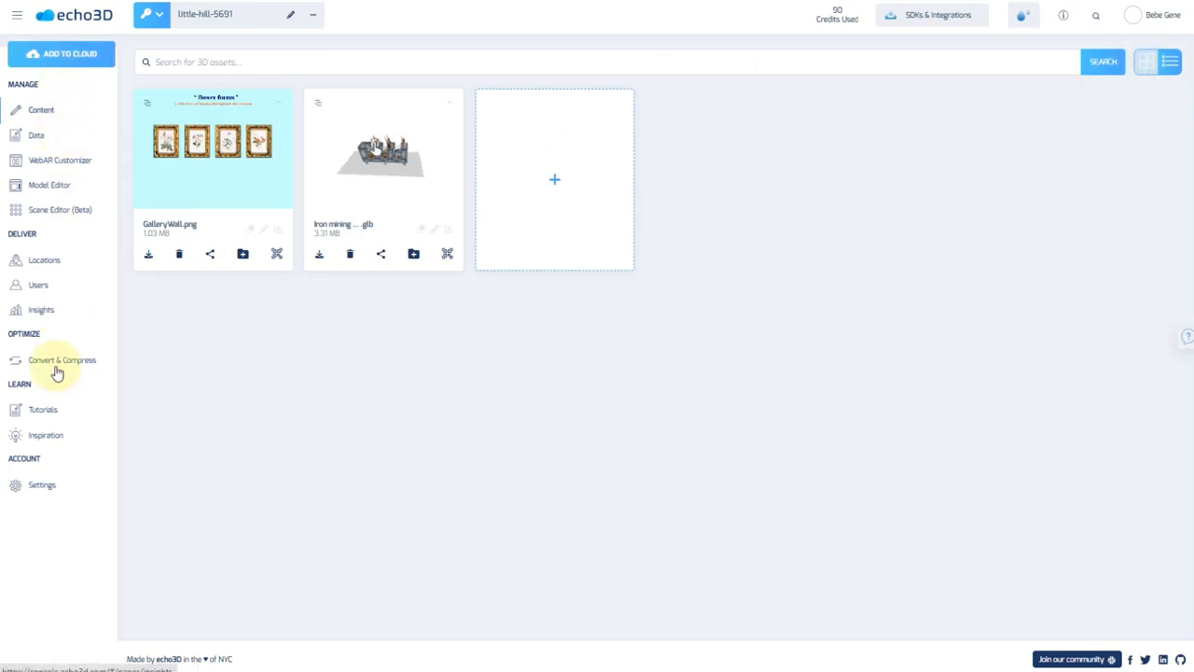
mouse_move(46, 98)
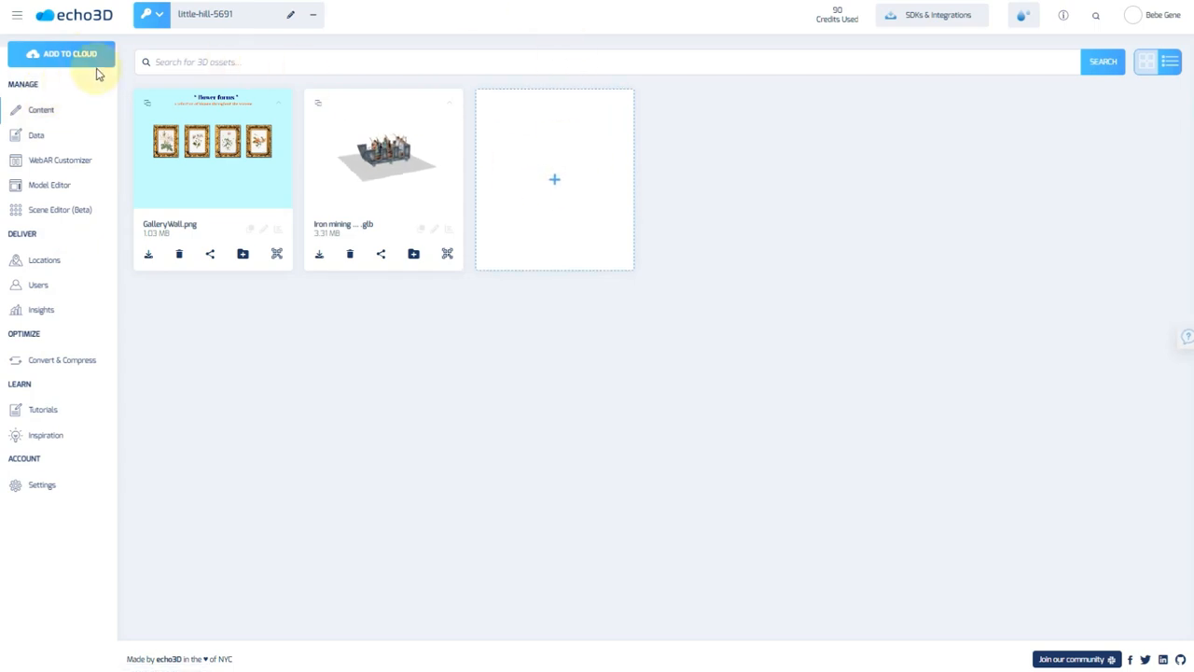
mouse_move(555, 179)
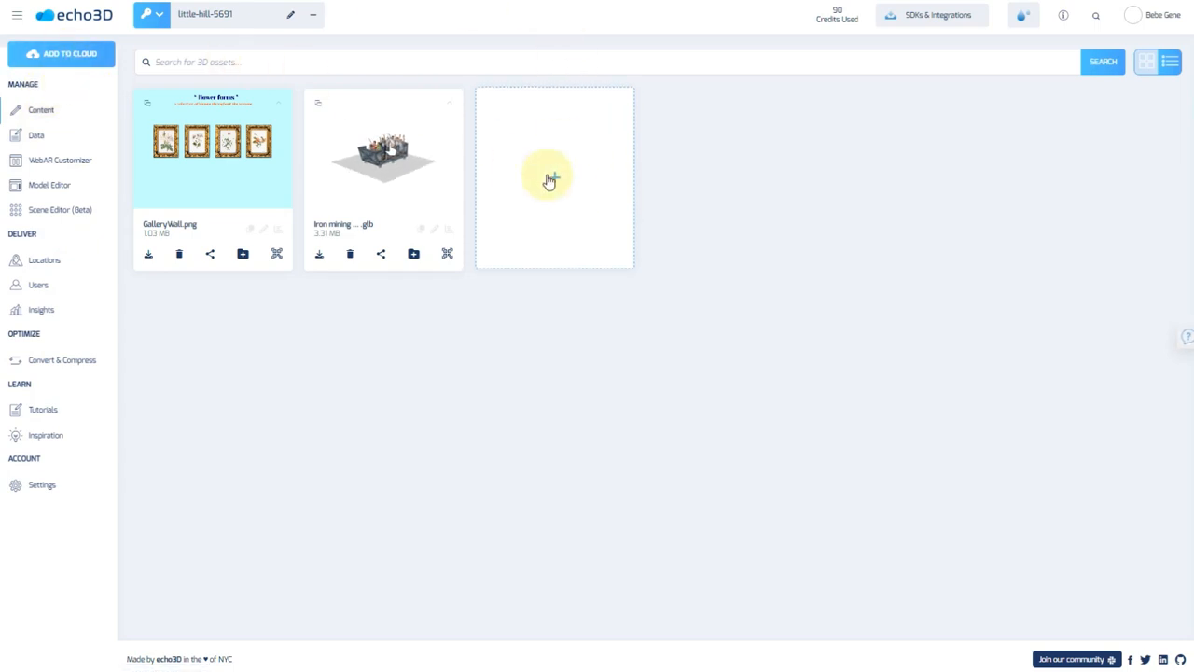
Search suggested models for 'beach ball', then upload LoungeChair_Compressed-Ultimate as a new asset
left_click(554, 177)
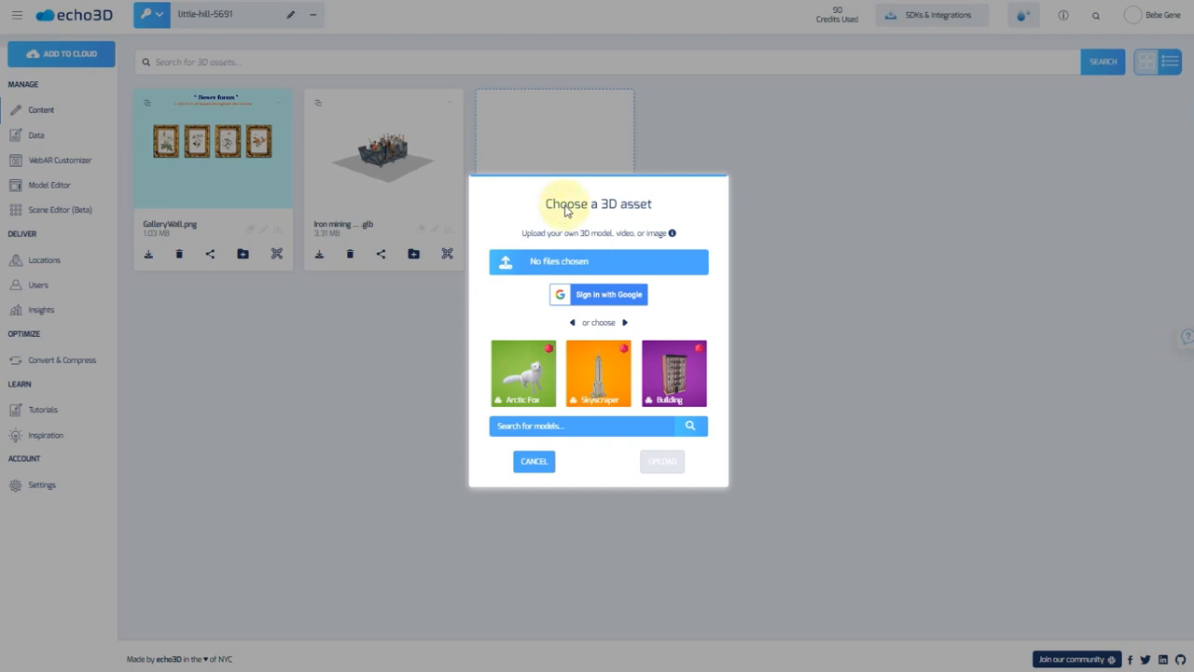
mouse_move(594, 265)
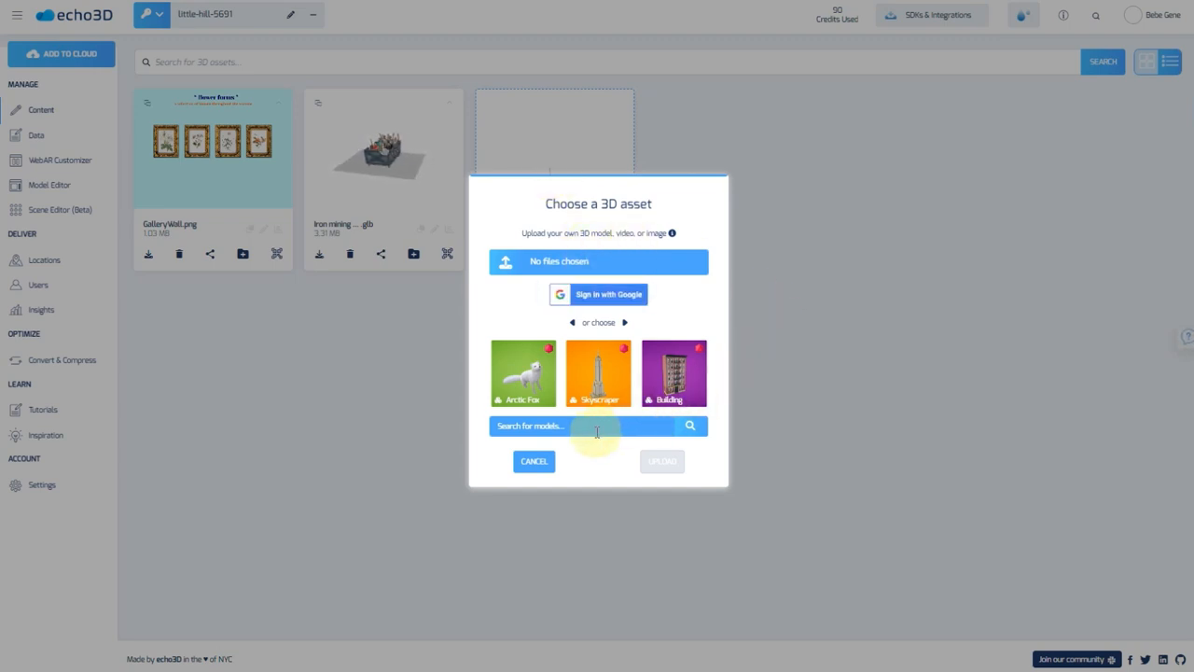
type("beach ball")
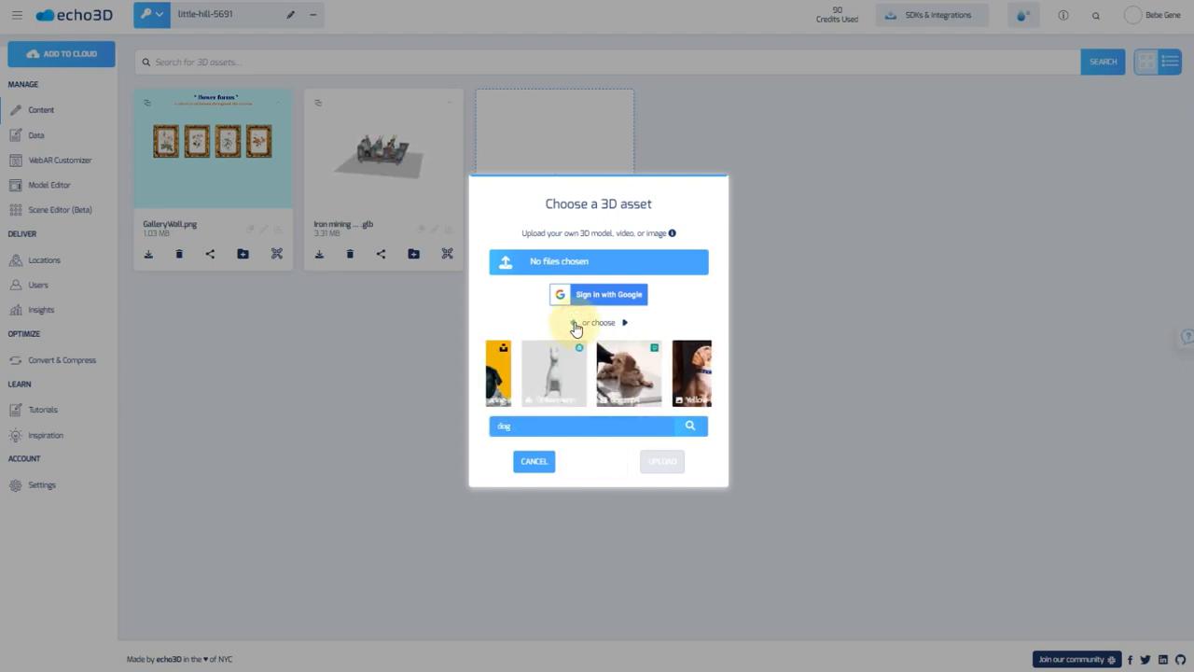
left_click(623, 321)
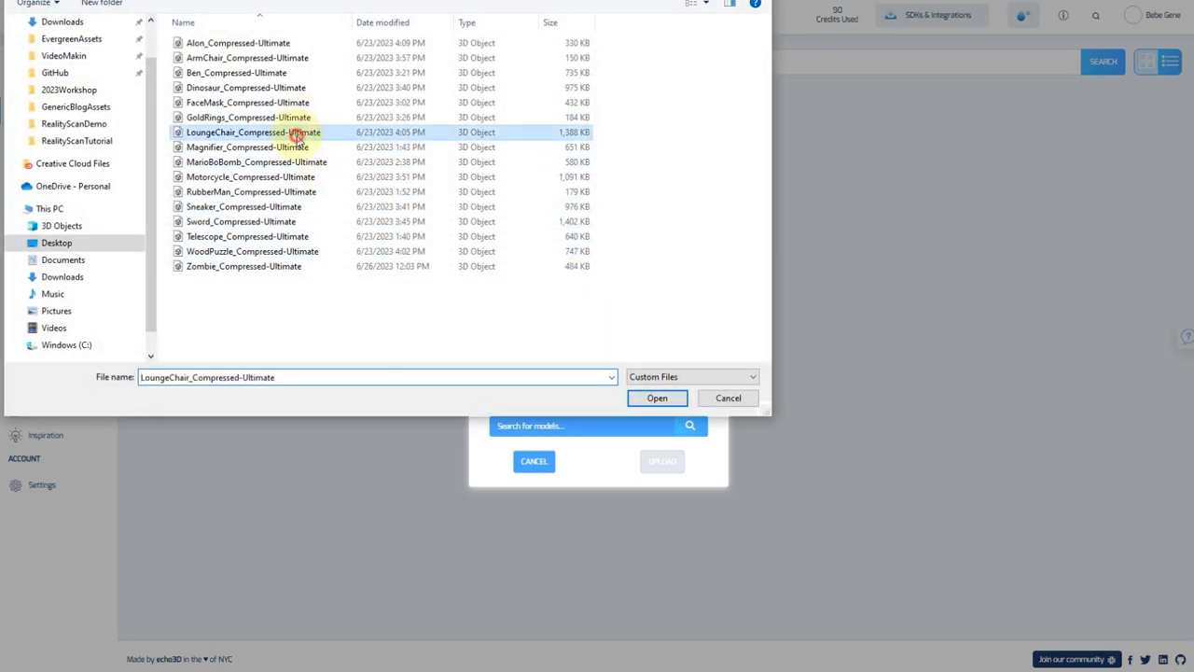
left_click(657, 397)
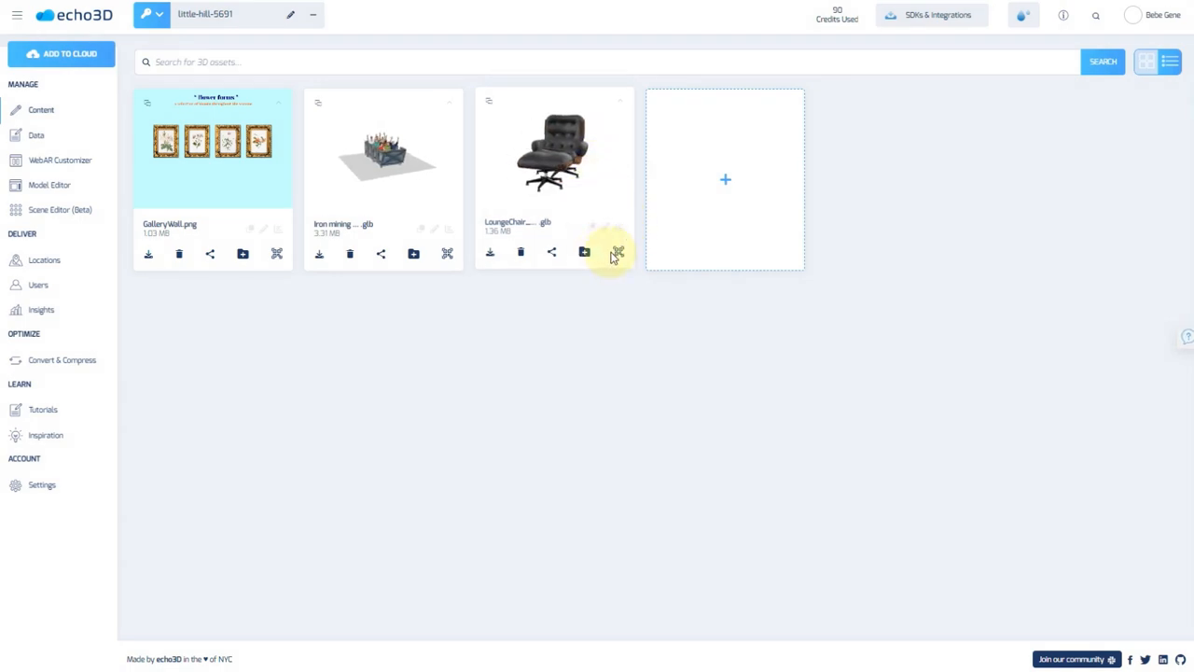
left_click(616, 252)
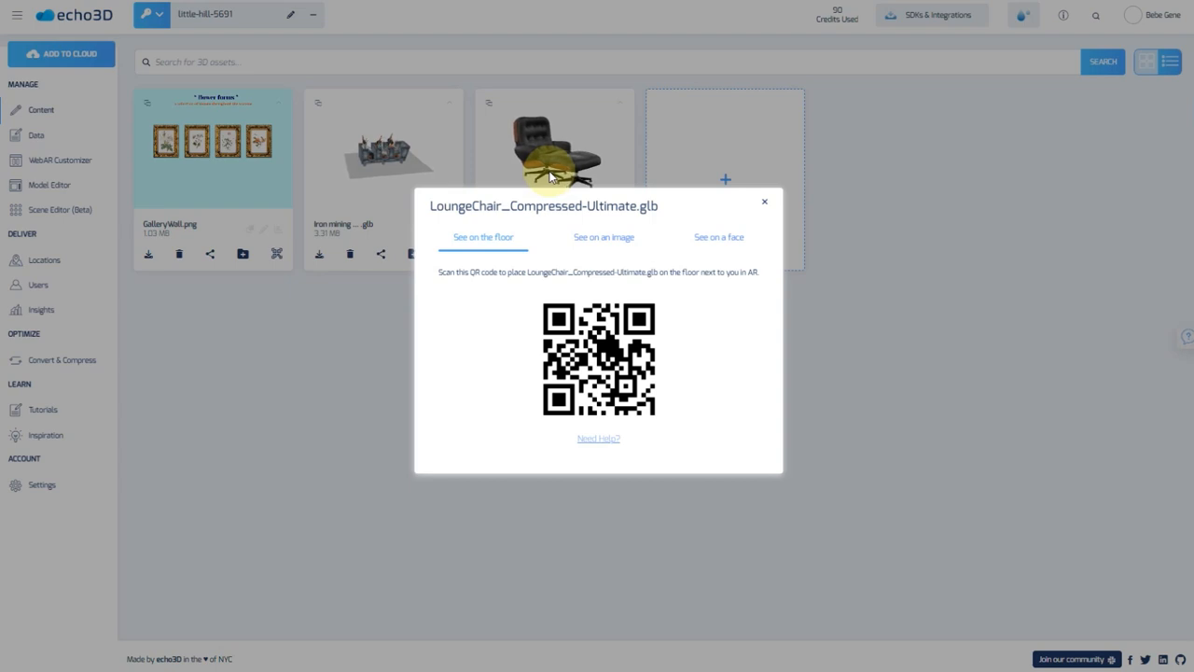
left_click(603, 235)
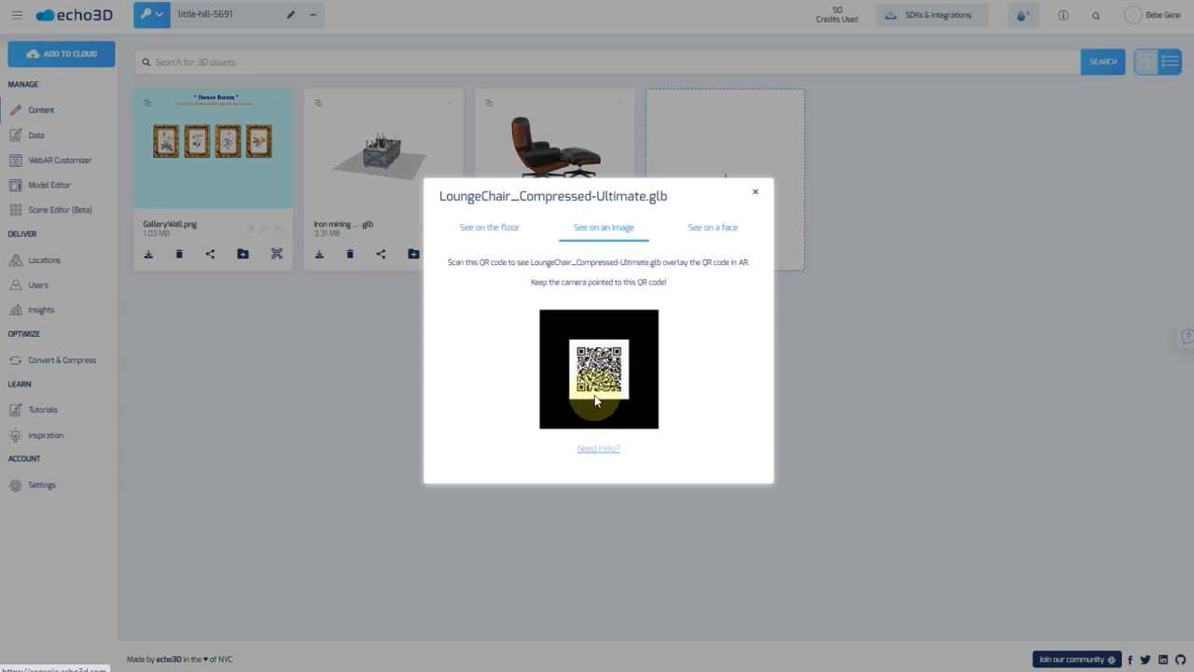
mouse_move(683, 347)
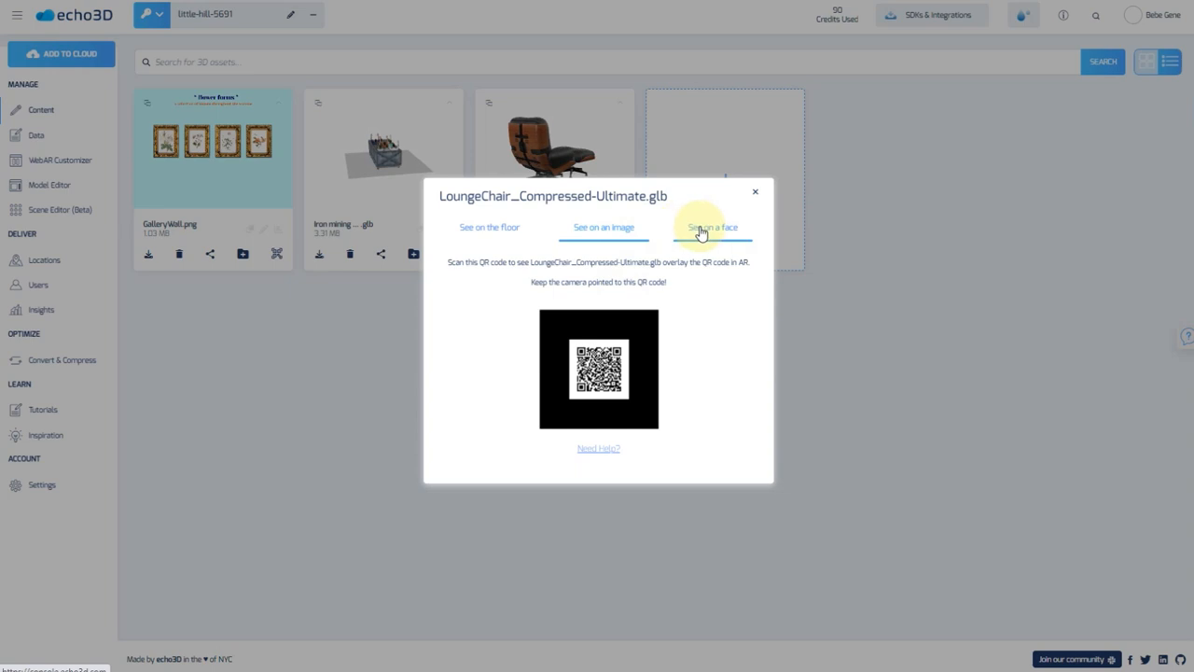
left_click(713, 231)
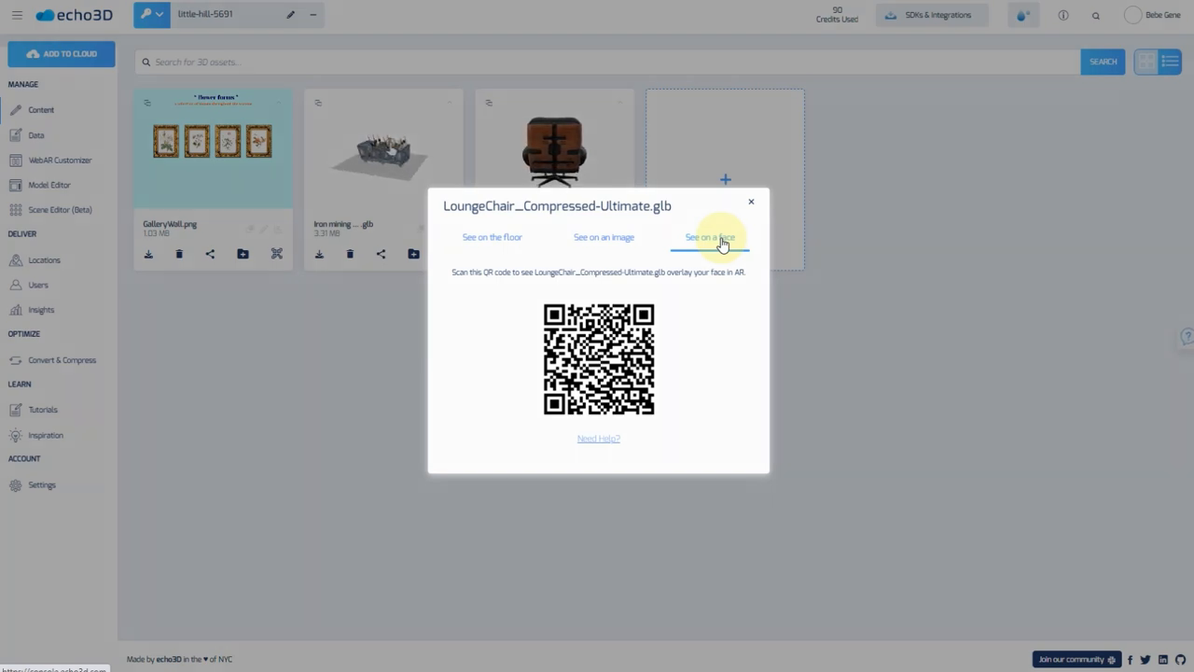
left_click(750, 201)
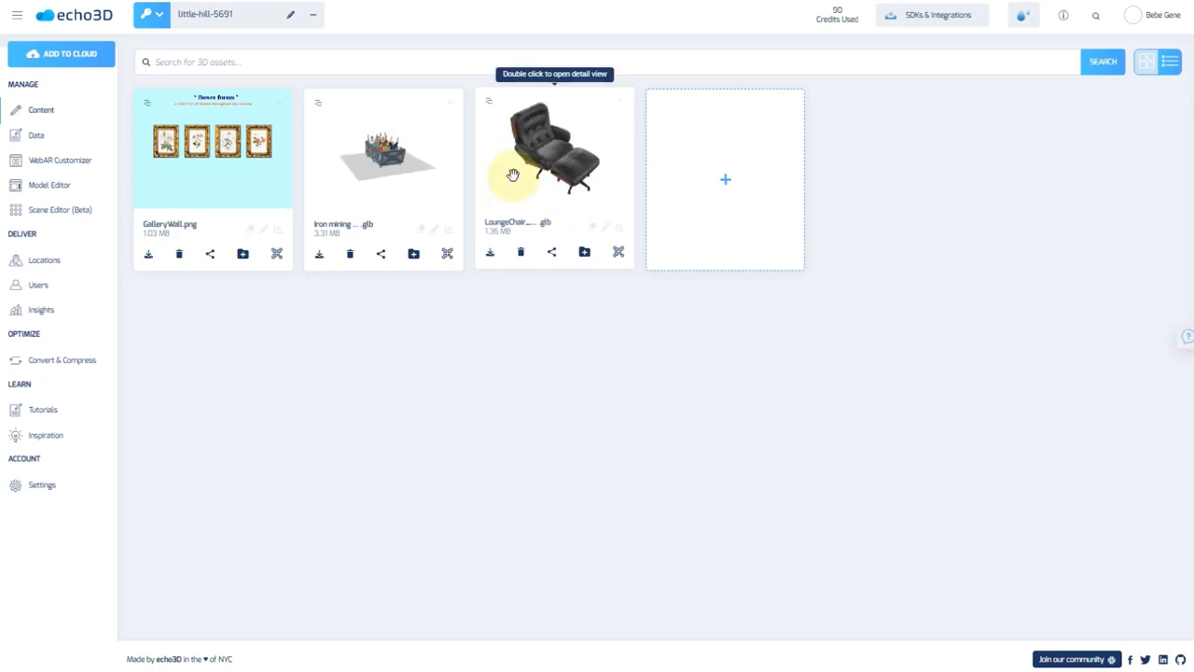
double_click(555, 149)
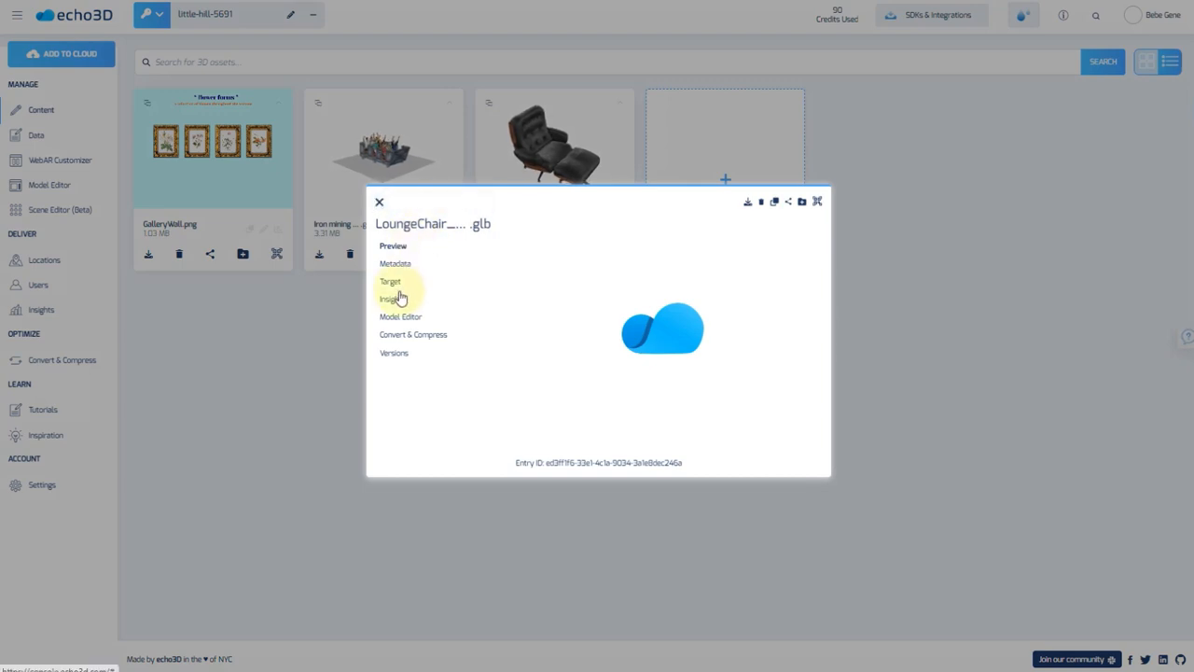
left_click(390, 282)
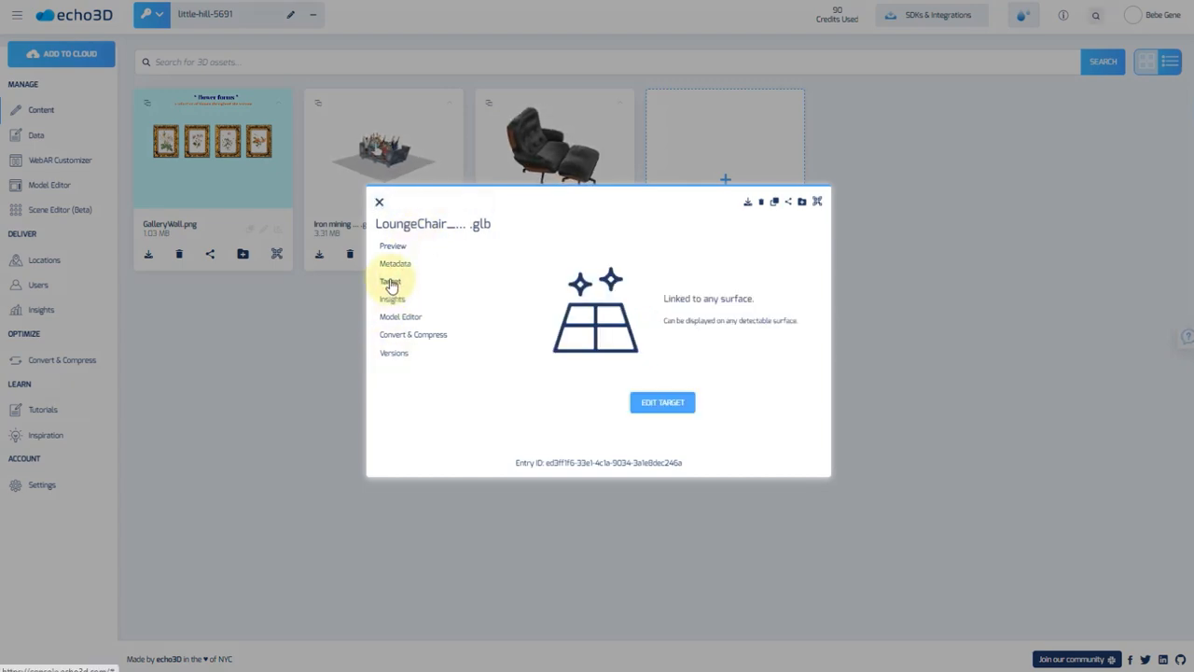
left_click(660, 403)
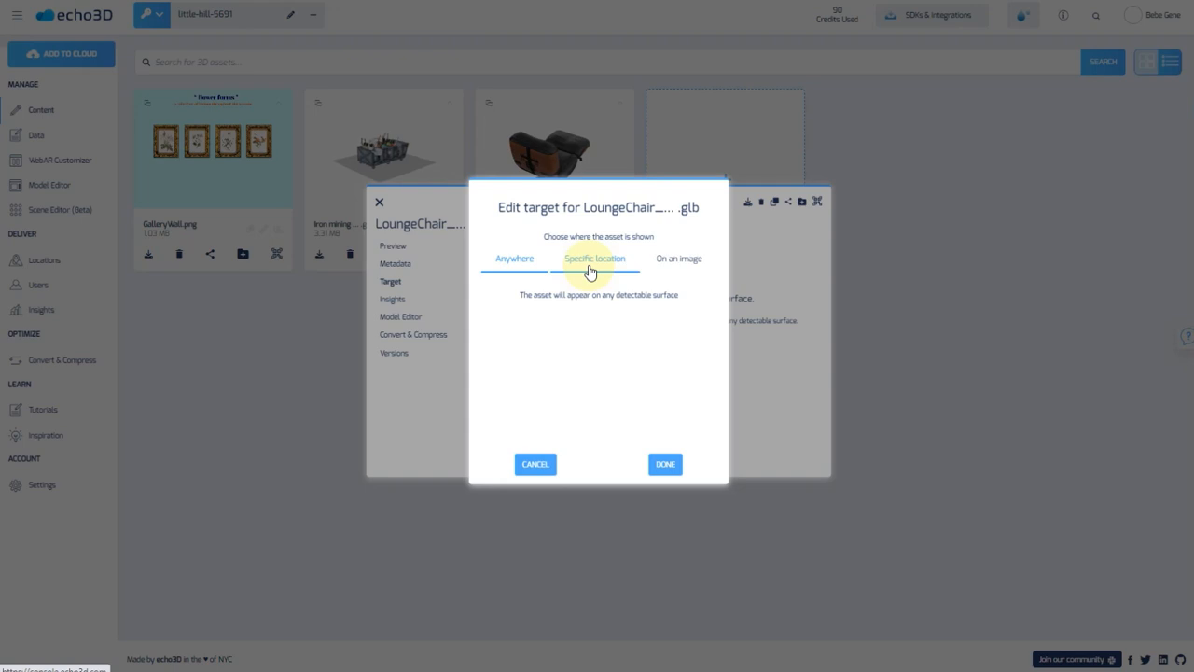
left_click(593, 258)
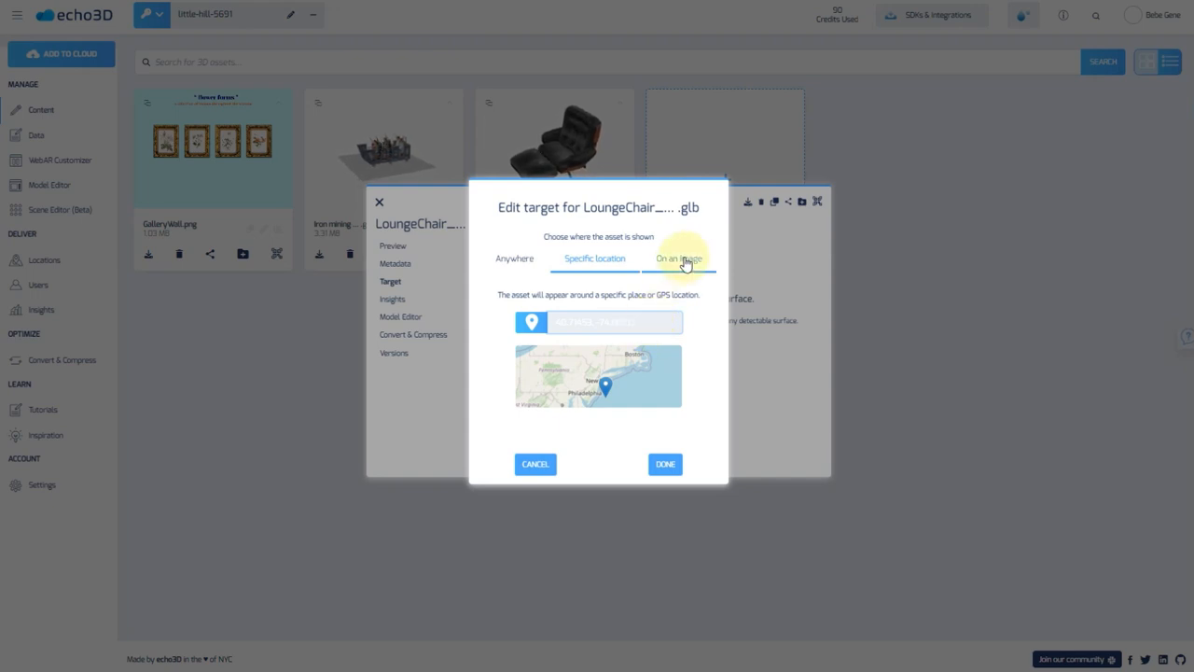
left_click(680, 258)
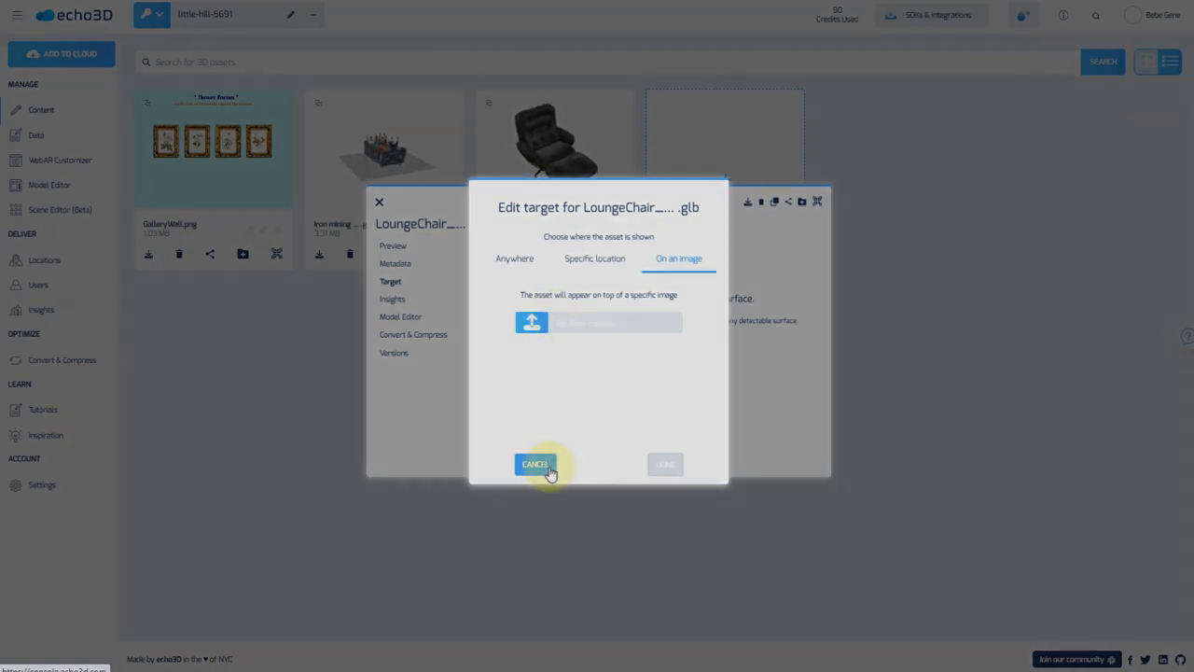
left_click(534, 463)
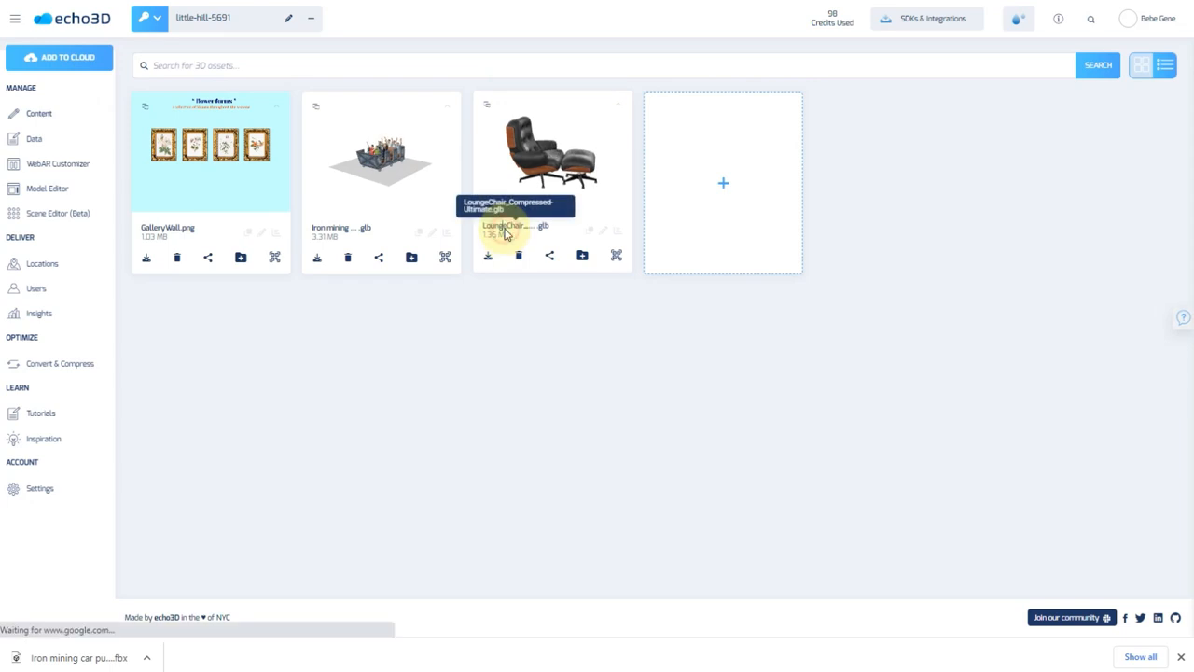
Review the lounge chair's detail view and its upload version history
left_click(553, 153)
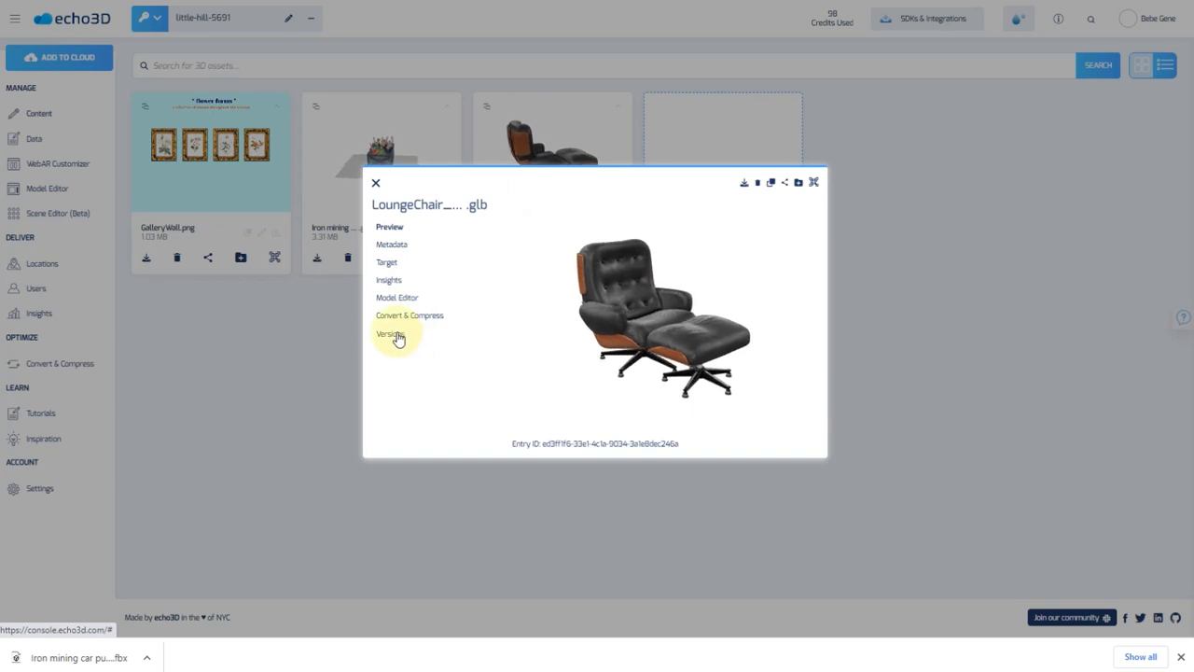
left_click(390, 334)
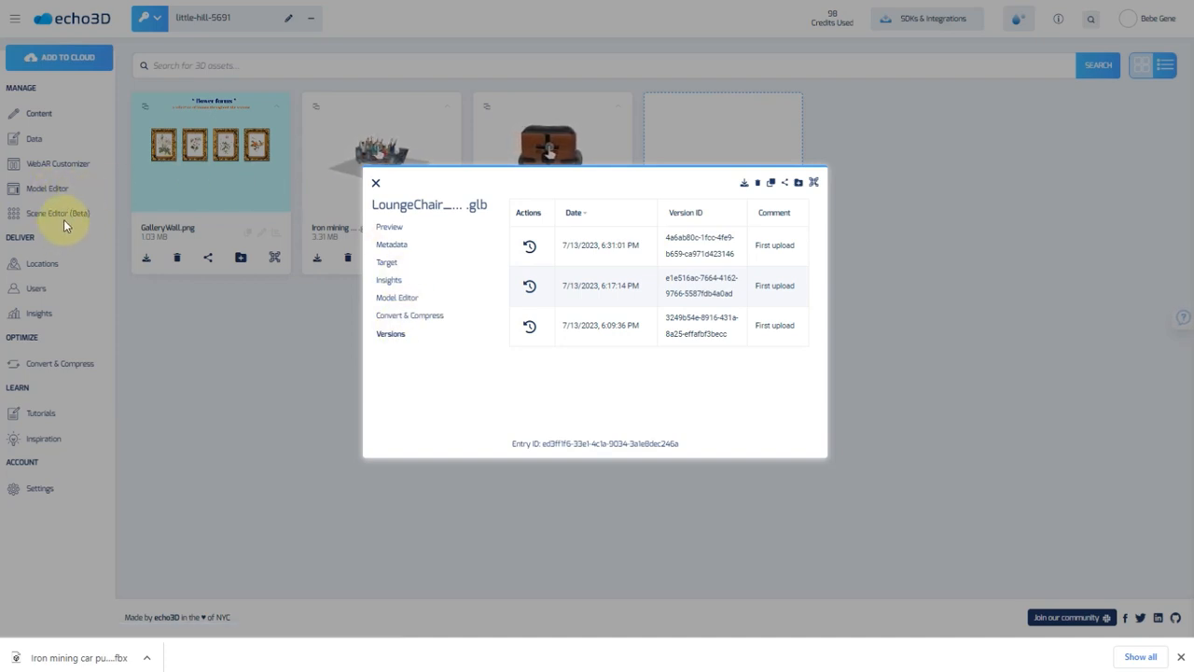
mouse_move(616, 286)
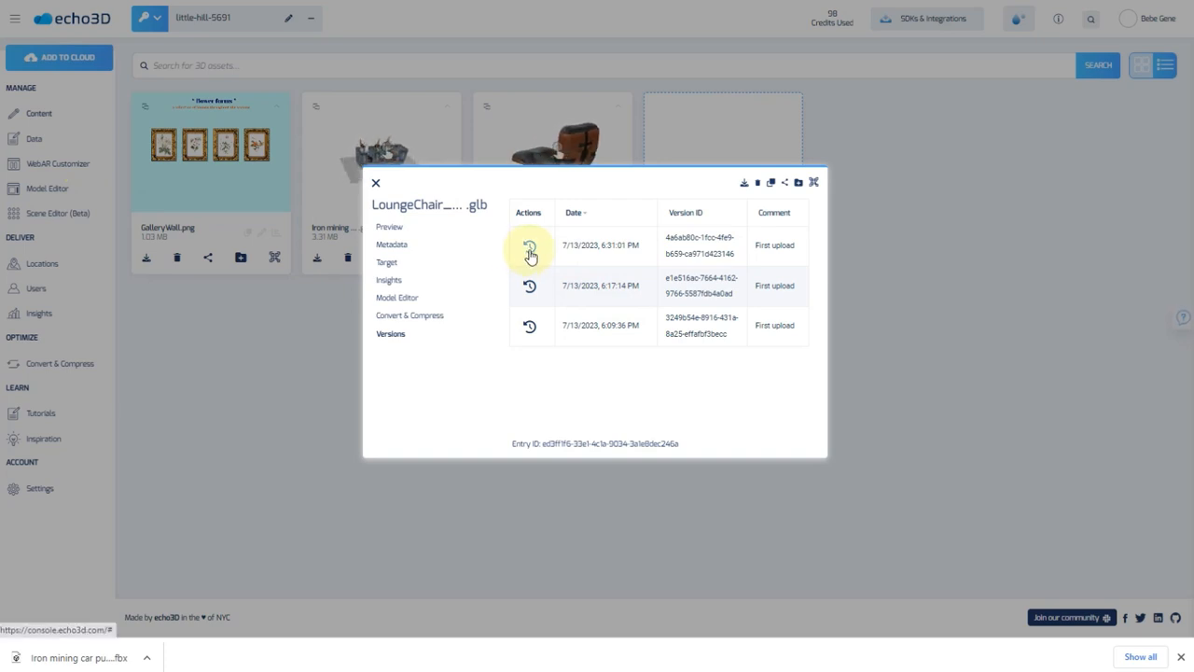
left_click(377, 182)
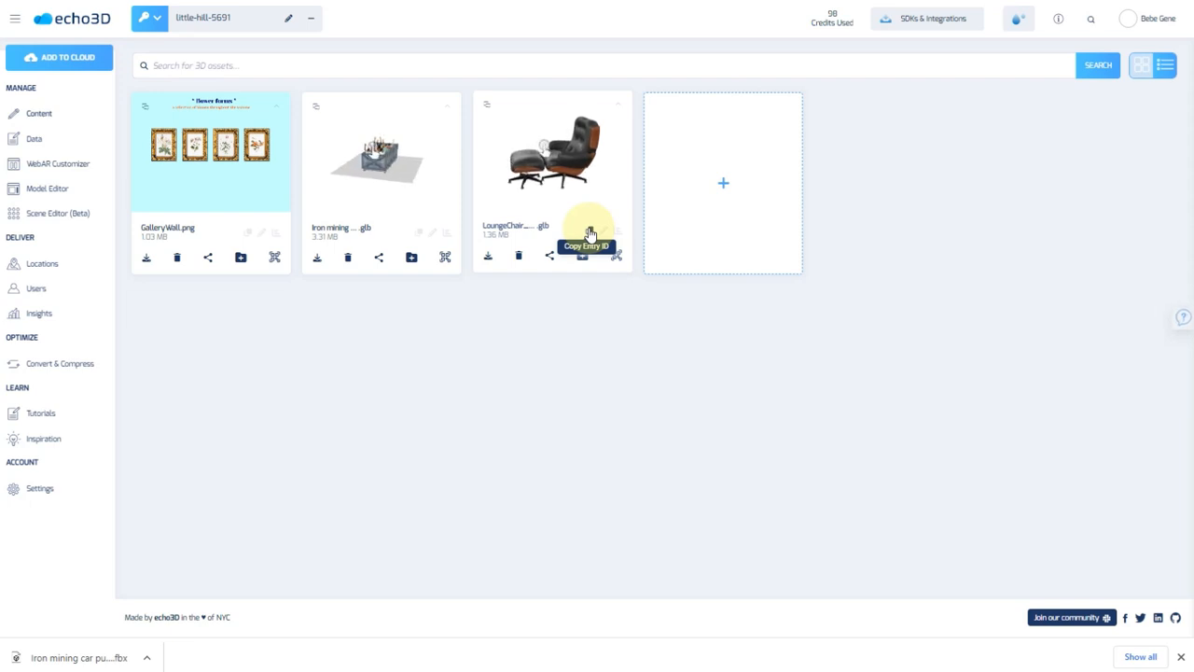
Copy the chair's entry ID from its card, checking it against the ID in the detail view
left_click(586, 254)
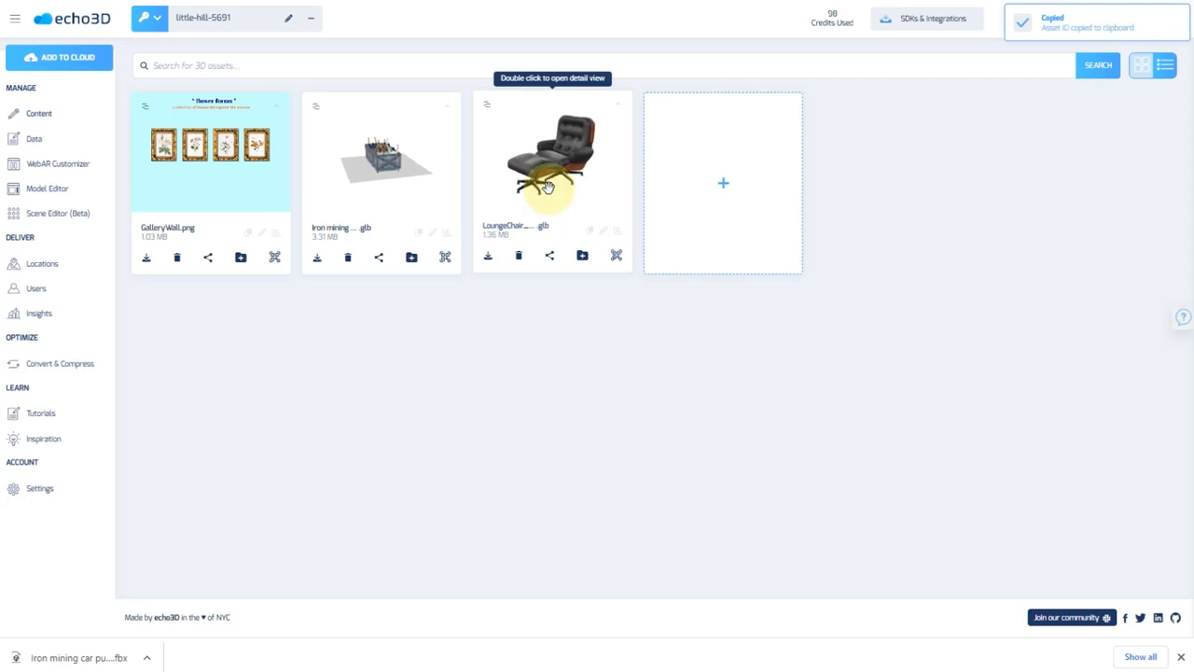
double_click(551, 164)
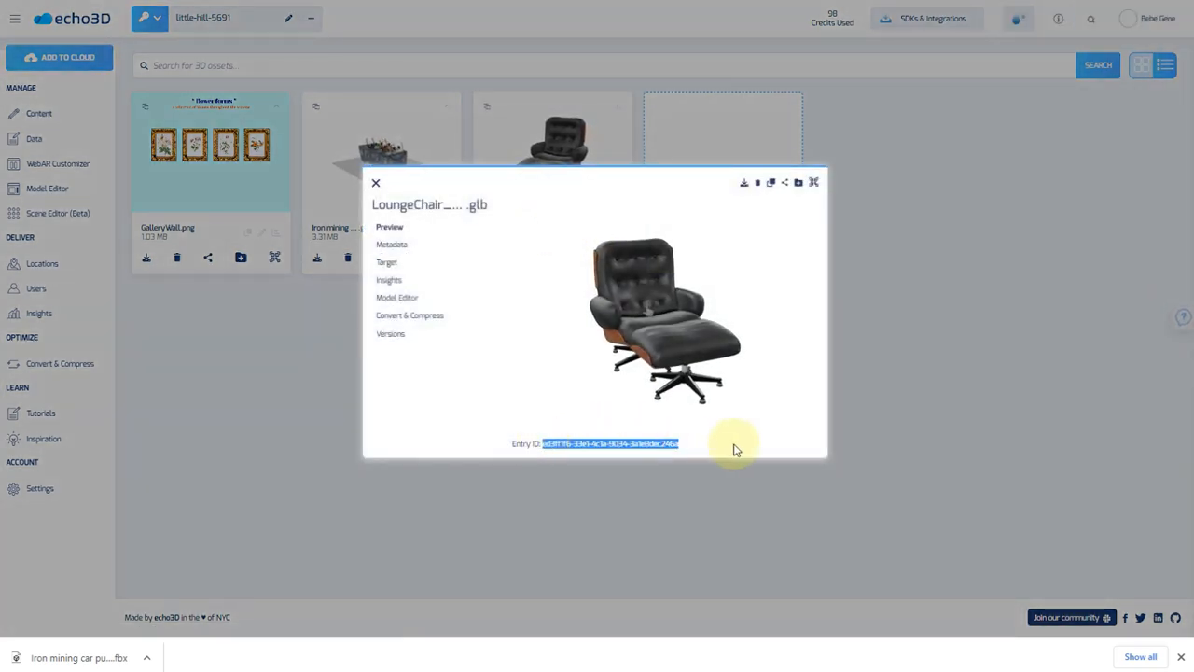
left_click_drag(738, 448, 676, 429)
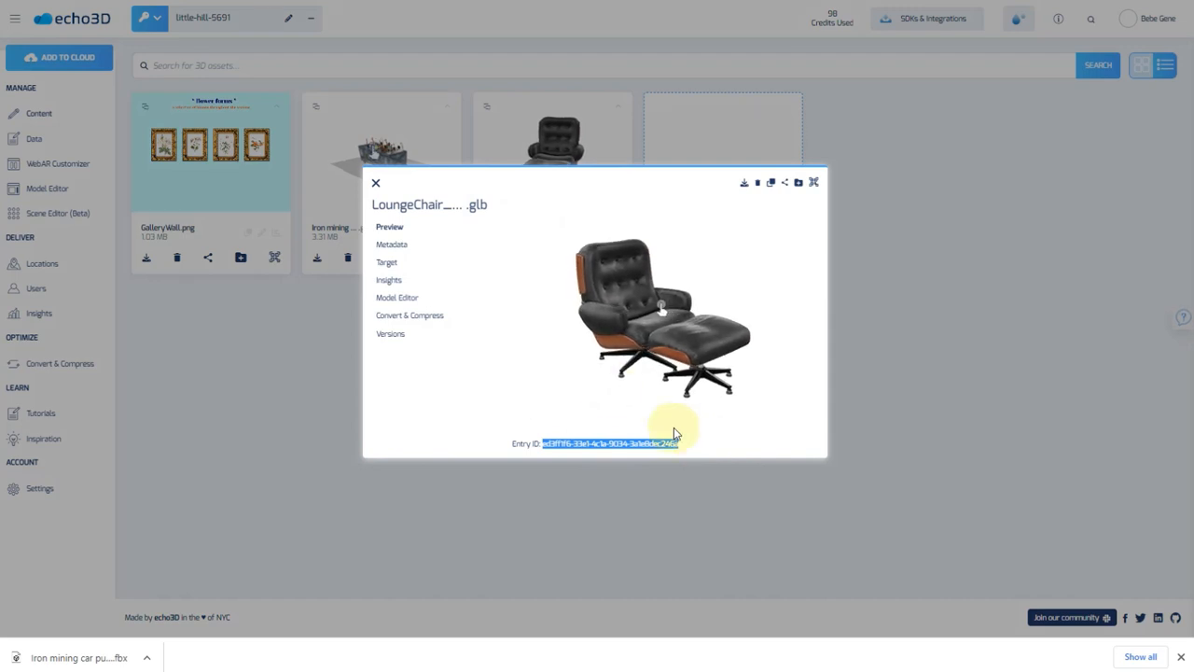
left_click(377, 183)
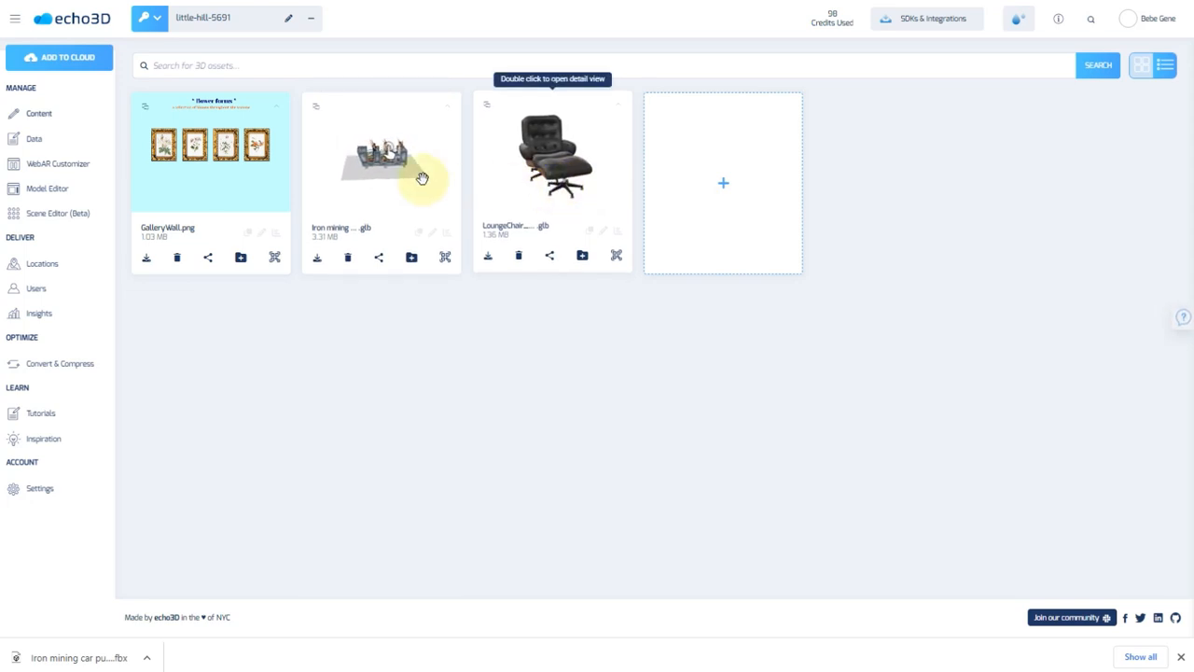
left_click(215, 19)
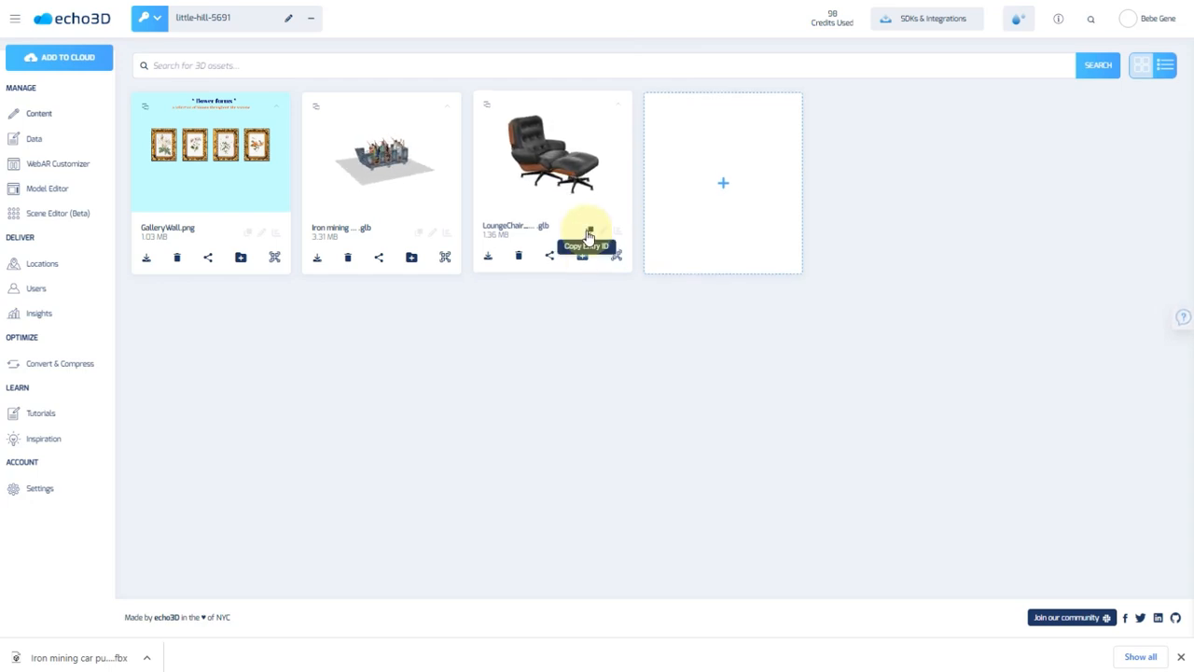
left_click(582, 254)
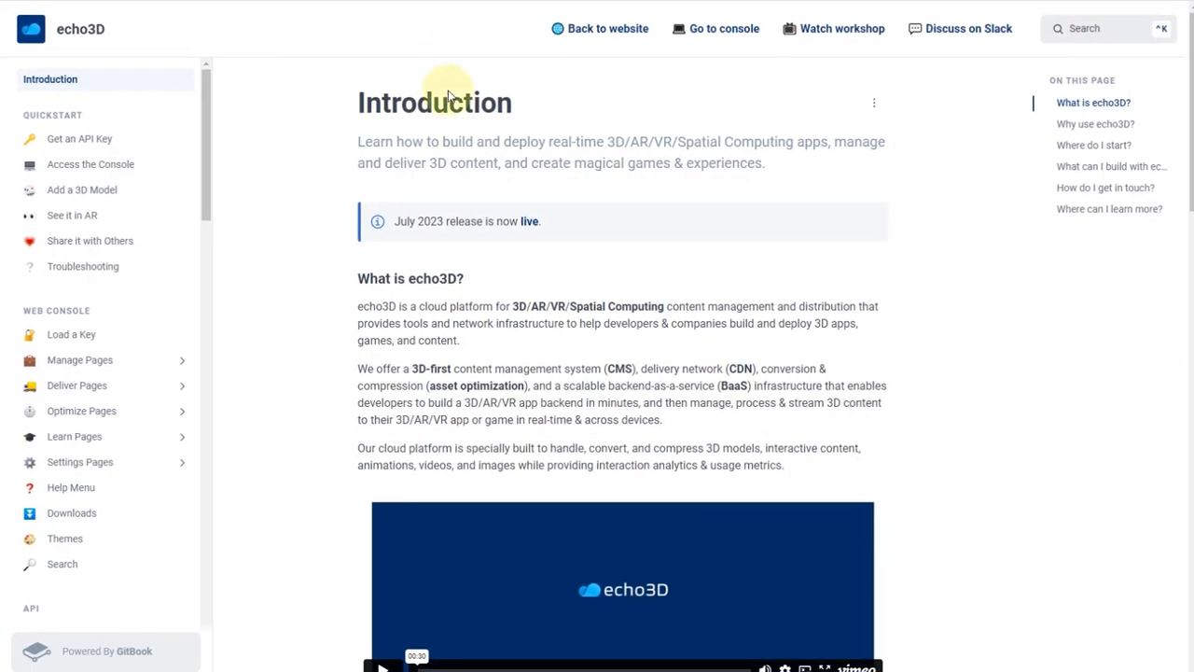
Read the docs Introduction and sidebar integration and 3D content guides, then return to the console
scroll("down", 3)
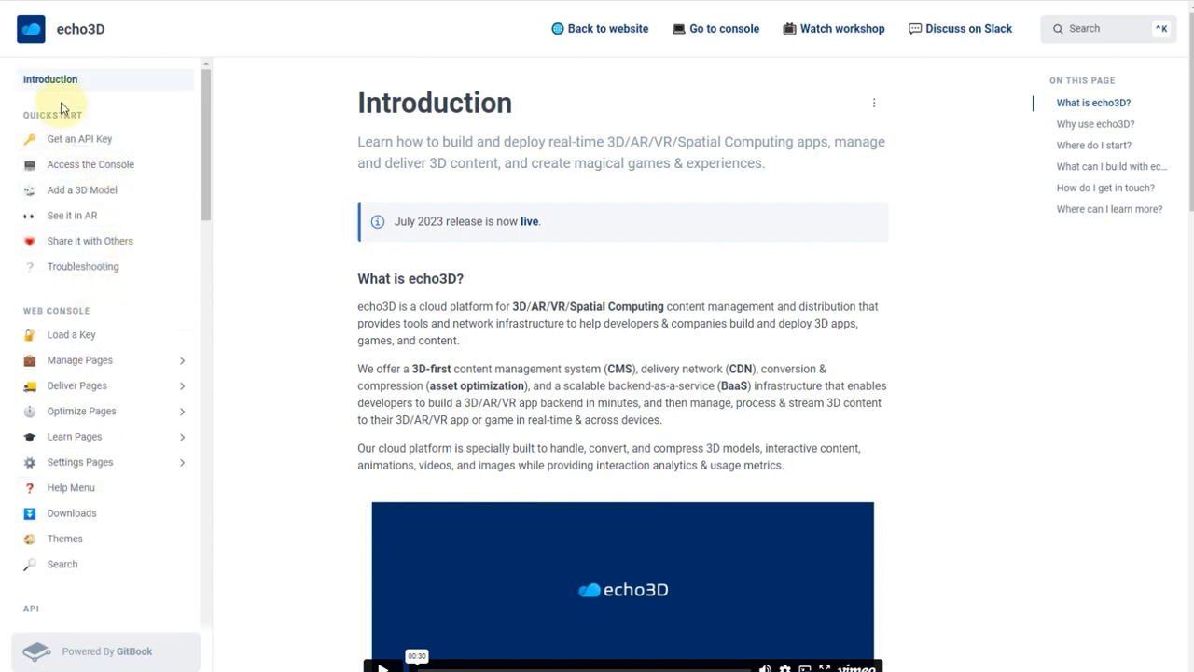
mouse_move(94, 138)
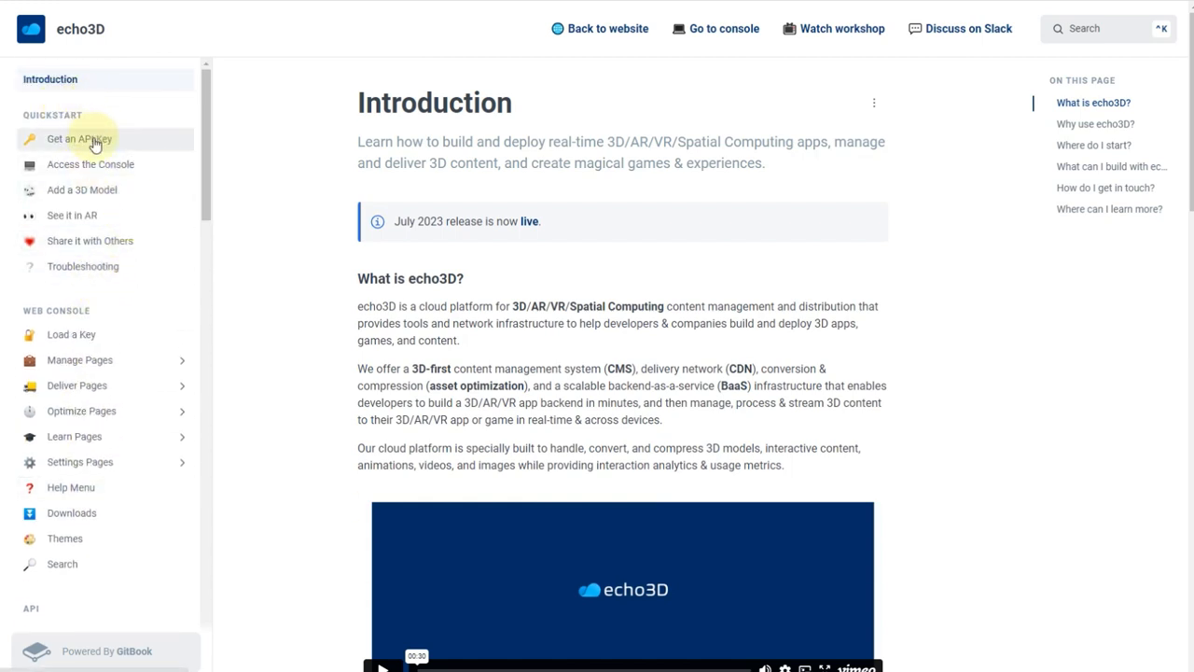
mouse_move(124, 153)
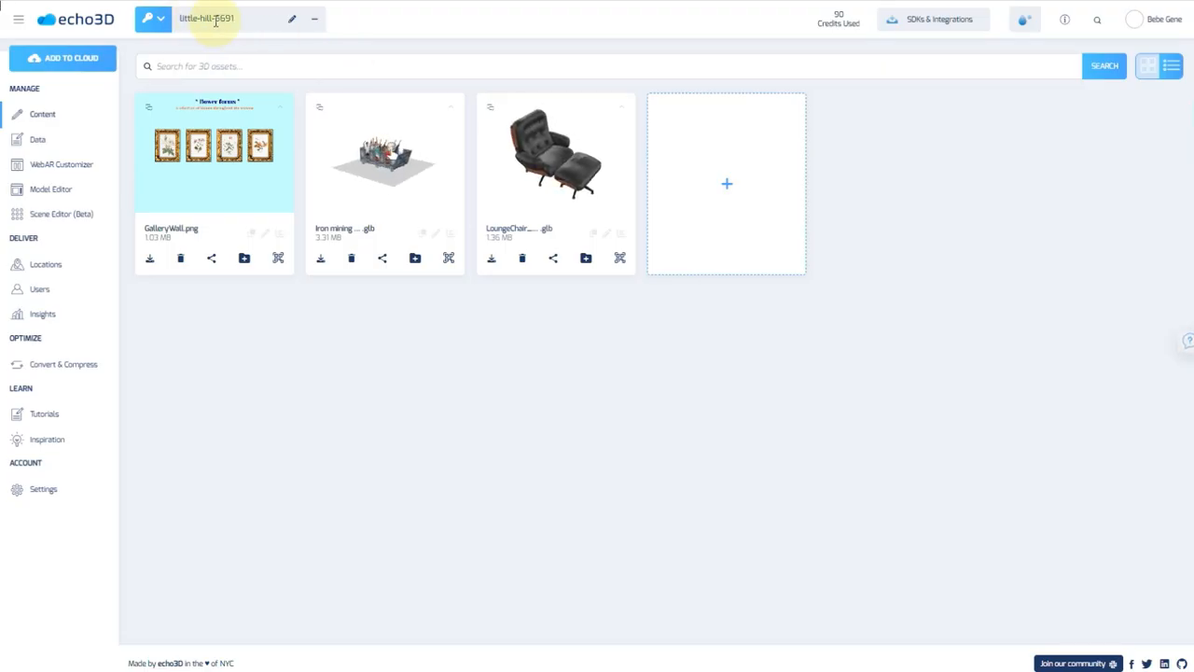
left_click(161, 18)
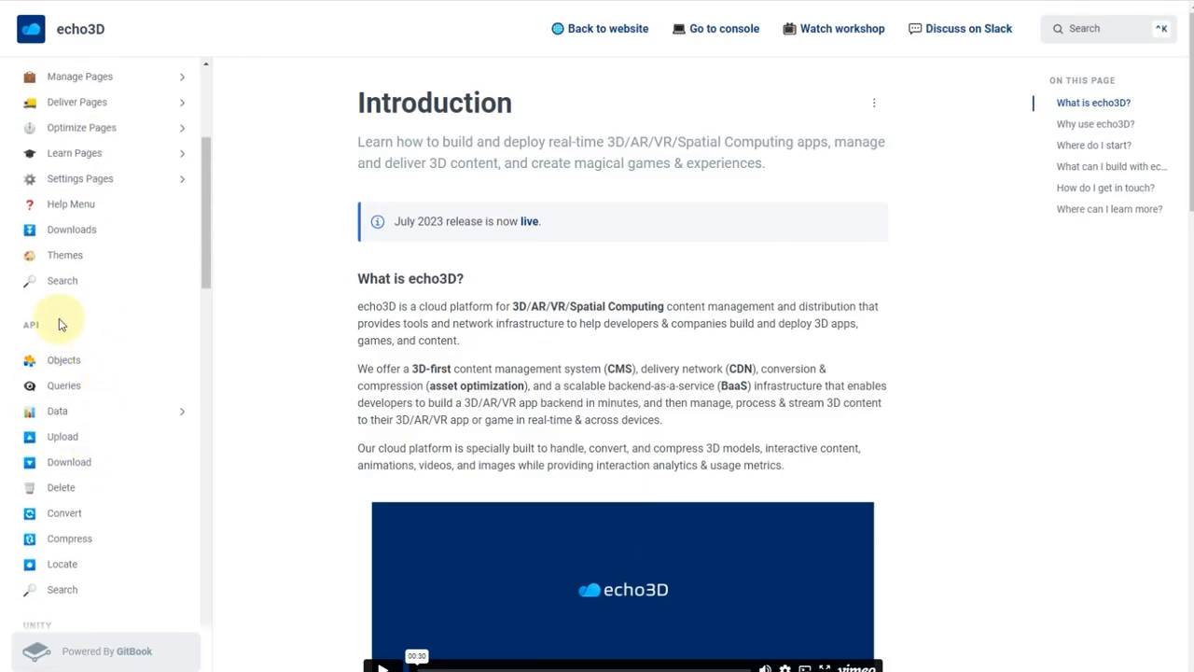
scroll("down", 3)
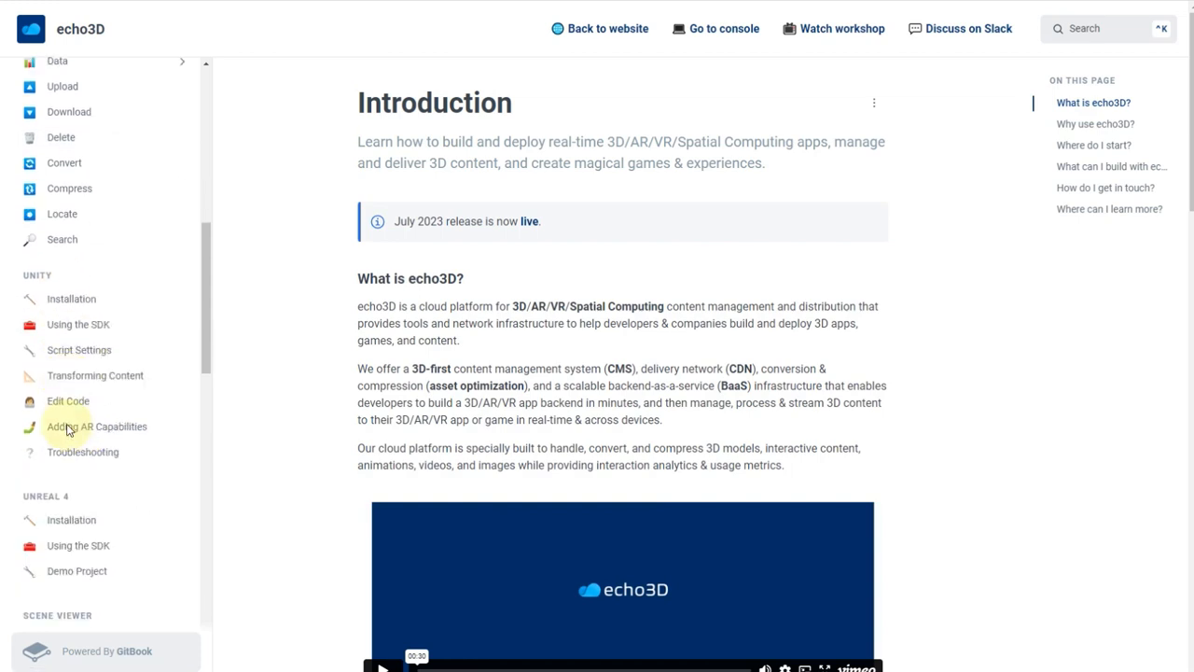
scroll("down", 3)
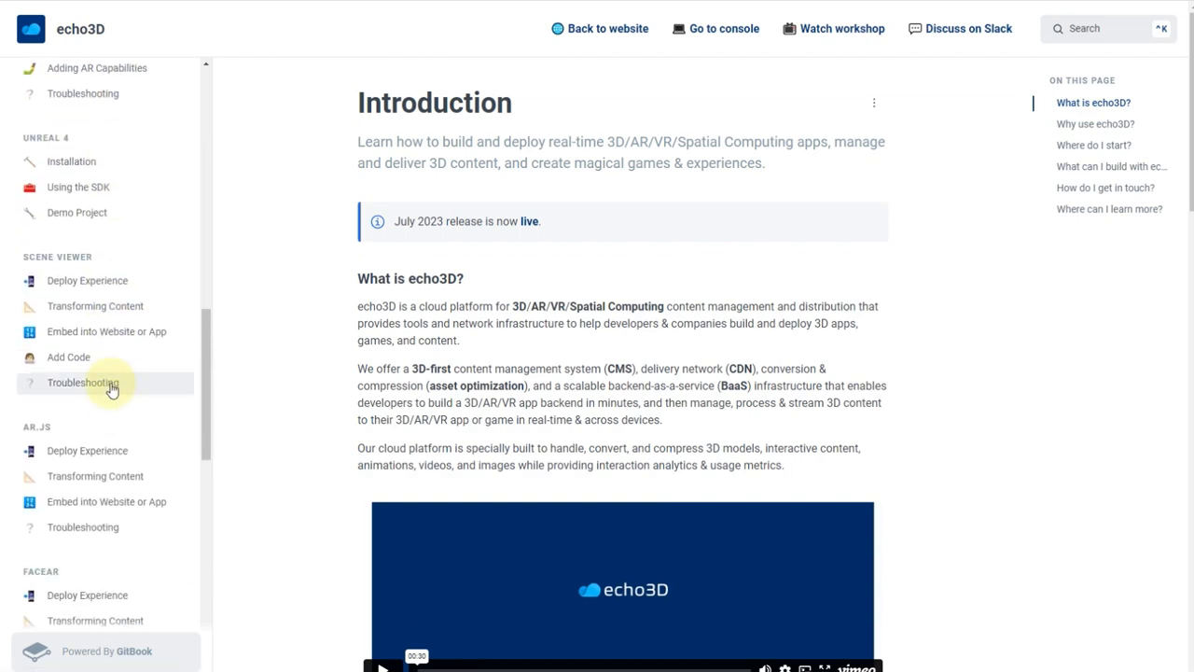
scroll("down", 3)
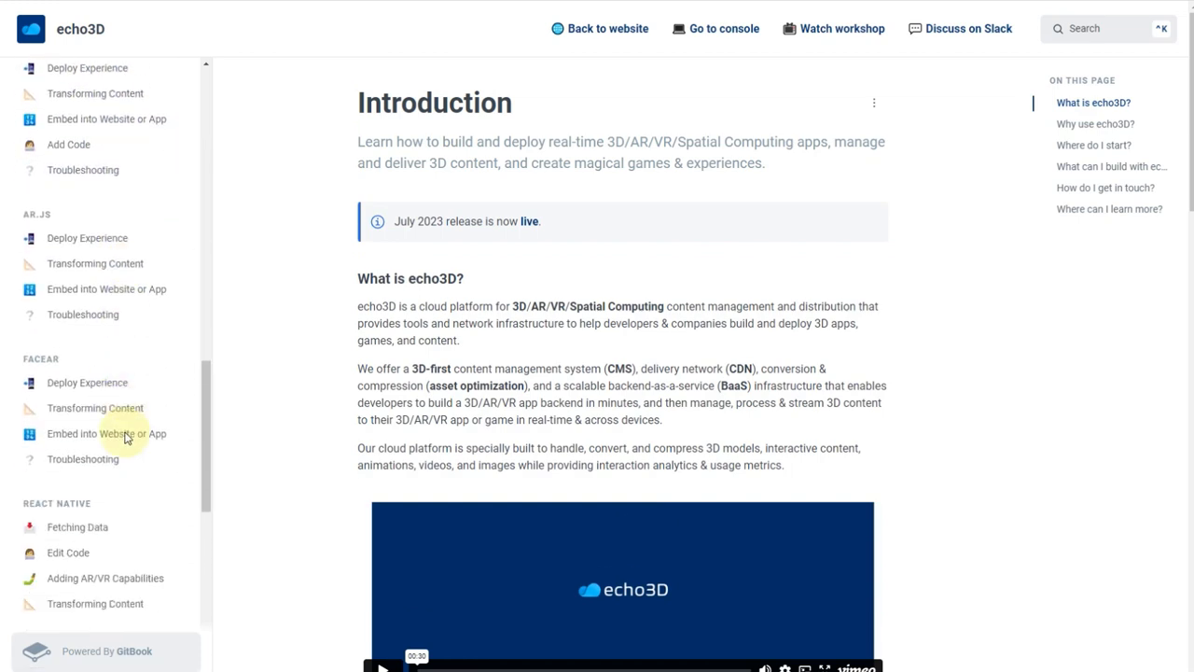
scroll("down", 3)
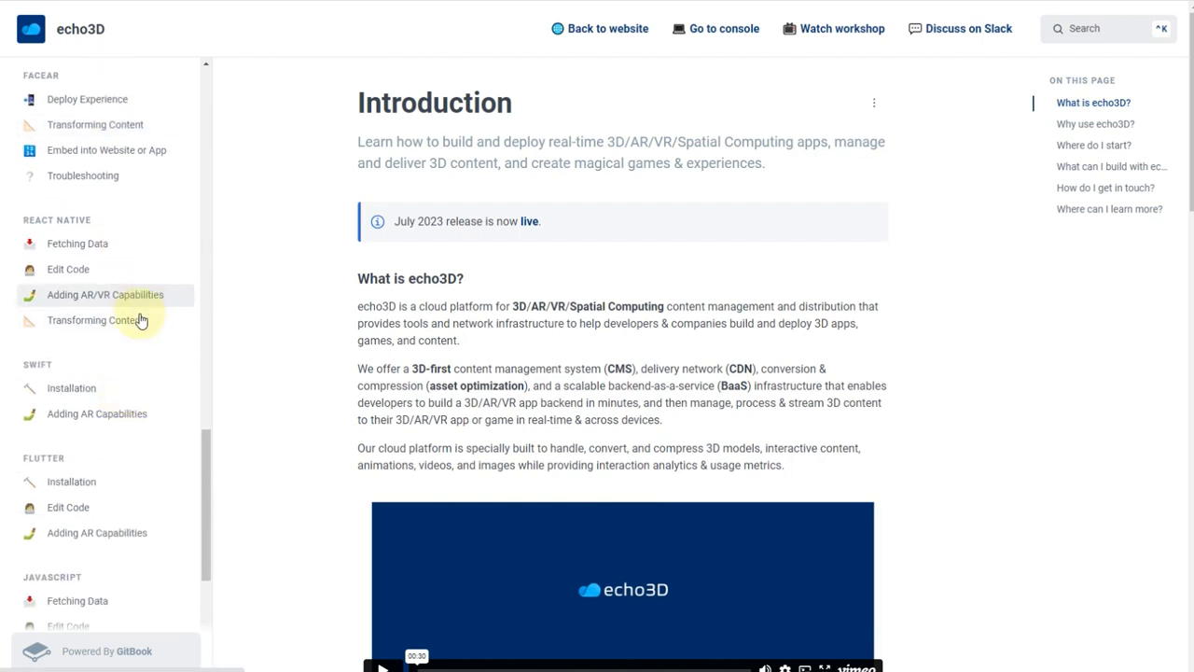
scroll("down", 3)
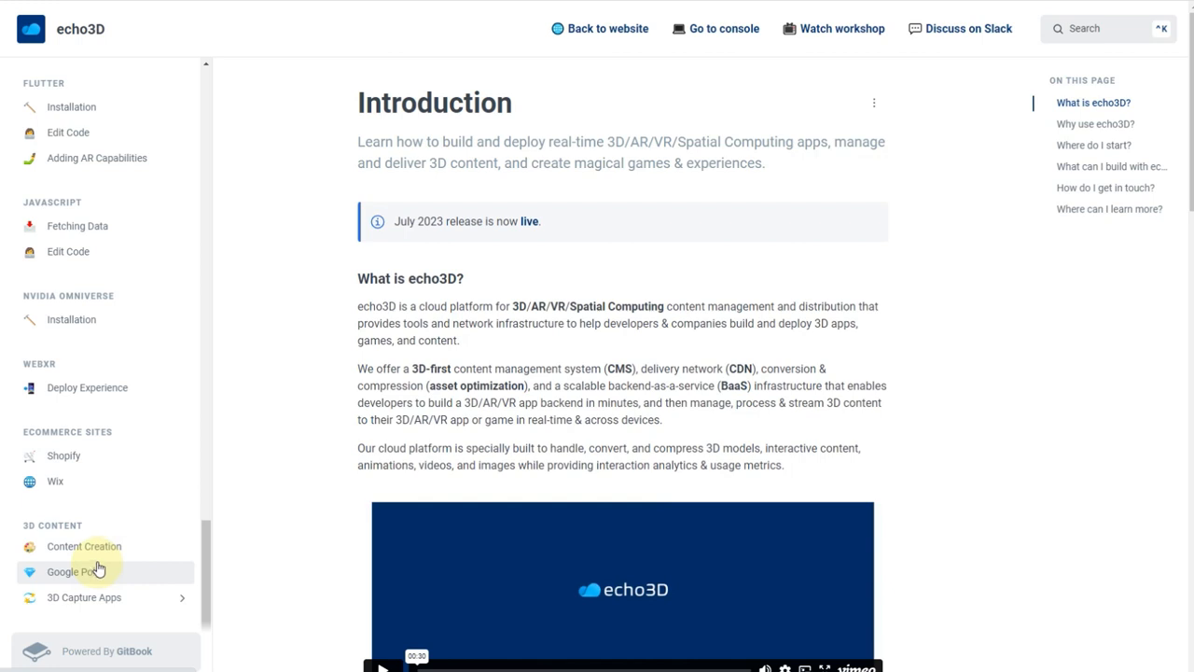
mouse_move(649, 67)
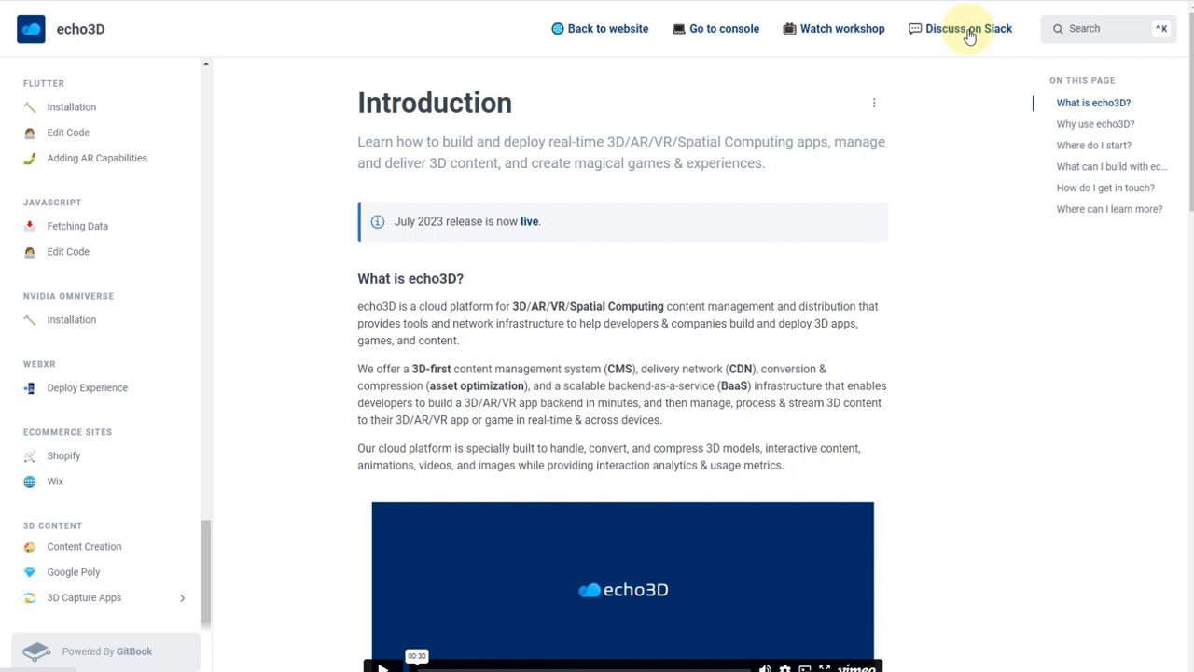
left_click(725, 28)
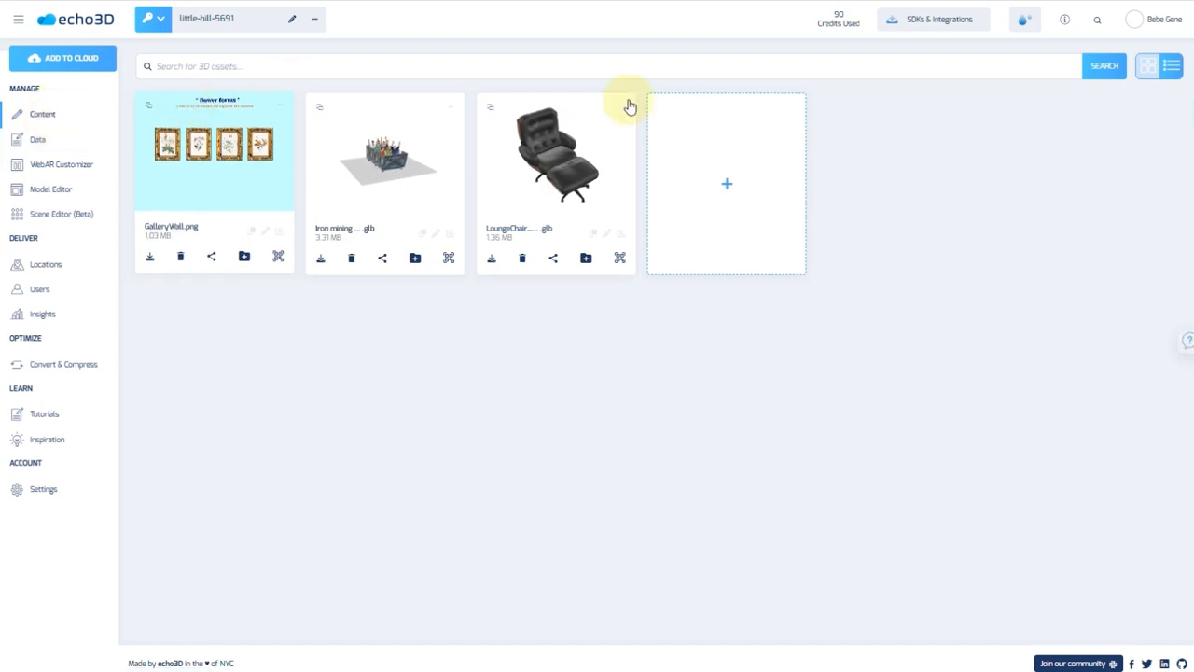
mouse_move(93, 316)
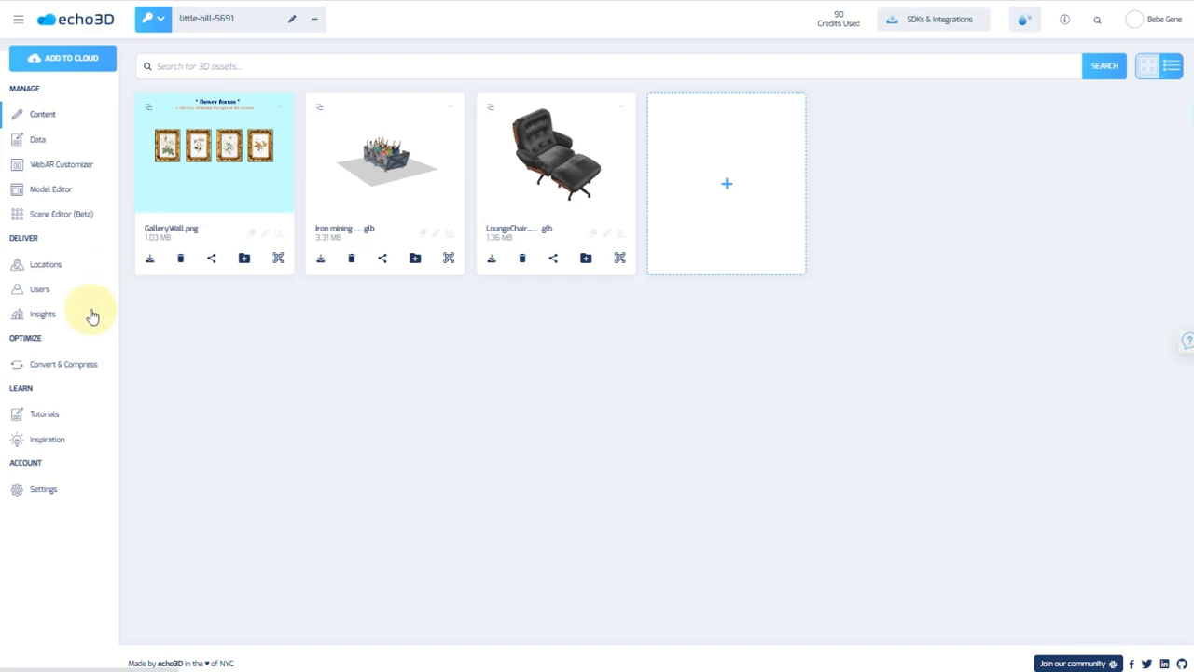
mouse_move(71, 467)
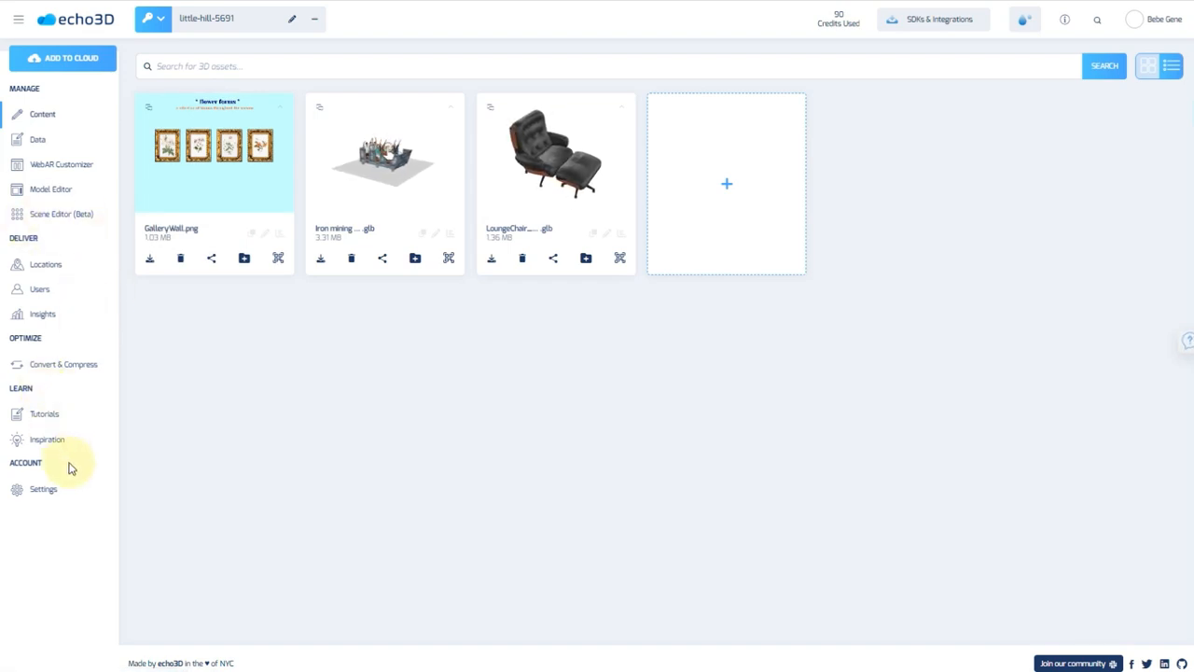
mouse_move(94, 407)
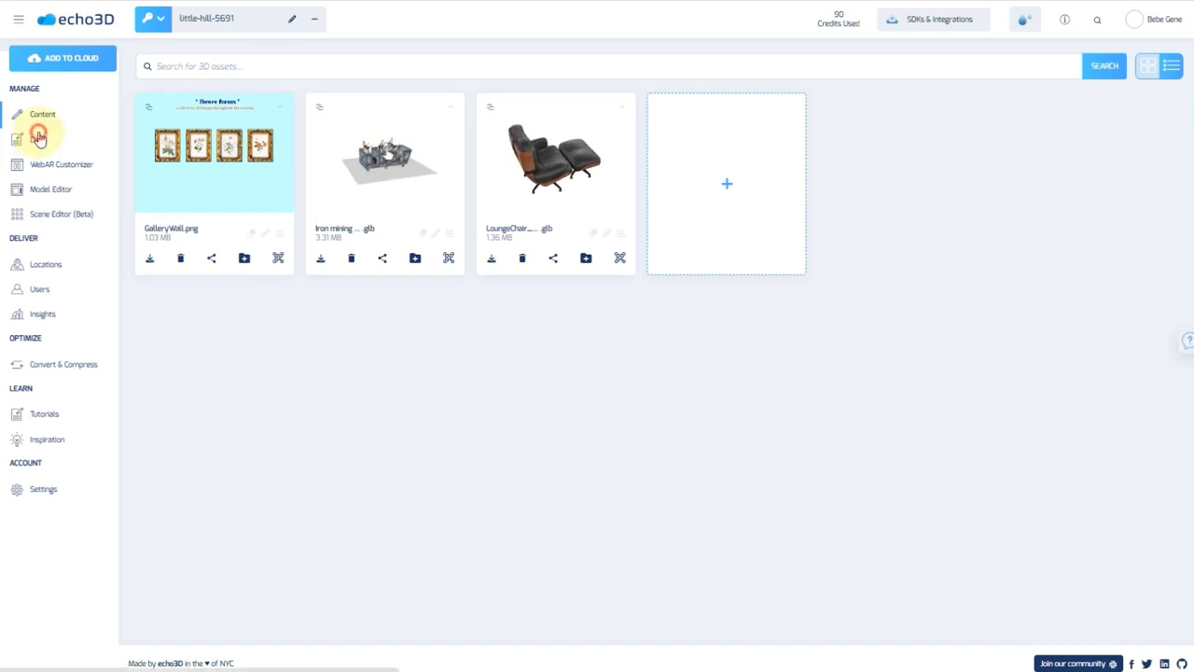
Open the Data metadata view for the assets, noting the GalleryWall.png card
left_click(37, 140)
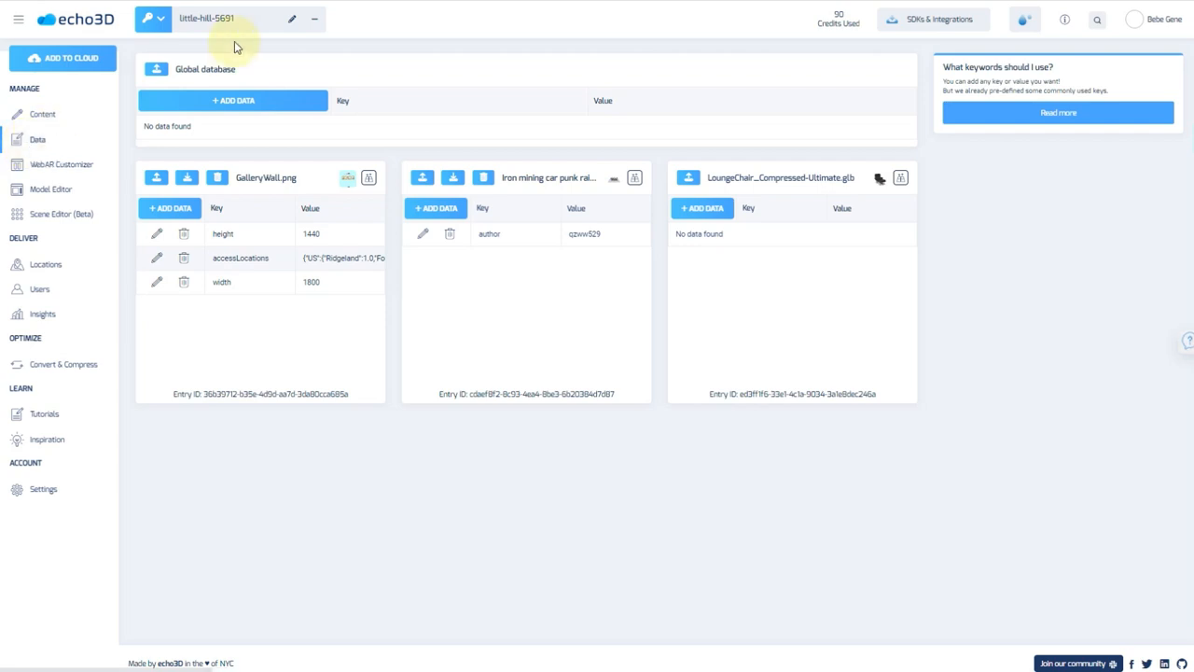
mouse_move(232, 67)
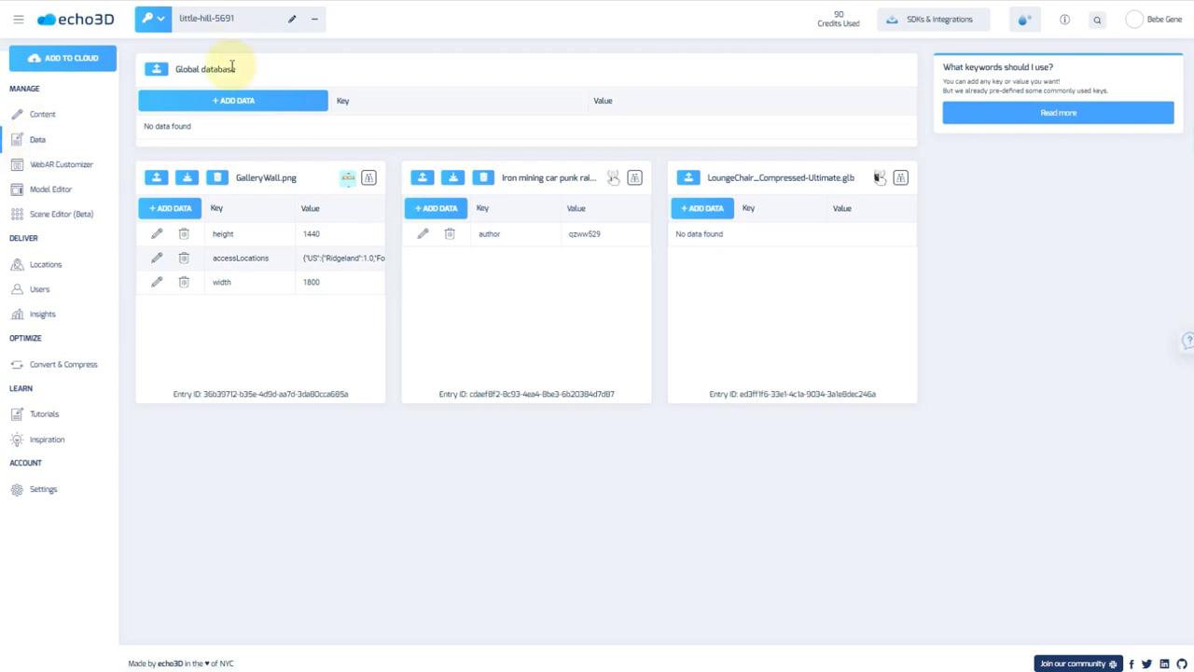
mouse_move(476, 84)
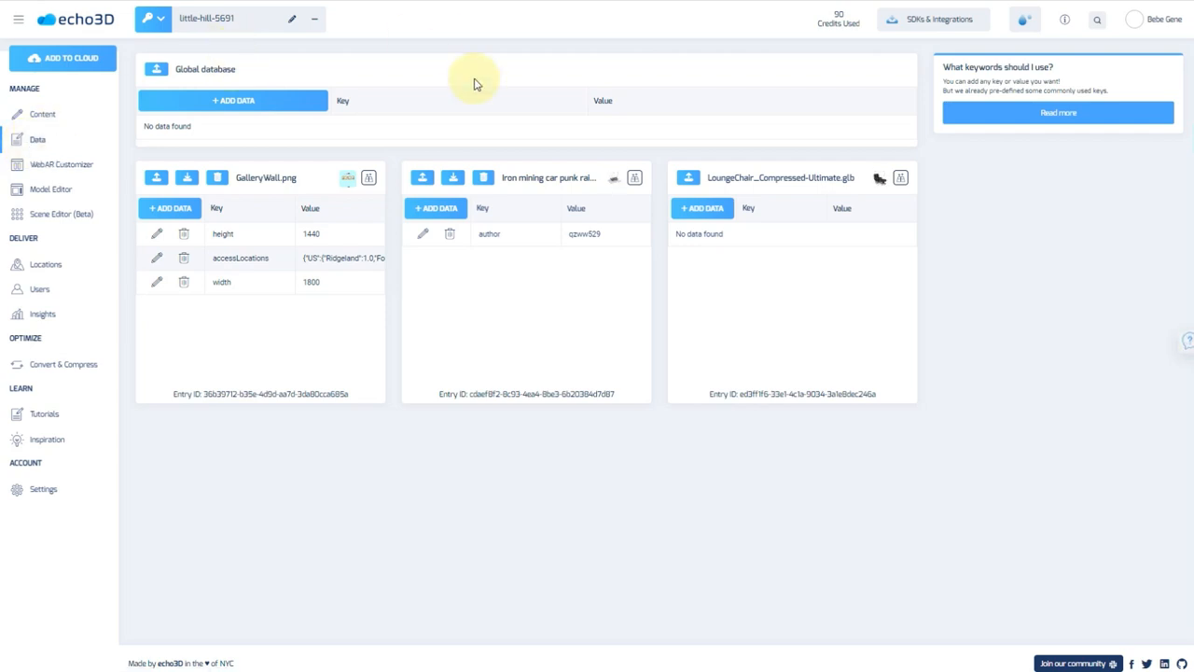
mouse_move(470, 105)
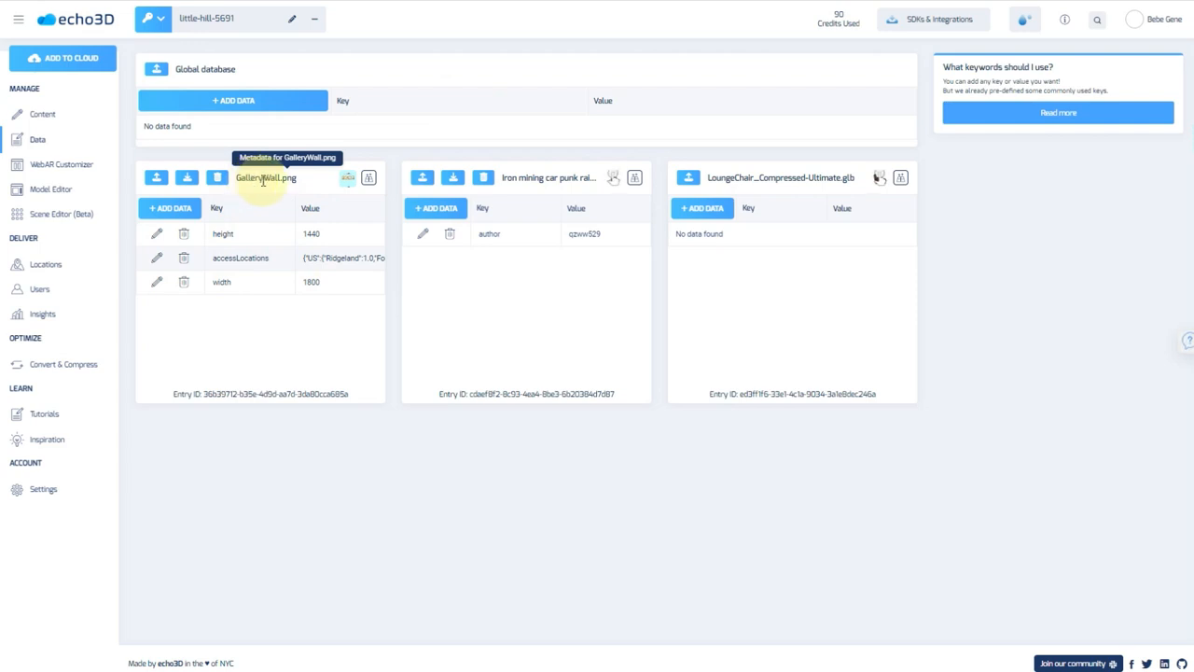
double_click(265, 178)
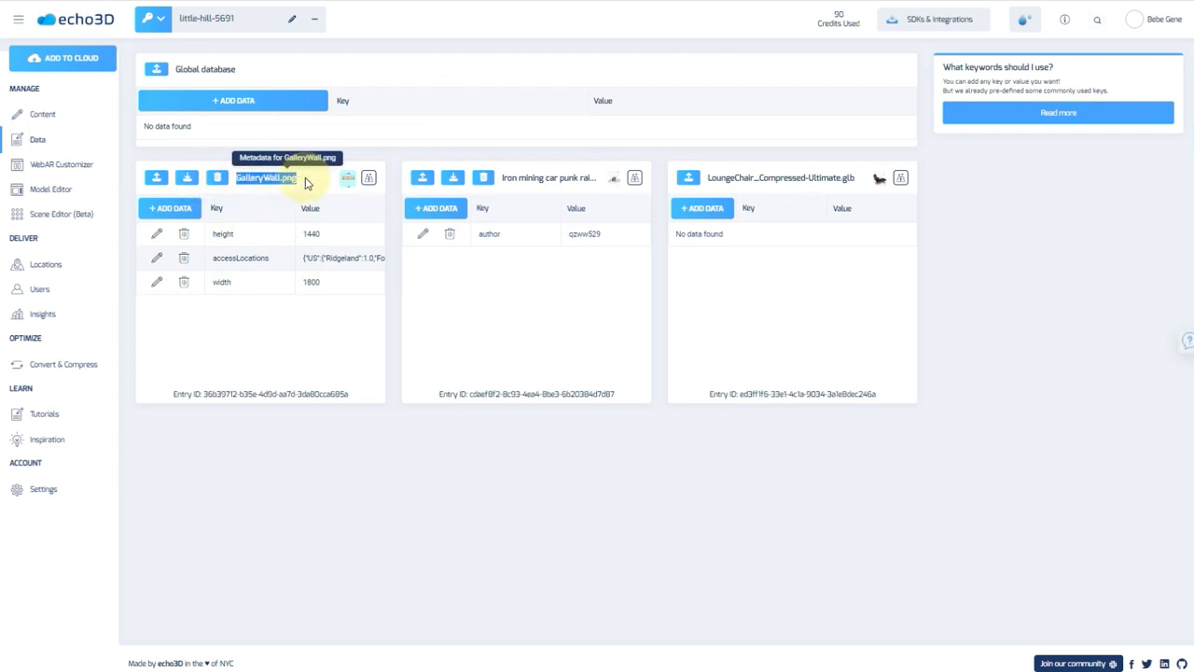
mouse_move(310, 224)
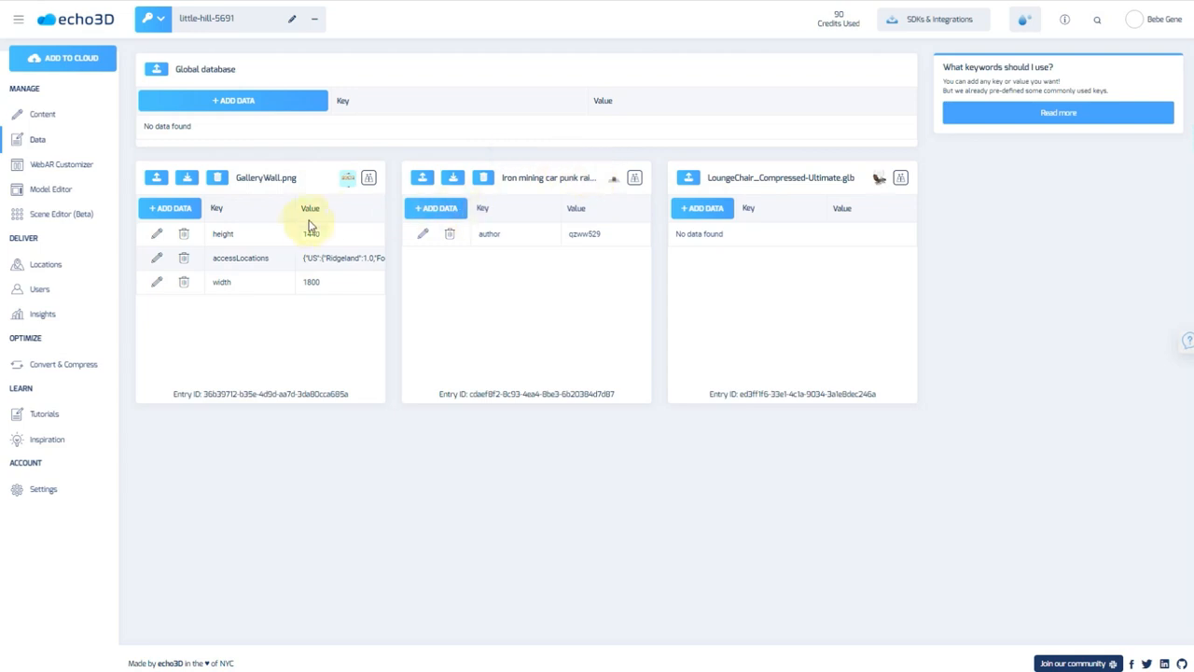
left_click(42, 114)
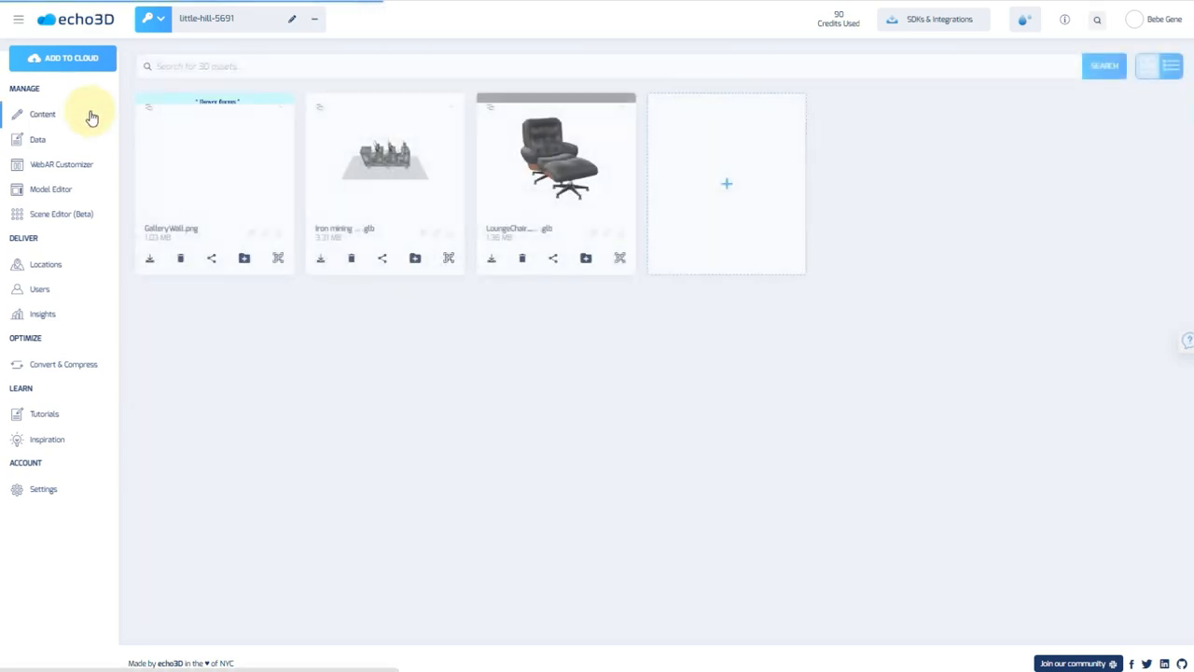
left_click(37, 138)
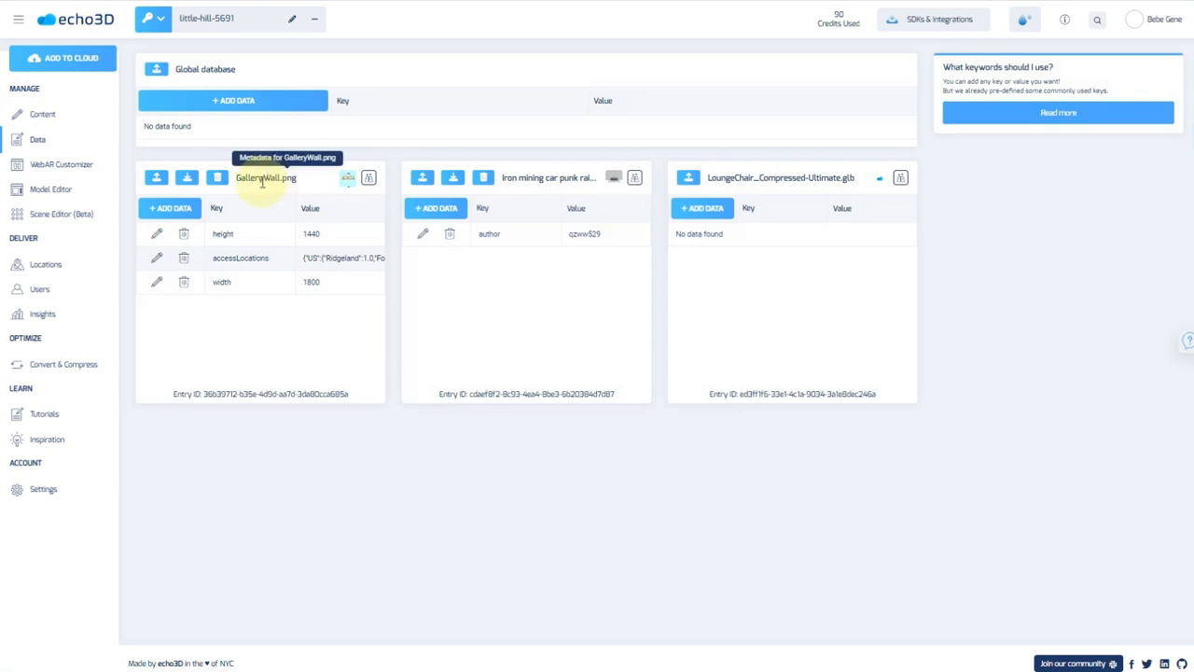
mouse_move(808, 212)
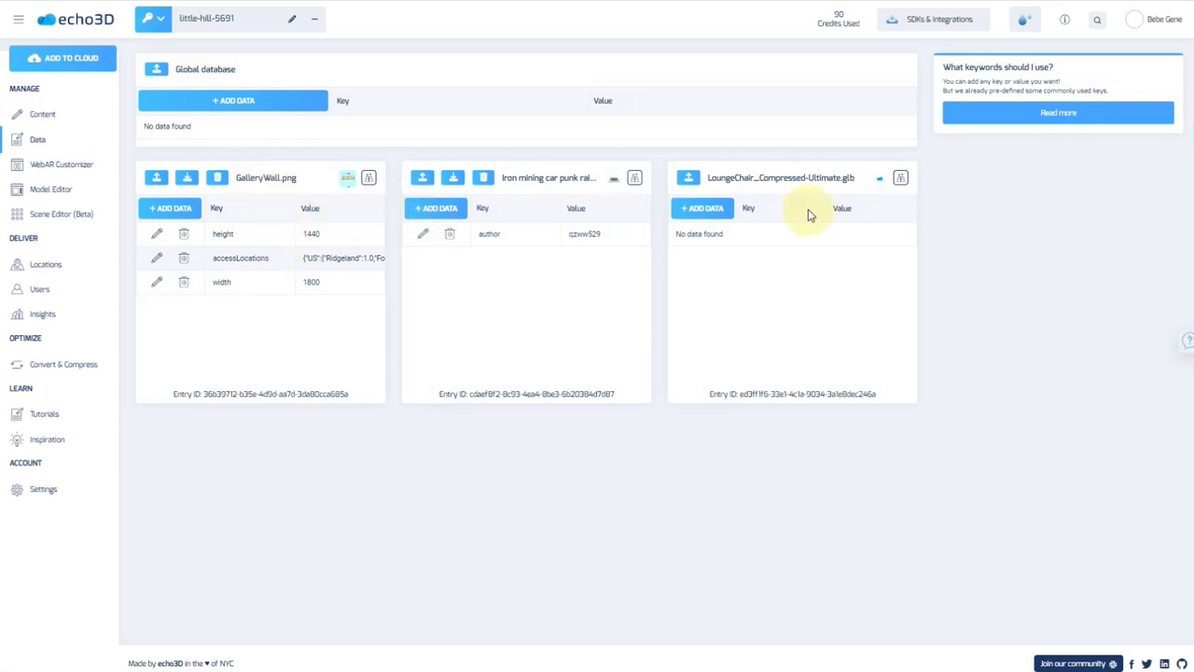
Draft a global database entry with key 'scale' and value 2, then discard it
left_click(233, 100)
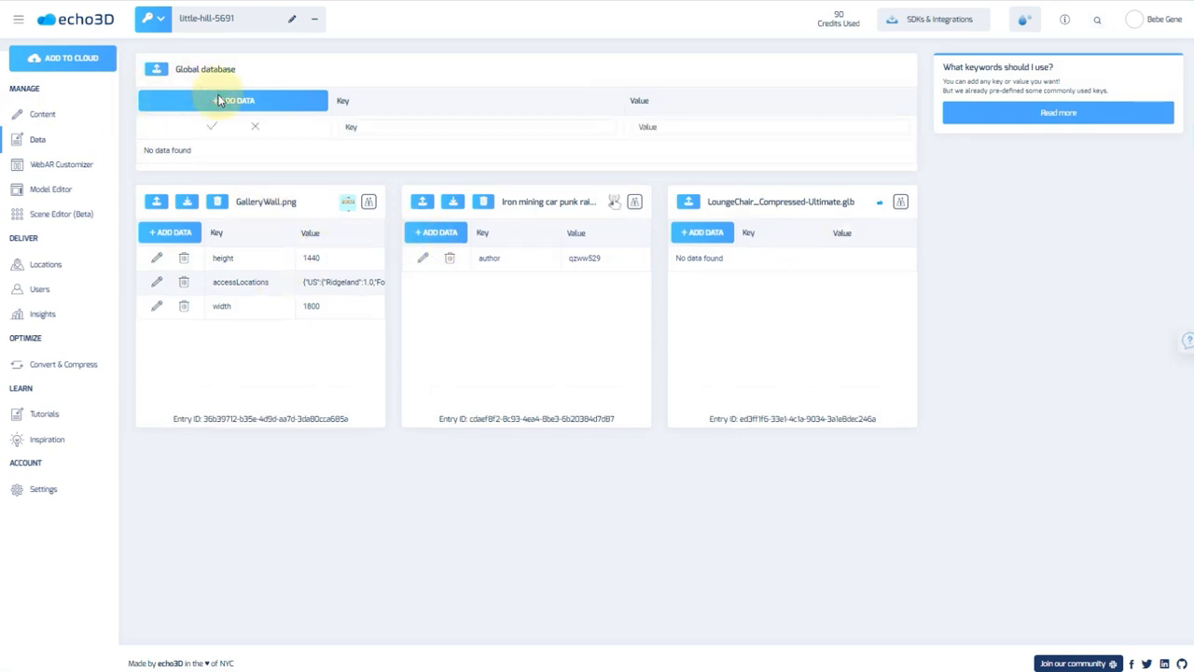
type("scale")
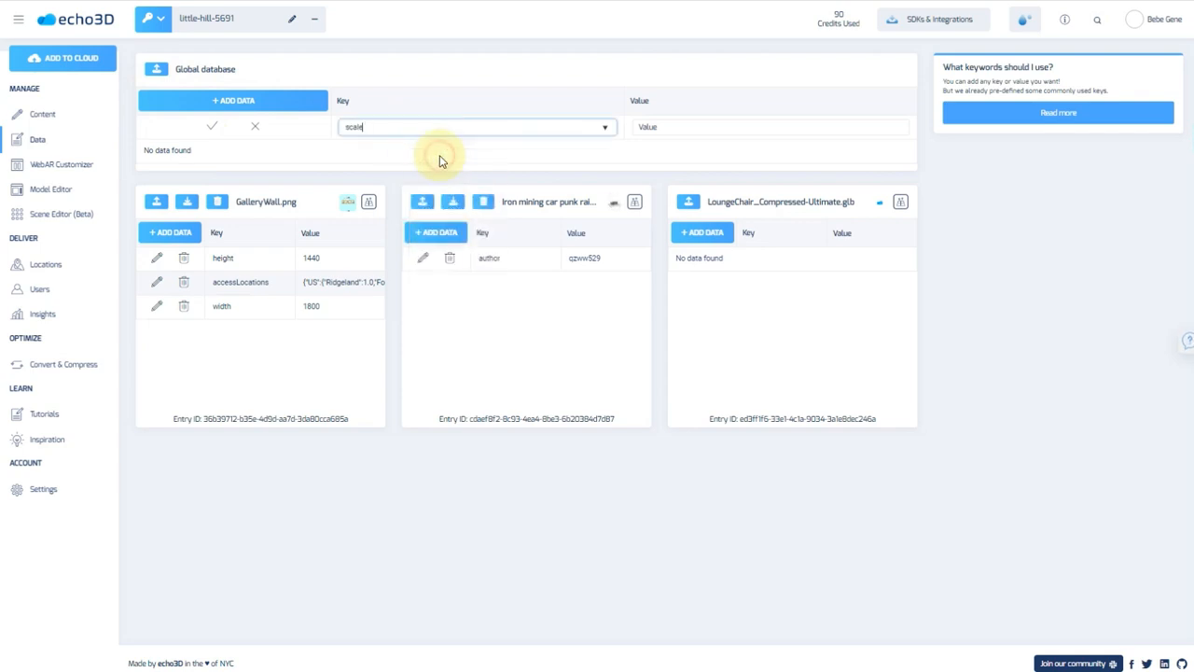
left_click(769, 127)
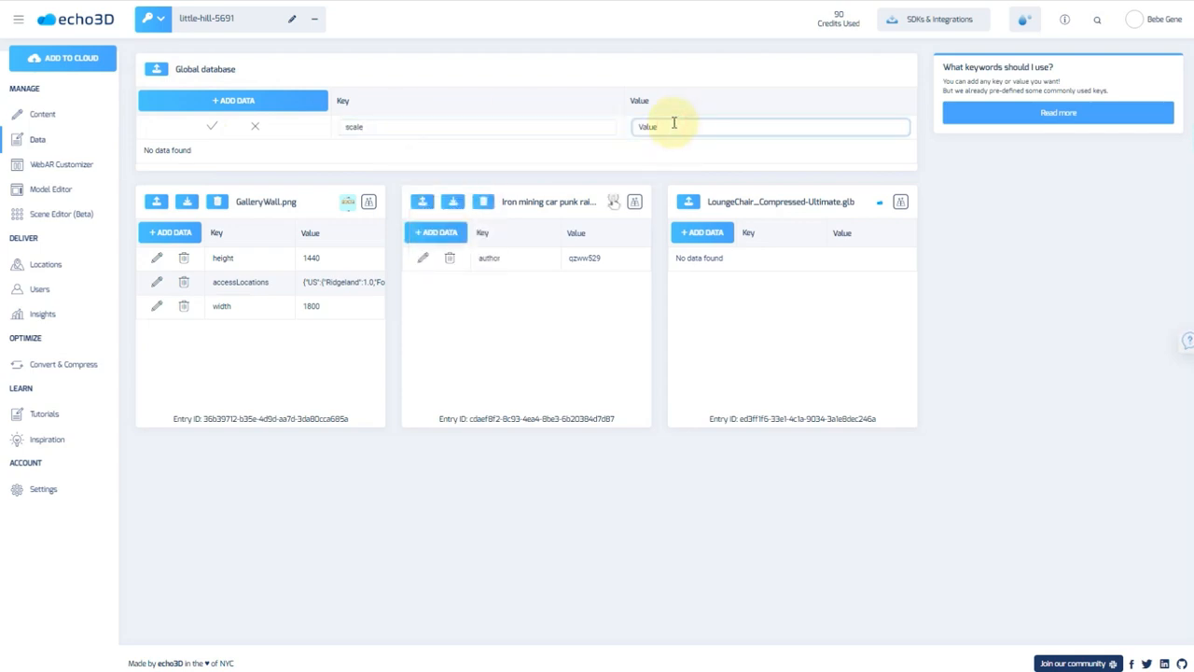
type("2")
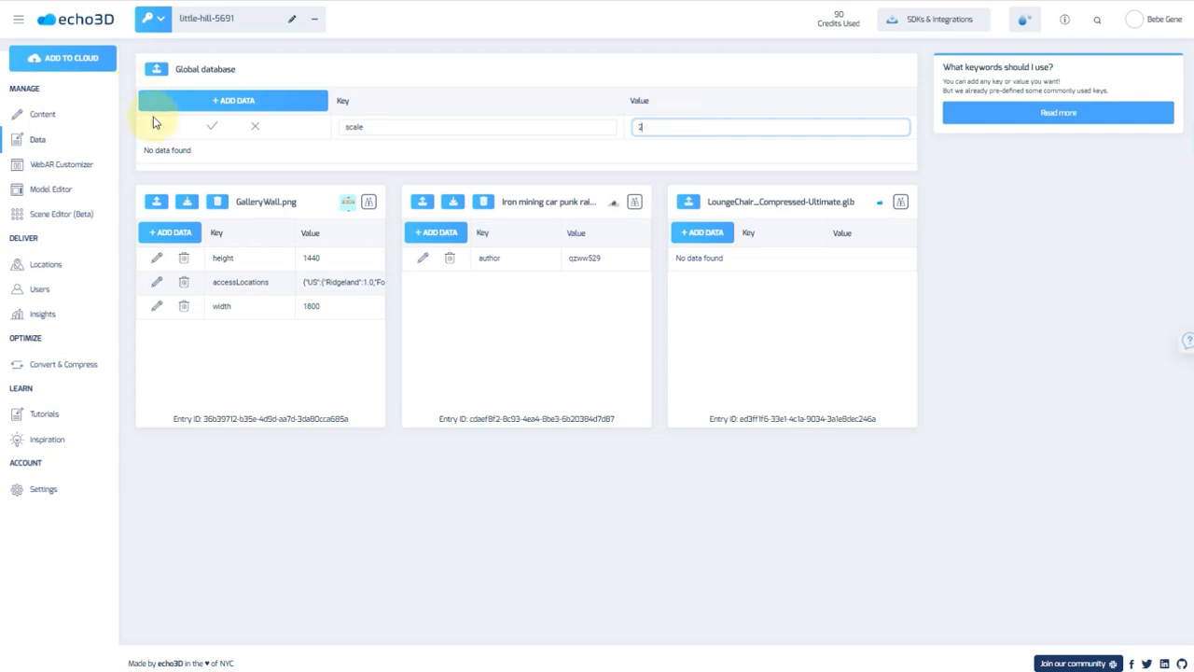
left_click(254, 127)
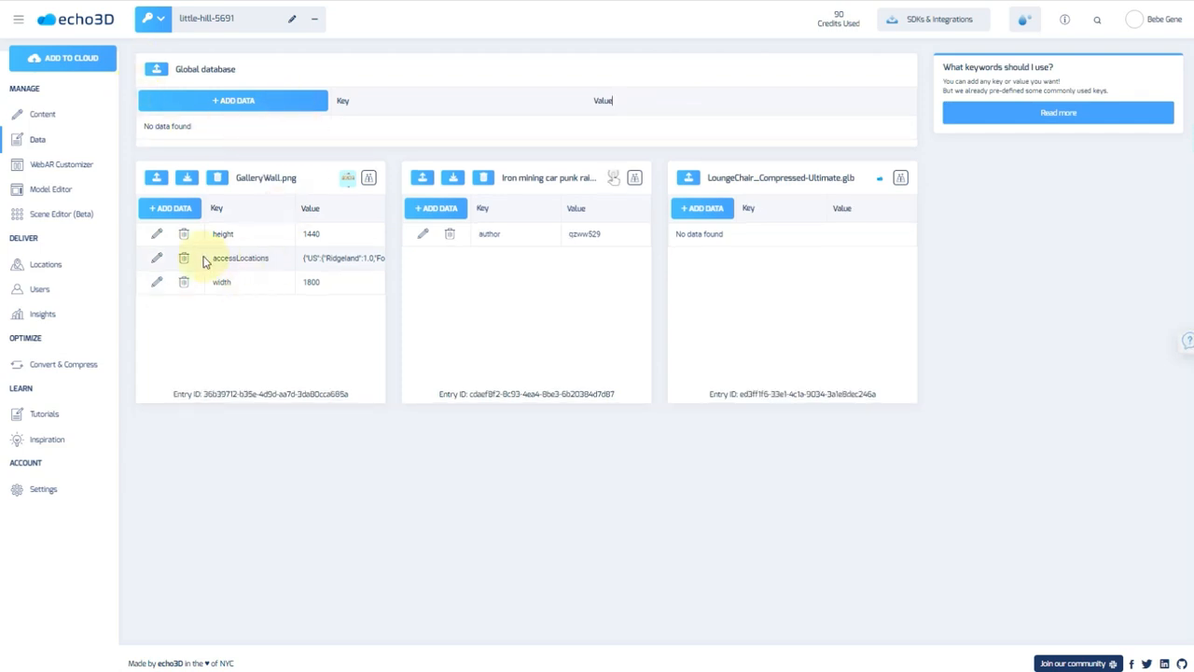
Add a blank metadata entry row to the GalleryWall.png card
left_click(170, 209)
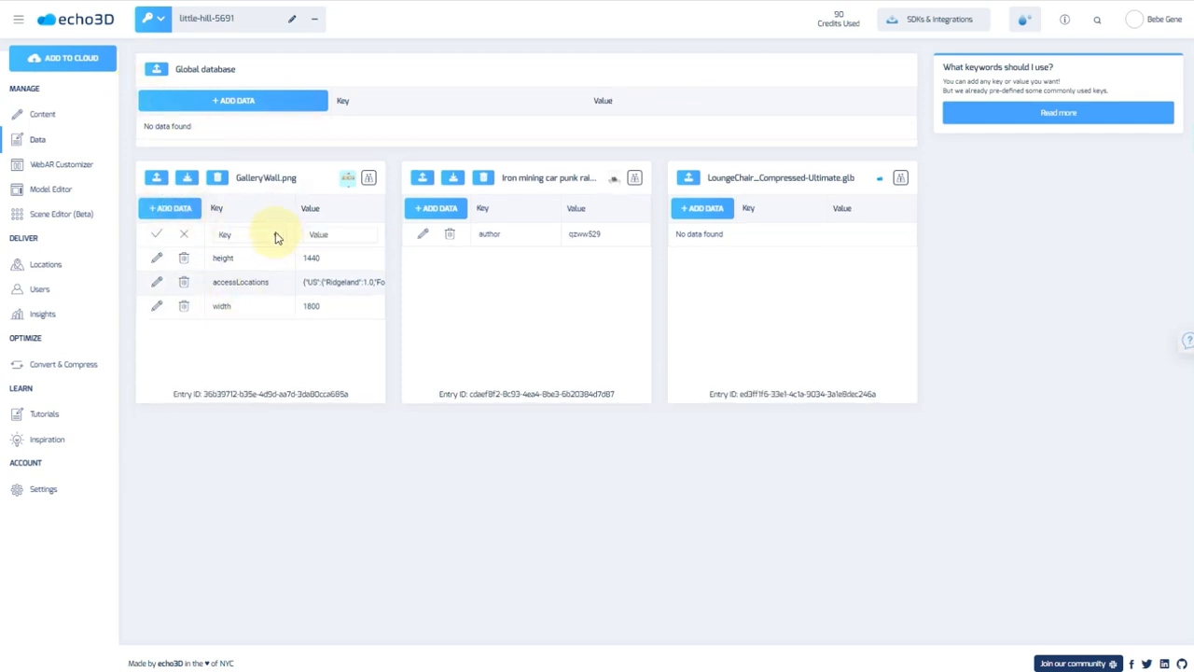
left_click(246, 235)
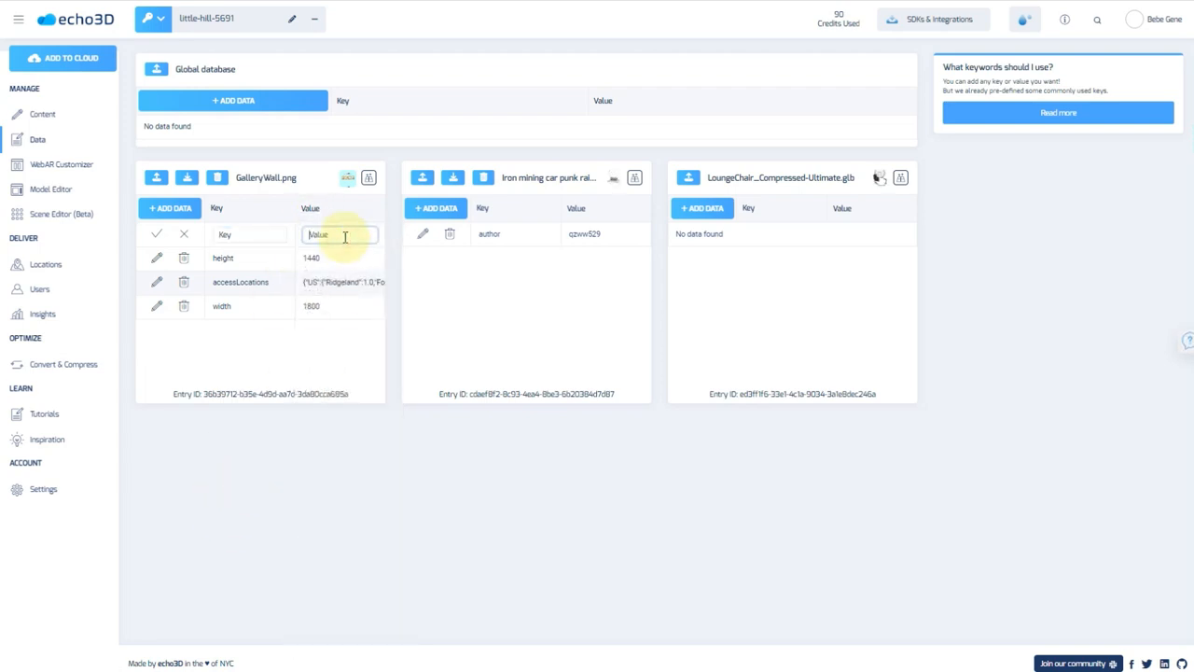
left_click(58, 164)
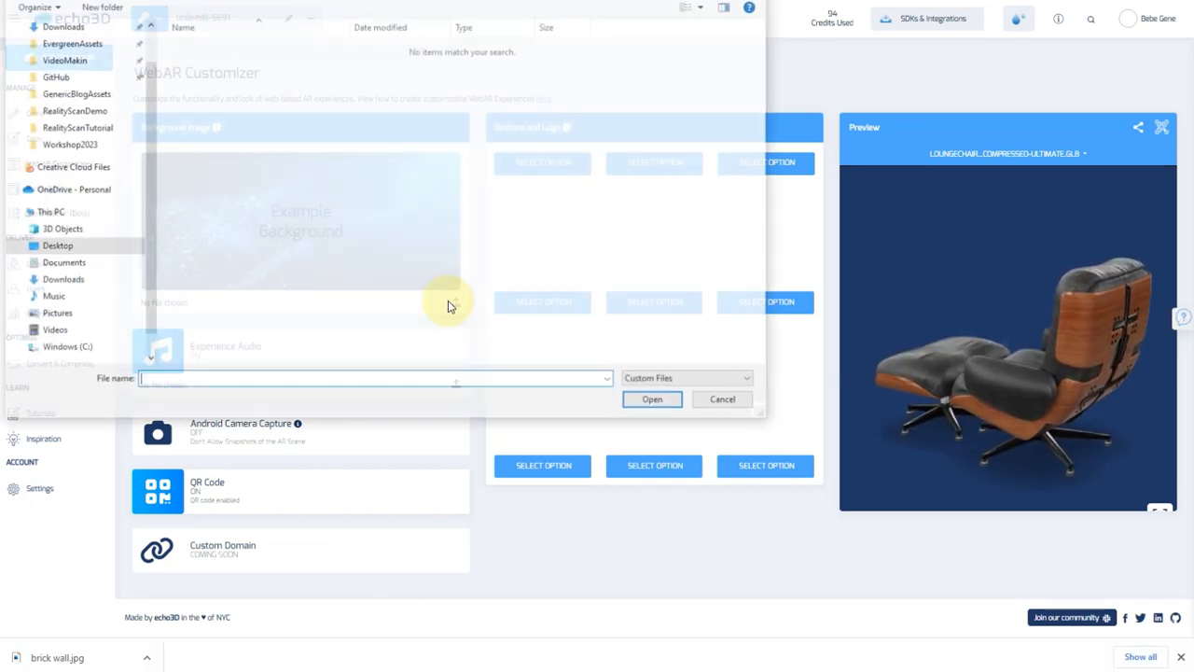
Upload brick wall.jpg as the WebAR background and rotate the chair preview against it
left_click(201, 220)
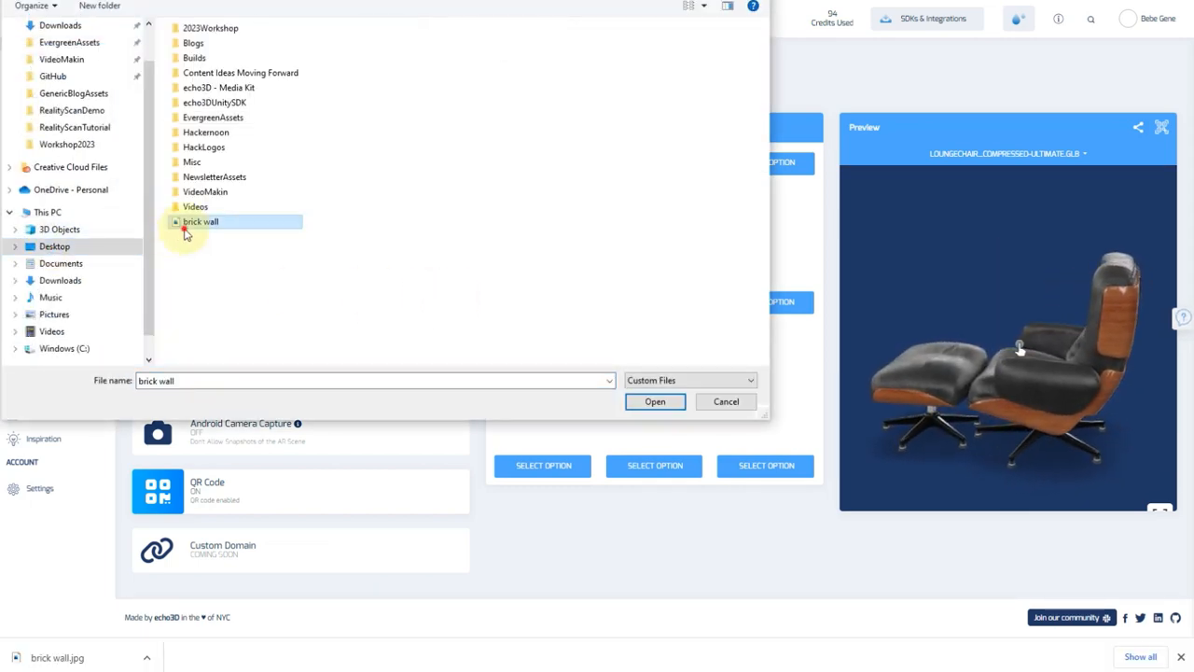
left_click(655, 402)
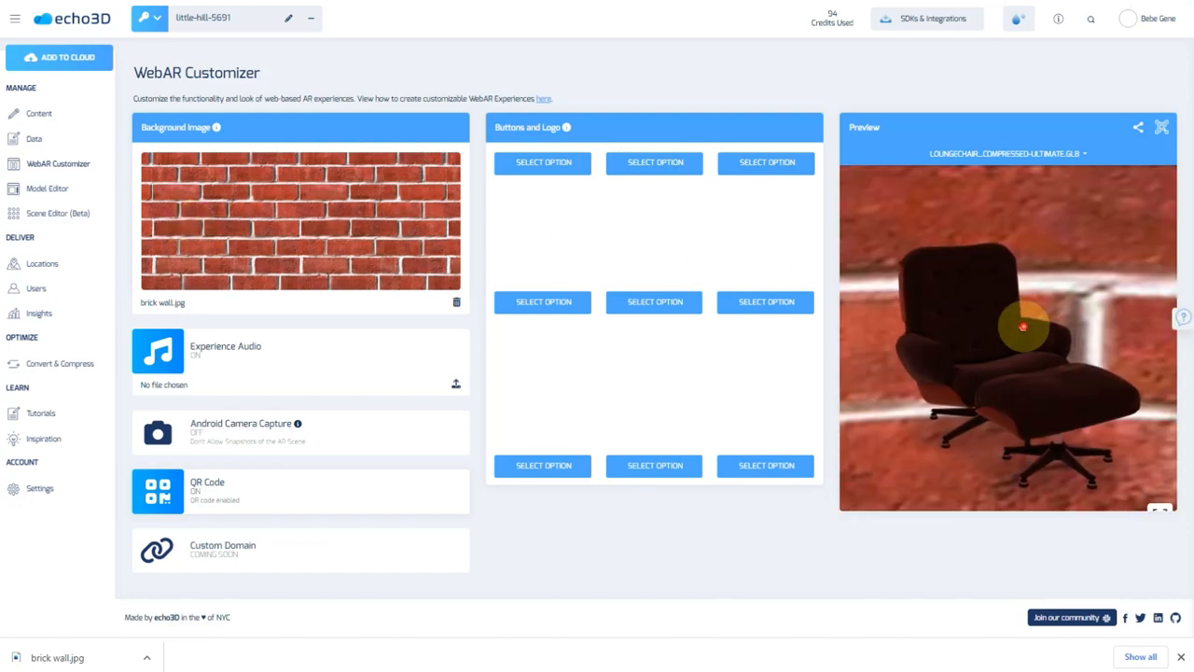
left_click_drag(1024, 327, 1025, 284)
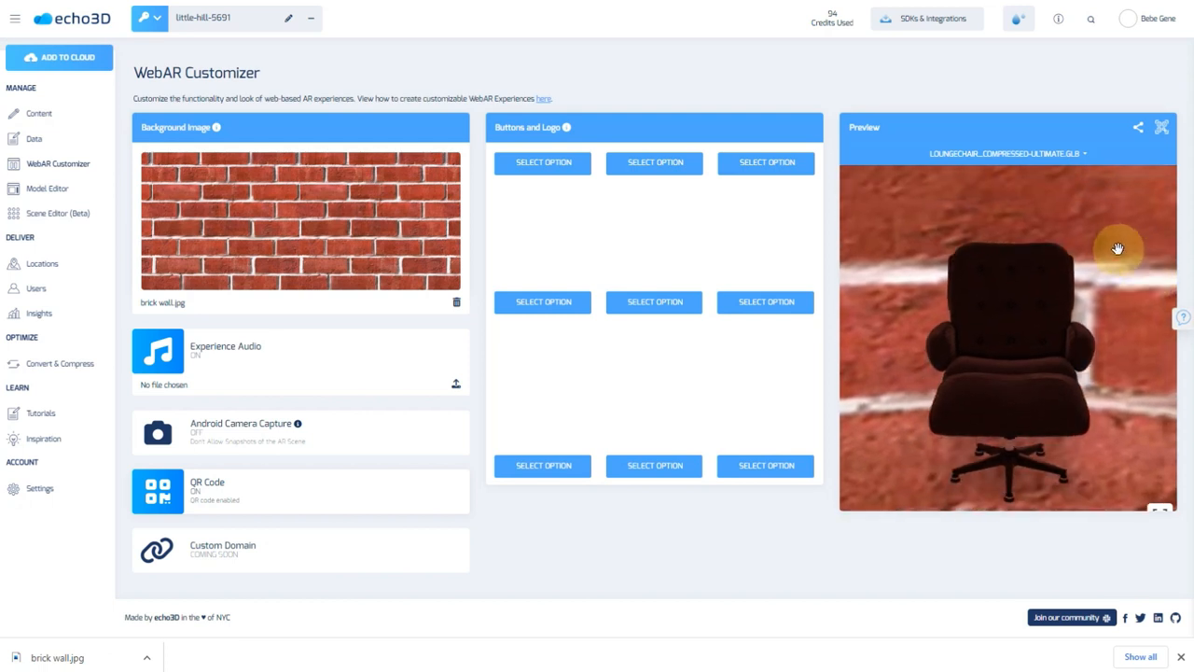
mouse_move(1004, 232)
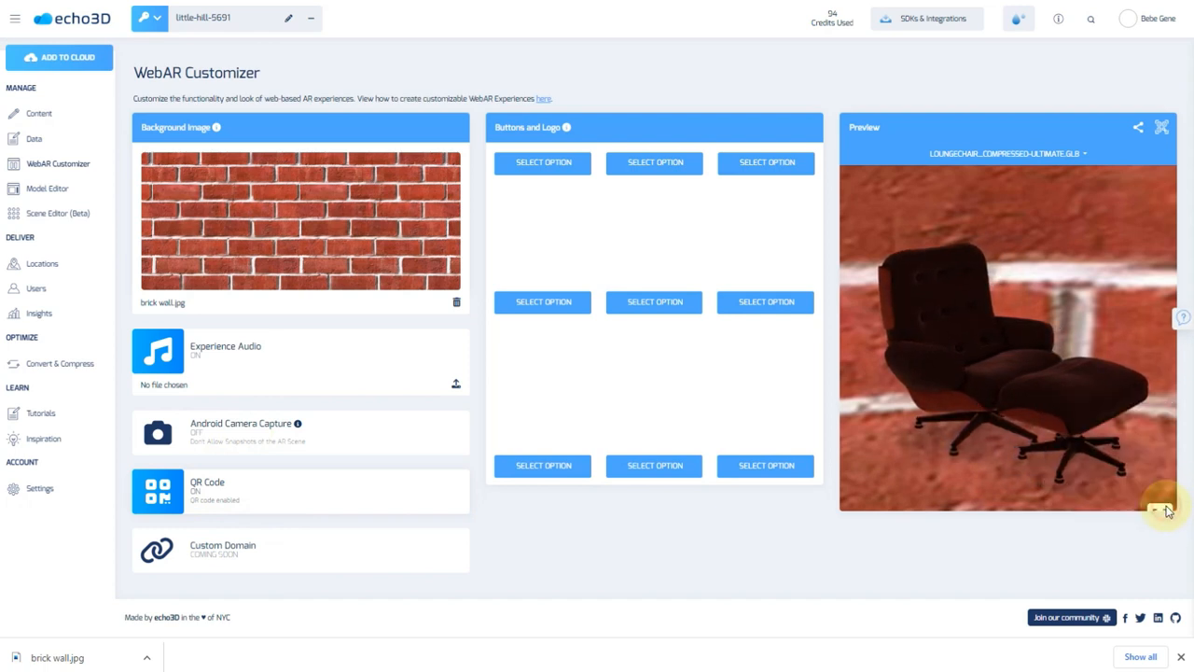
Look through the first button slot's action choices, leaving it disabled
left_click(541, 162)
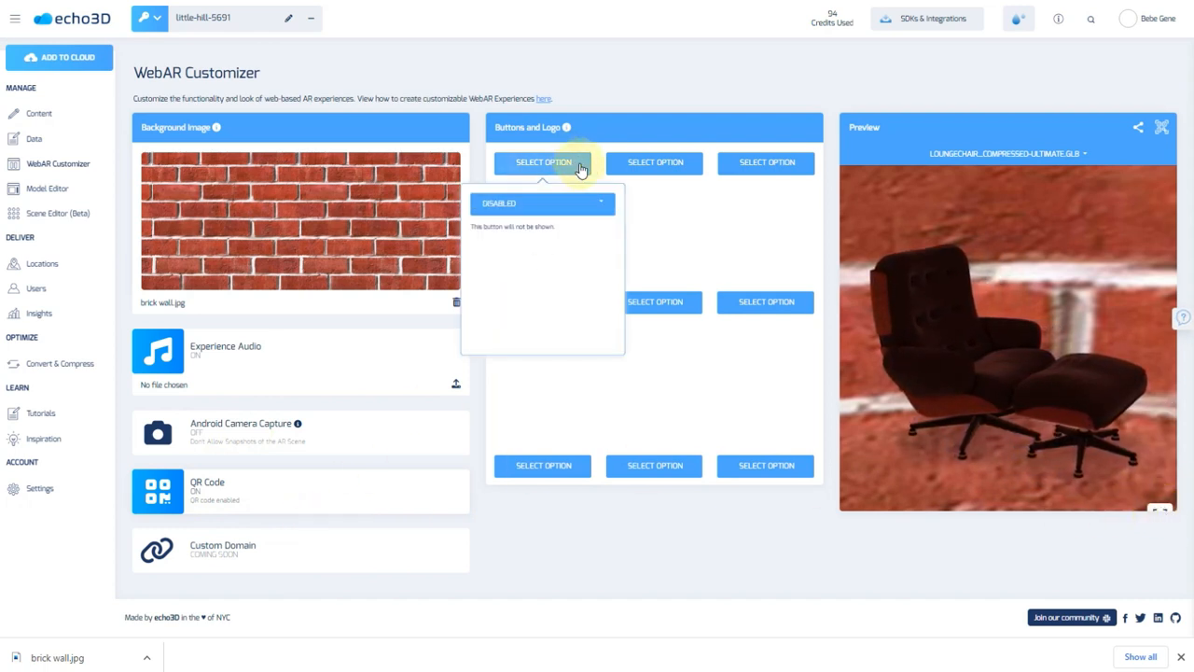
left_click(653, 162)
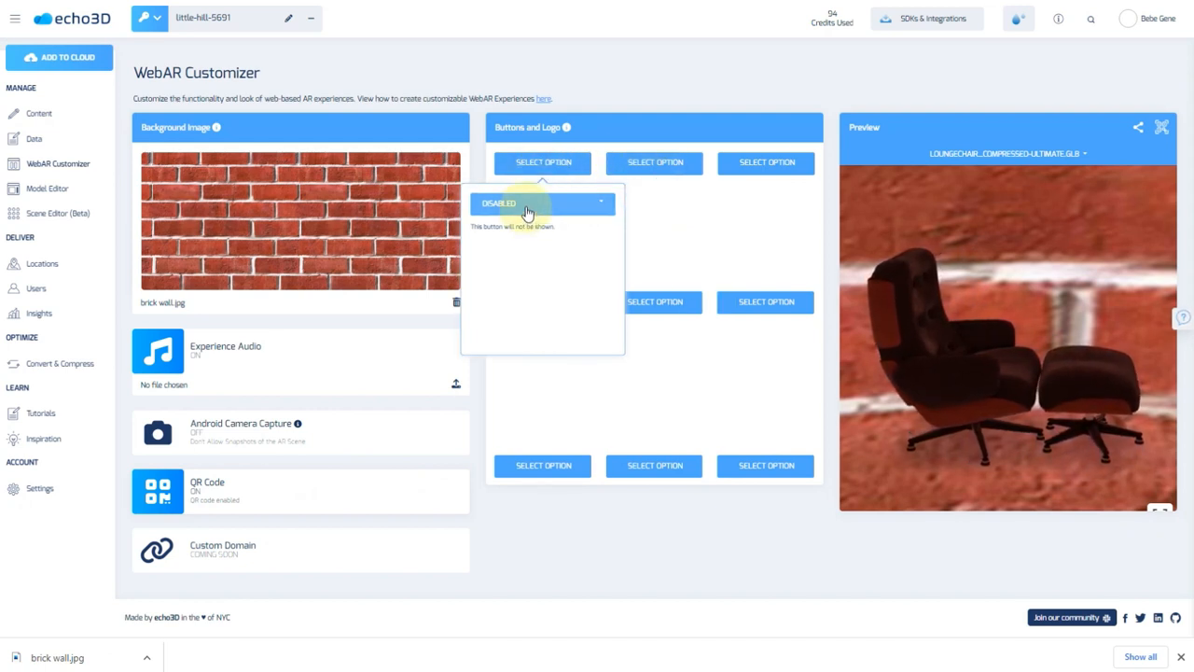
left_click(542, 204)
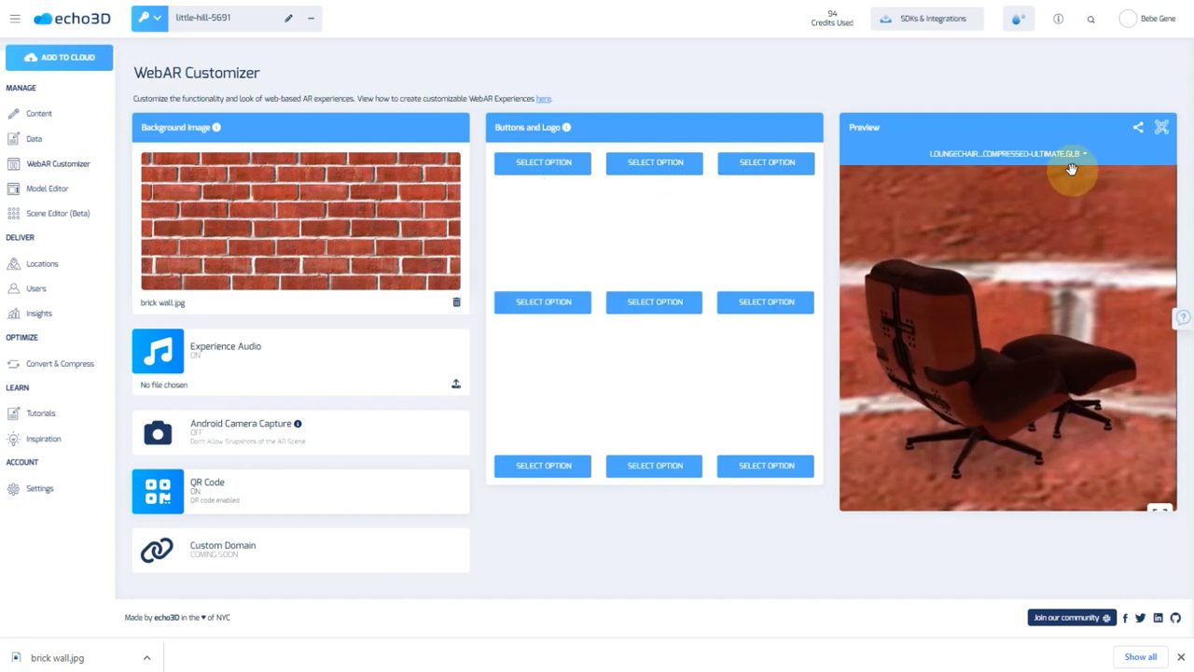
left_click(542, 163)
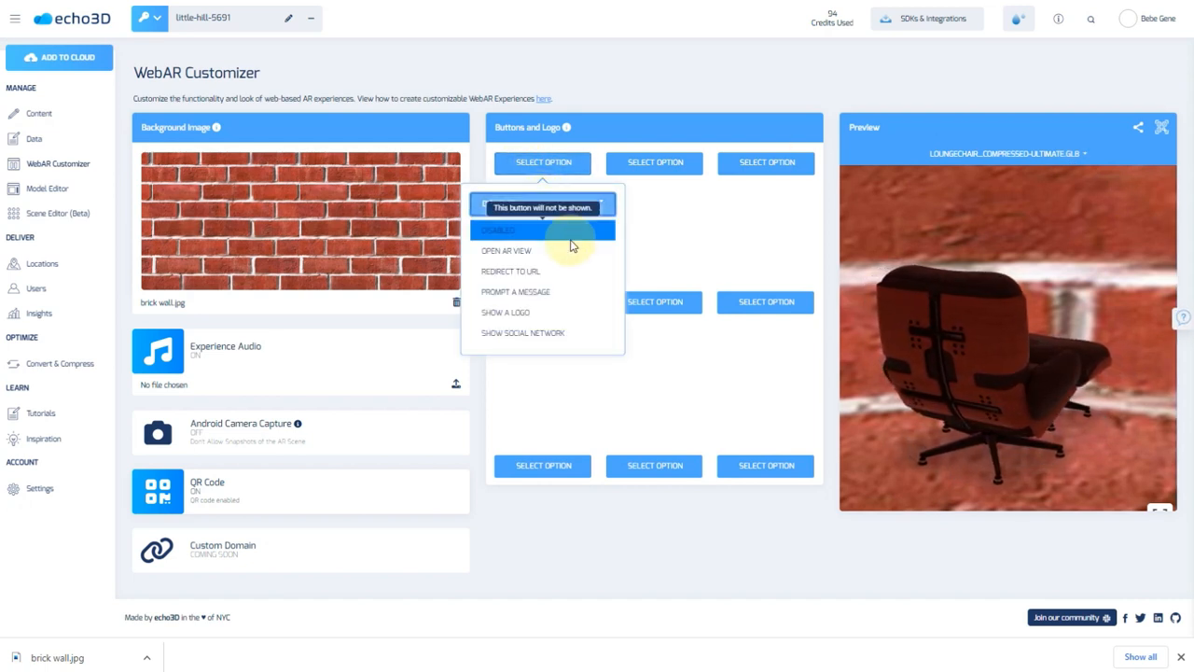
left_click(512, 271)
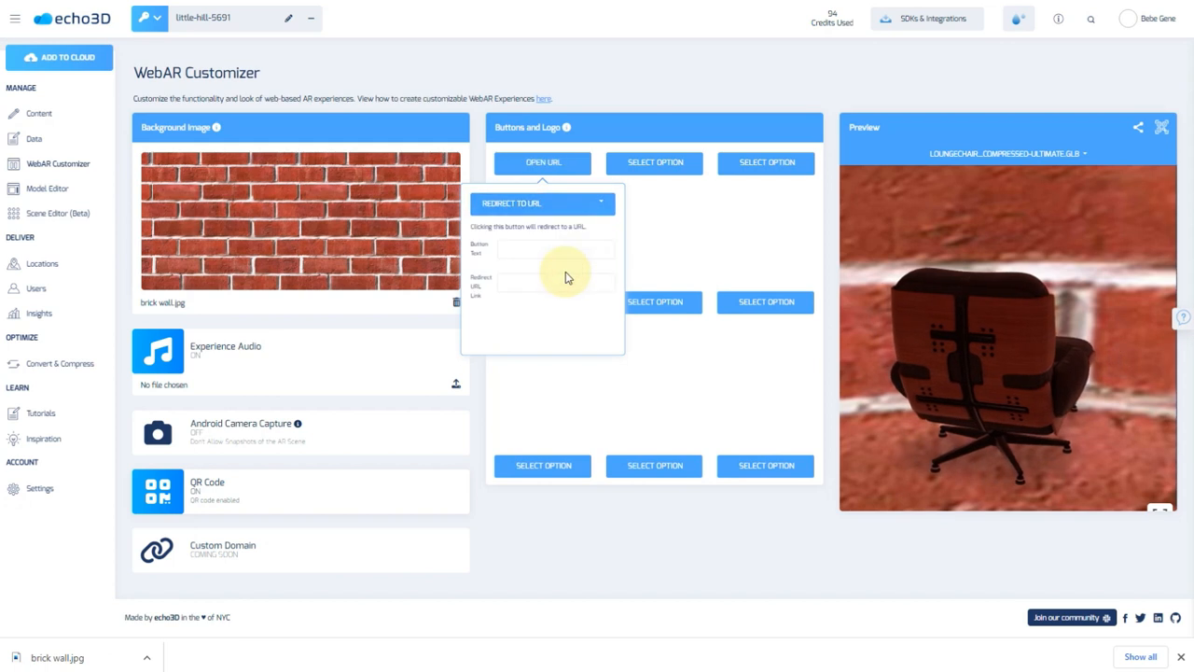
left_click(556, 248)
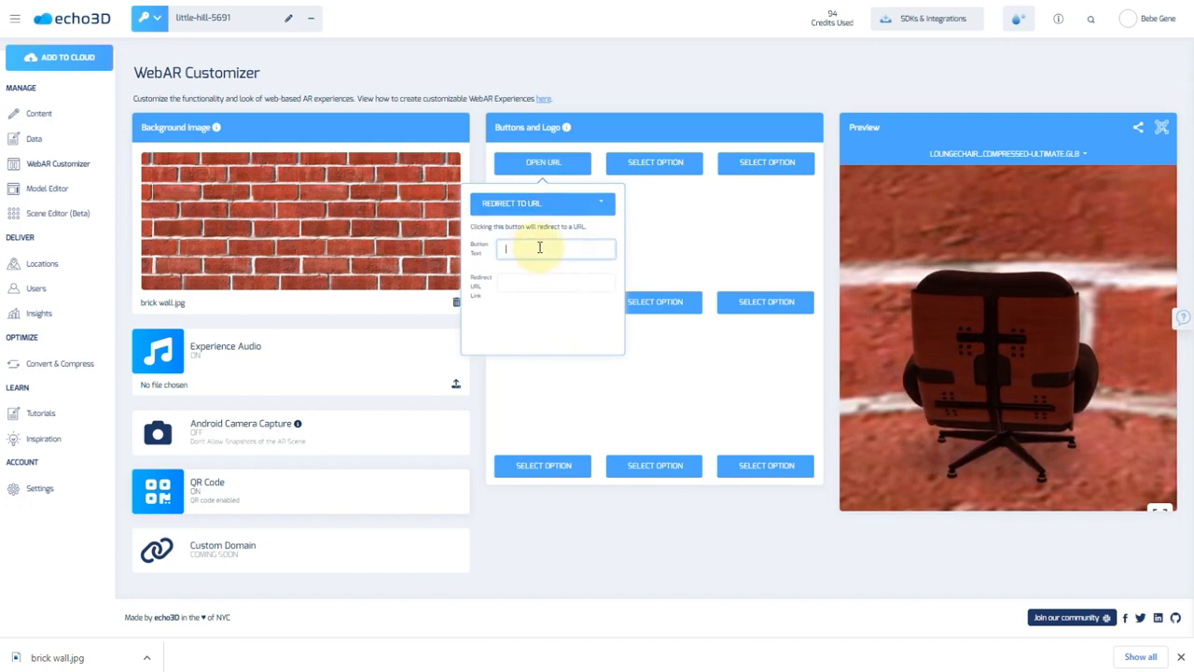
type("Click me")
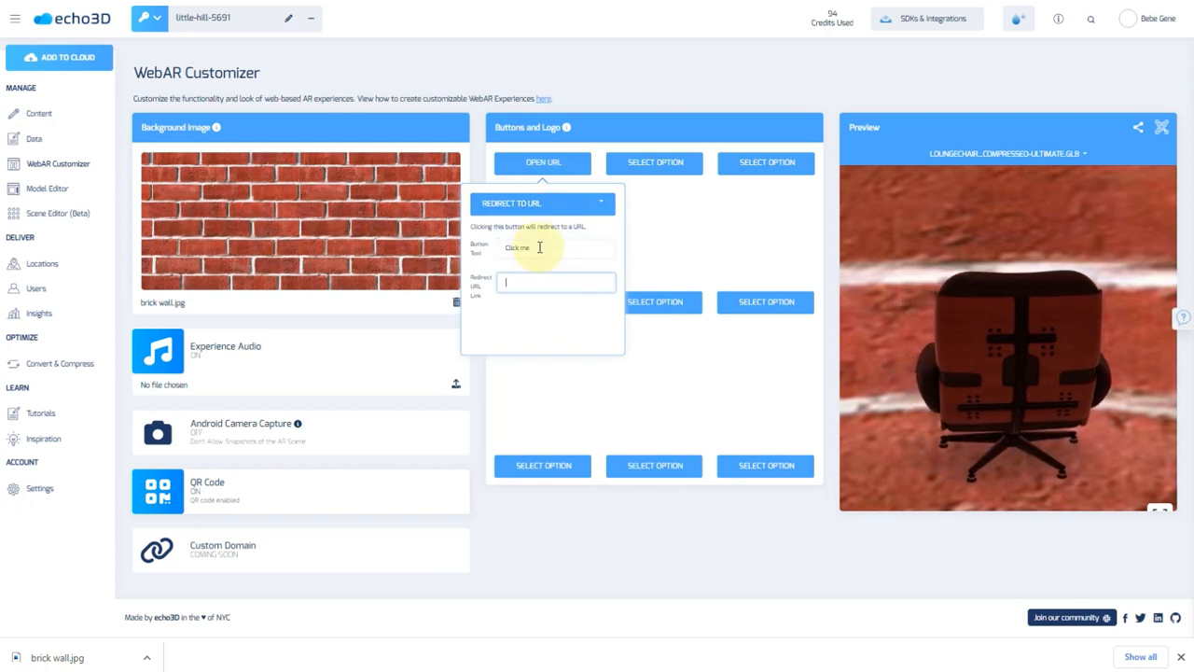
type("www.echo3d.com")
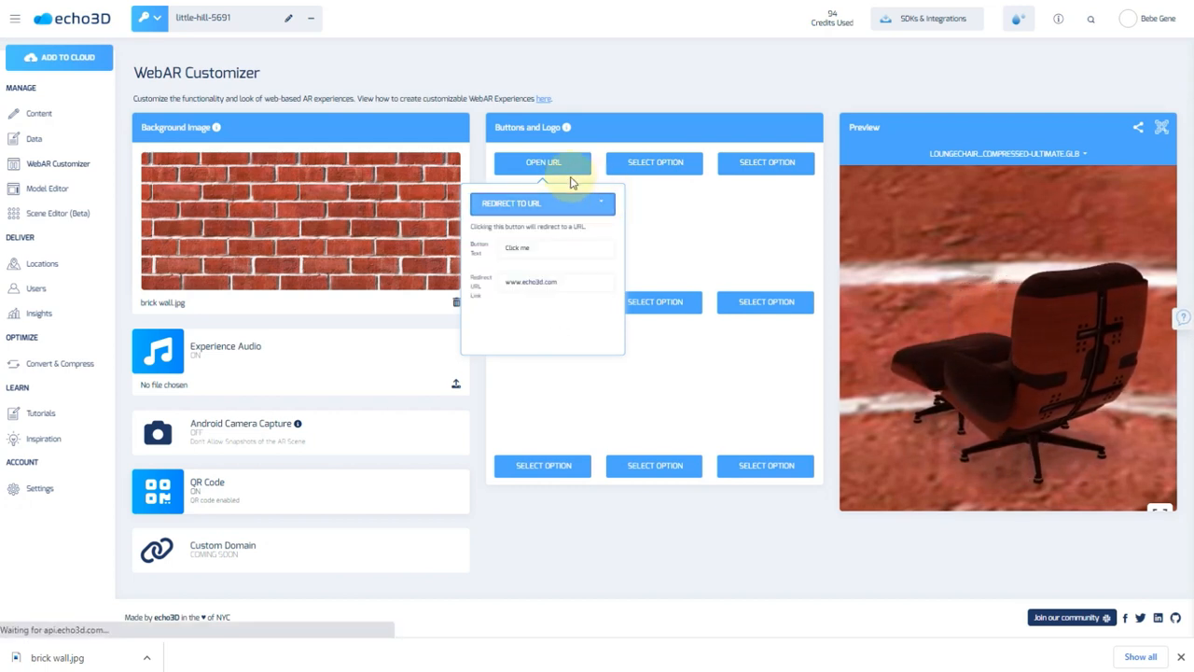
left_click(543, 163)
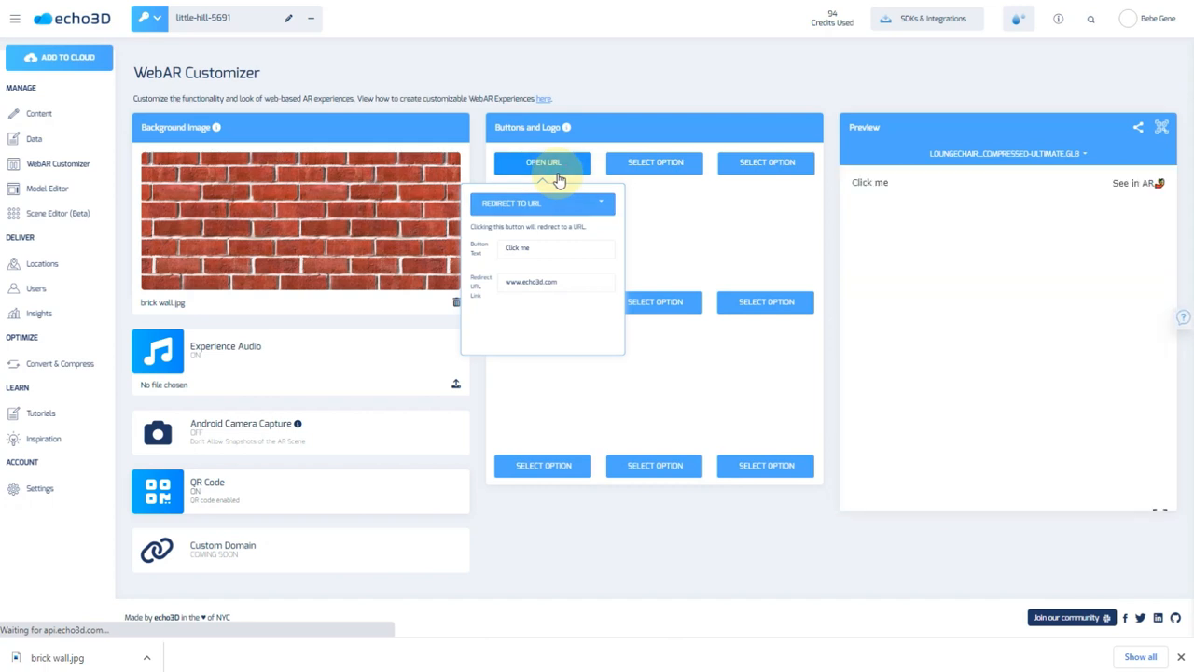
left_click(543, 163)
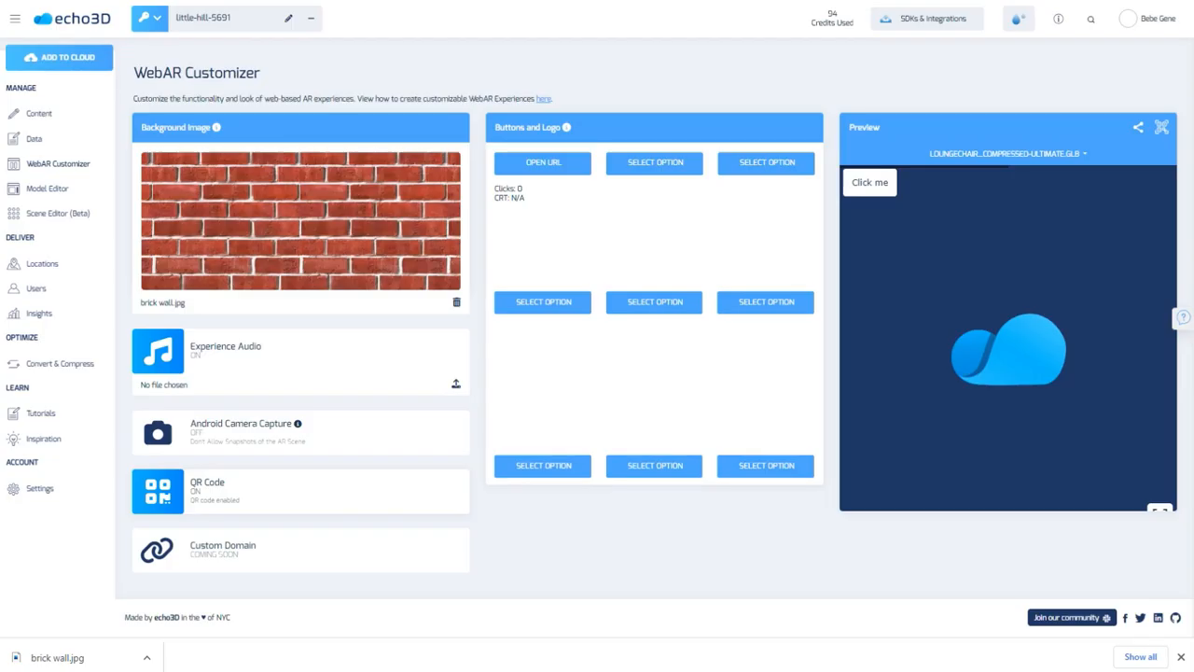
Make the second button Prompt a Message labelled 'Click me' and try it in the preview
left_click(653, 162)
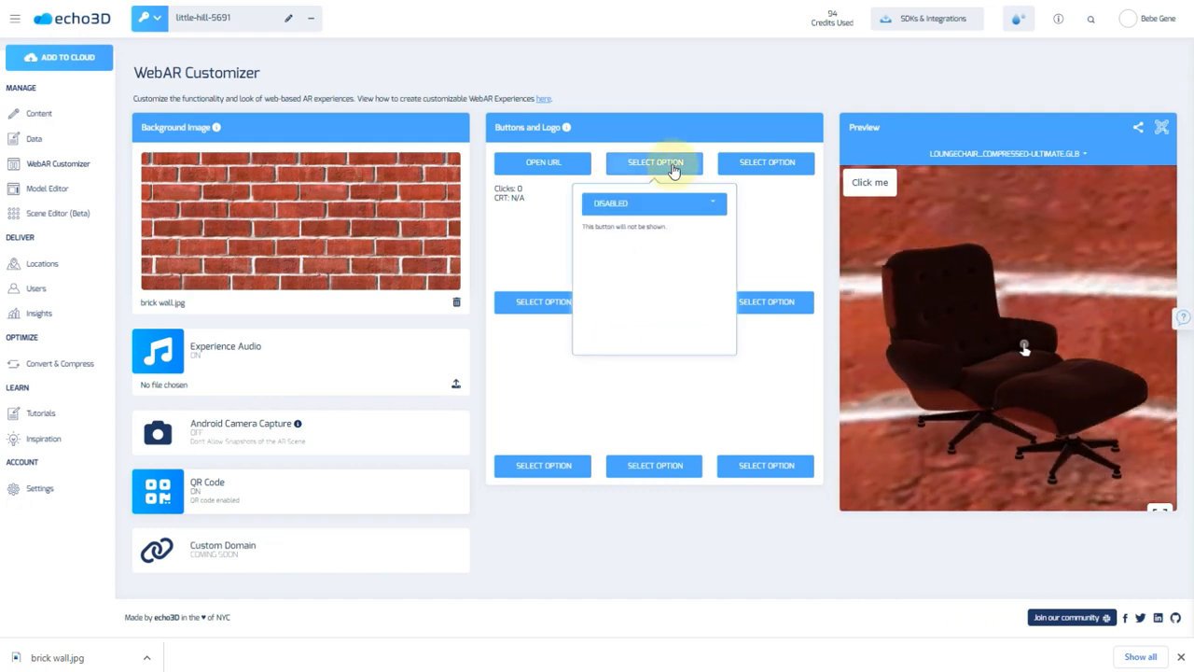
left_click(653, 203)
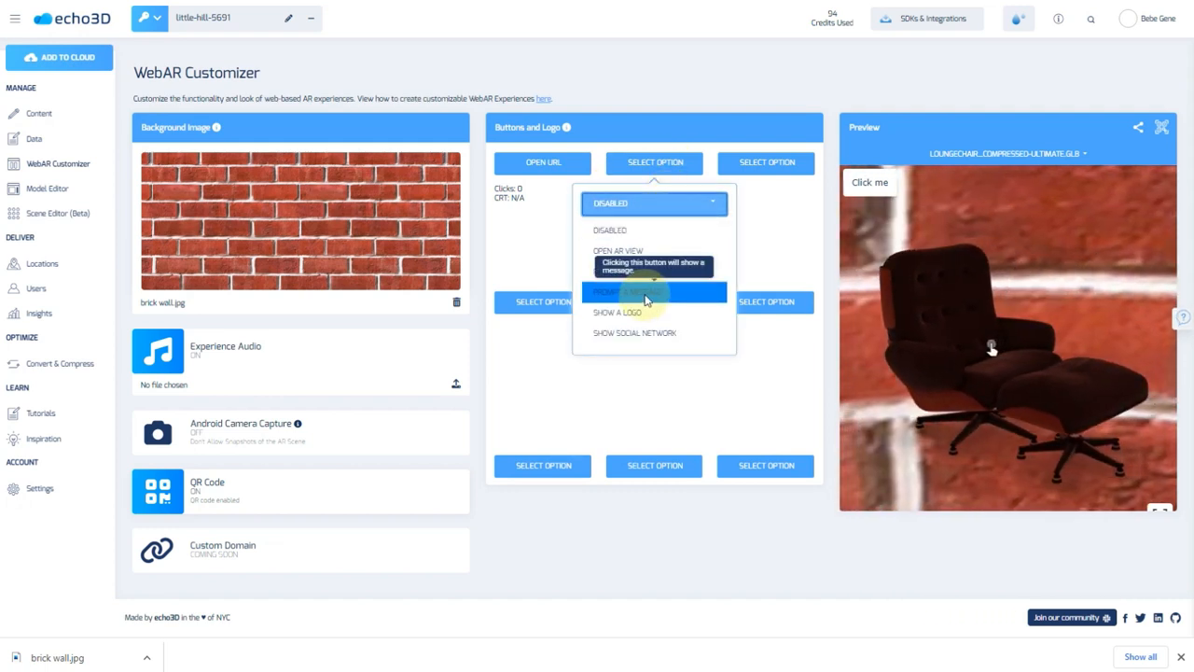
left_click(653, 291)
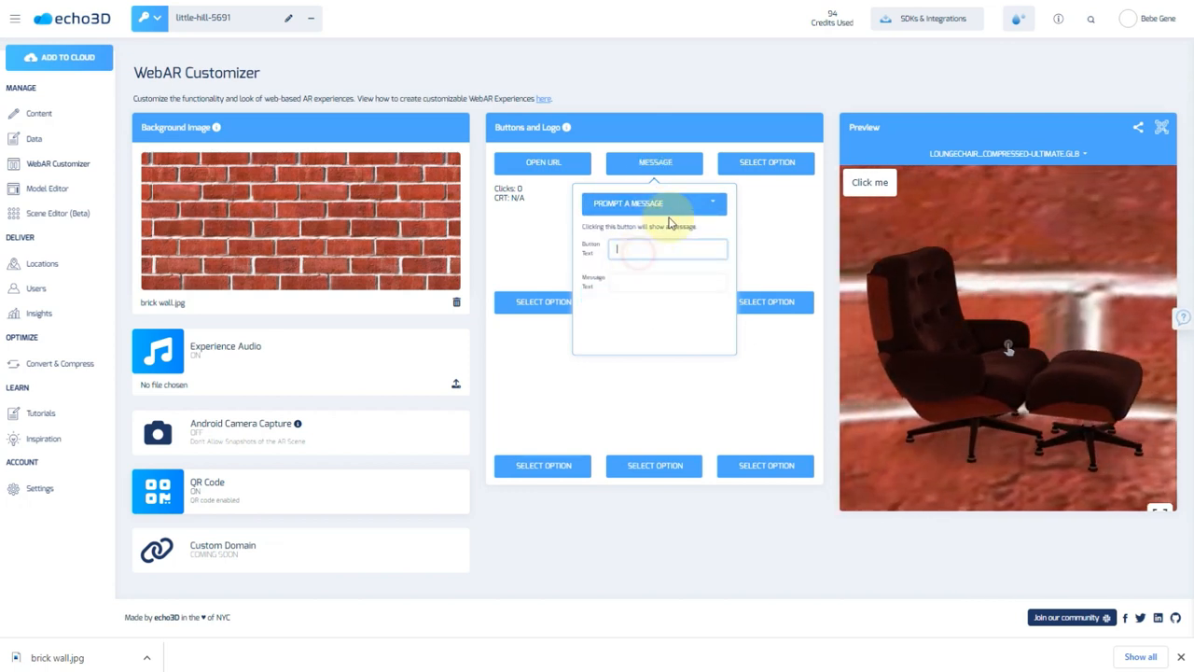
type("Click me")
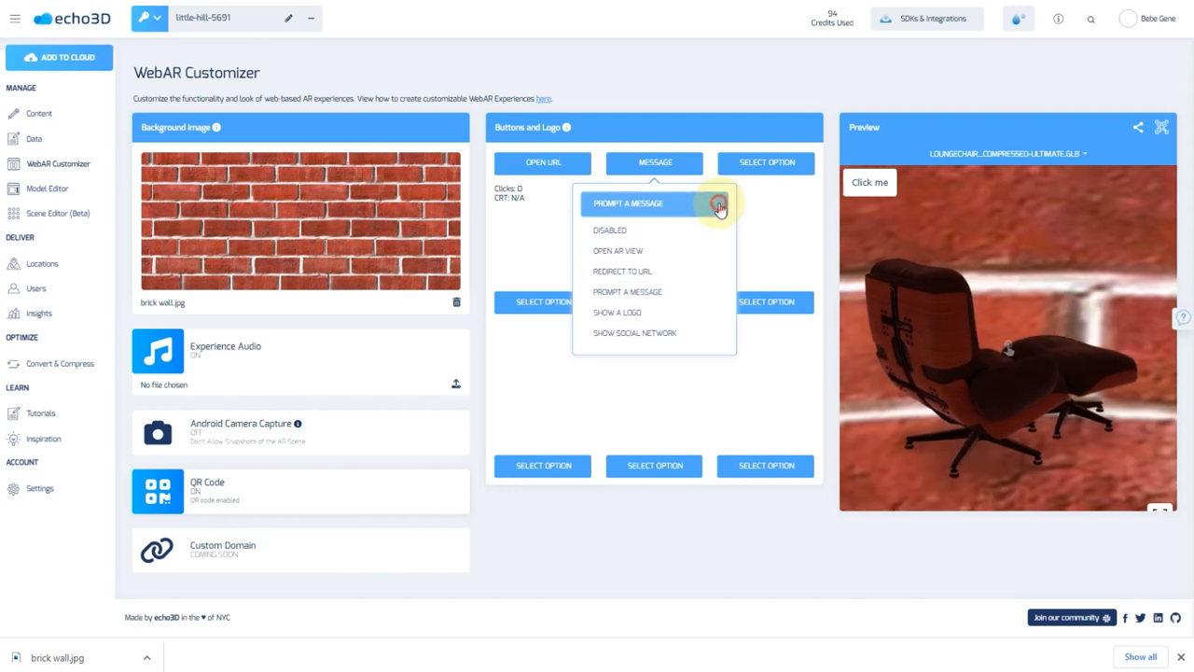
left_click(624, 270)
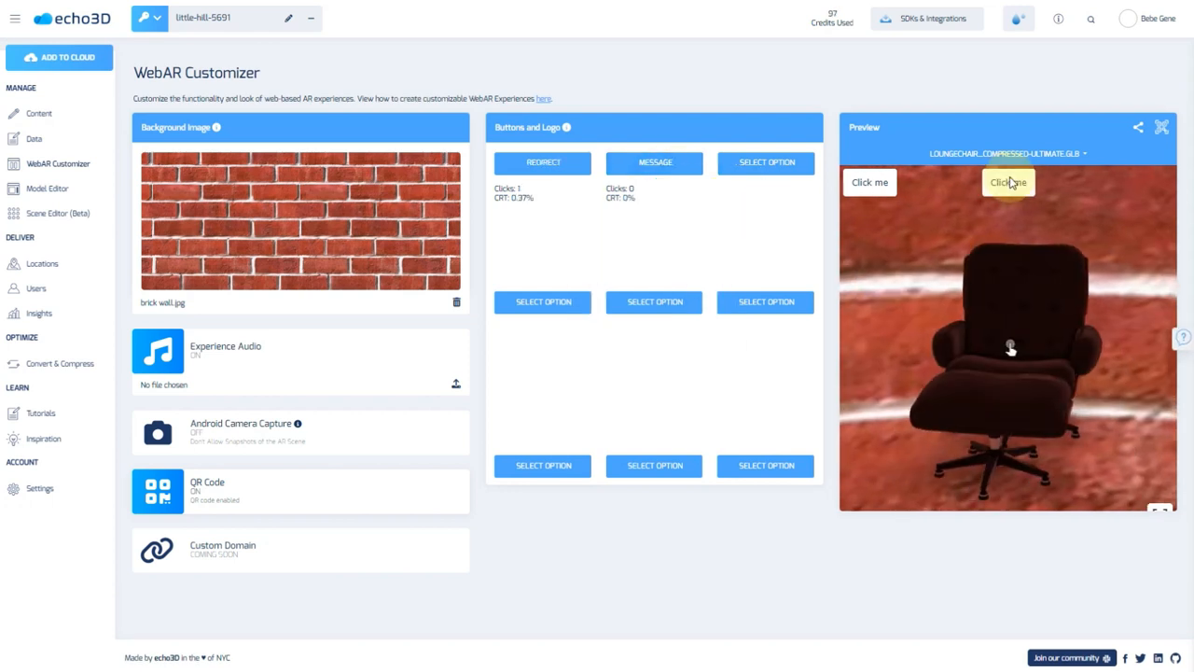
left_click(1007, 183)
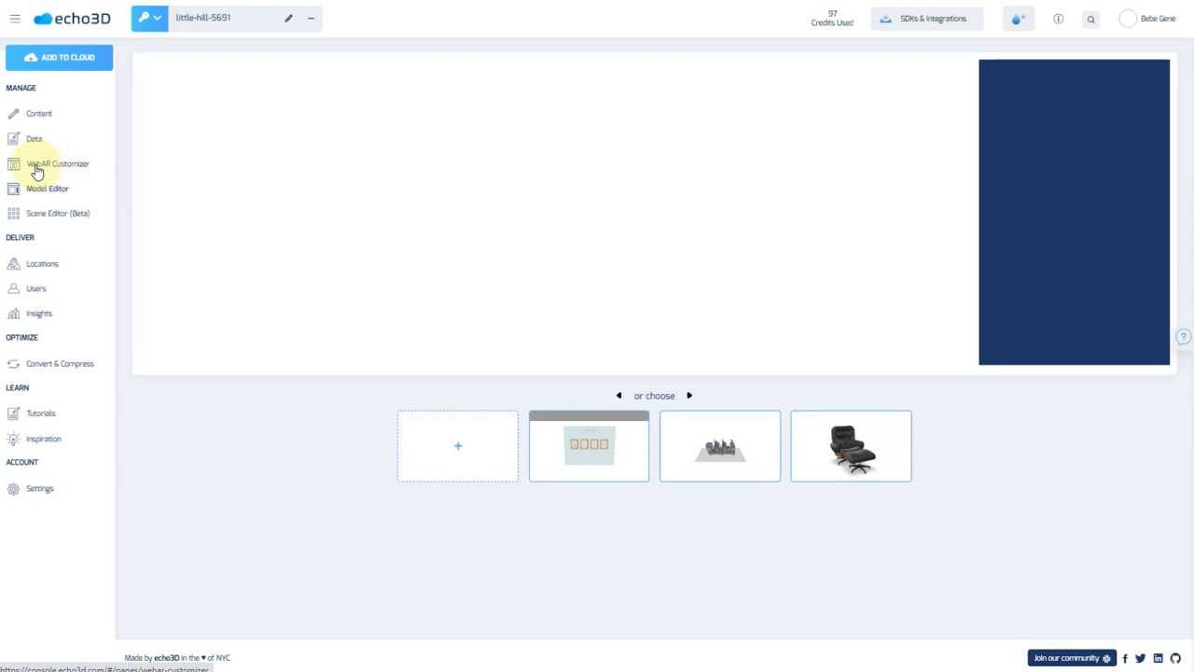
Load the lounge chair model into the Model Editor and go to its lighting settings
left_click(851, 444)
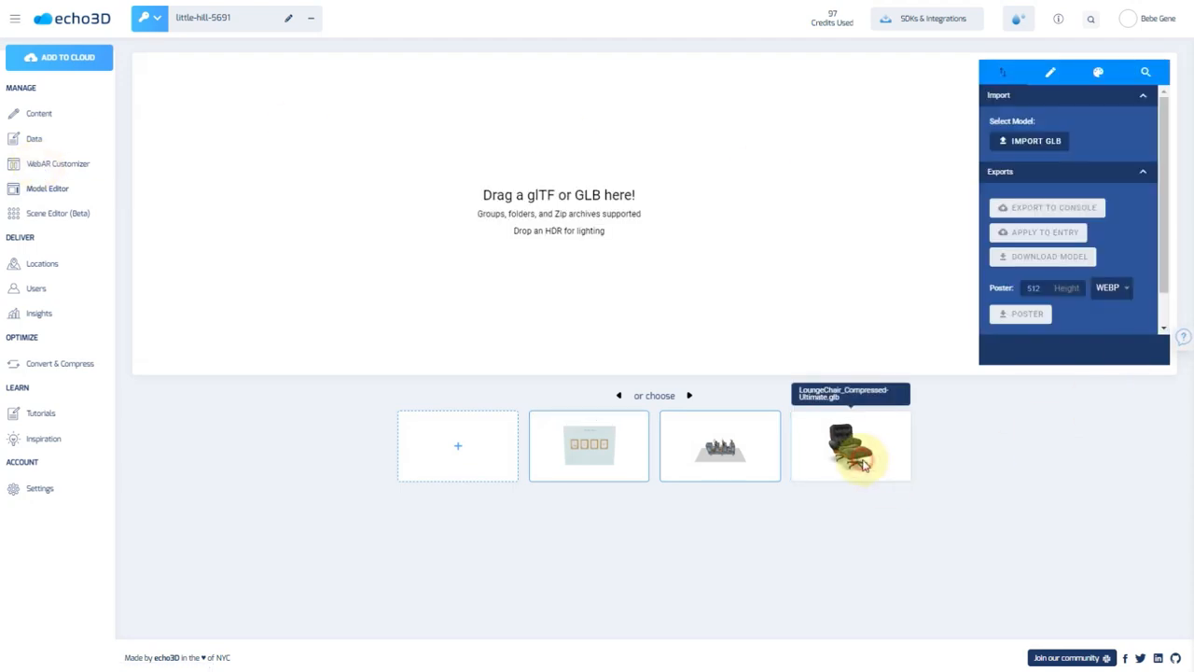
left_click(851, 446)
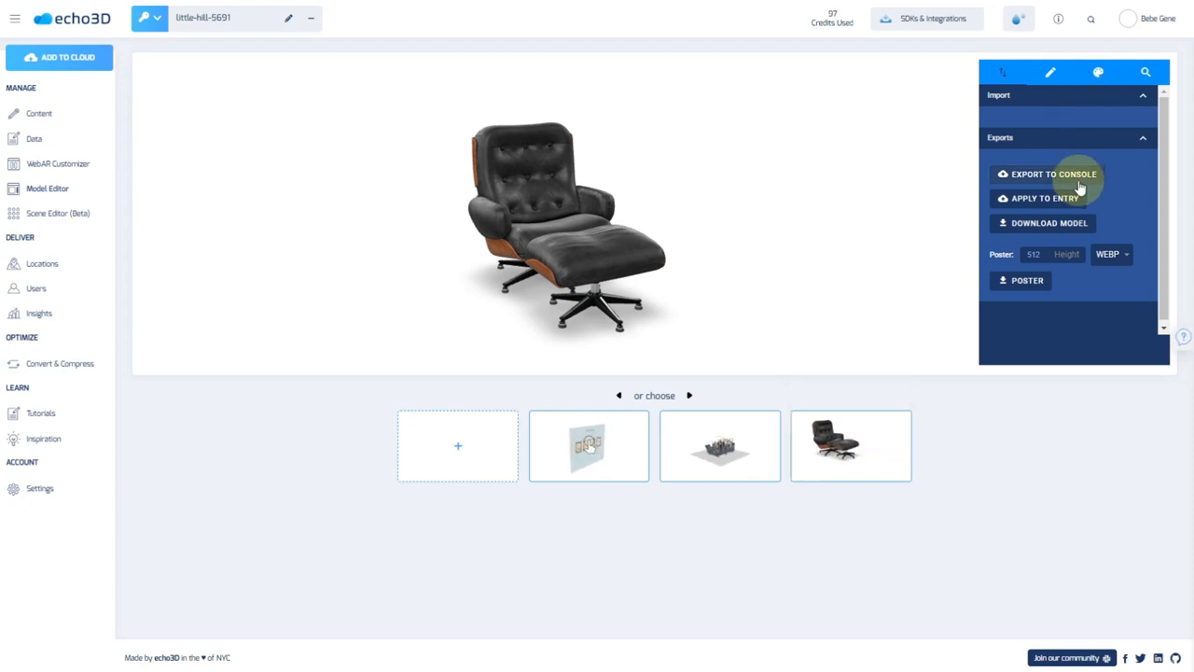
left_click(1049, 71)
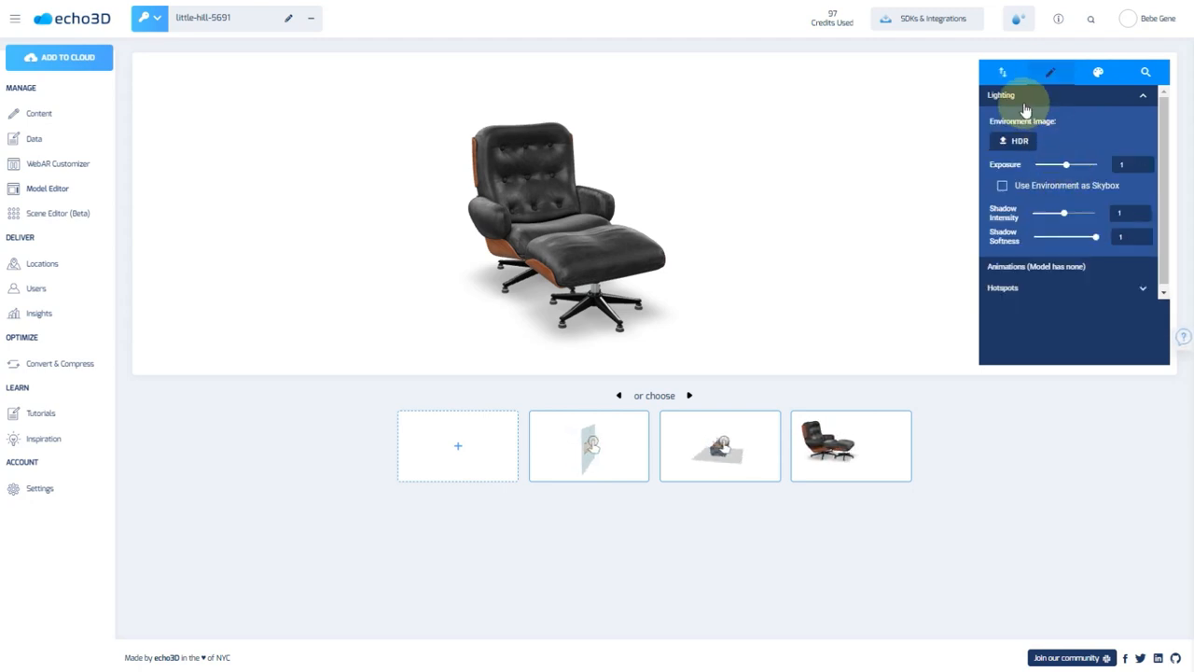
Set exposure to about 1.03, use the environment as skybox, and shadow intensity about 1.03
left_click_drag(1068, 164, 1045, 164)
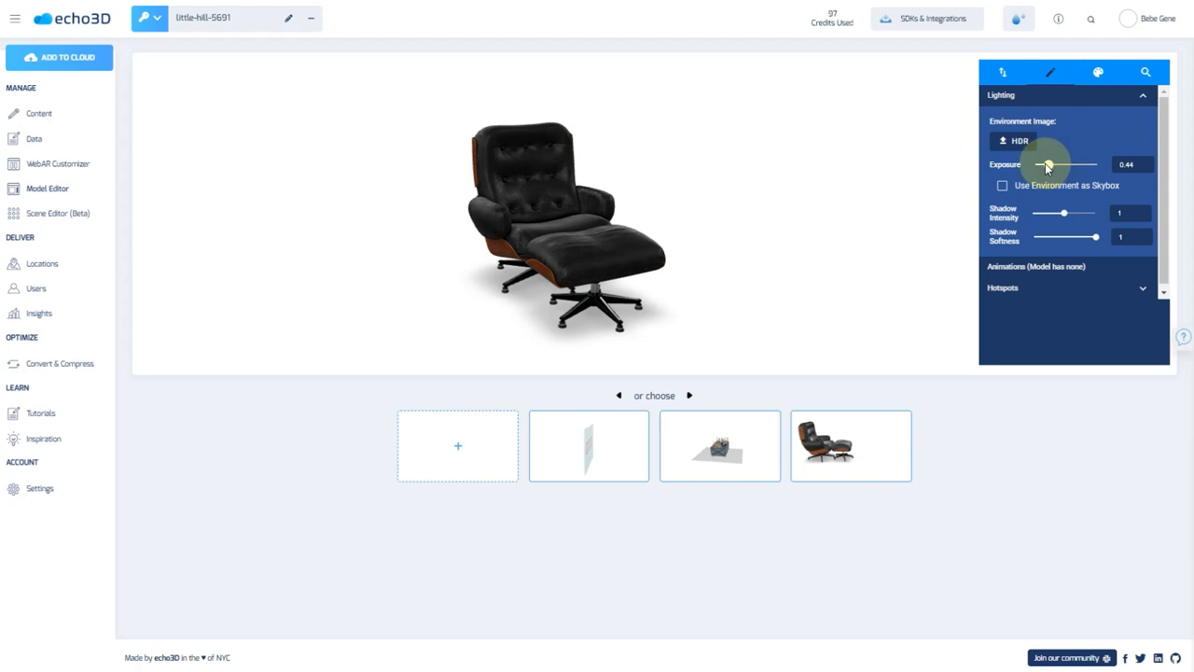
left_click_drag(1045, 165, 1067, 164)
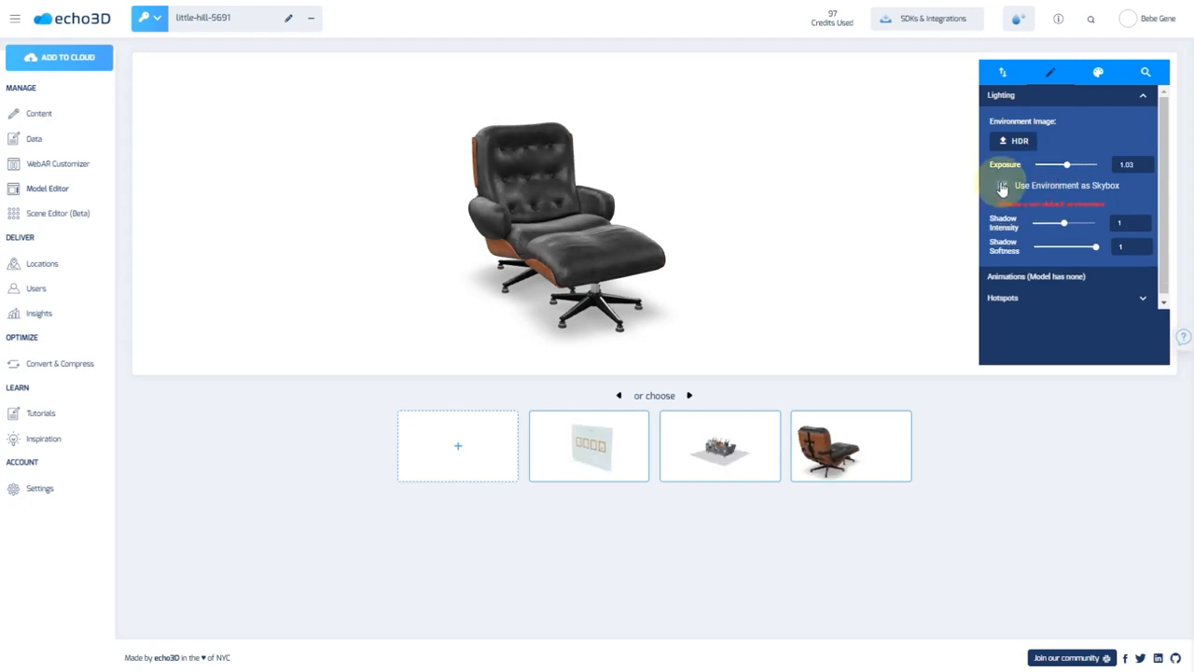
left_click(1004, 185)
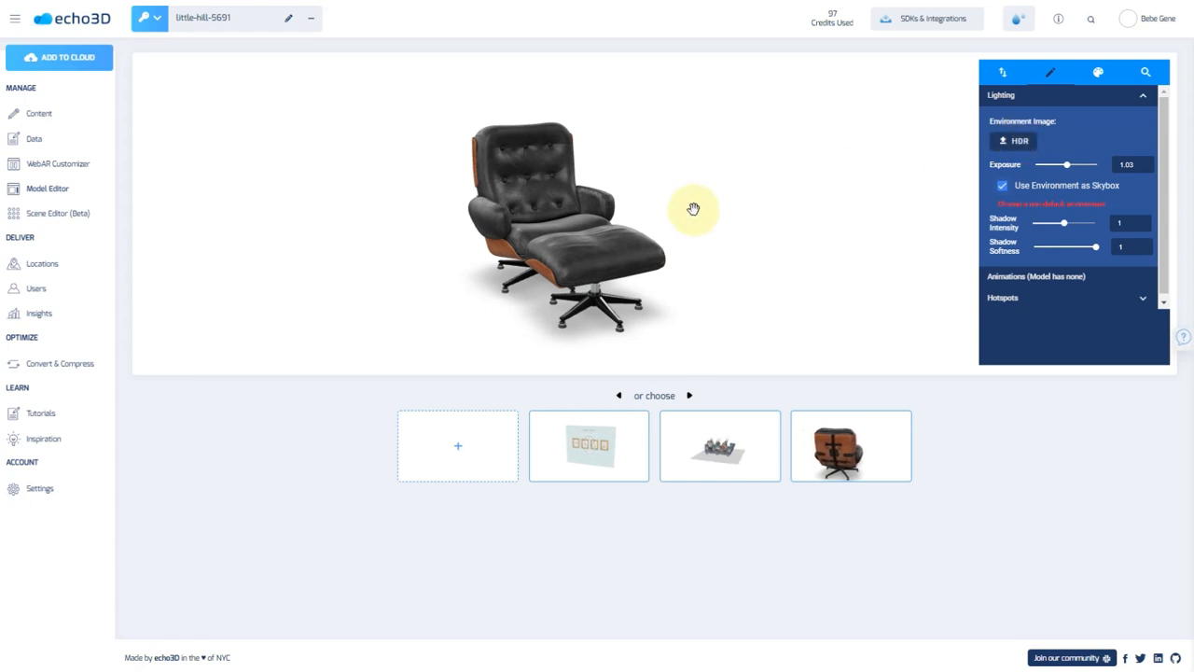
mouse_move(41, 190)
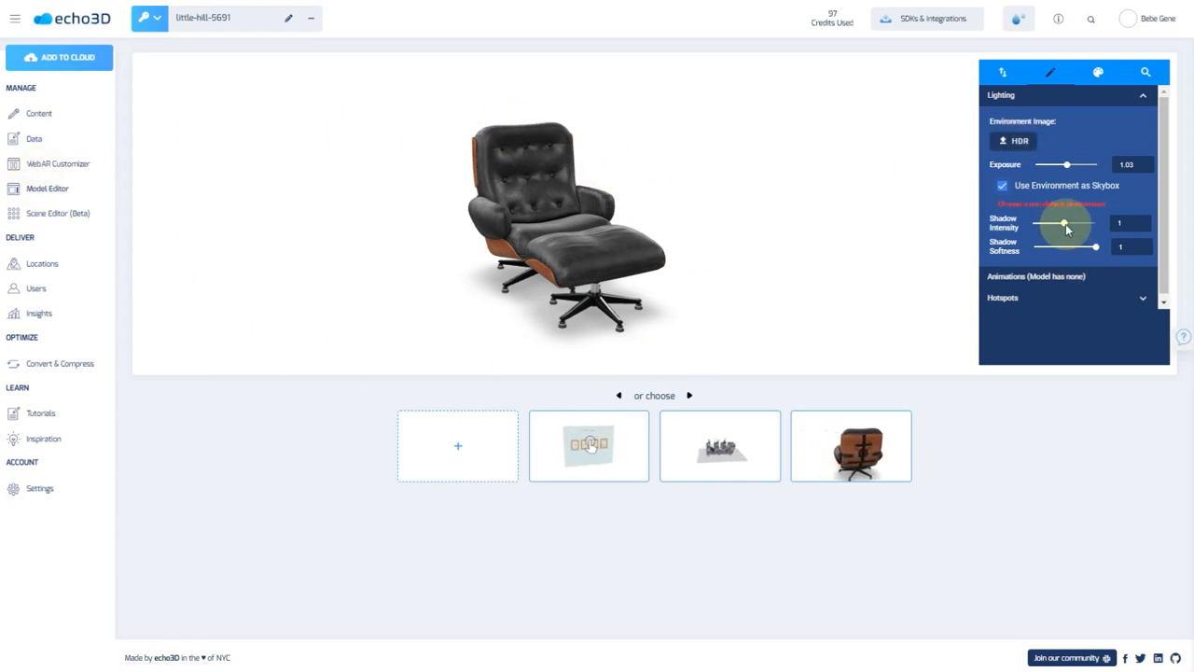
left_click_drag(1065, 224, 1071, 224)
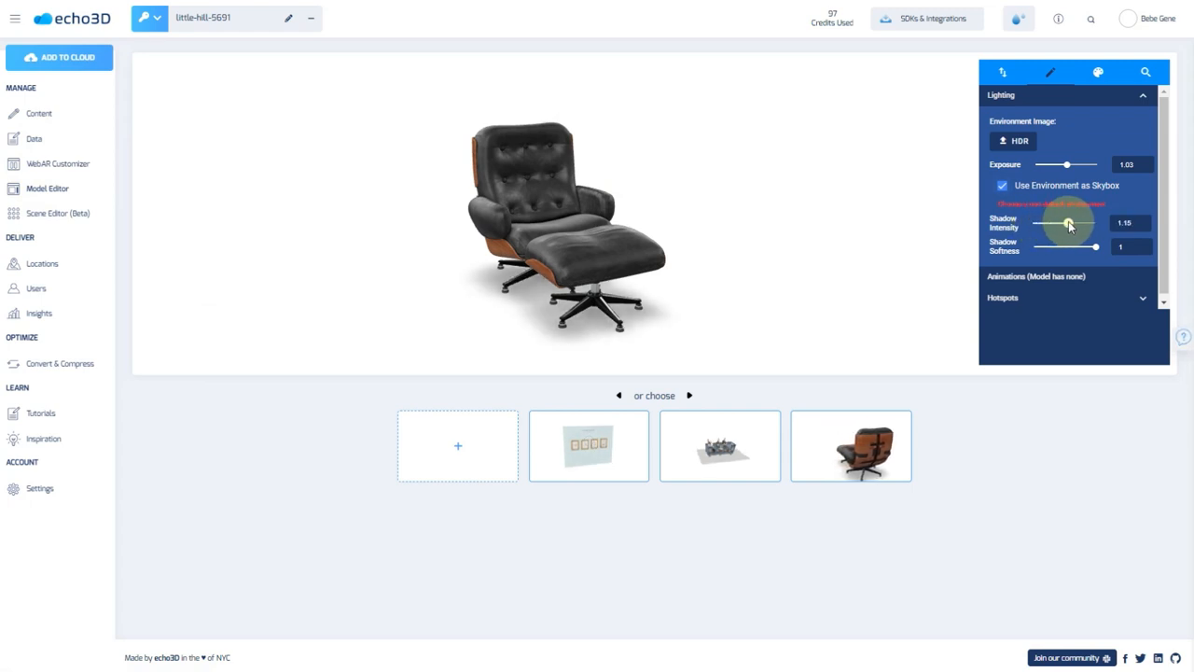
left_click_drag(1094, 246, 1036, 246)
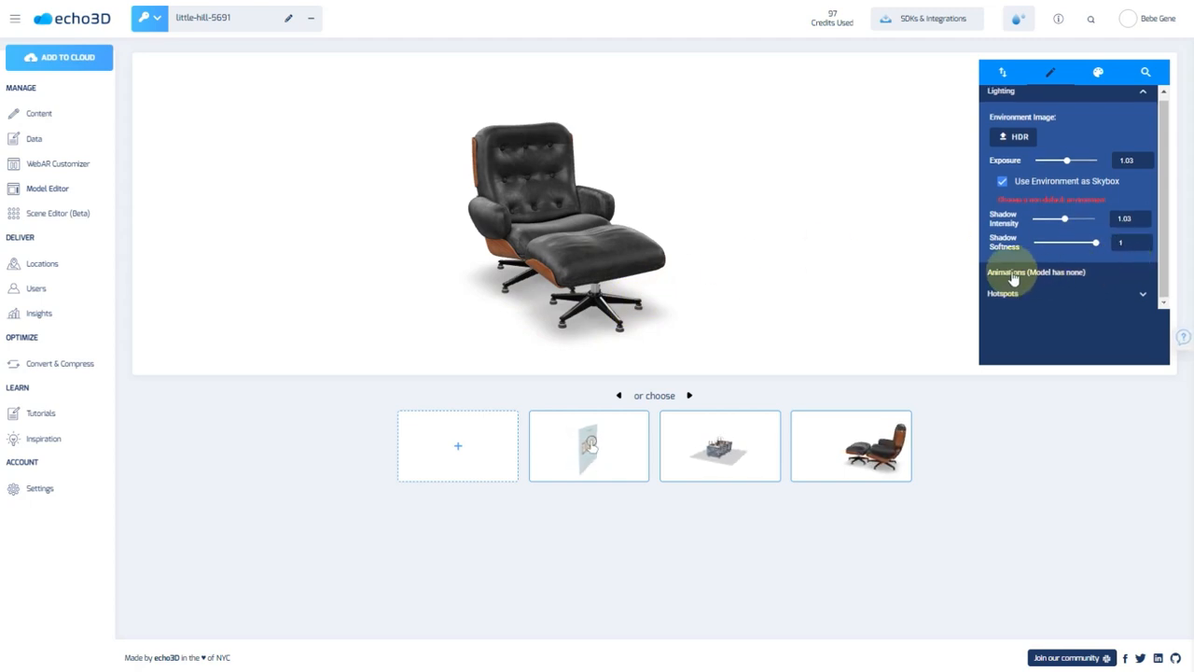
mouse_move(1071, 274)
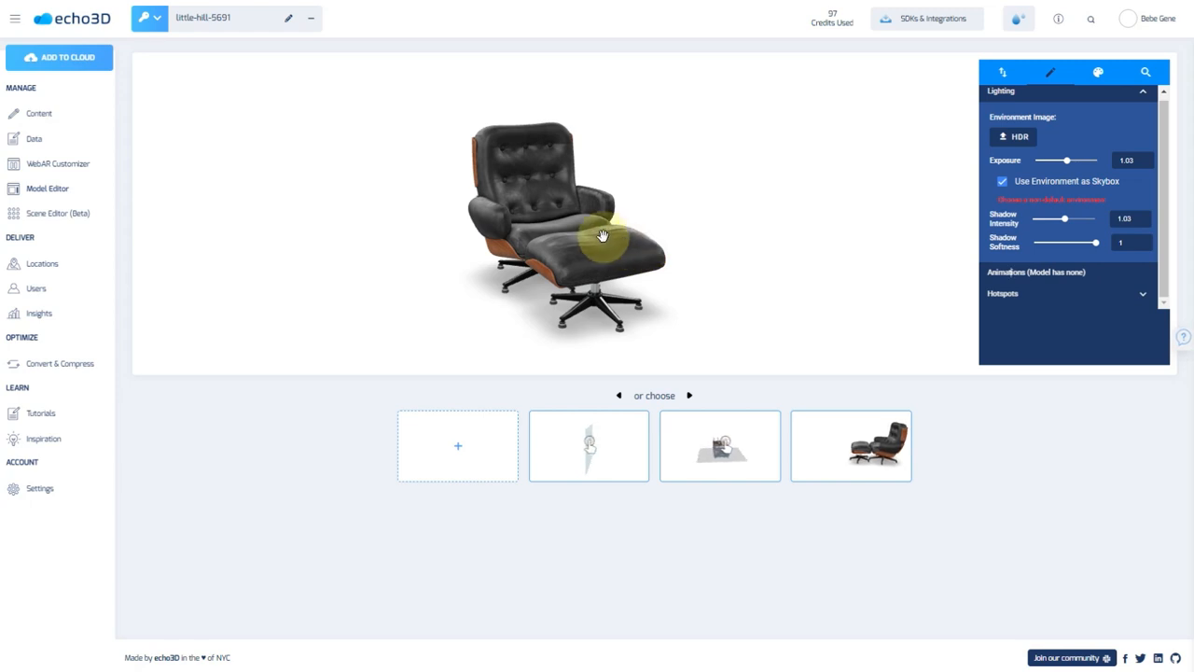
left_click(1142, 293)
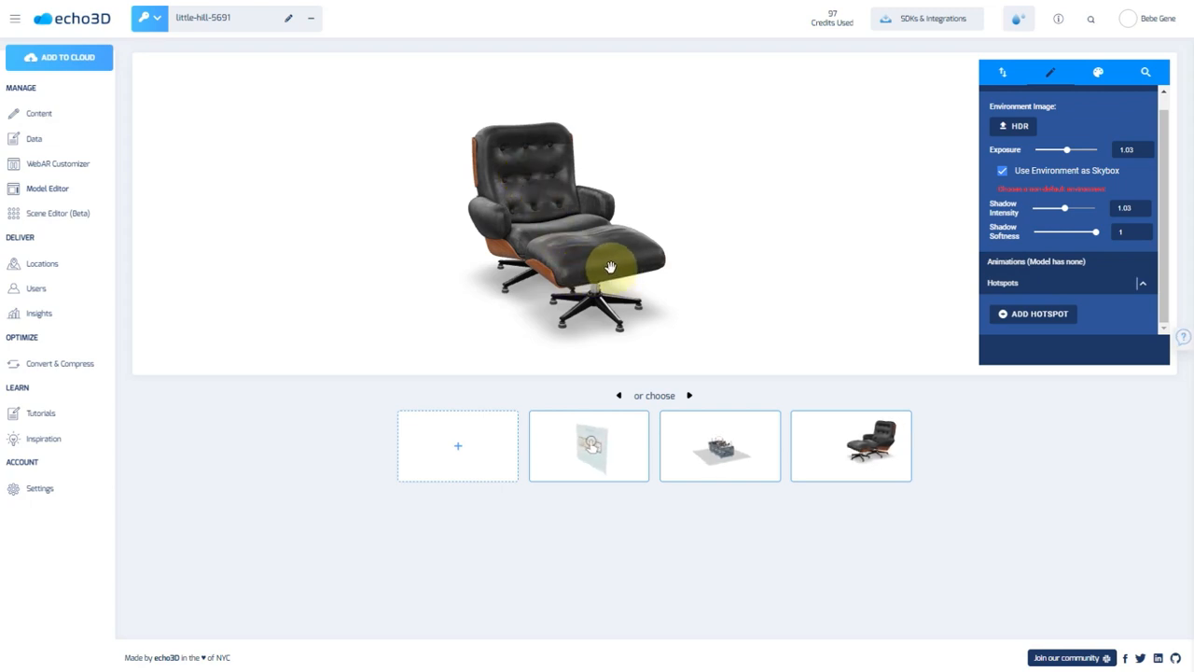
Place a 'Material' hotspot on the chair's backrest and position a second hotspot beside it
left_click(1034, 313)
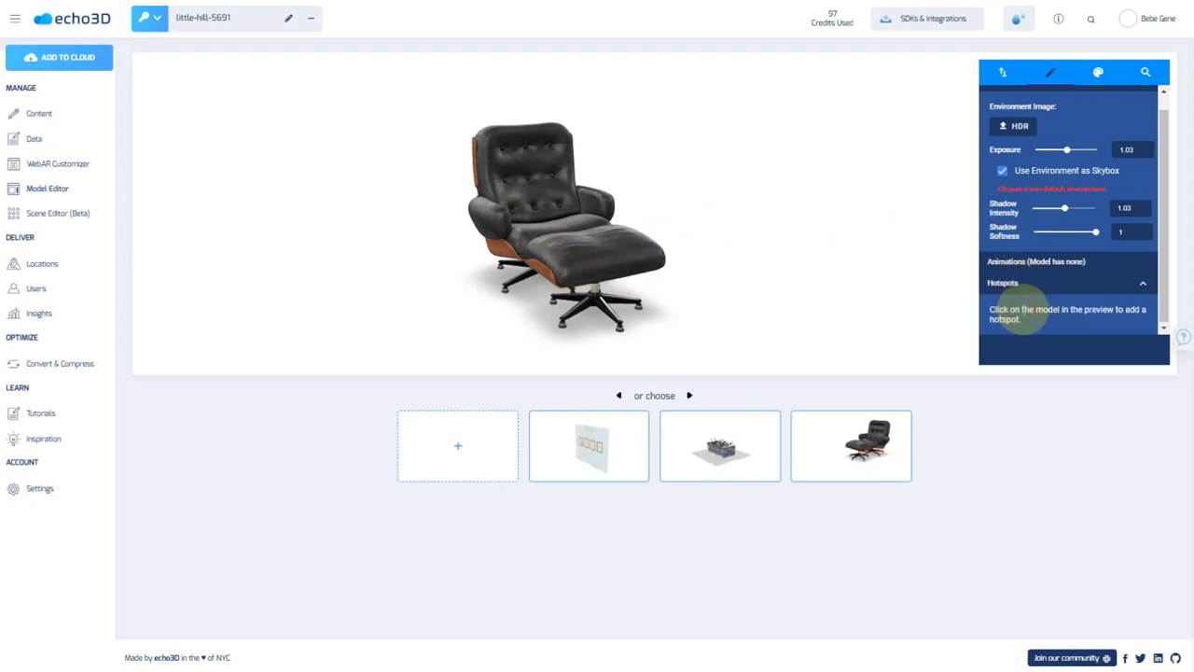
left_click(556, 213)
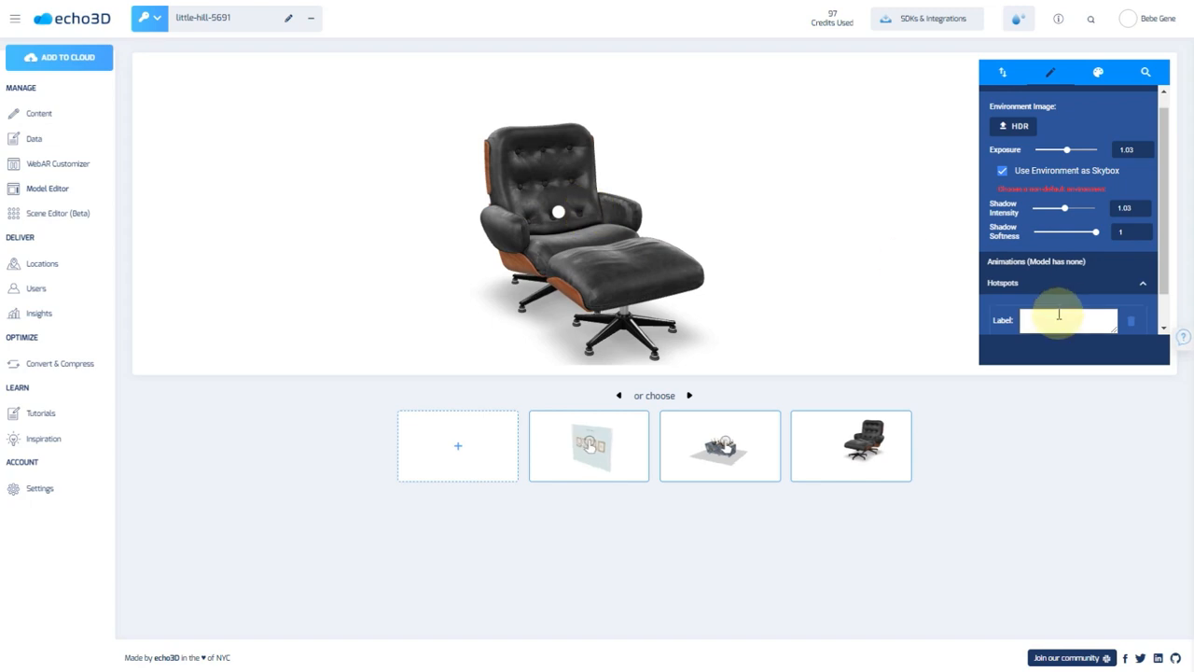
type("M")
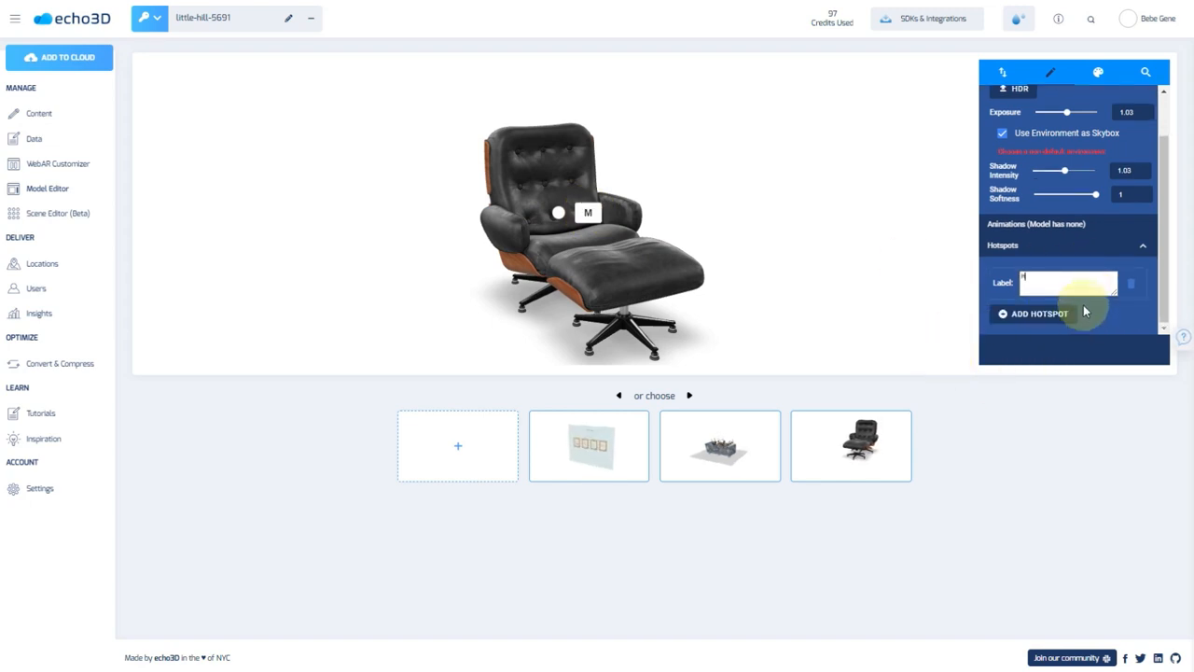
type("Material")
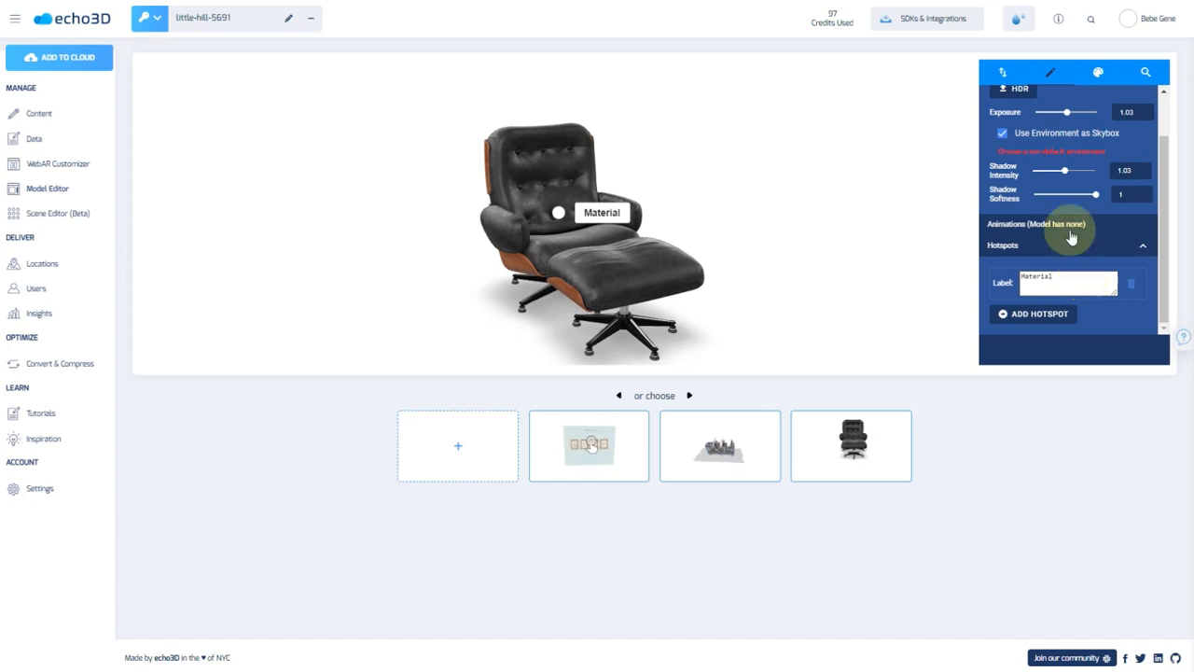
left_click(1034, 313)
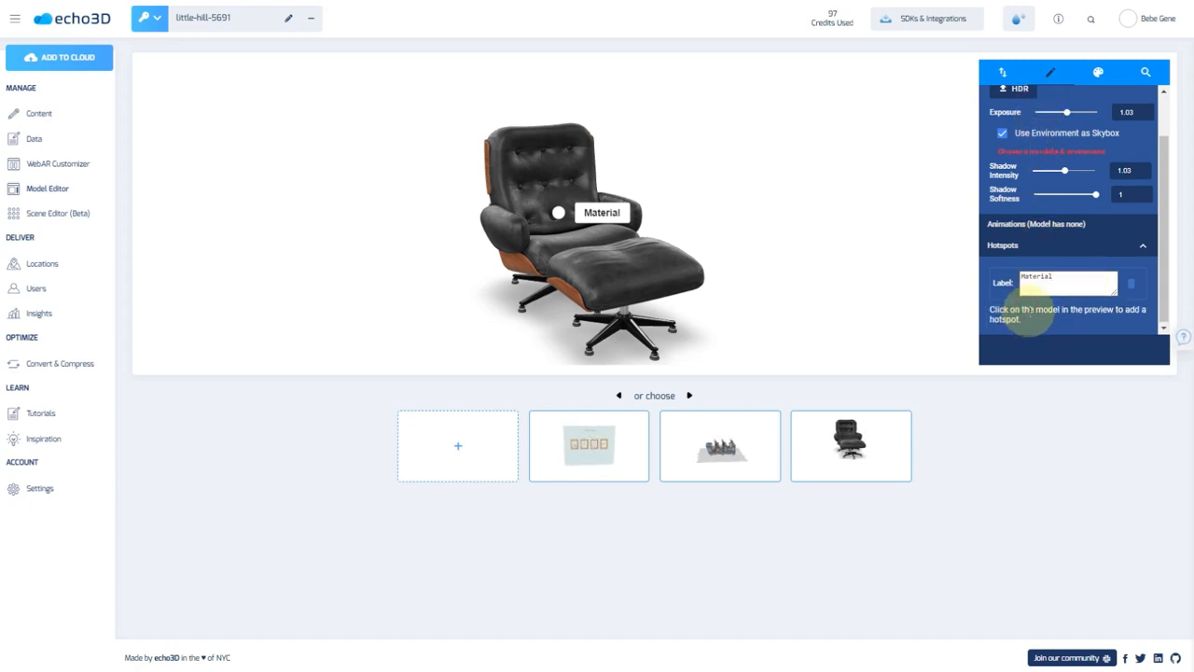
left_click(581, 213)
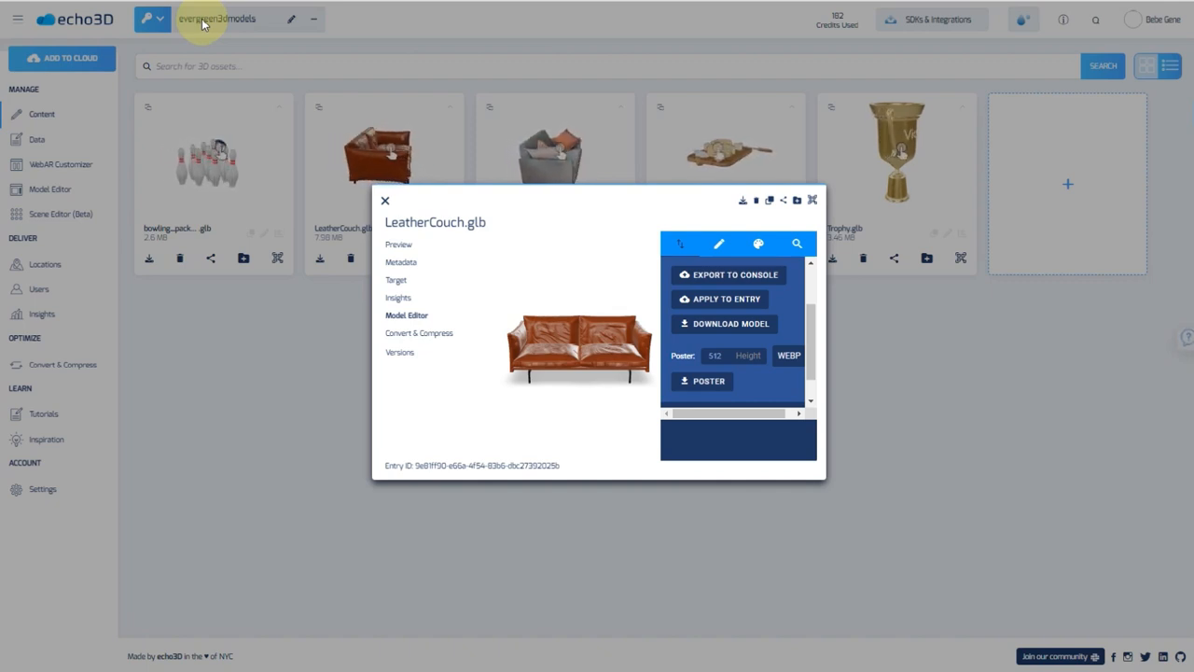
Show LeatherCouch.glb's material editing settings and start adding a new variant under Variants
left_click(724, 325)
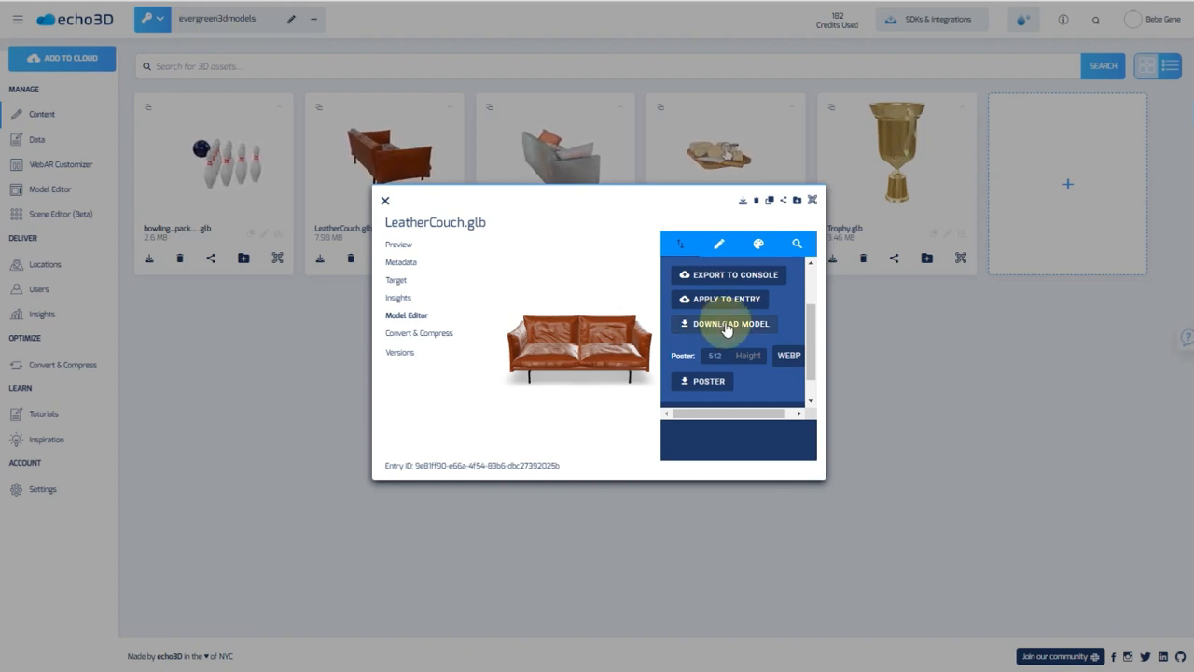
left_click(726, 325)
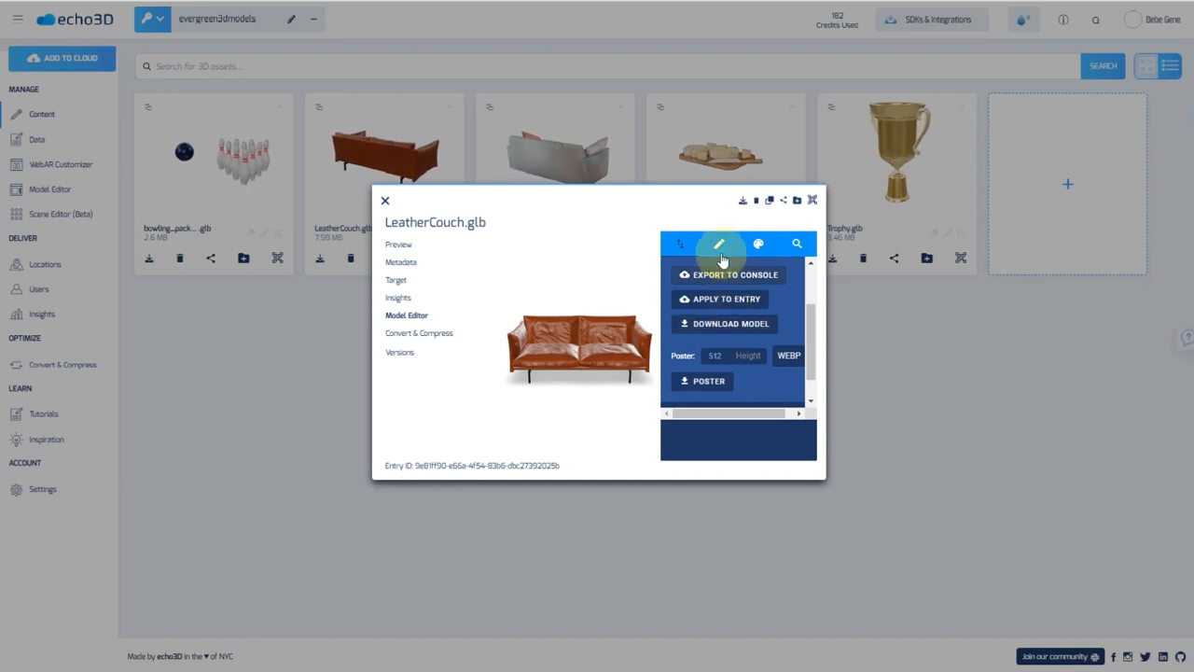
left_click(758, 242)
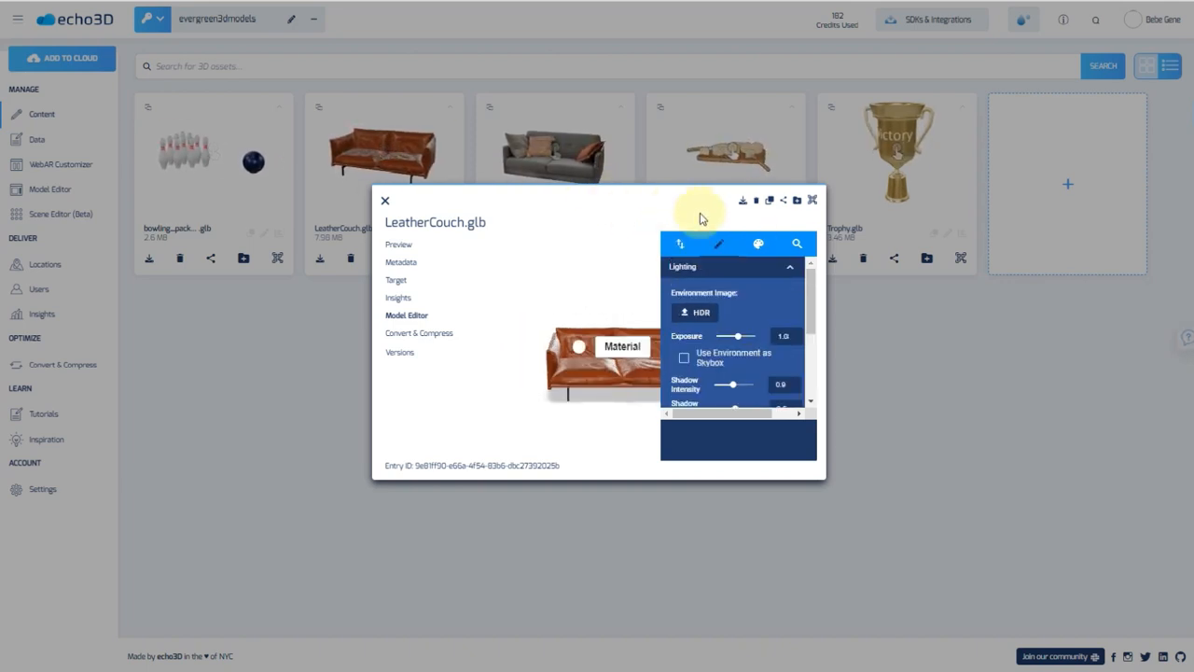
left_click(758, 242)
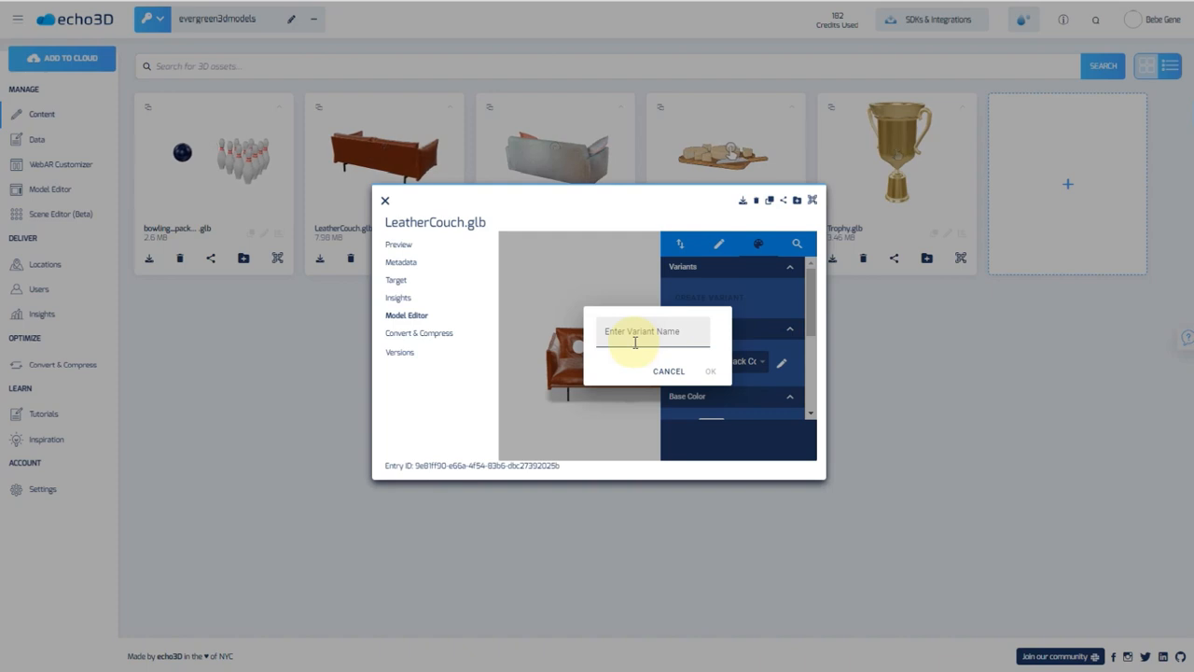
Create couch variants named 'Black Couch' and 'Red Couch', then select a variant to edit
type("Black Couch")
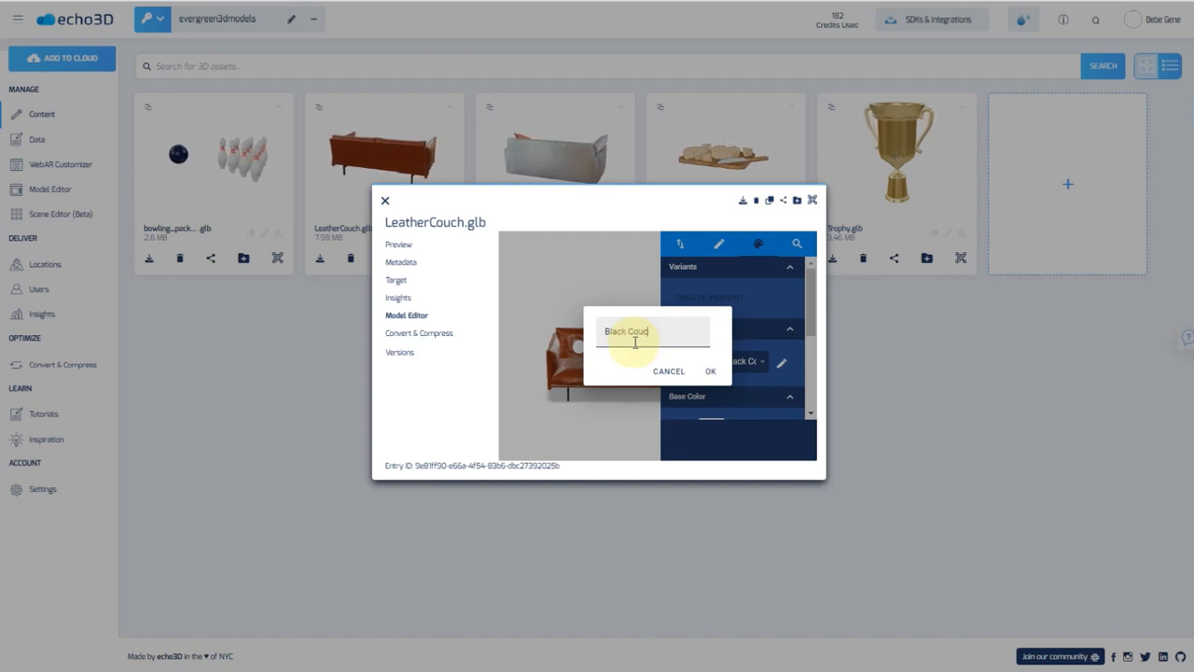
left_click(709, 371)
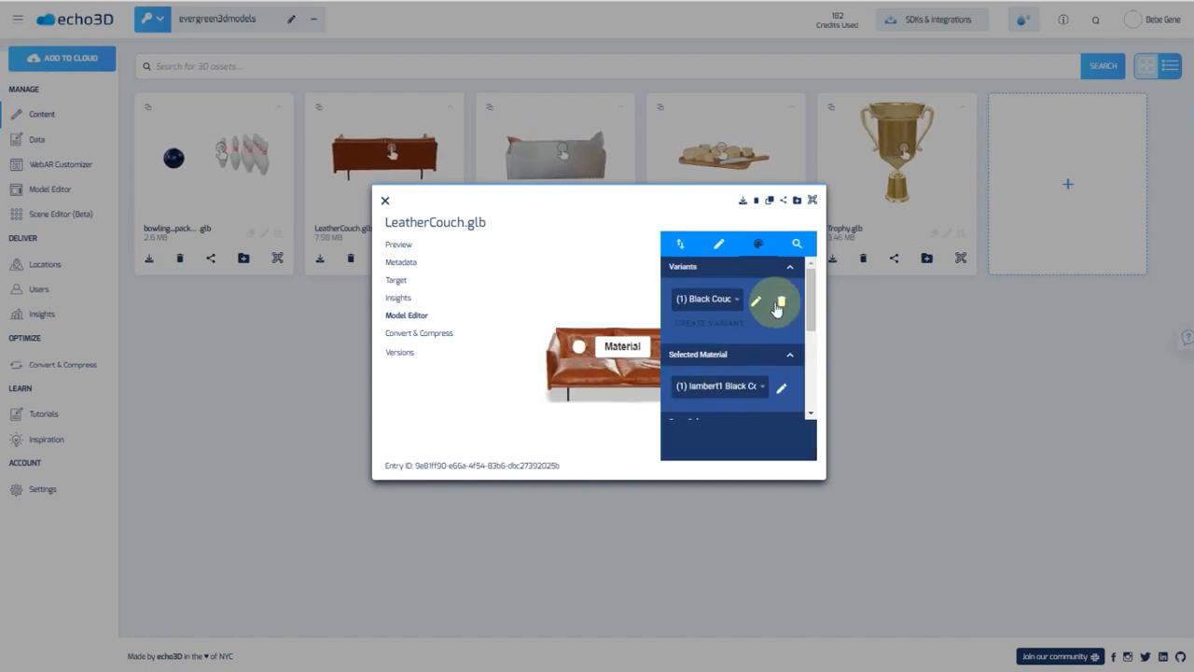
left_click(757, 299)
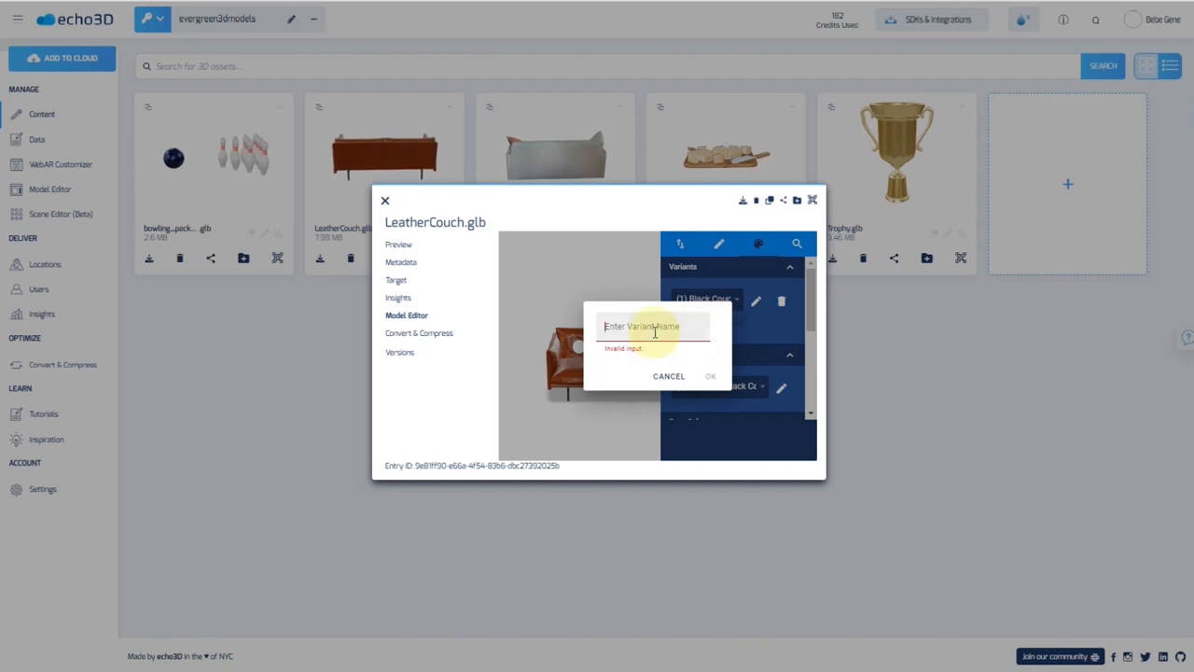
type("Red Couch")
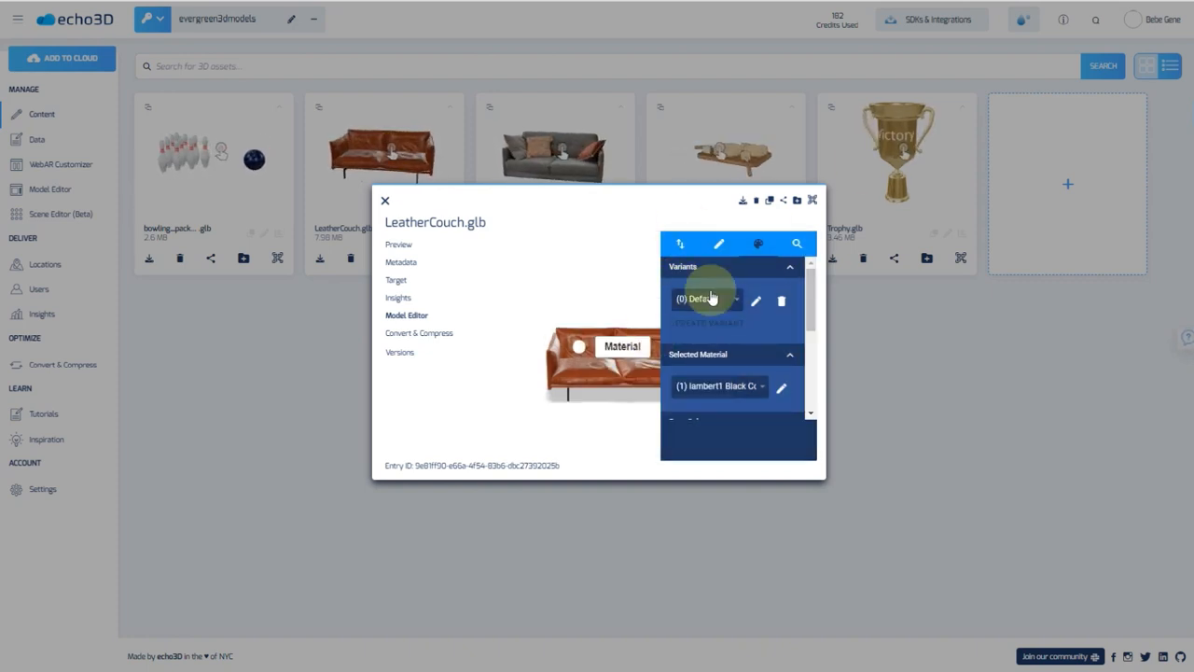
left_click(708, 299)
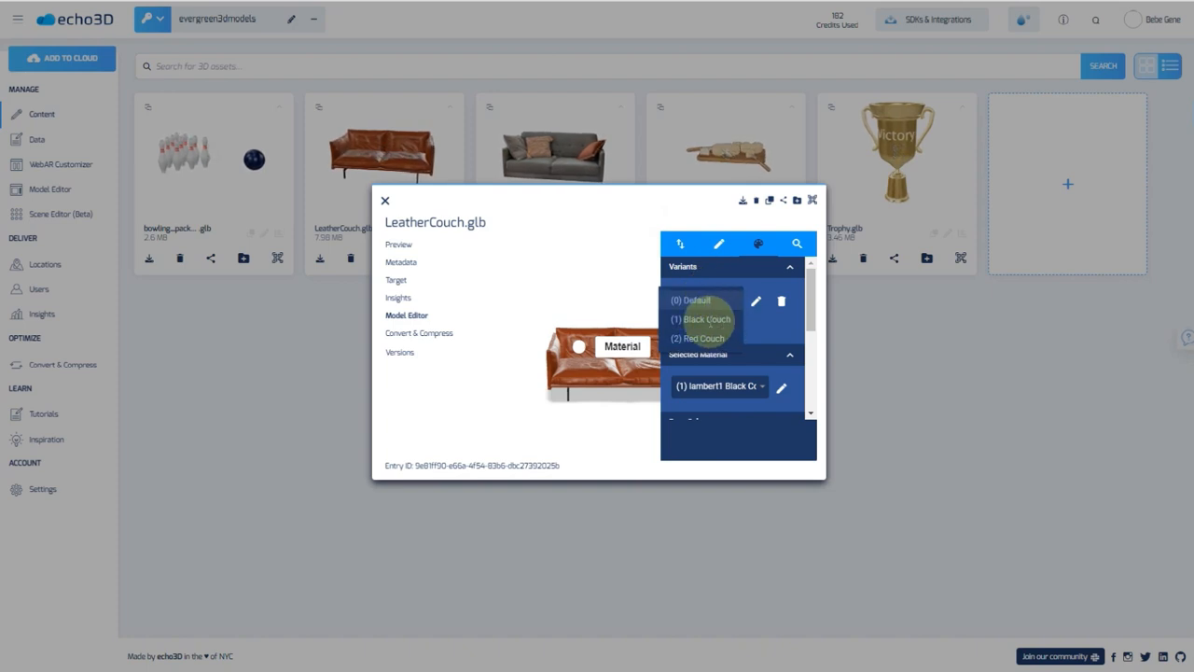
left_click(702, 319)
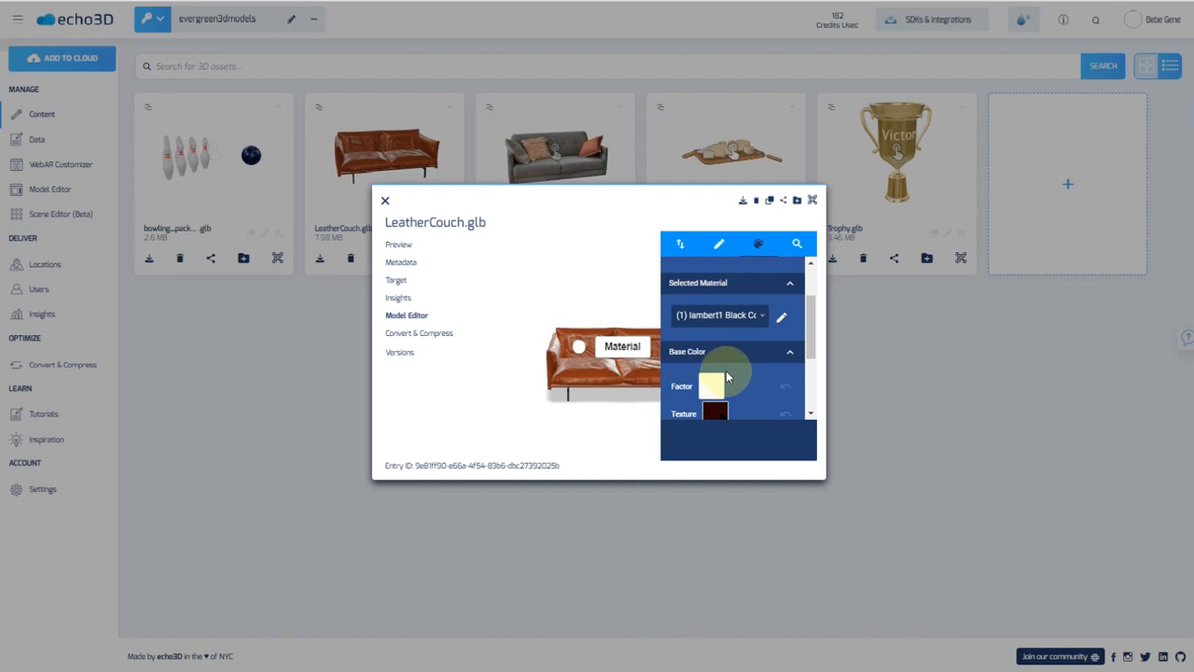
Set the variant's Base Color factor to near-black (#010000) so the couch renders black
scroll("down", 3)
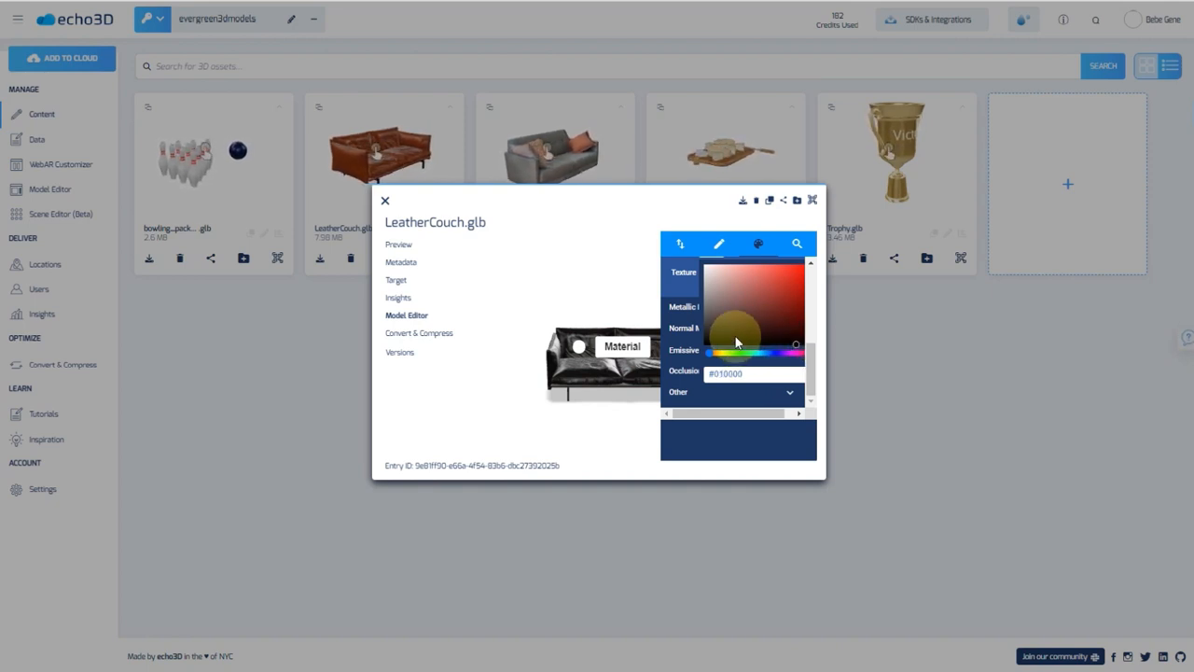
left_click(679, 243)
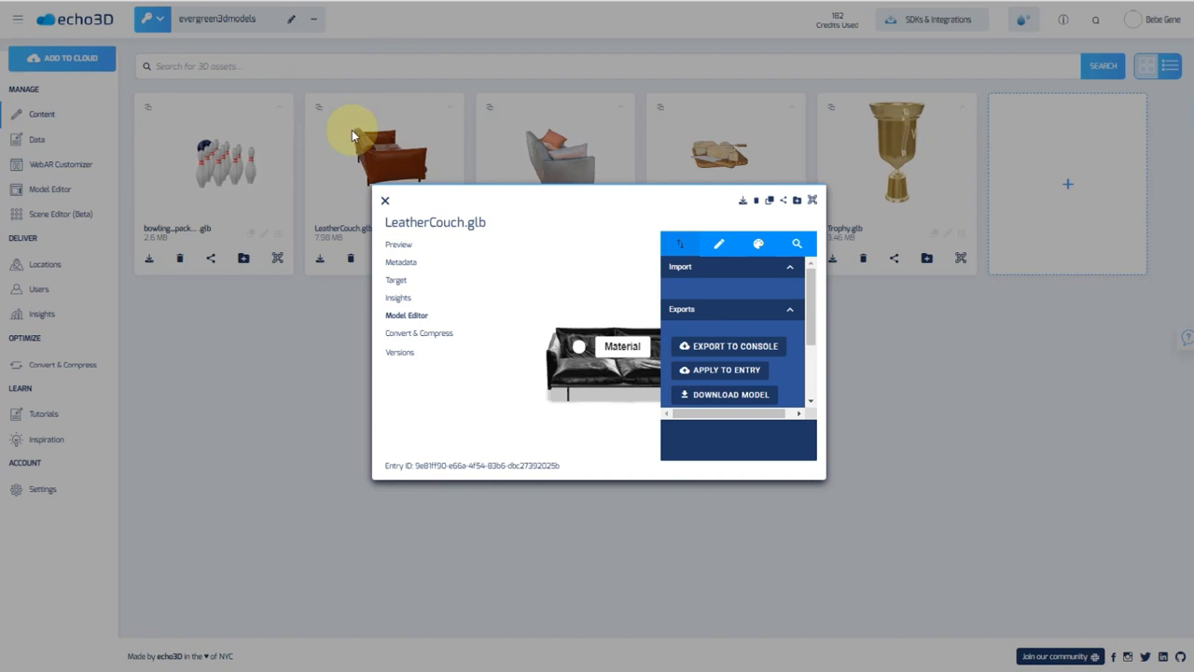
mouse_move(724, 369)
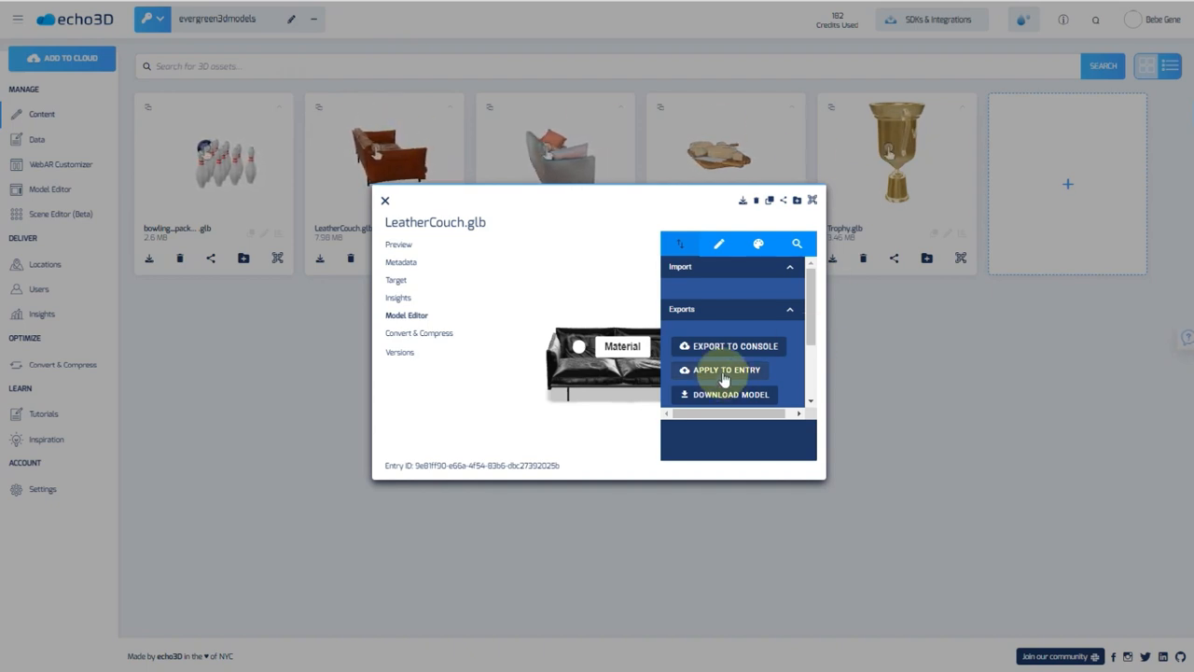
Apply the edited couch to its entry and dismiss the Update Started and Operation Complete notices
left_click(722, 370)
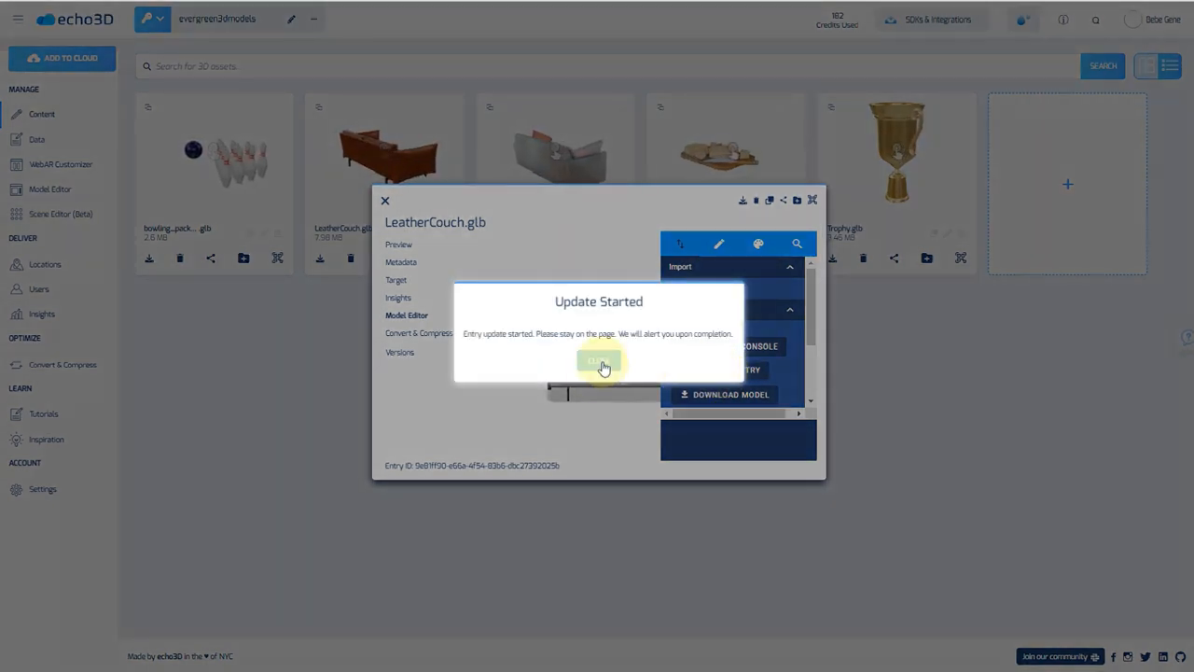
left_click(599, 362)
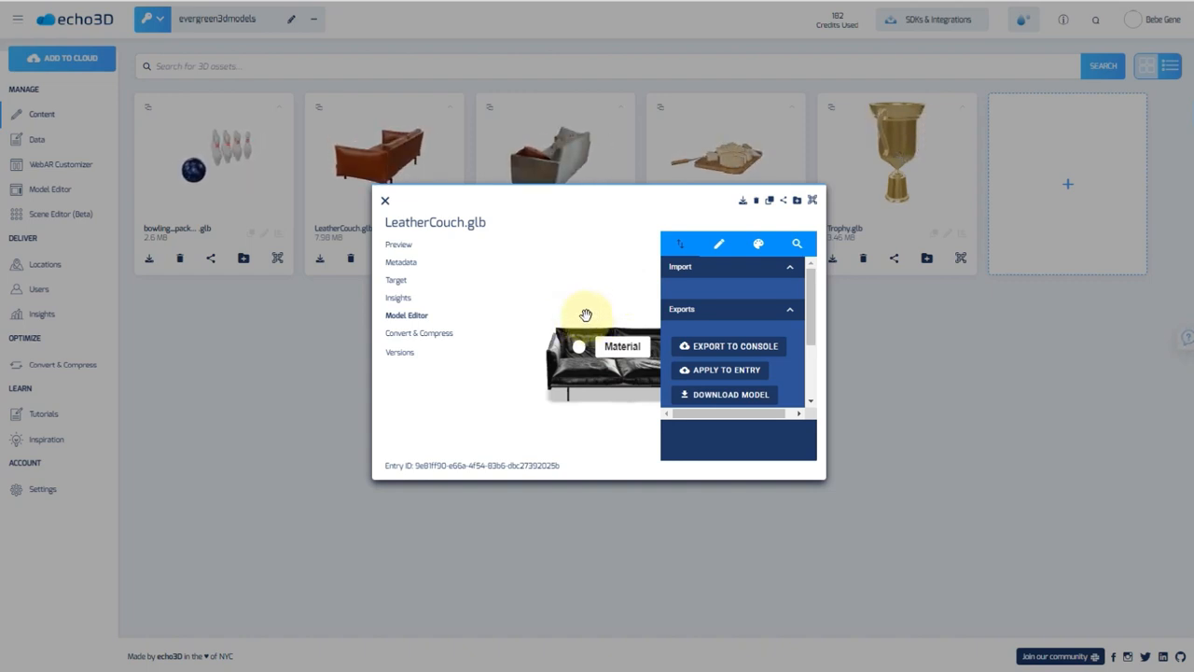
left_click(726, 369)
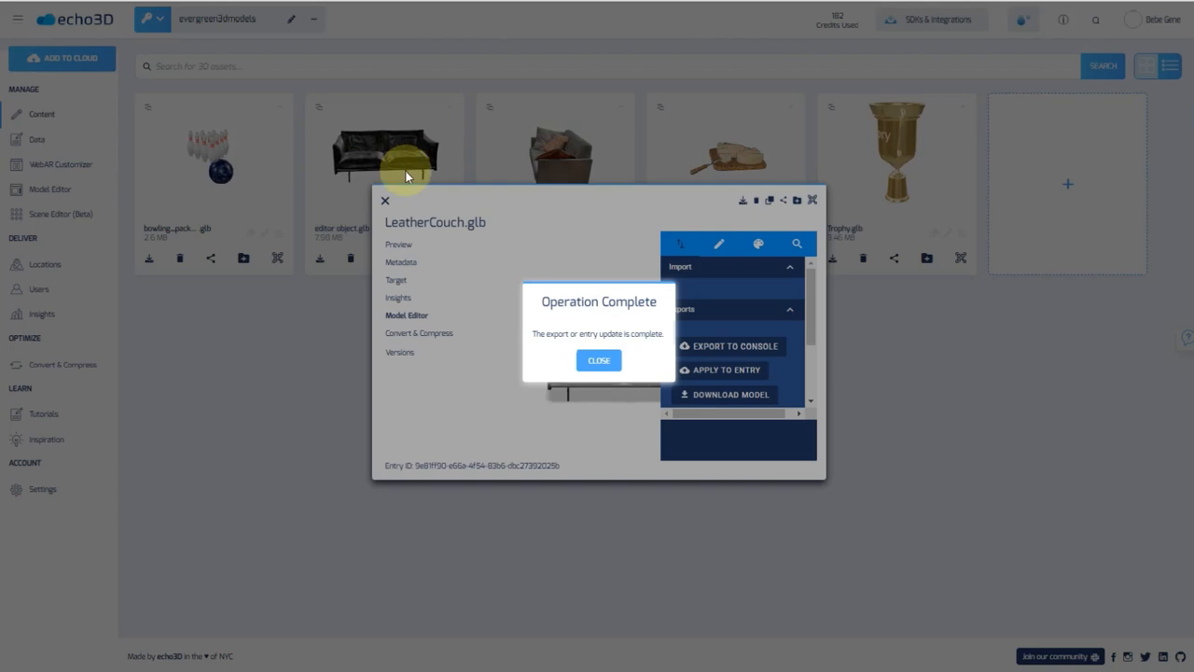
left_click(598, 360)
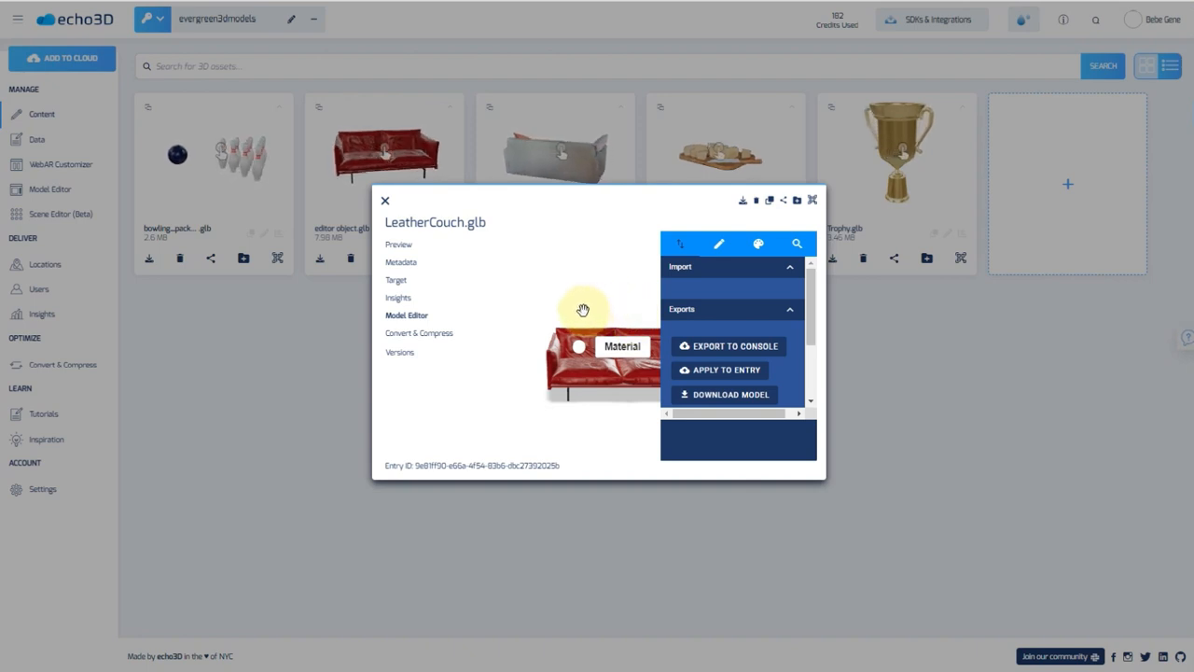
Follow the entry's share link to view the edited couch in a new browser tab
left_click(758, 243)
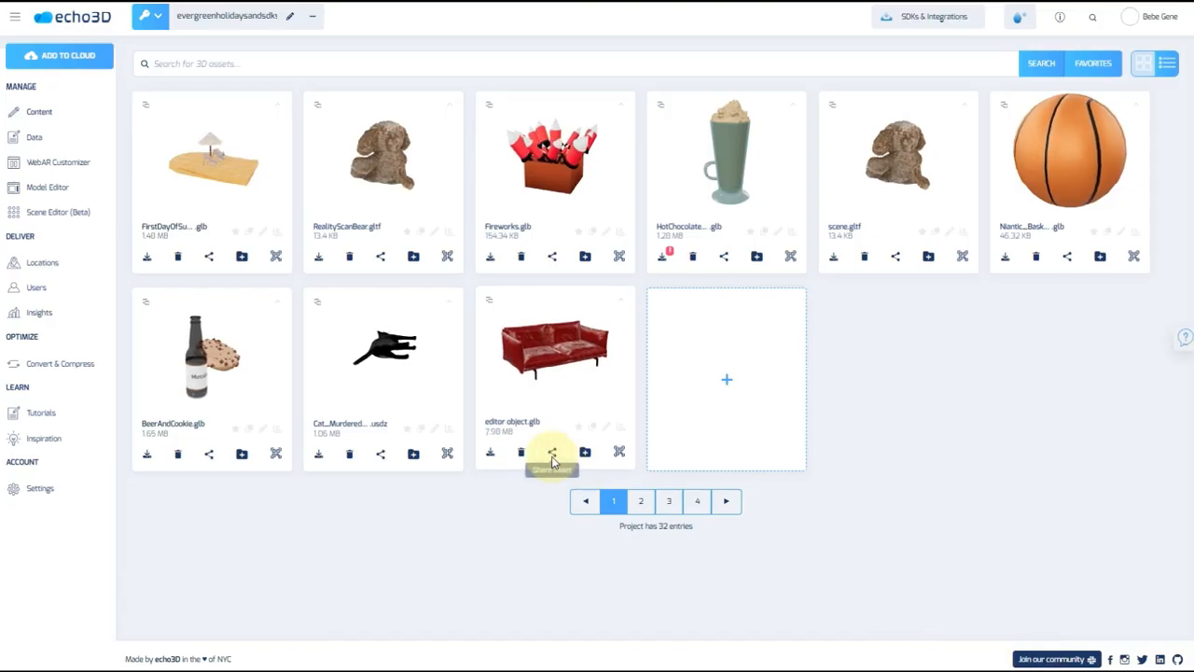
left_click(552, 453)
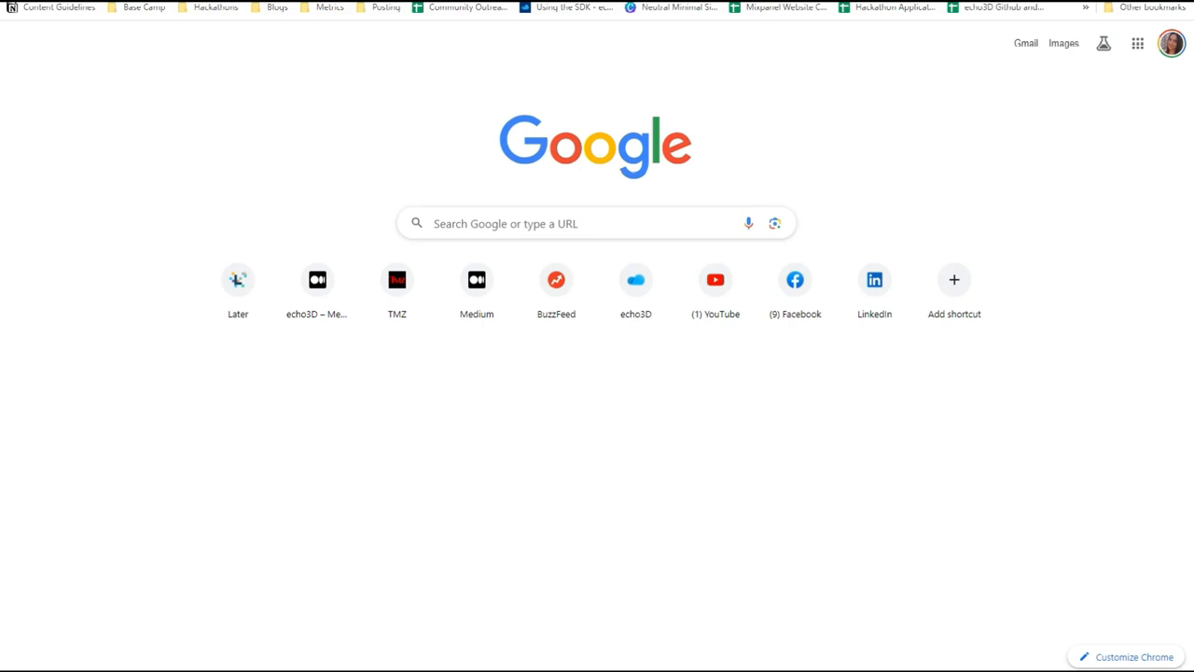
In the WebAR viewer, switch the couch from Red Couch to Black Couch and rotate it
left_click(634, 280)
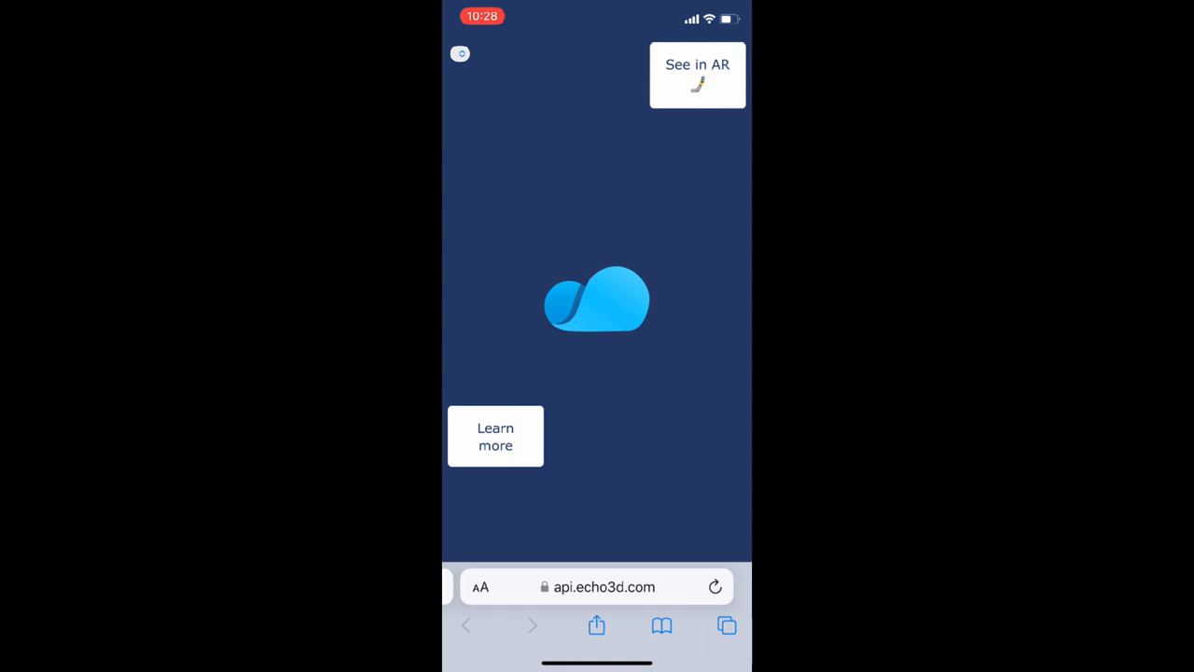
left_click(485, 52)
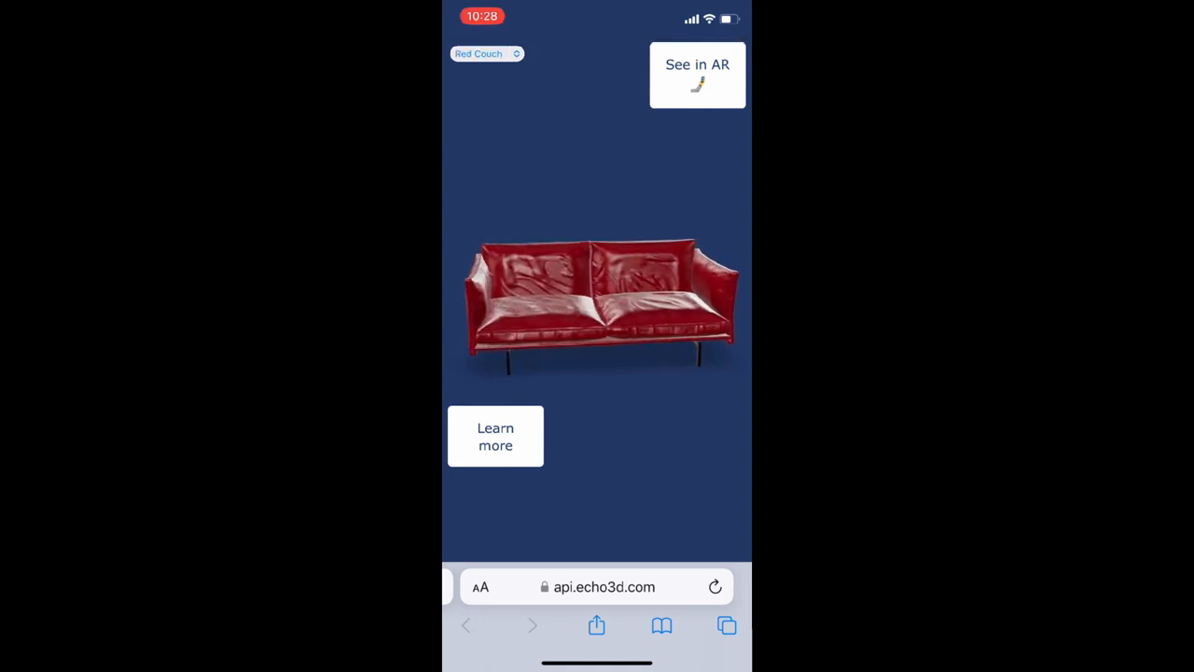
left_click(487, 53)
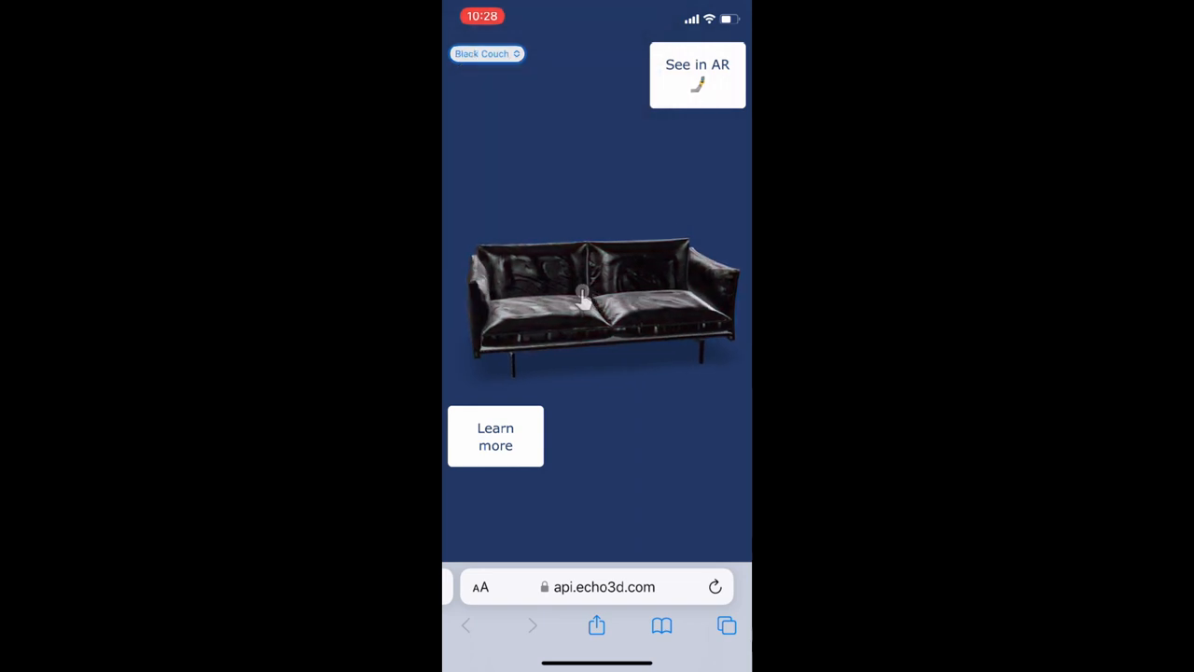
left_click_drag(598, 298, 597, 298)
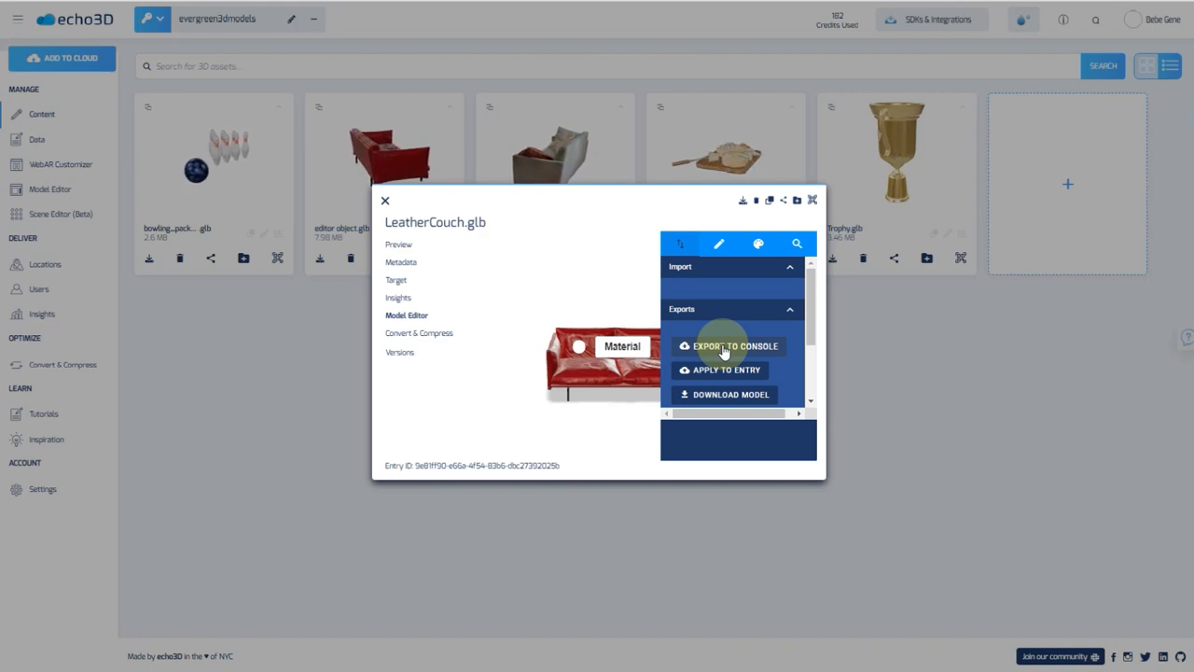
Export the edited couch as a new console entry and dismiss the export and completion notices
left_click(735, 345)
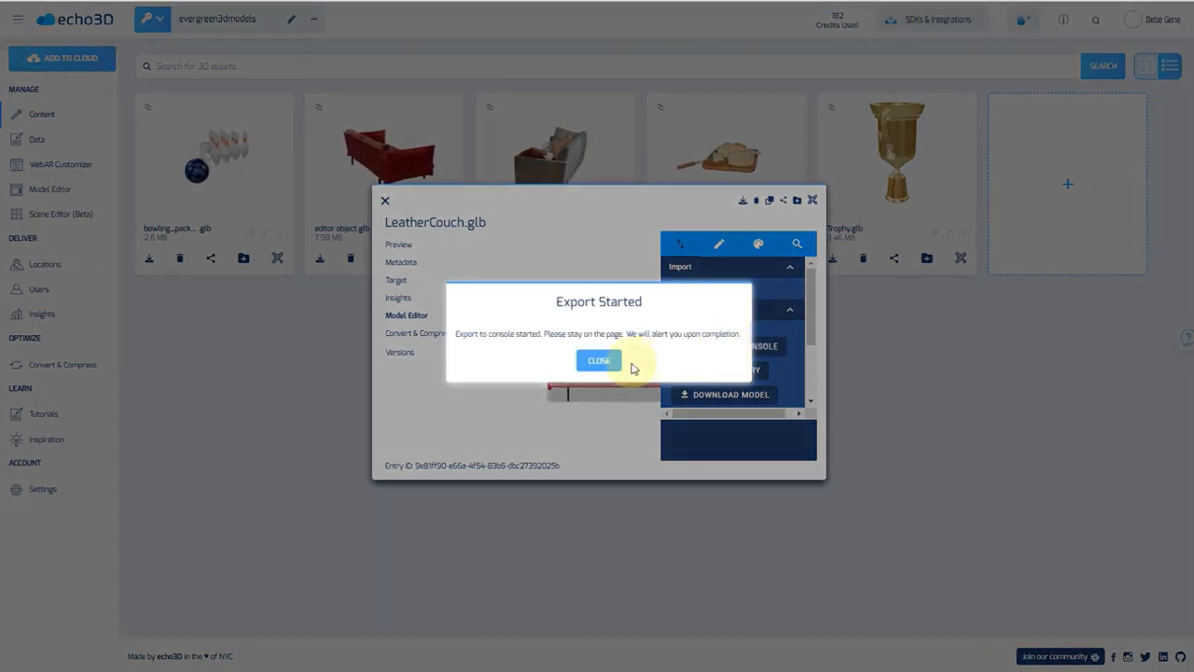
left_click(597, 361)
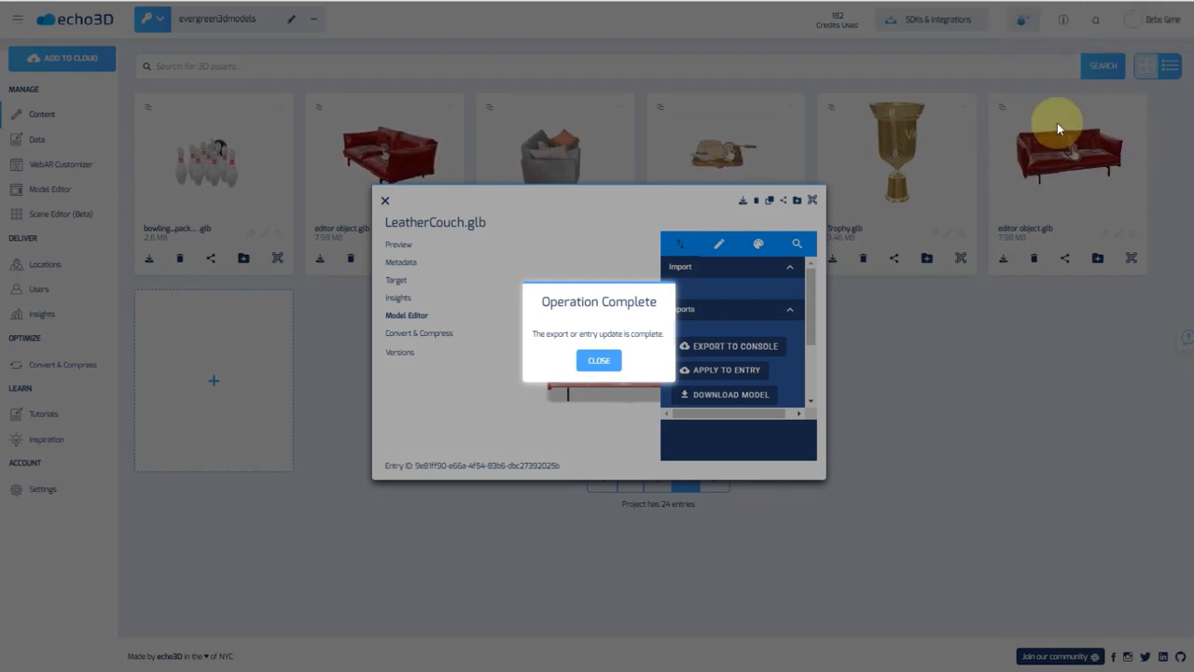
left_click(597, 360)
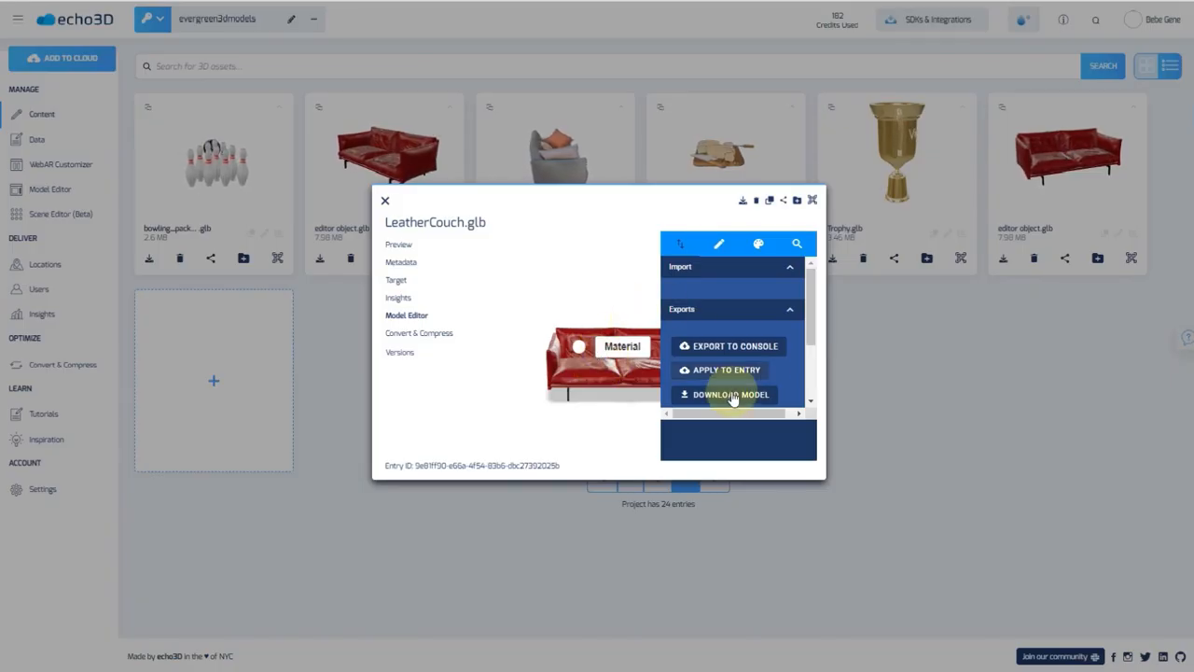
Review the couch's download, poster image and texture/file-content options in the Model Editor
left_click(730, 394)
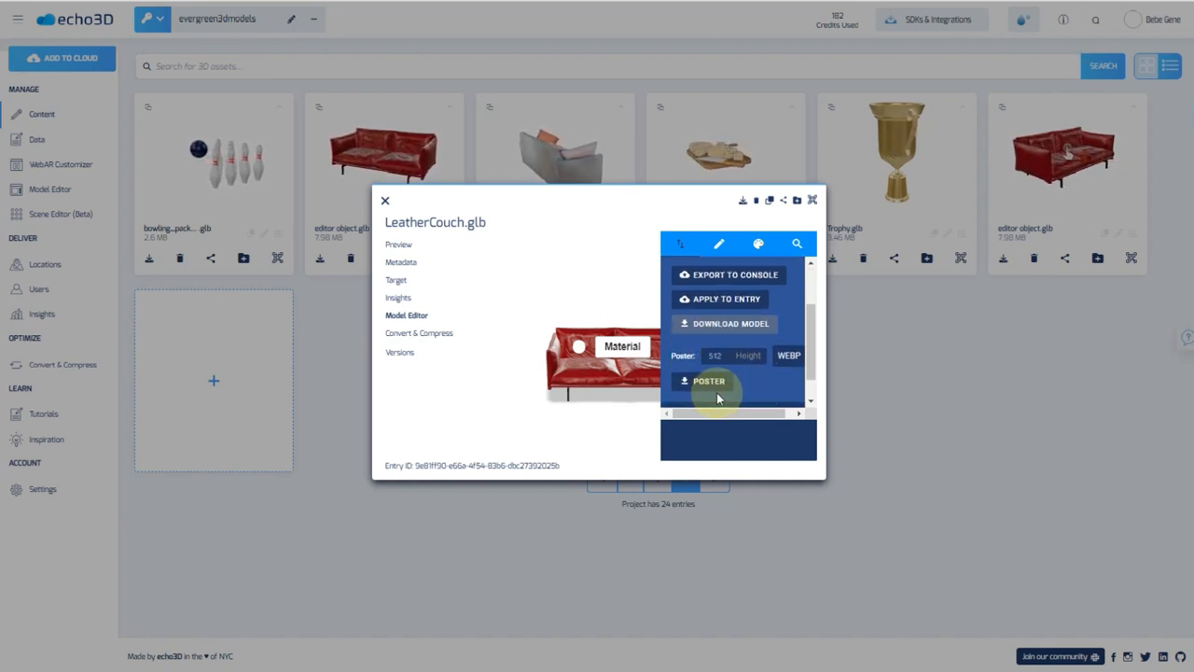
left_click(724, 324)
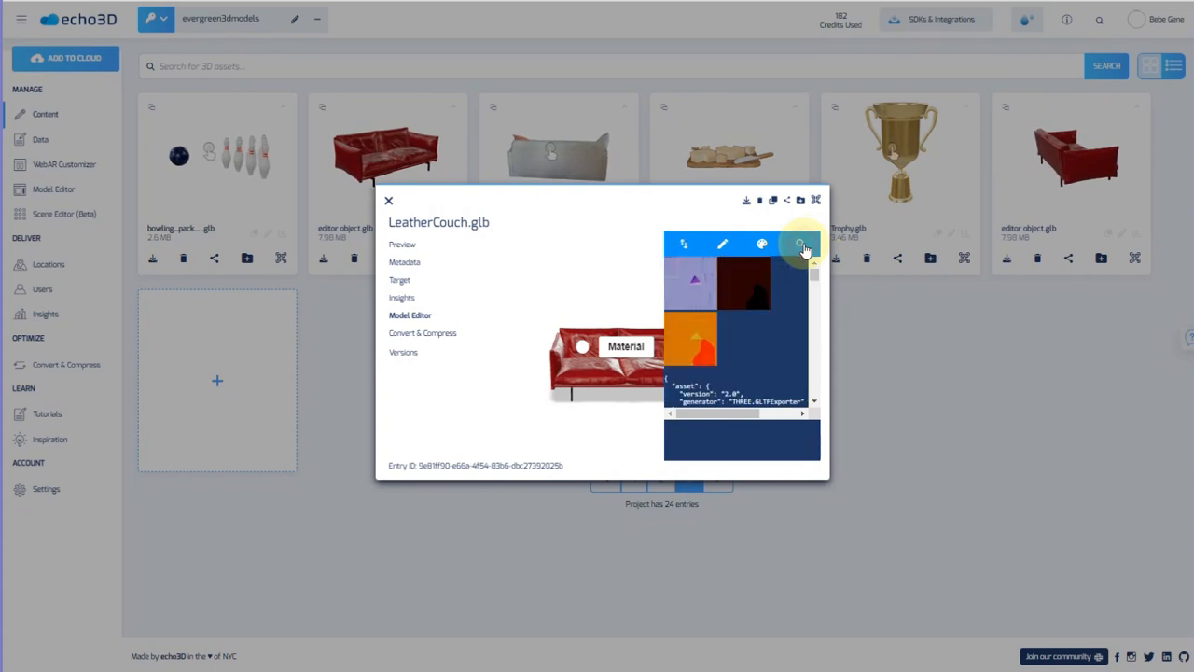
left_click(801, 243)
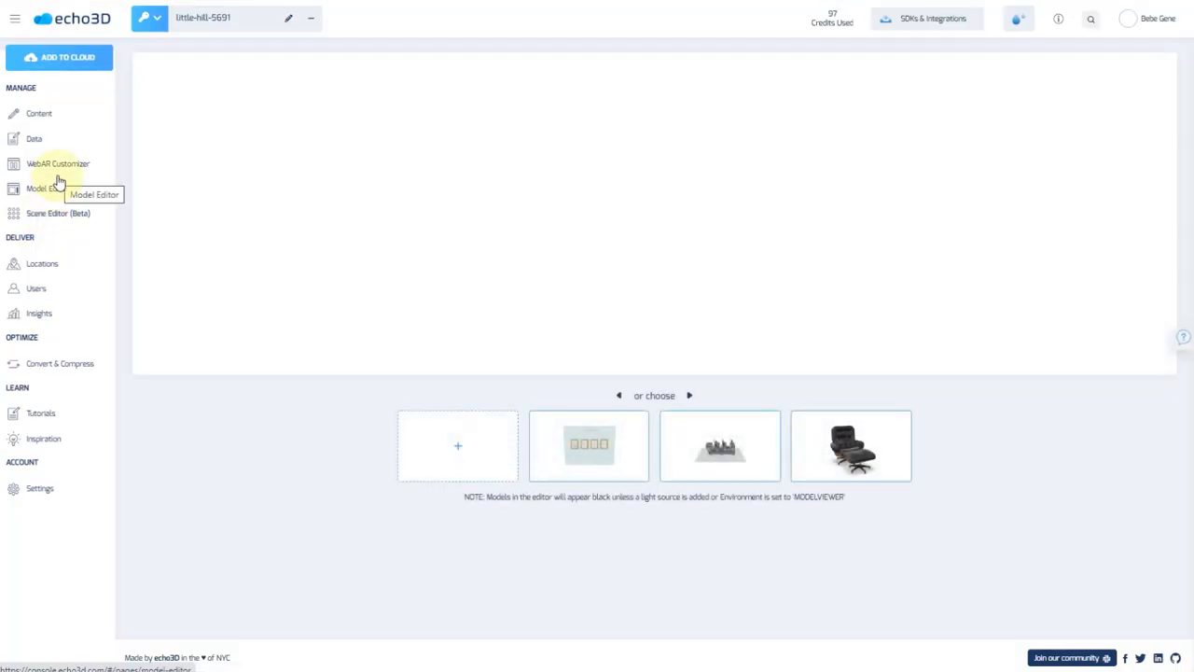
Load the LoungeChair sample scene and bring the chair up close on the grid
left_click(851, 444)
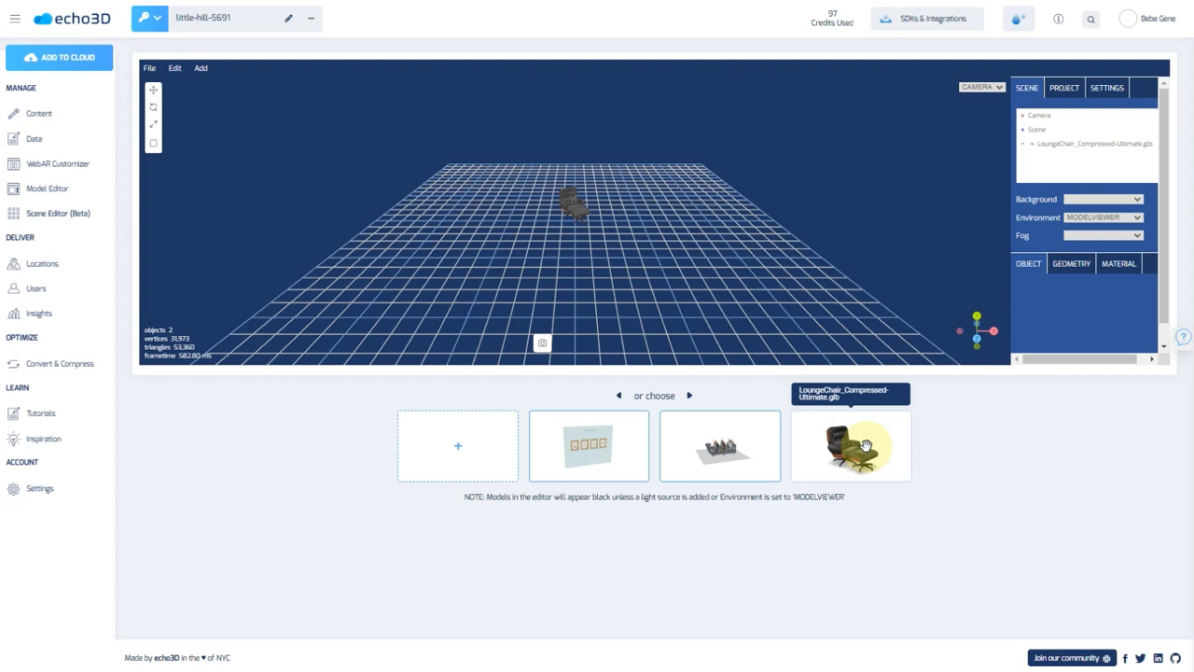
left_click(851, 444)
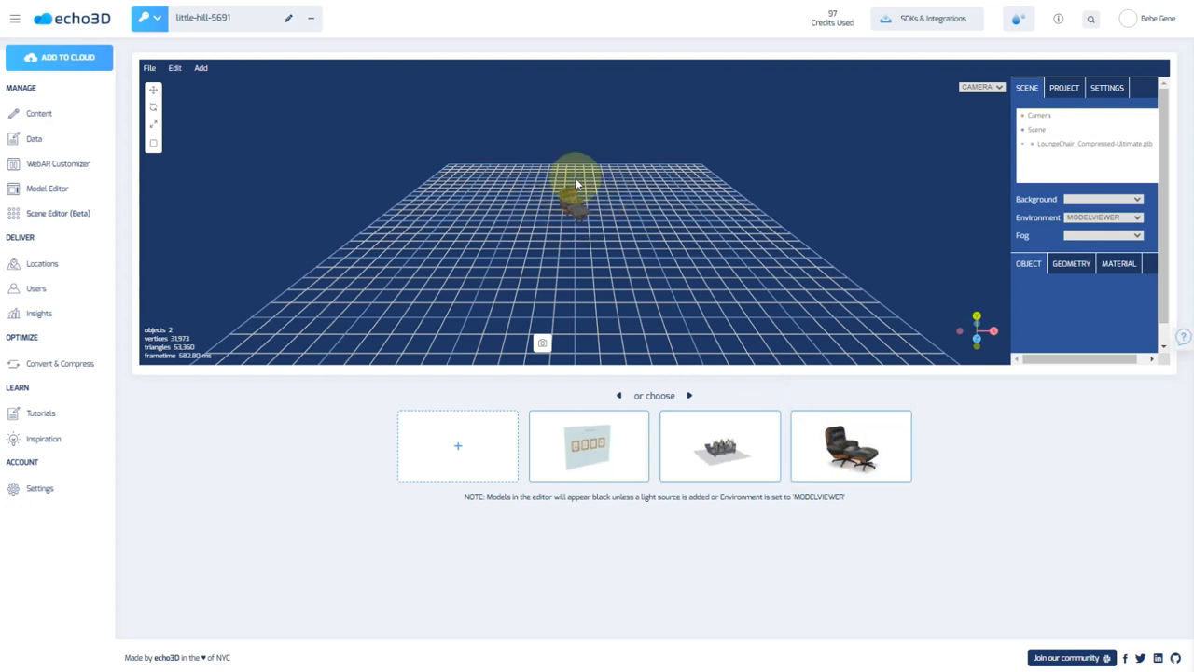
left_click_drag(575, 185, 644, 176)
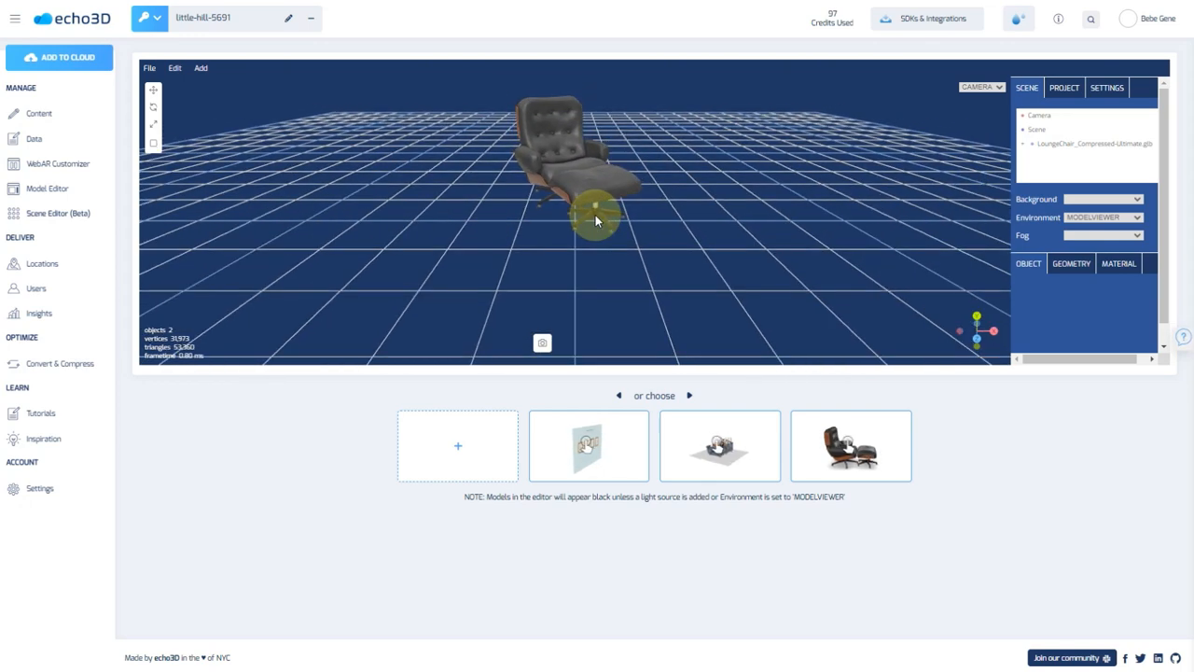
left_click_drag(595, 221, 668, 252)
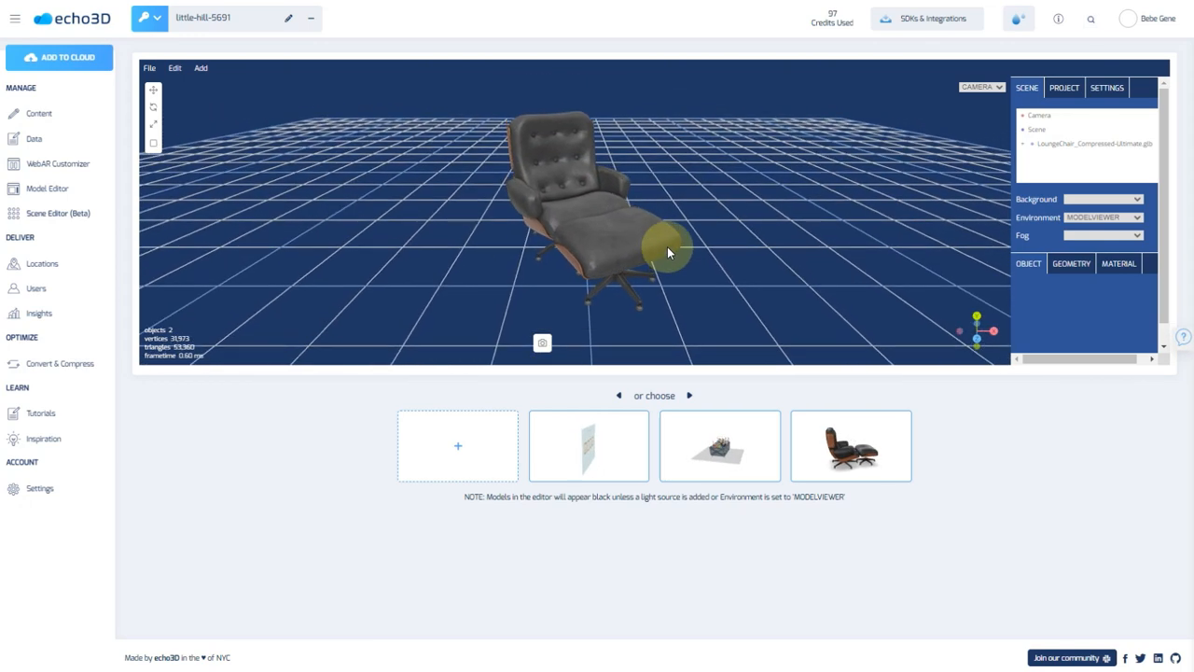
Review the File menu's New, Import and Export options in the editor
left_click(149, 67)
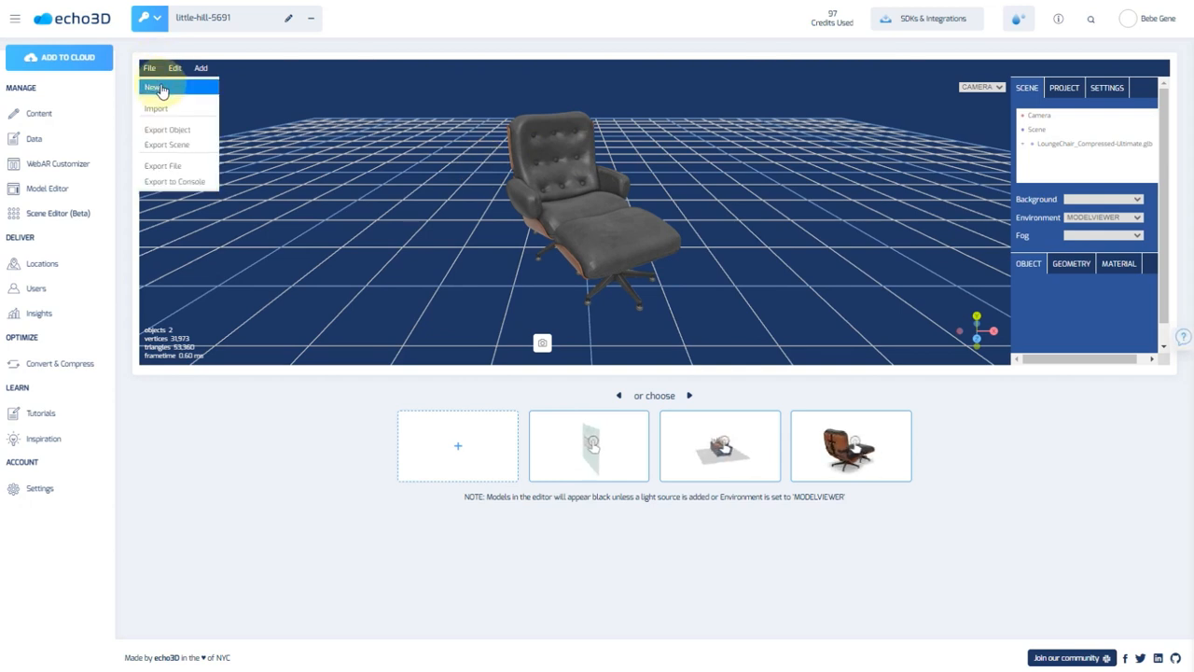
left_click(157, 87)
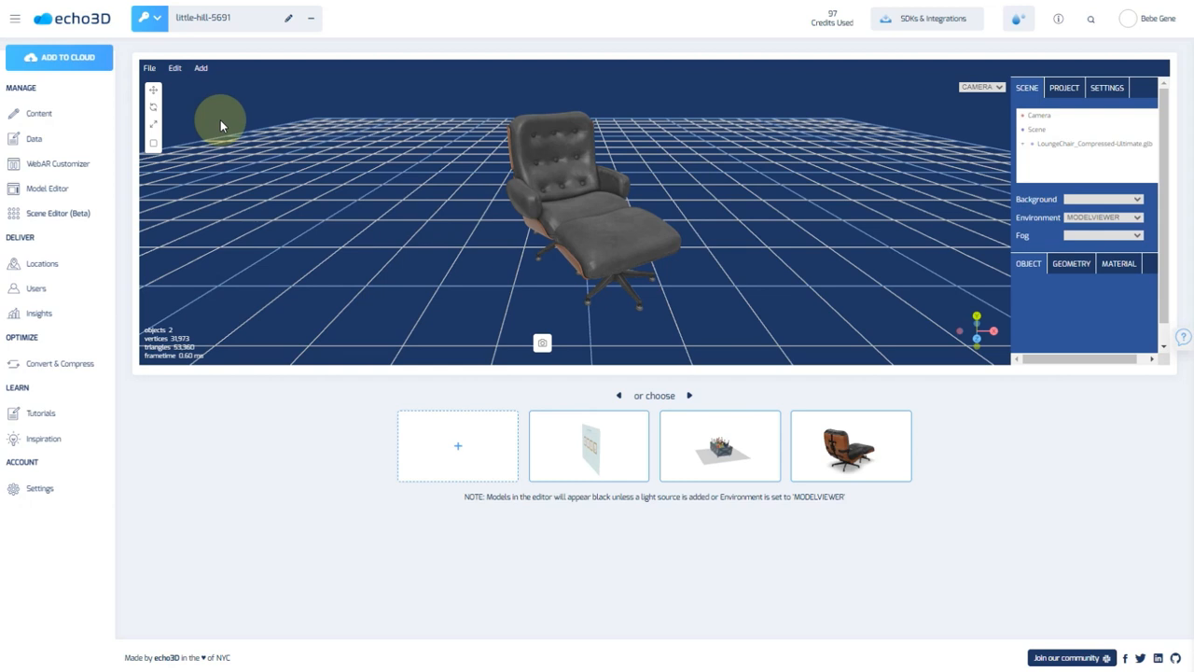
left_click(149, 68)
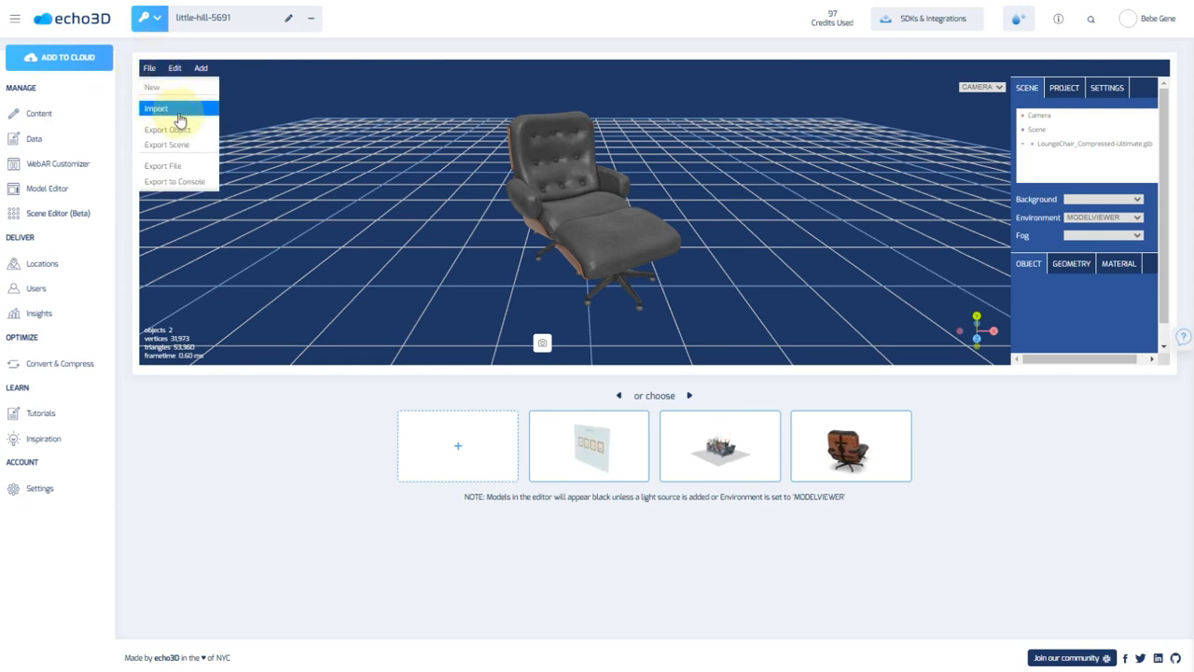
mouse_move(175, 130)
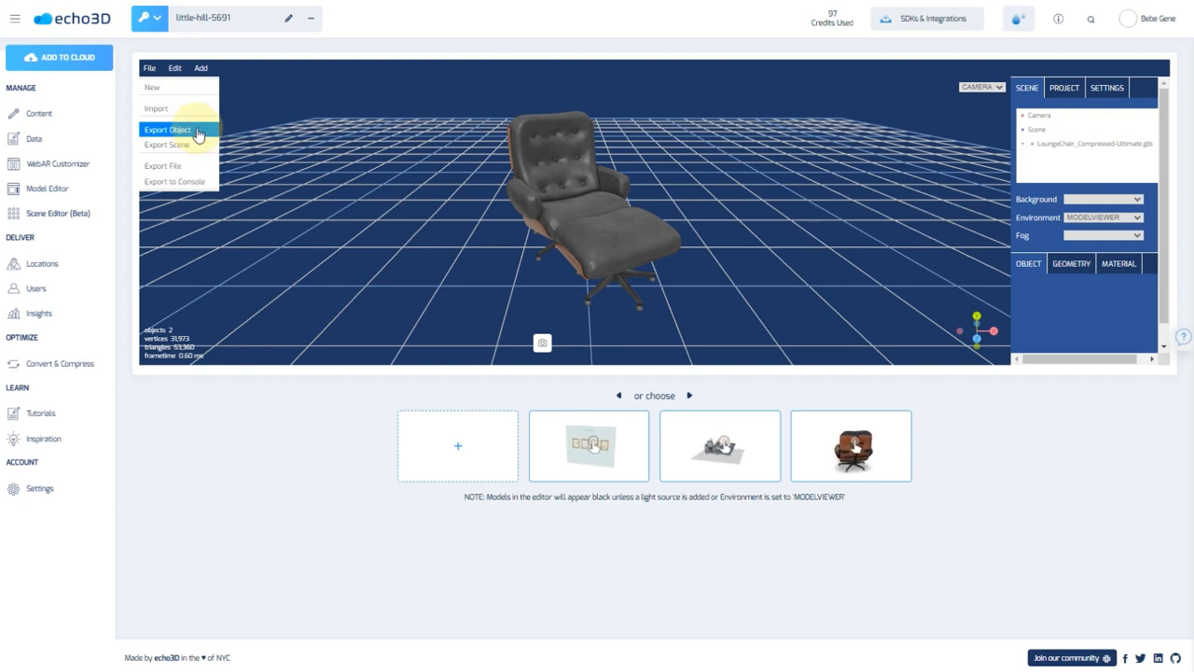
mouse_move(167, 146)
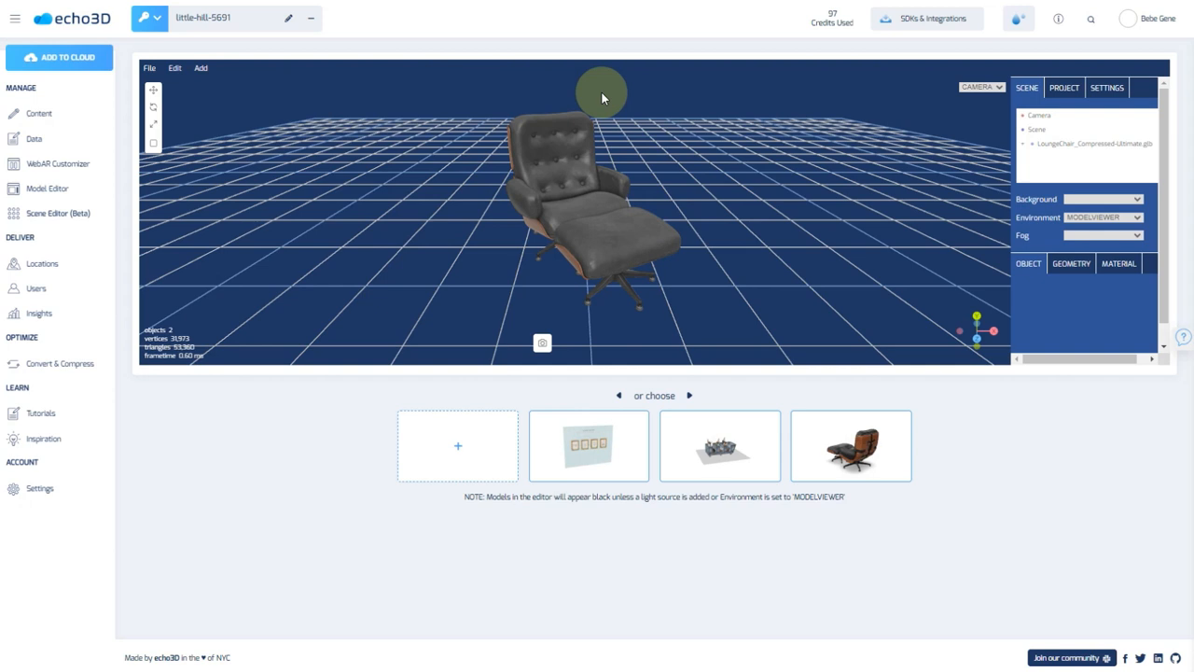
left_click(149, 67)
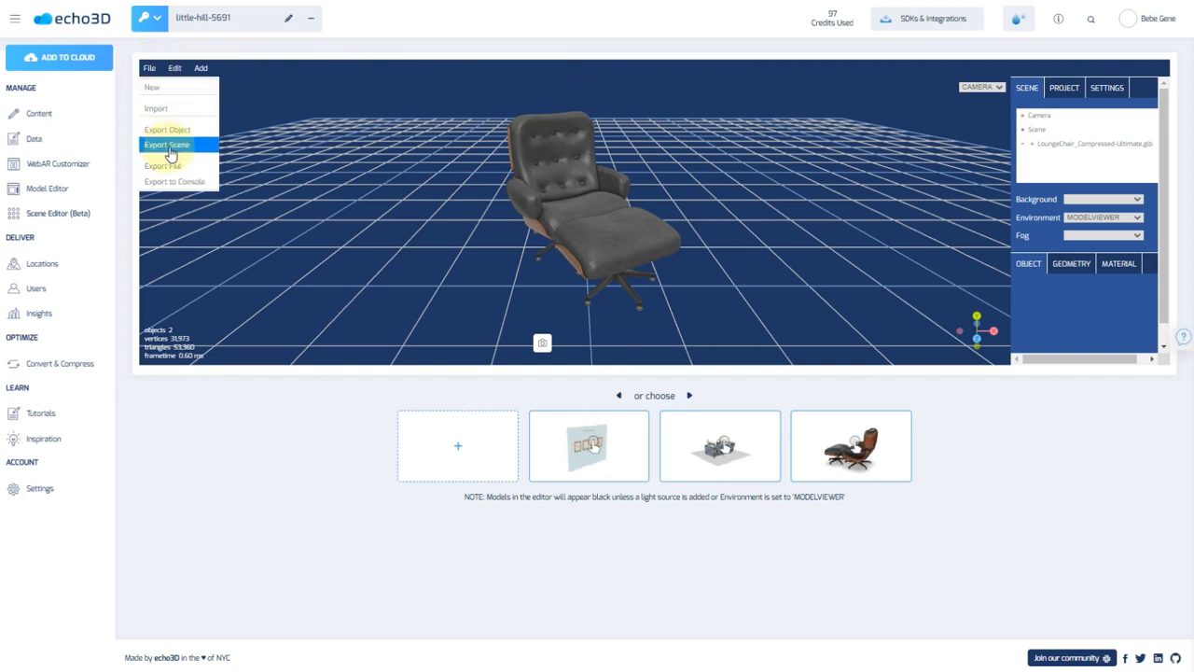
mouse_move(178, 166)
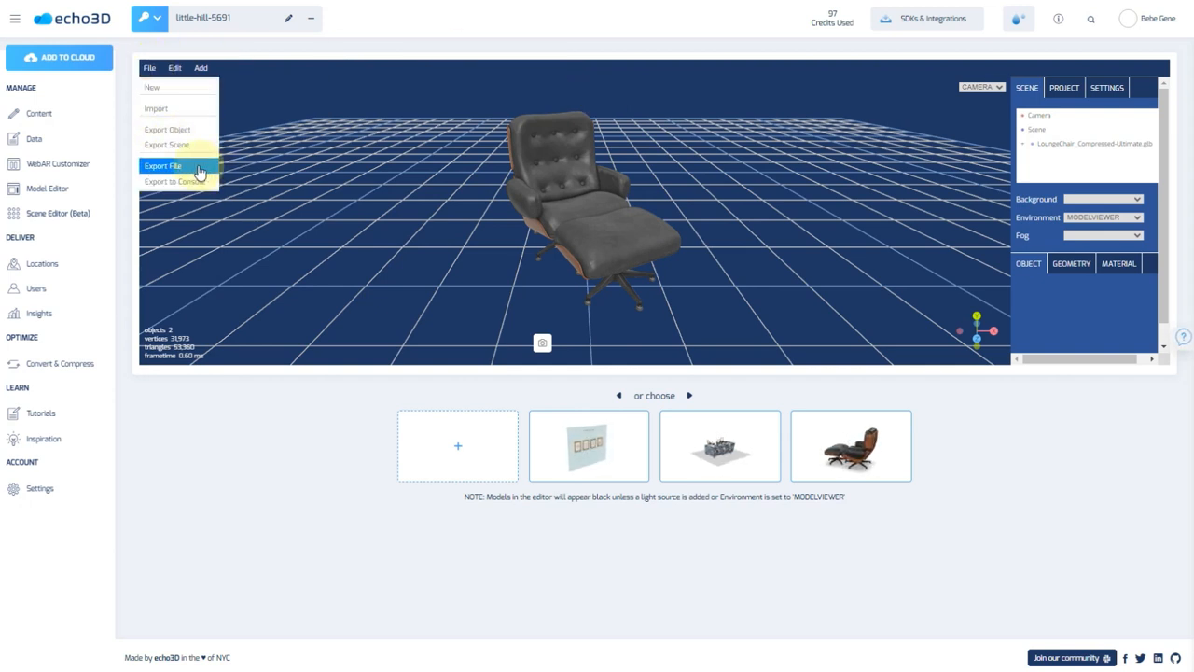
mouse_move(177, 181)
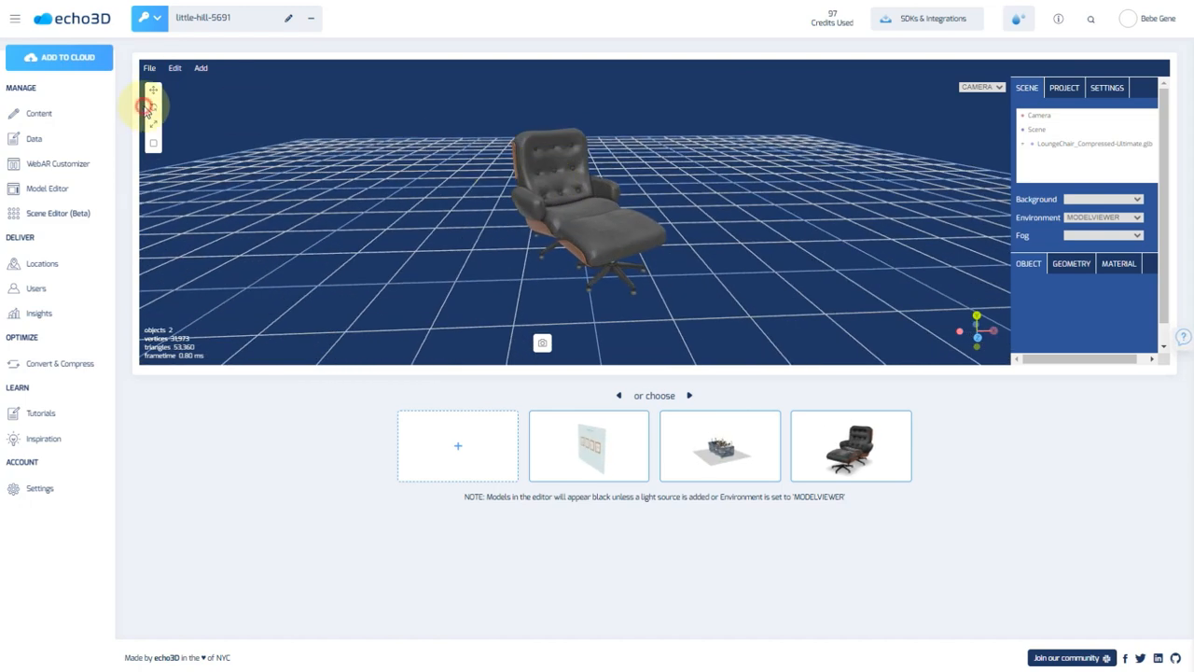
Select the lounge chair with the move gizmo and add a Box to the scene
left_click(851, 444)
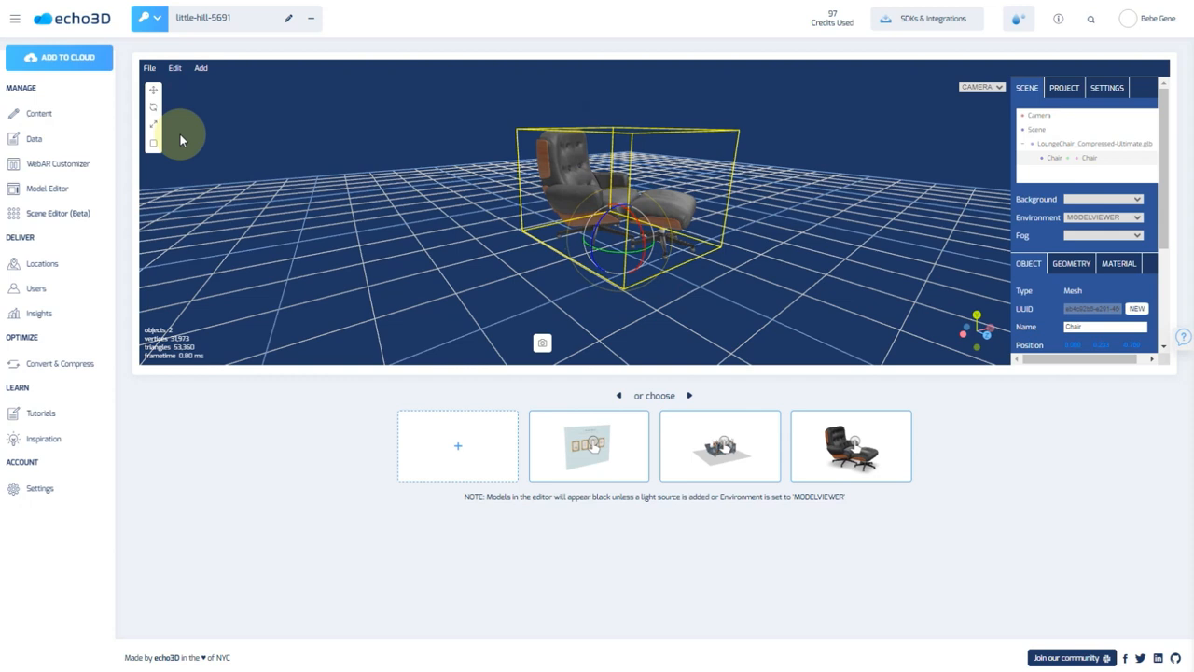
left_click(153, 108)
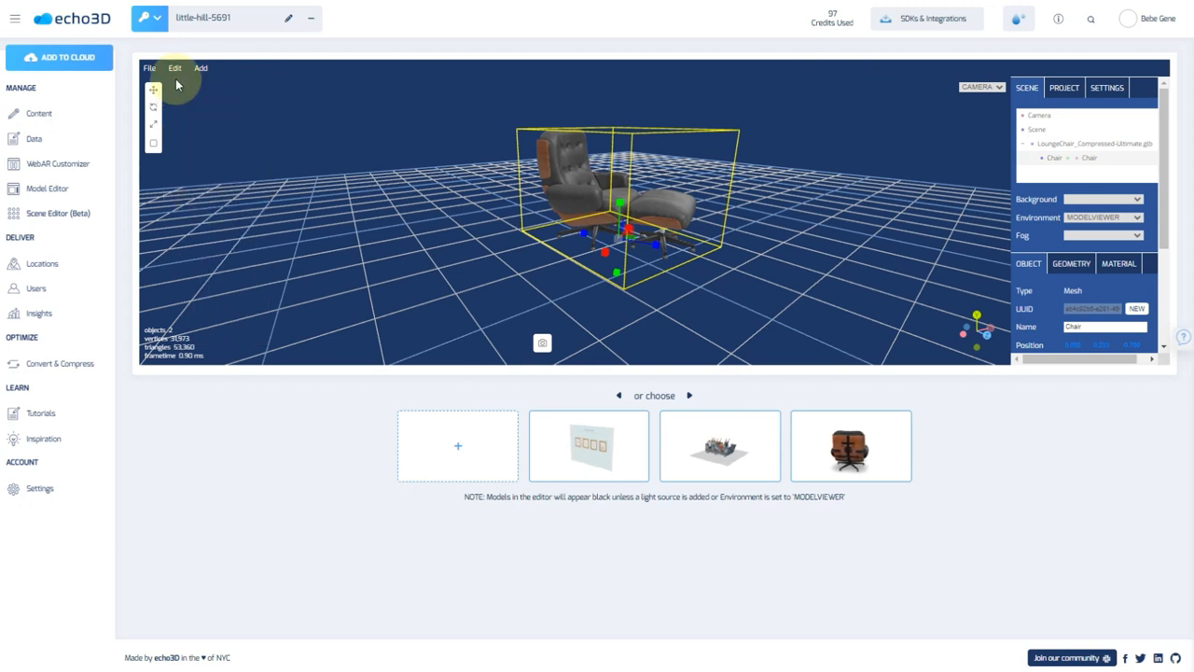
left_click(202, 67)
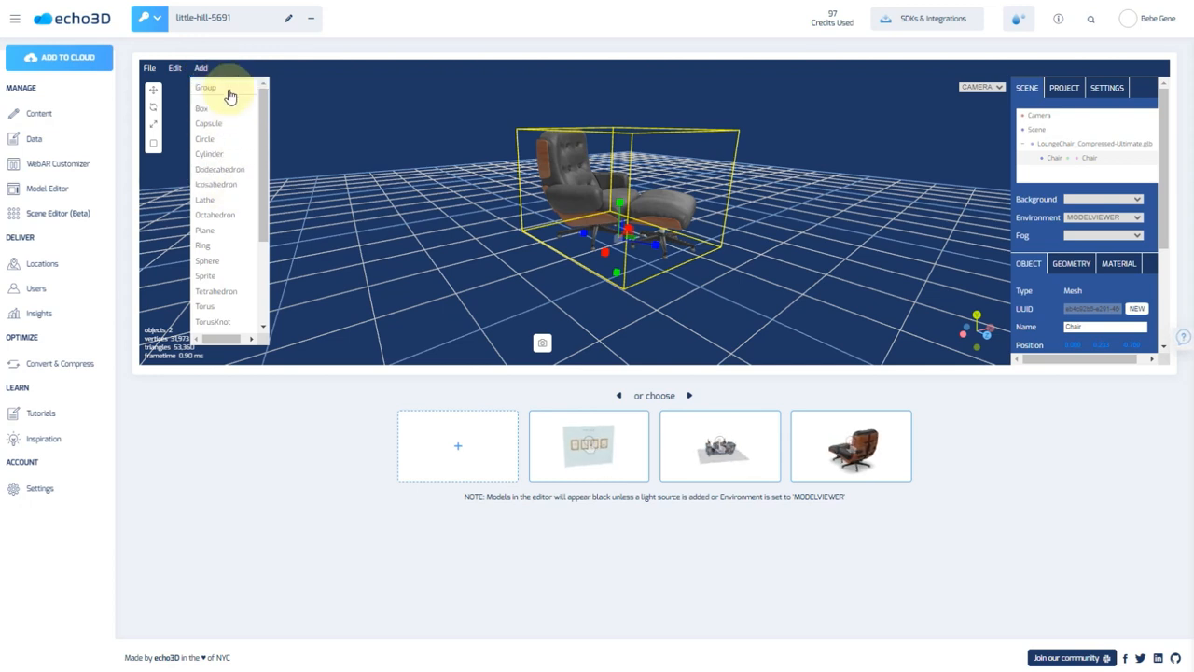
mouse_move(224, 109)
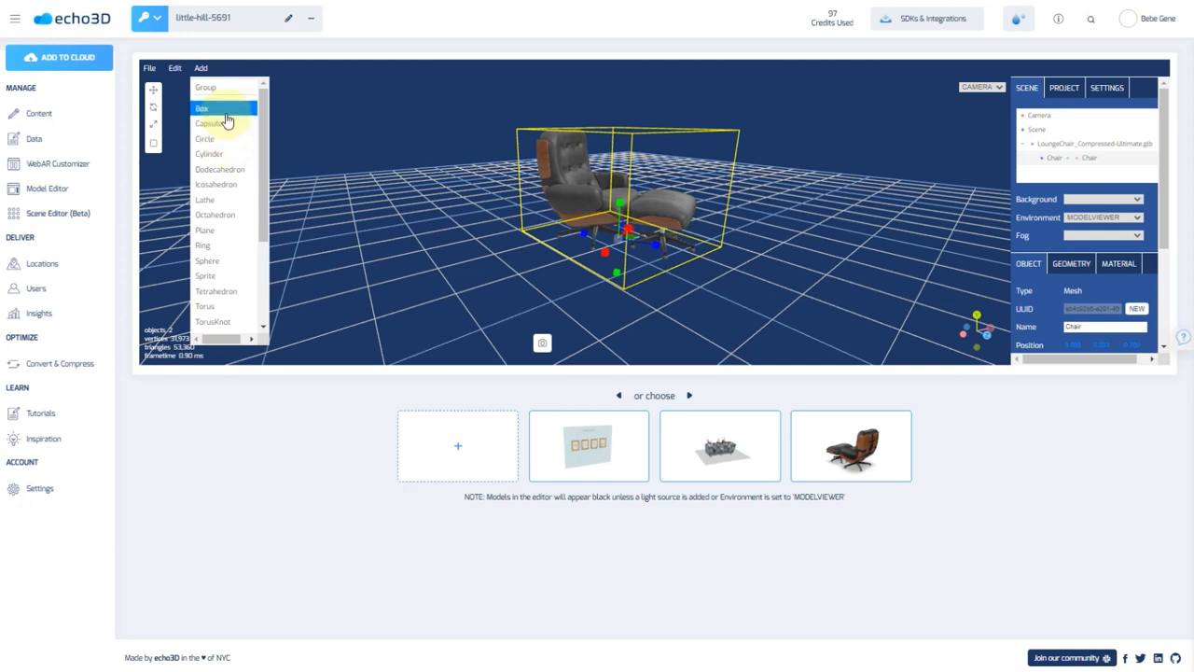
scroll("down", 3)
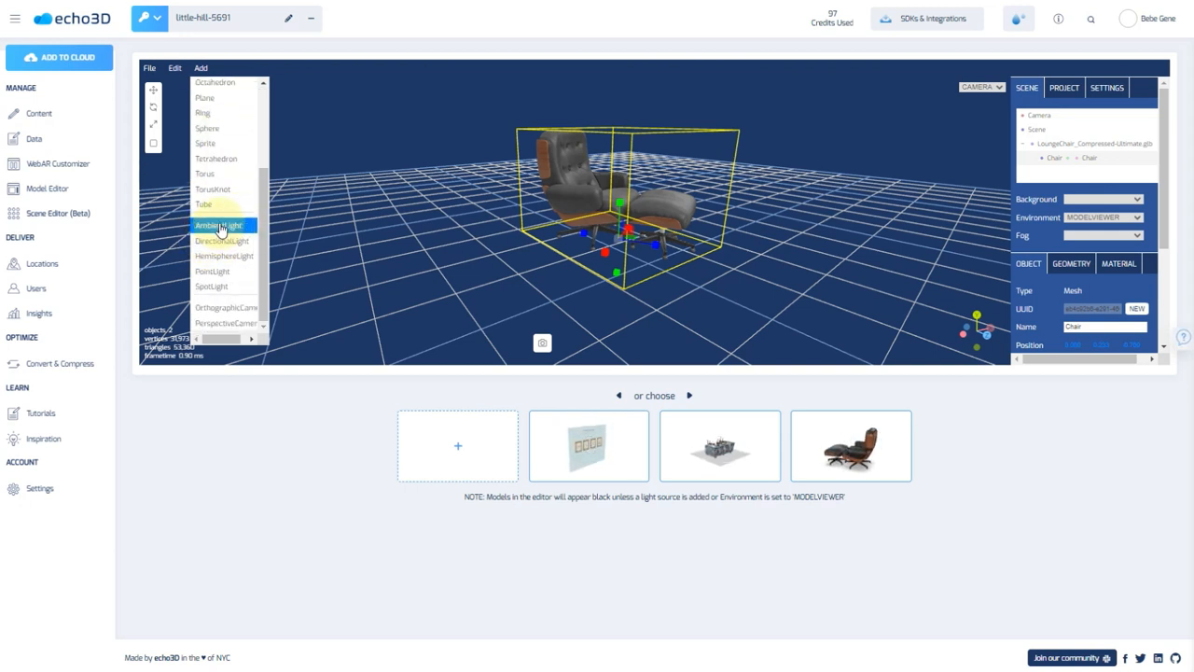
mouse_move(224, 306)
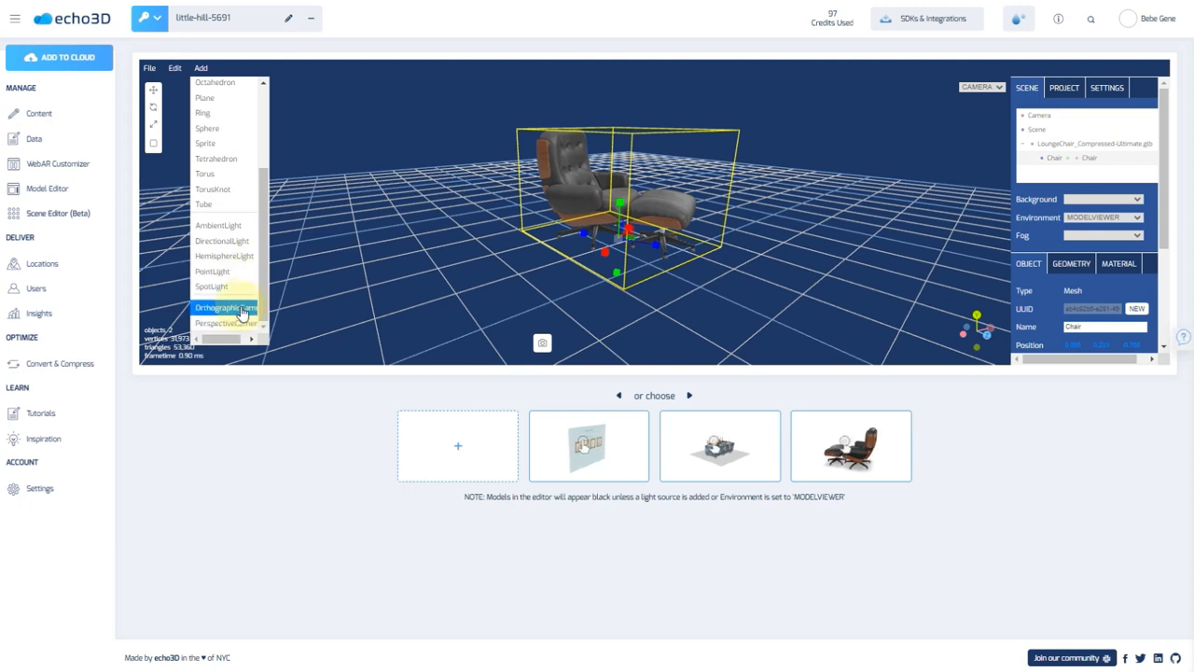
mouse_move(235, 241)
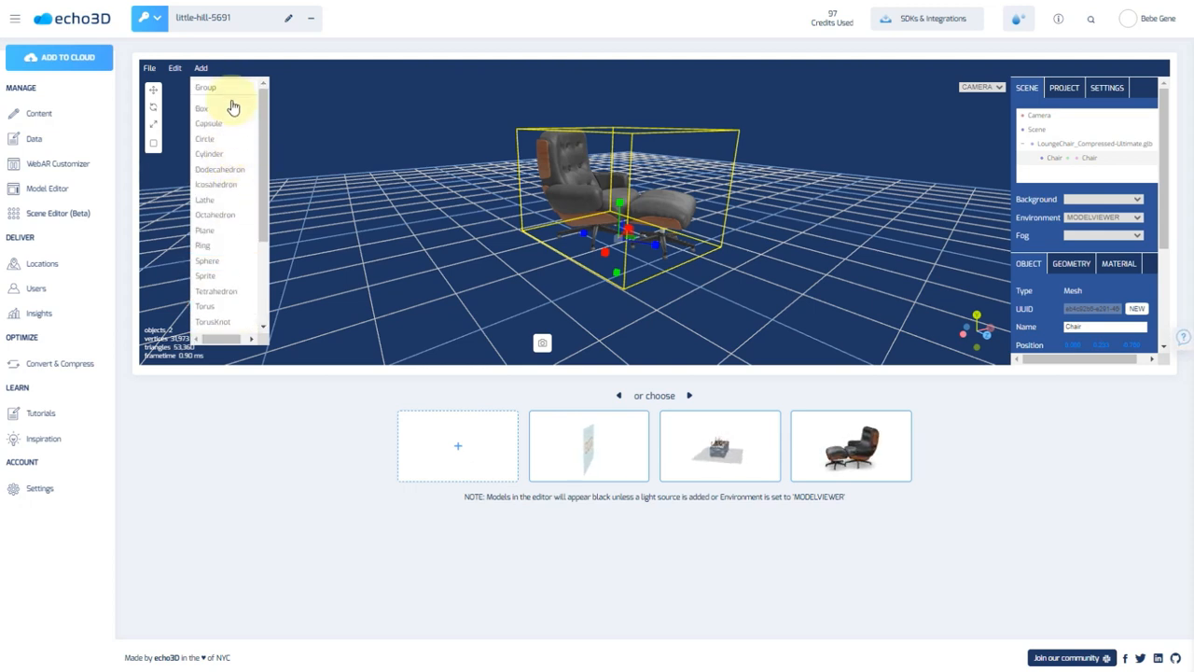
left_click(202, 108)
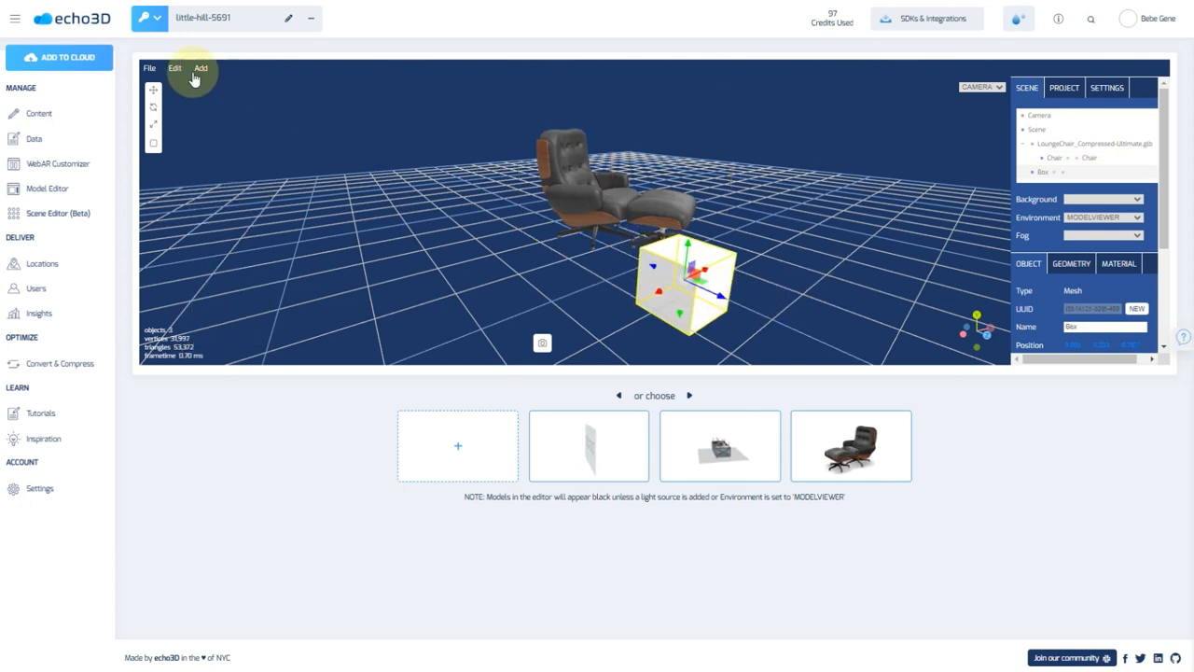
Review the Edit menu, then return to the nine-model content library
left_click(176, 67)
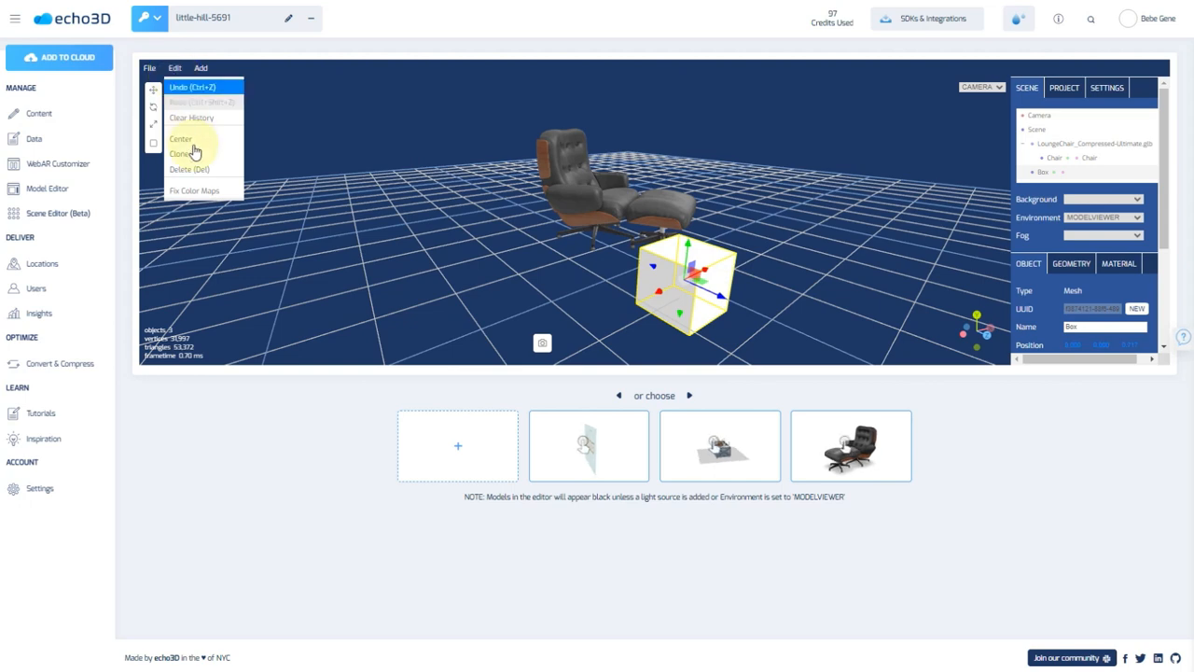
left_click(201, 67)
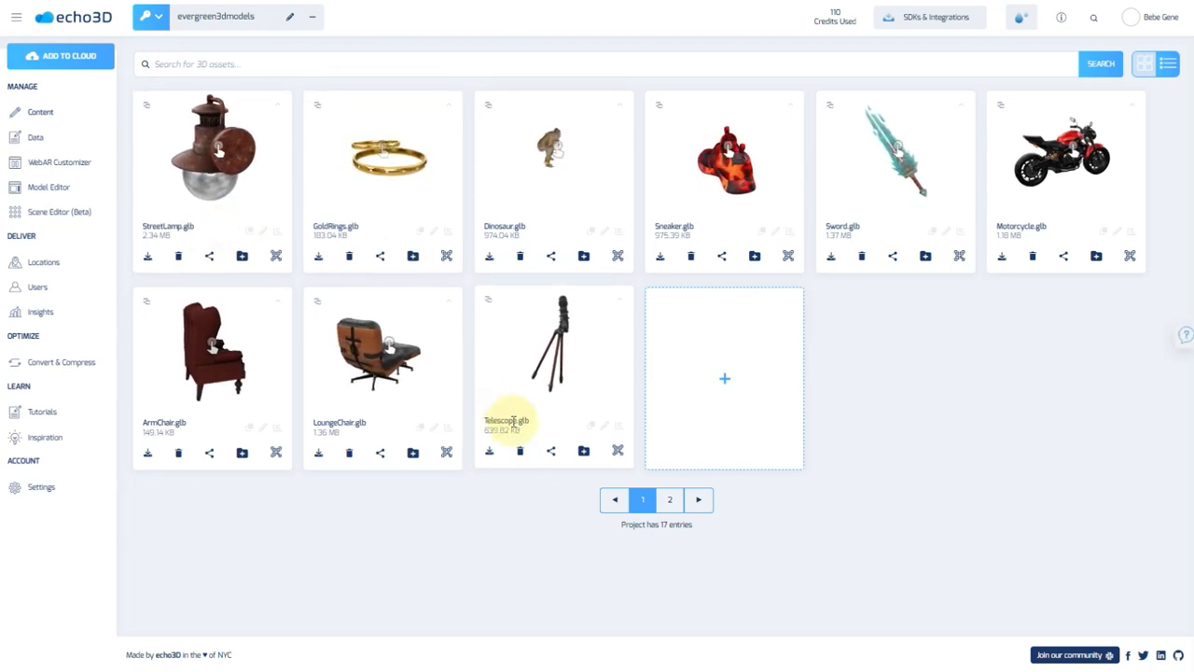
left_click(553, 343)
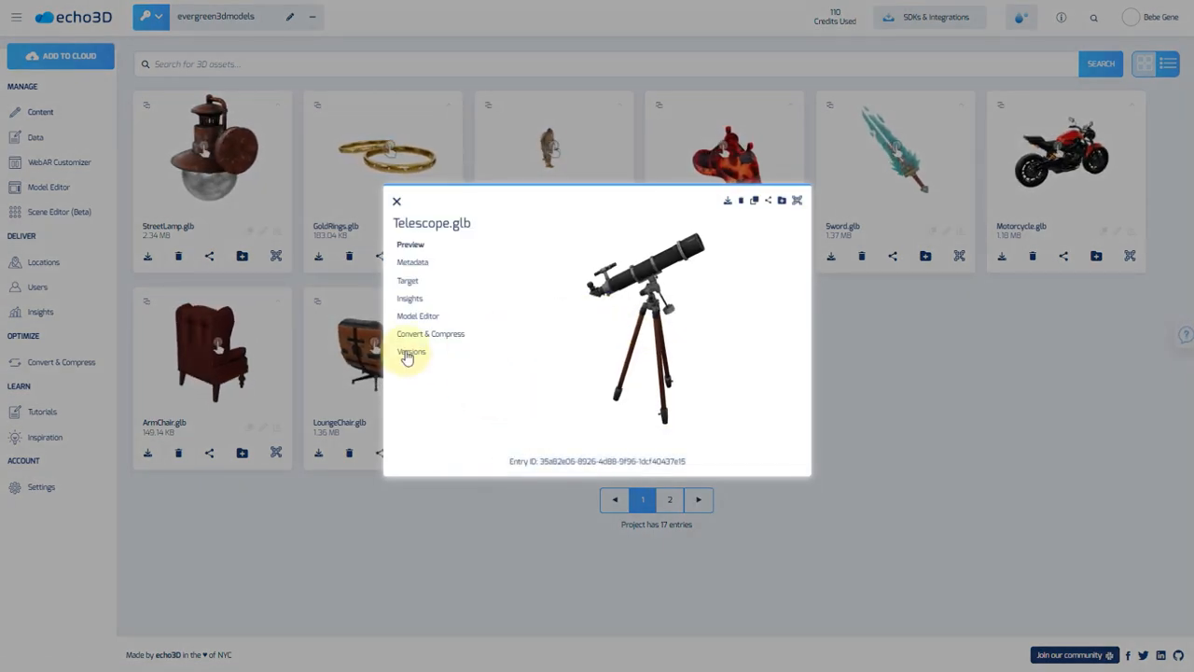
left_click(410, 351)
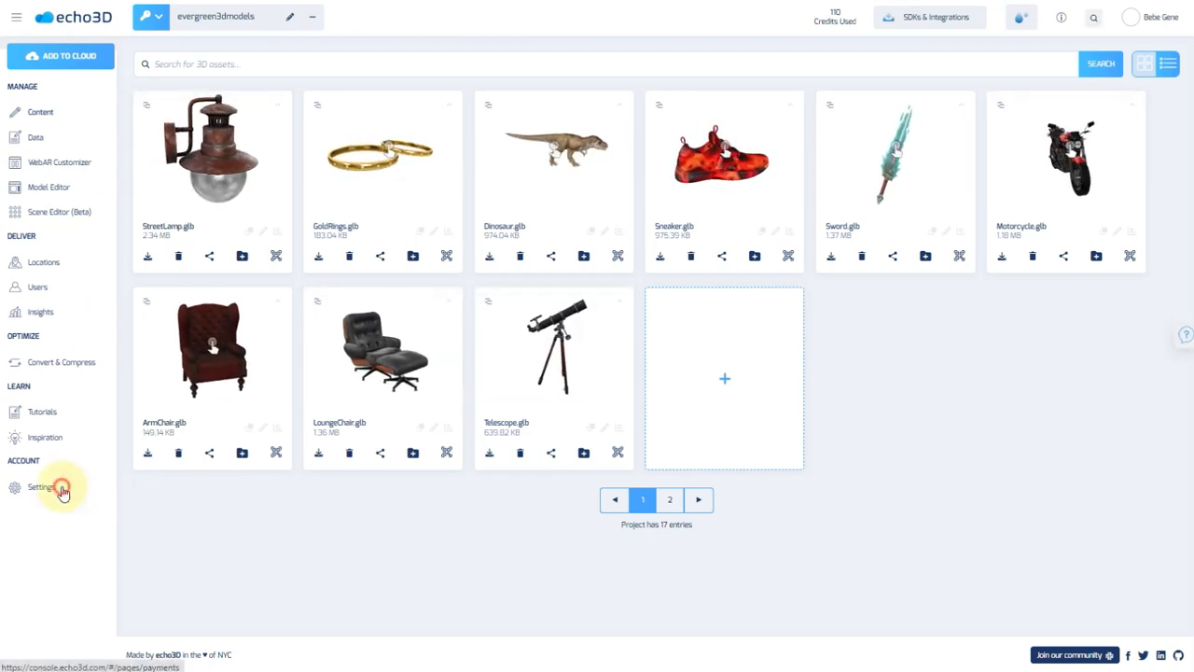
In Settings > Security User Settings, add a project user and set their Access Level to admin
left_click(41, 485)
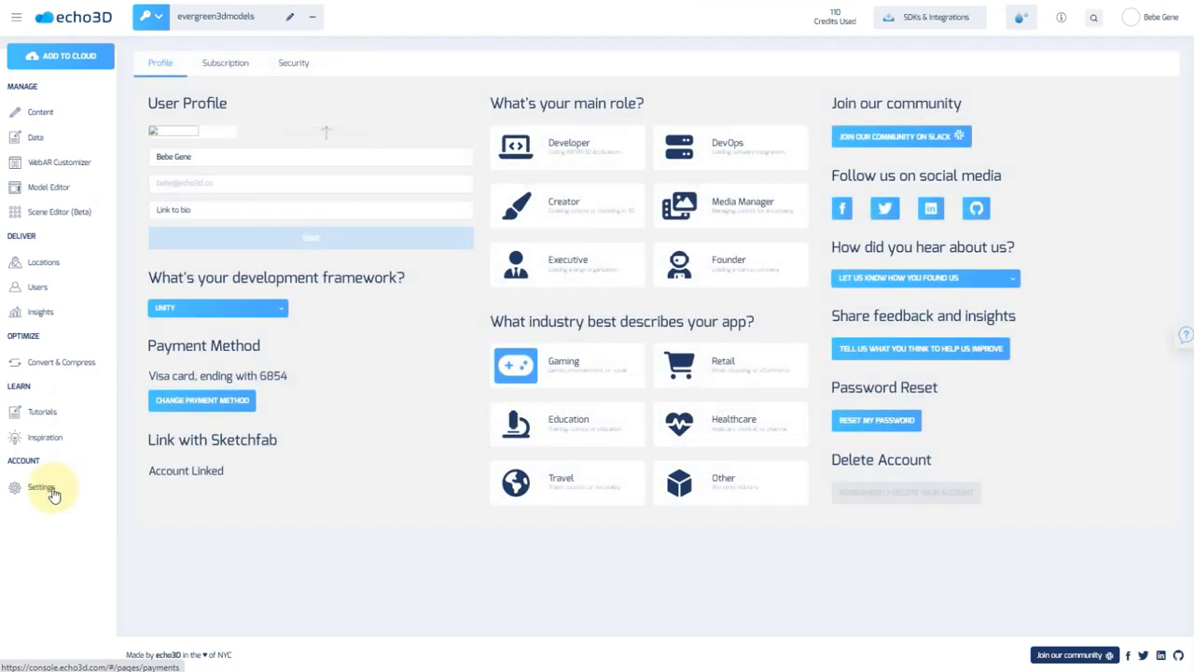
left_click(293, 63)
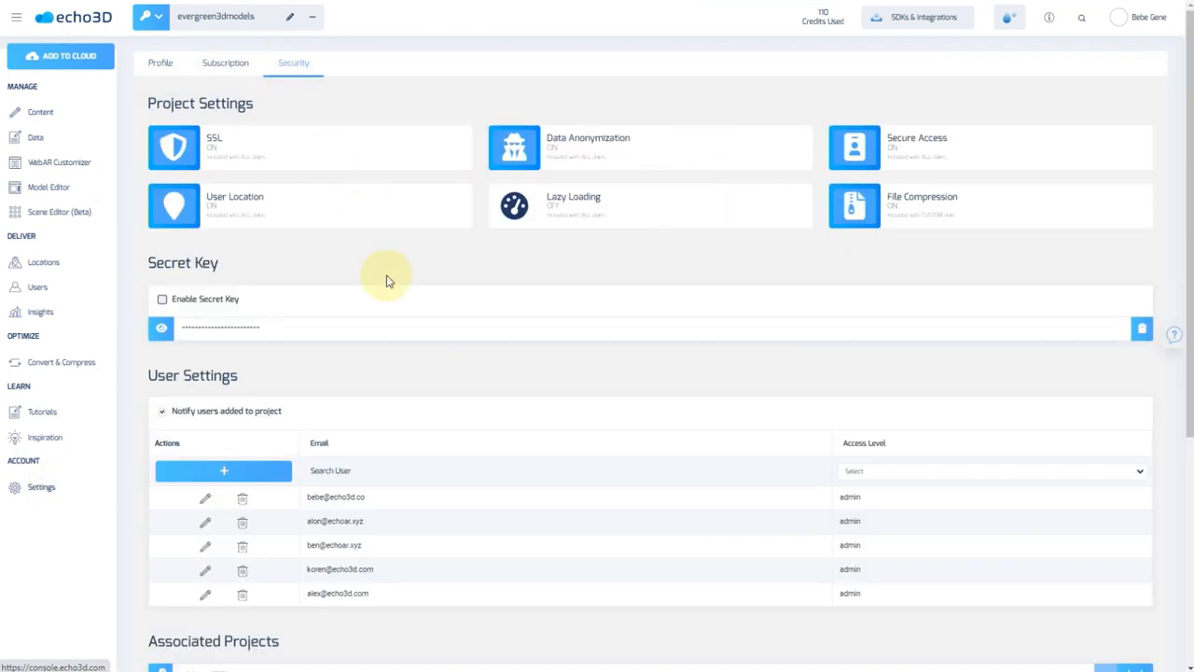
scroll("down", 3)
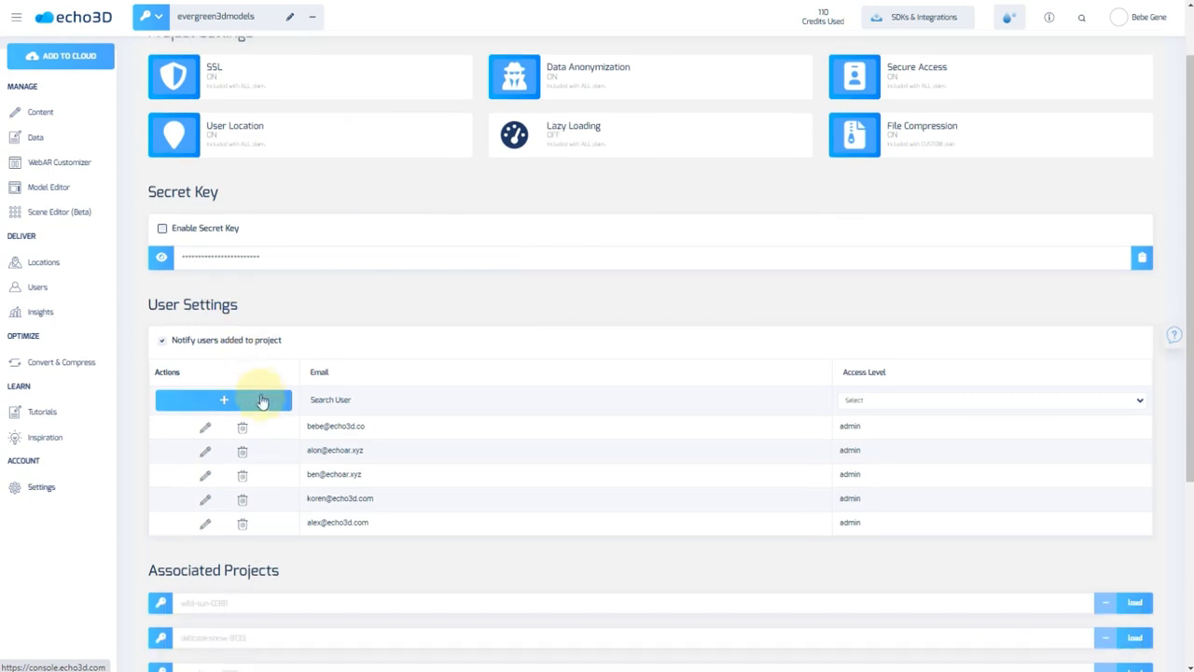
left_click(224, 399)
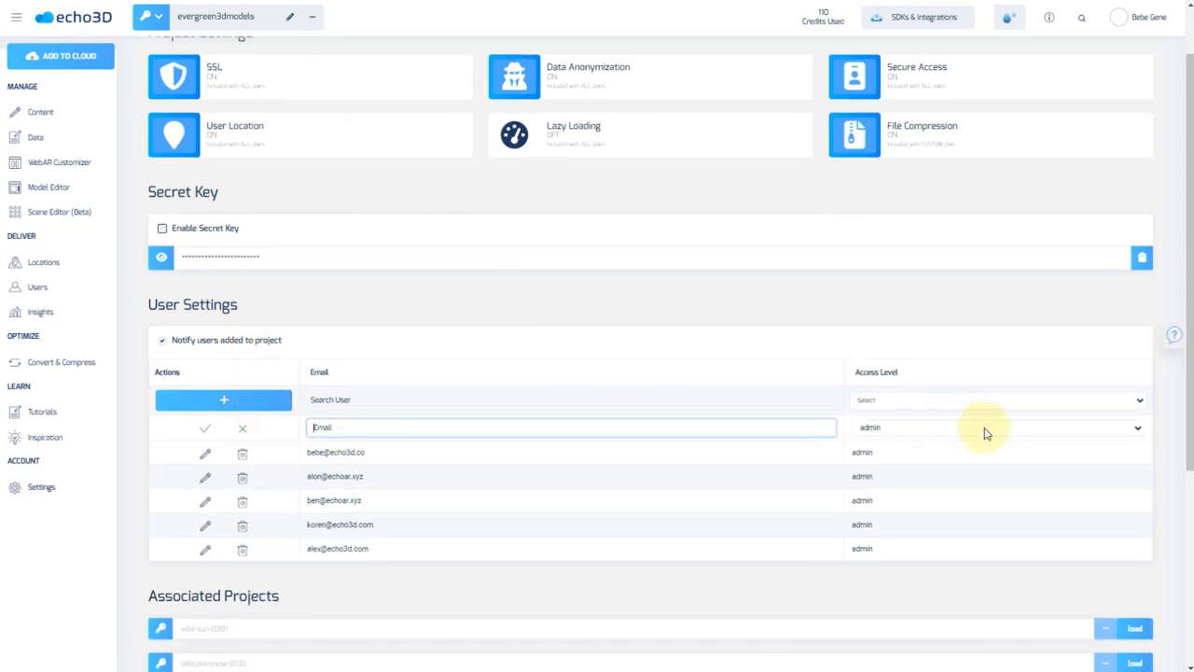
left_click(996, 427)
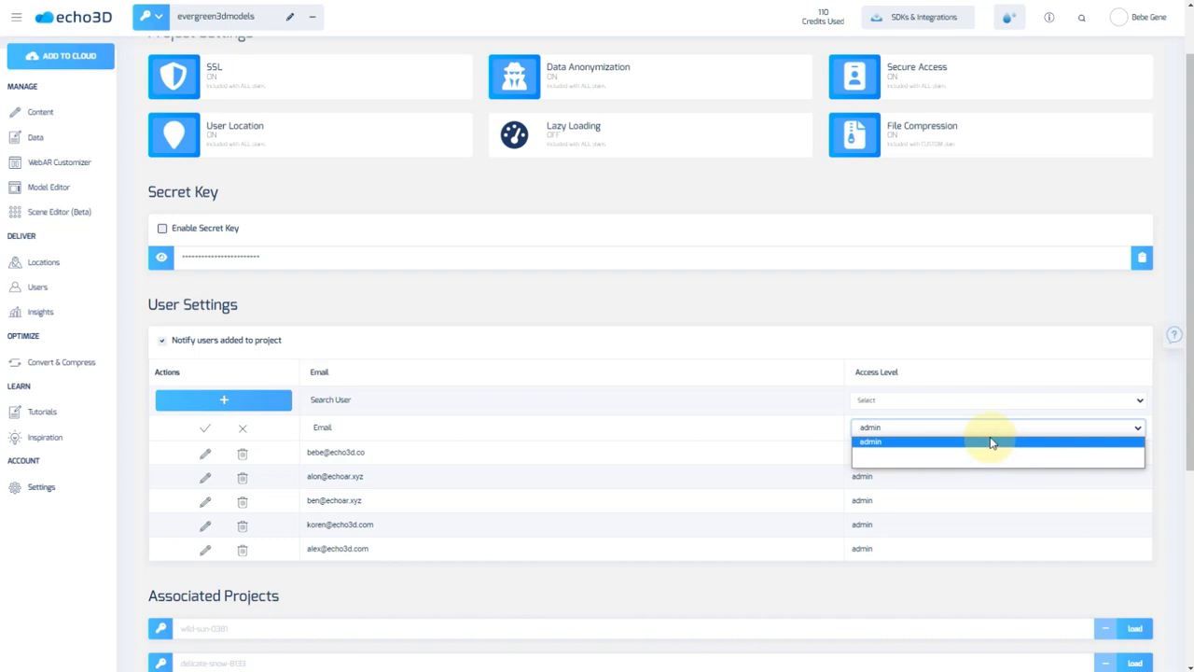
left_click(37, 114)
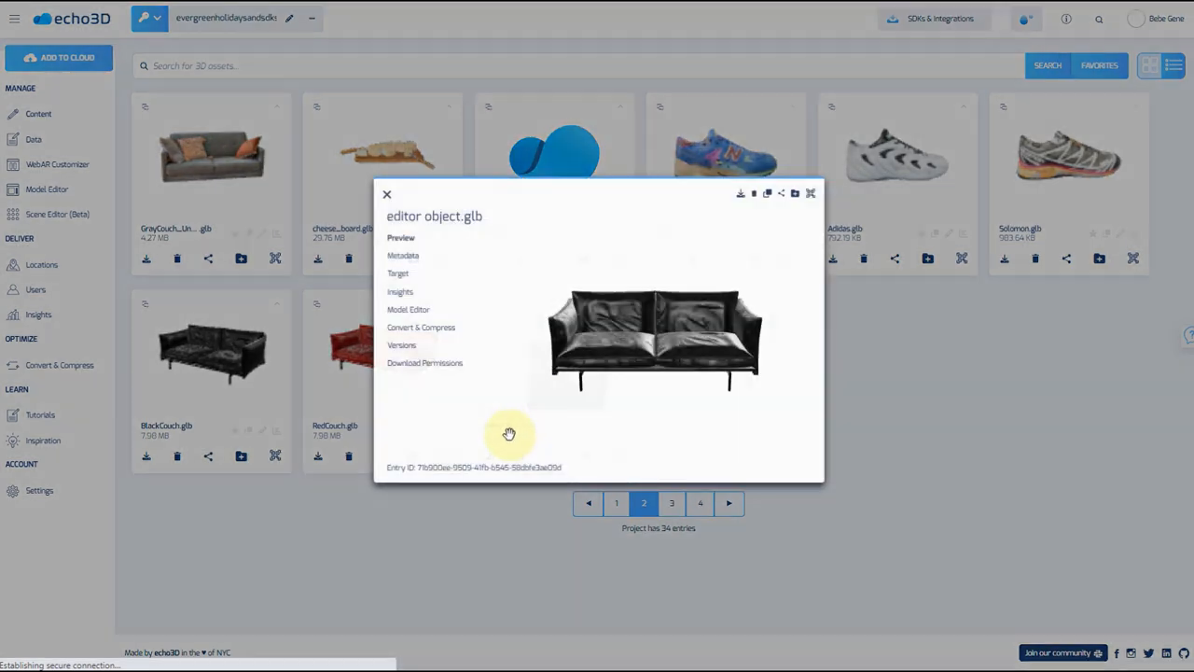
Review an asset's Download Permissions and Requests tabs, then close its details
left_click(425, 362)
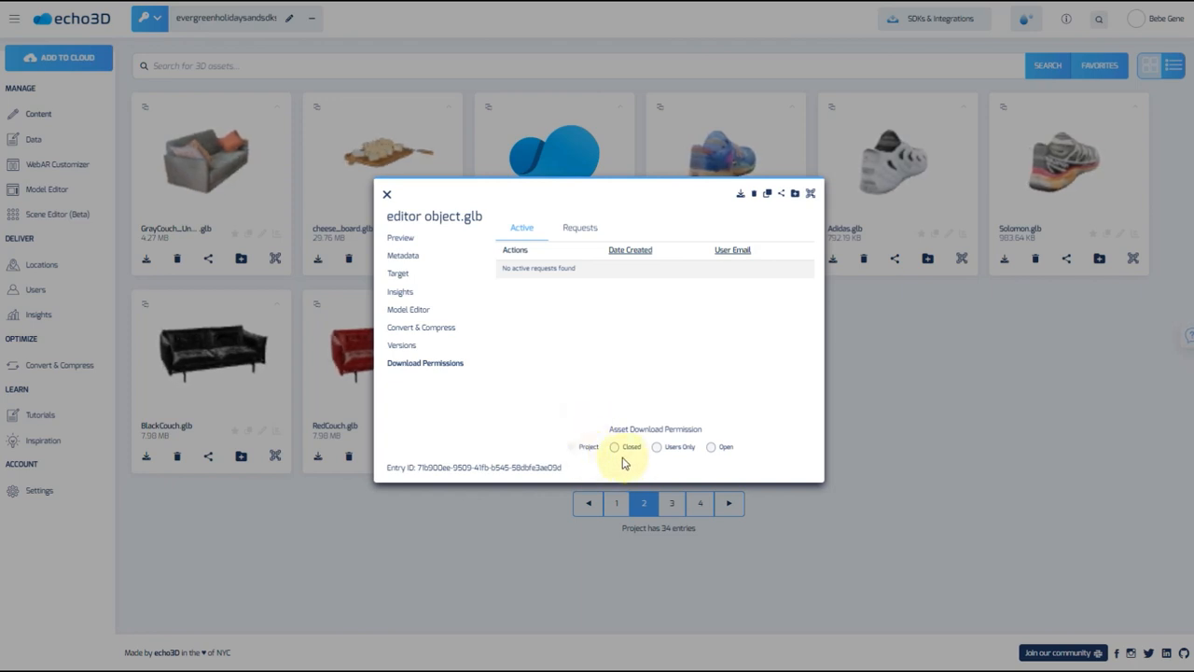
left_click(657, 446)
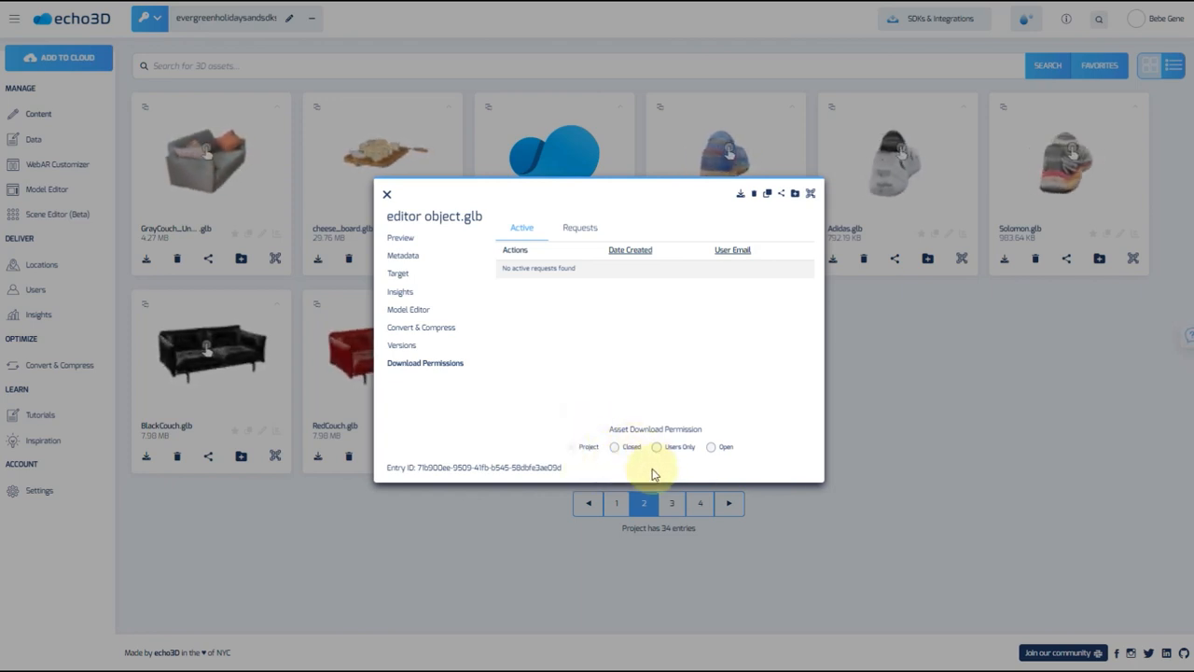
mouse_move(682, 453)
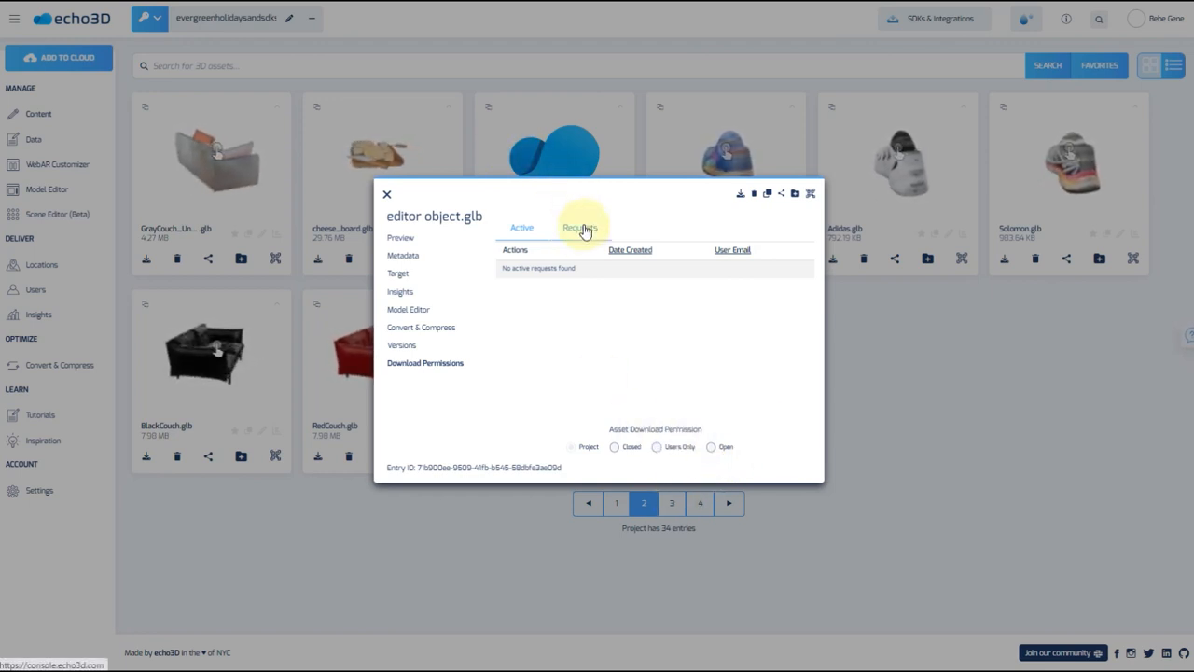
left_click(578, 227)
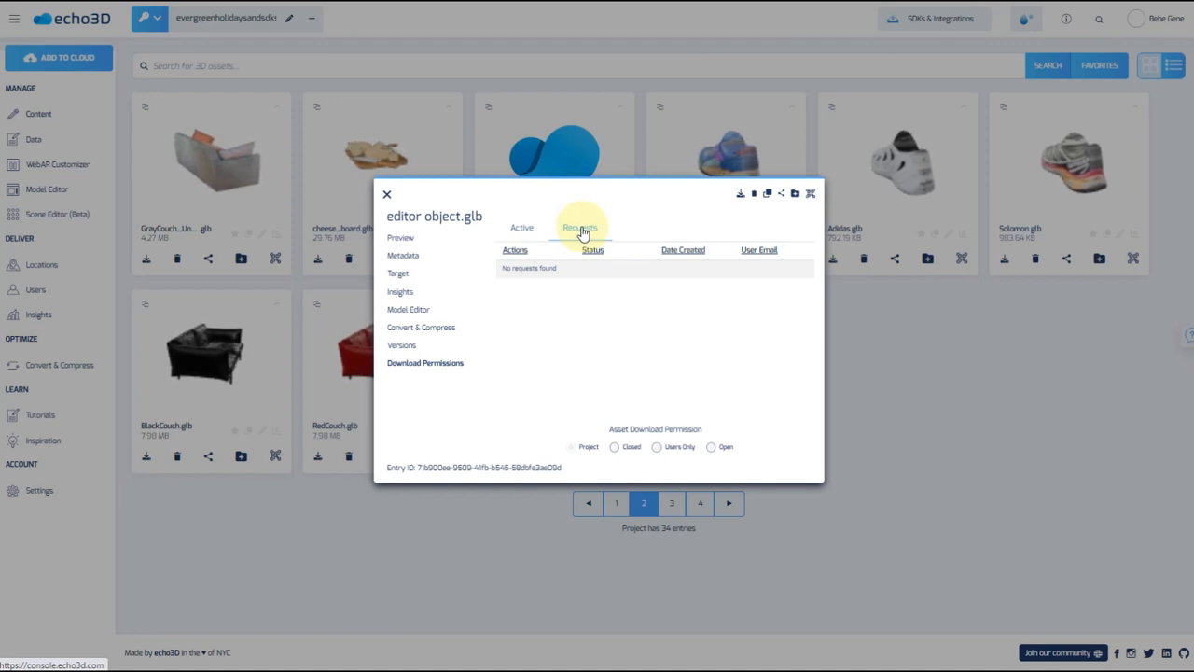
left_click(521, 227)
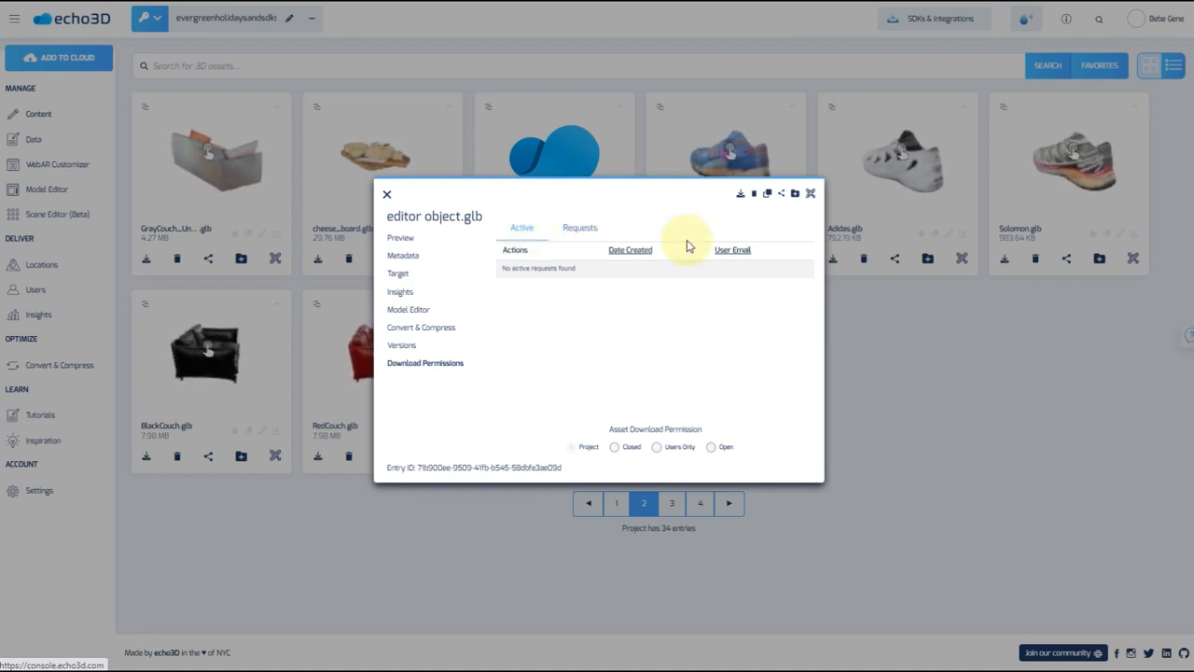
left_click(388, 192)
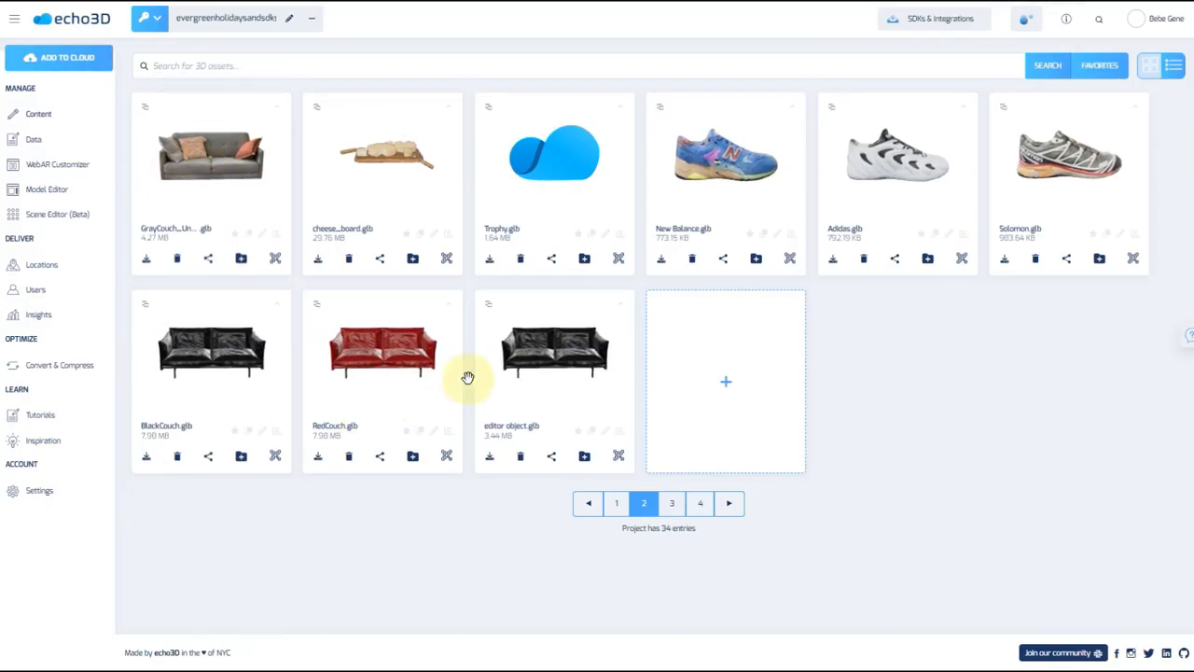
Revisit Settings > Security, then load the lounge chair in another project's scene editor
left_click(39, 489)
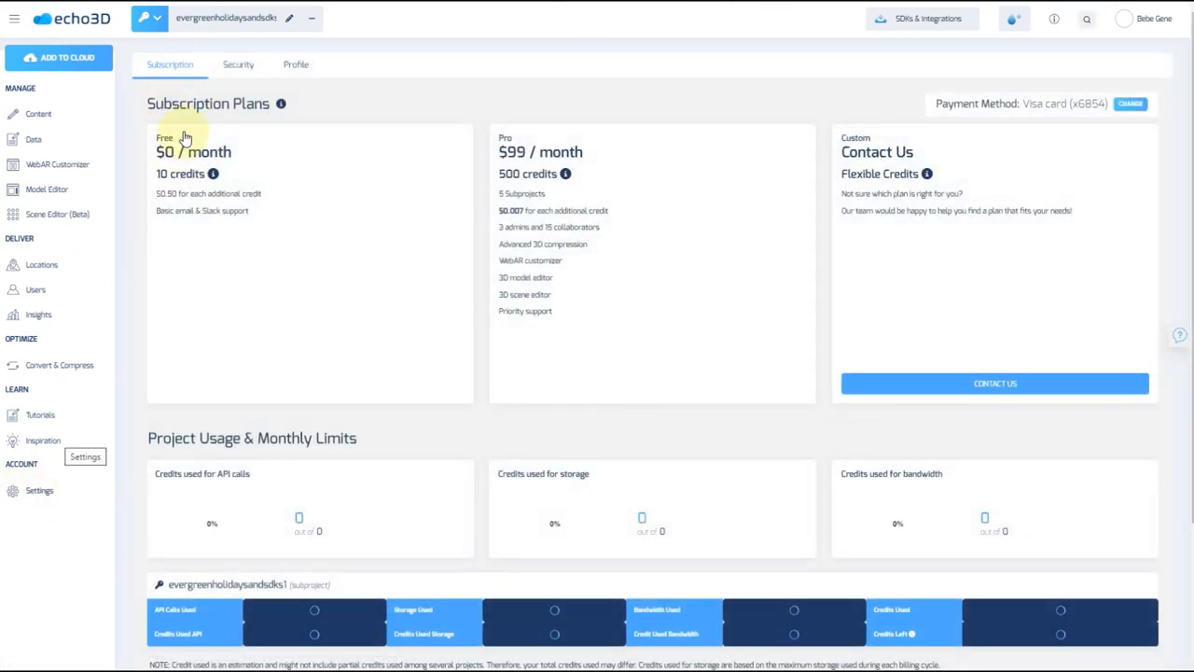
left_click(239, 64)
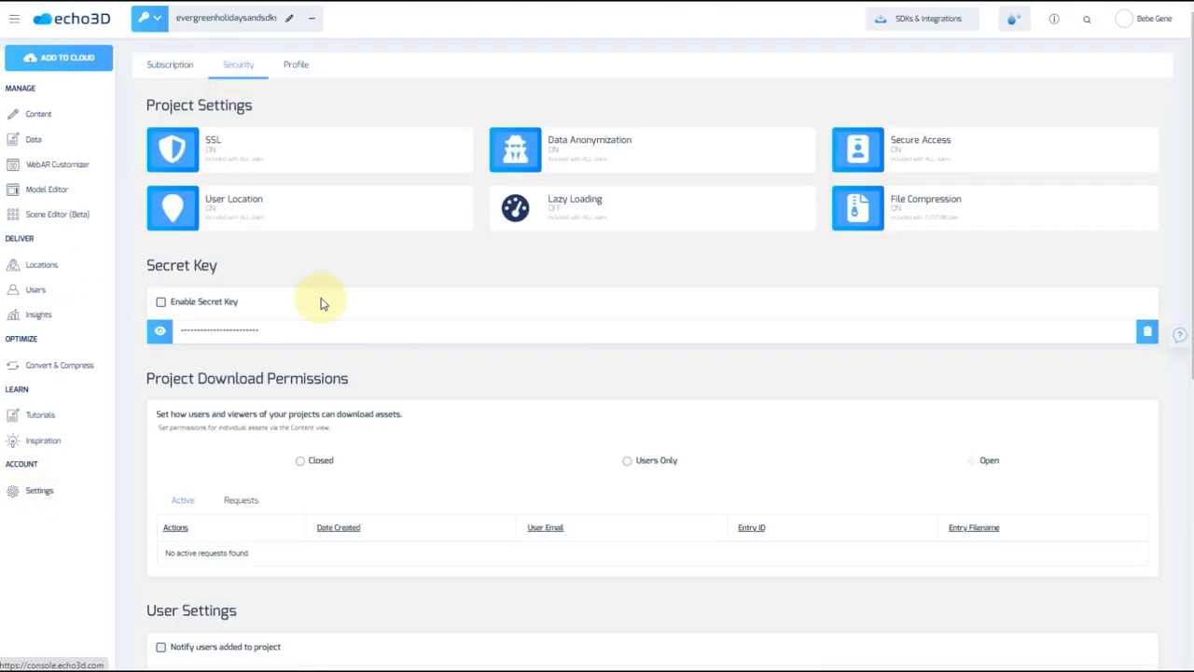
scroll("down", 3)
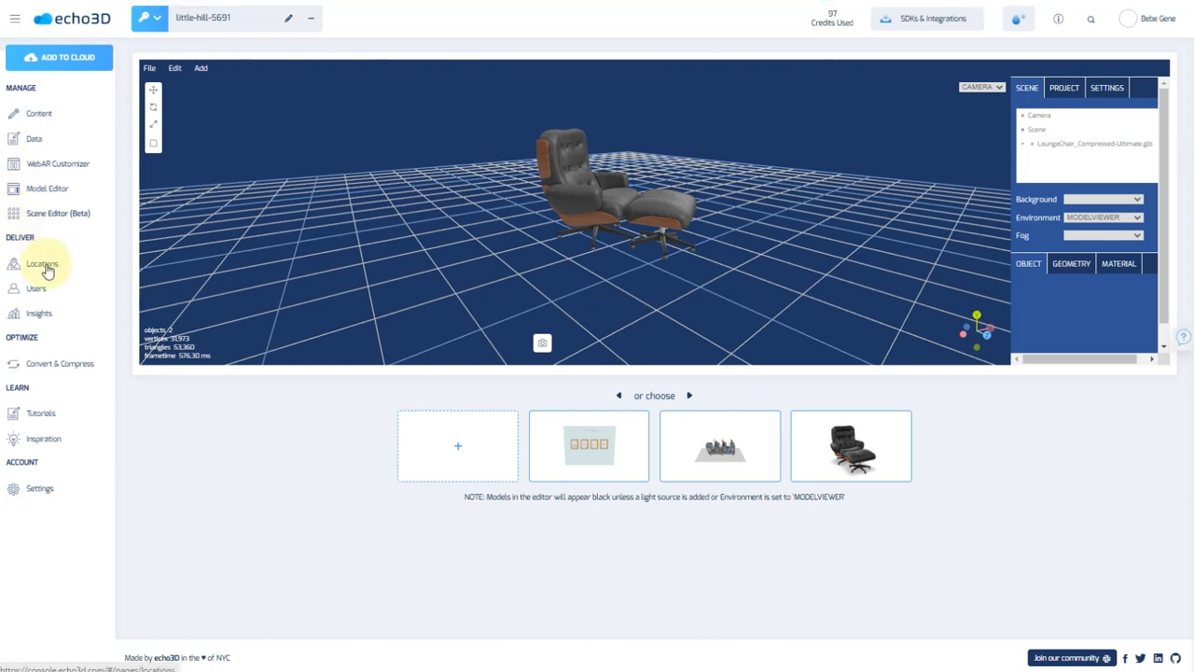
View the Users Distribution map showing the United States, then move on to Project Insights
left_click(41, 263)
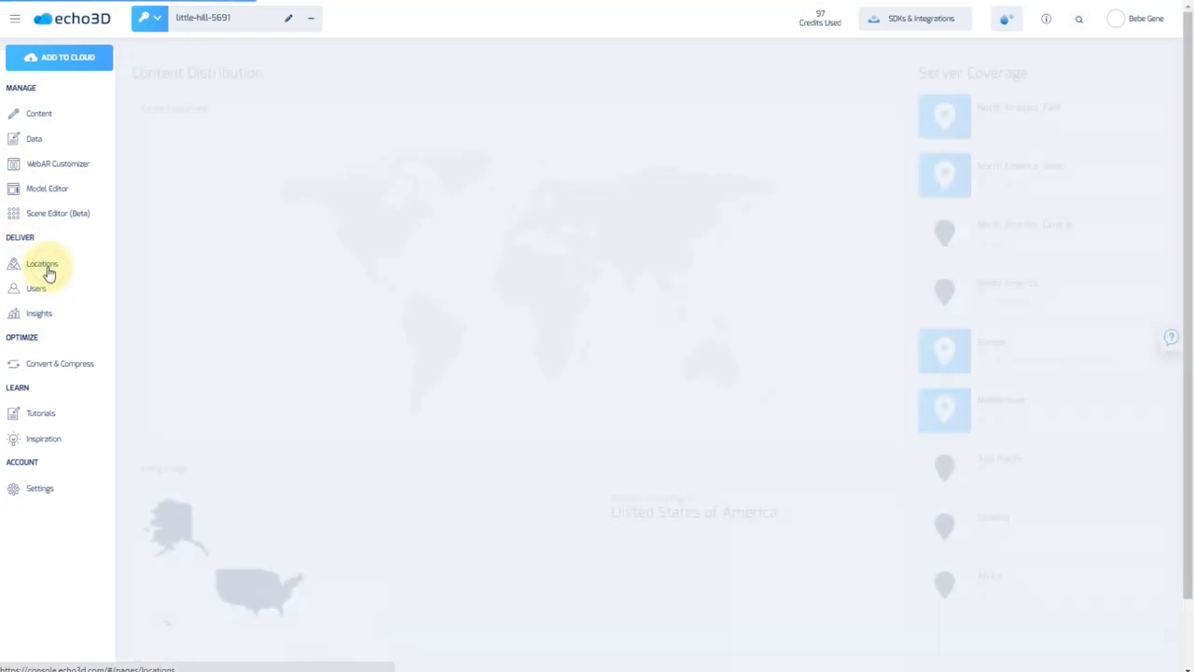
left_click(41, 264)
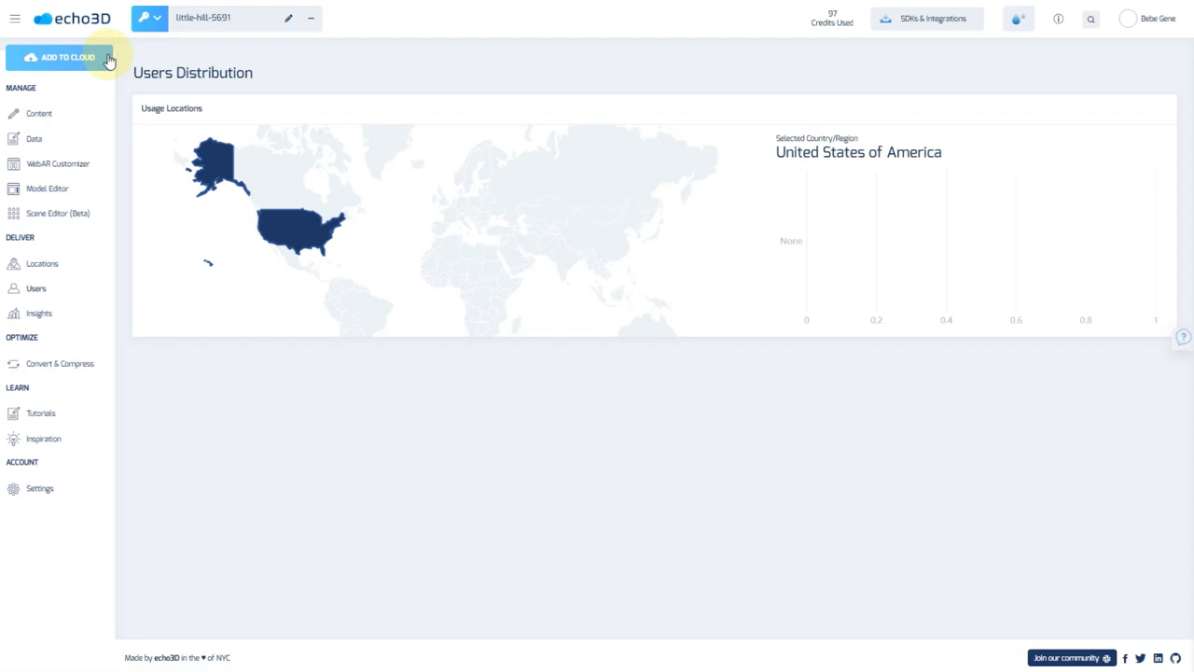
left_click(39, 313)
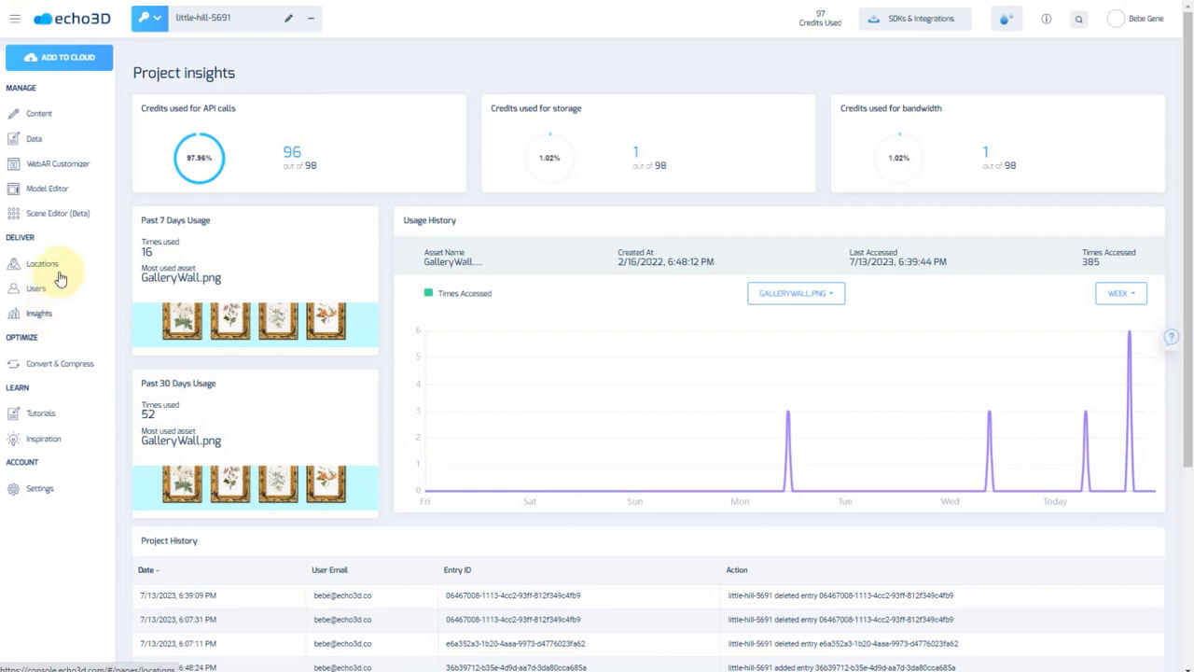
mouse_move(288, 127)
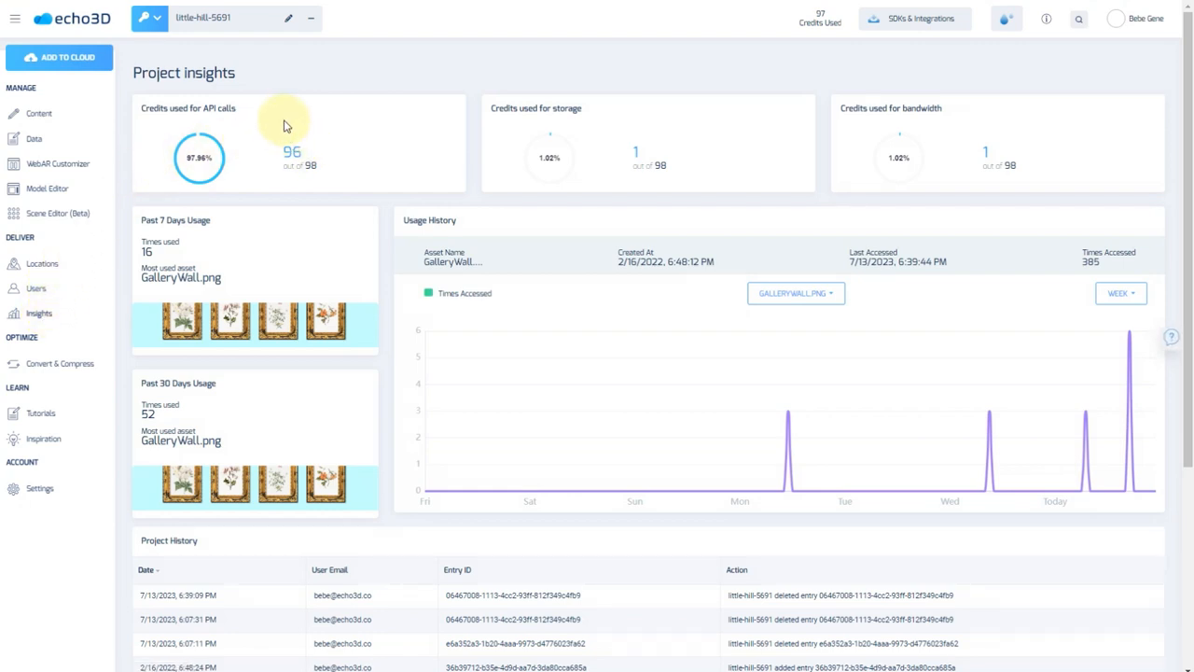
mouse_move(276, 149)
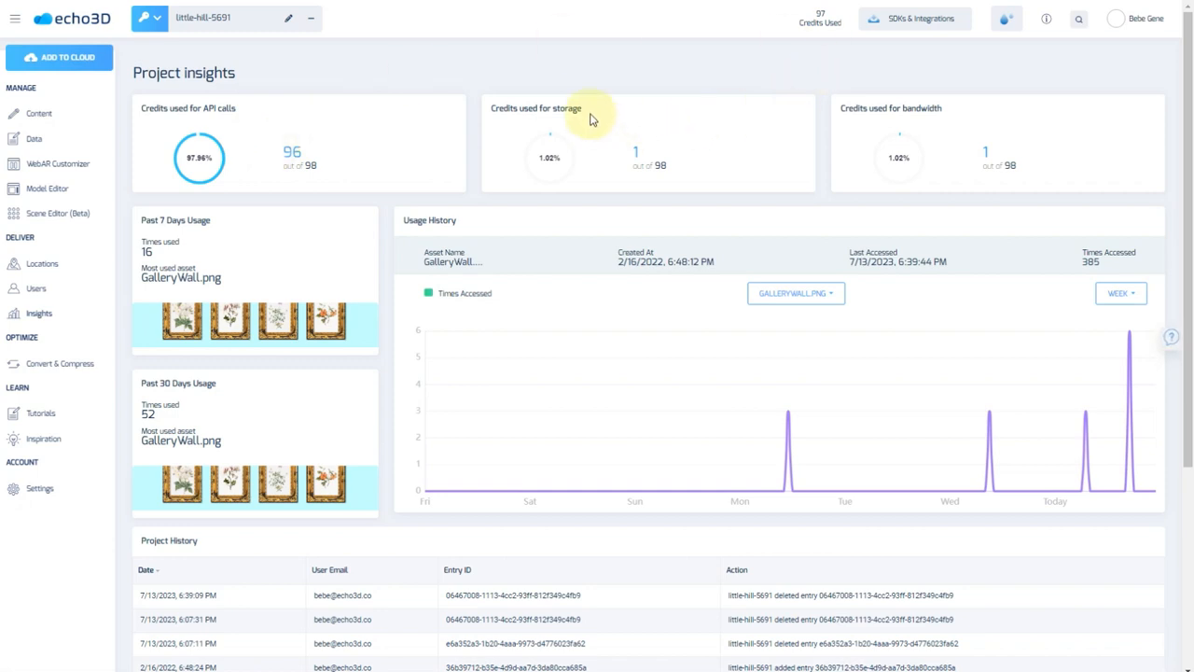
mouse_move(224, 265)
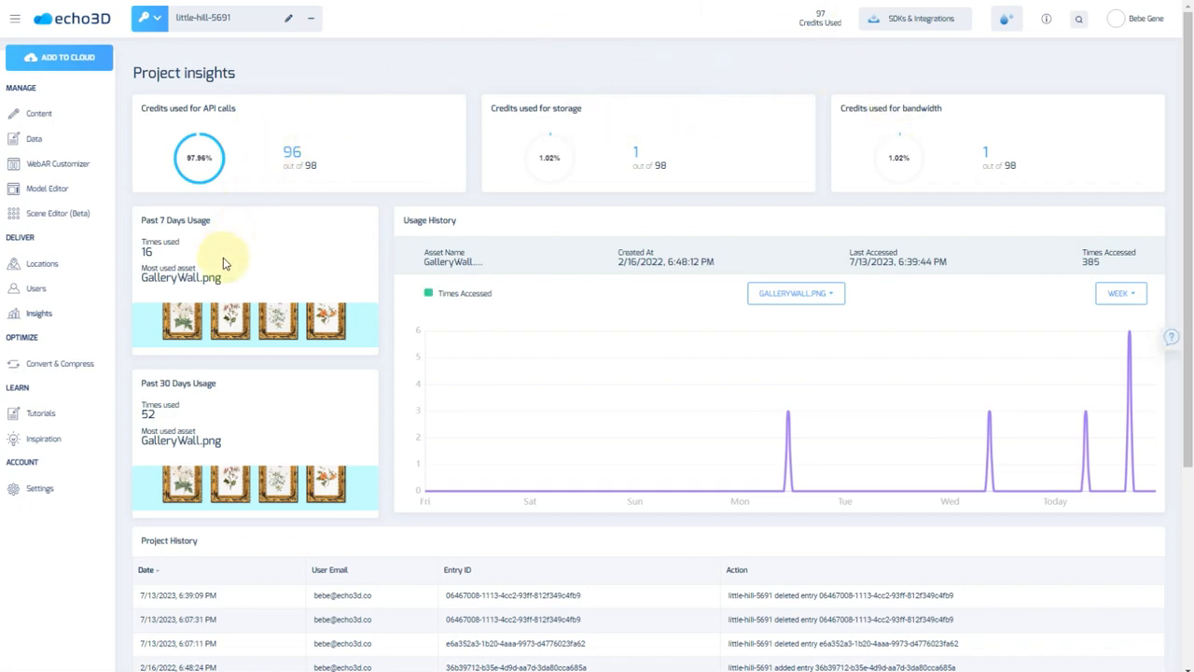
mouse_move(166, 231)
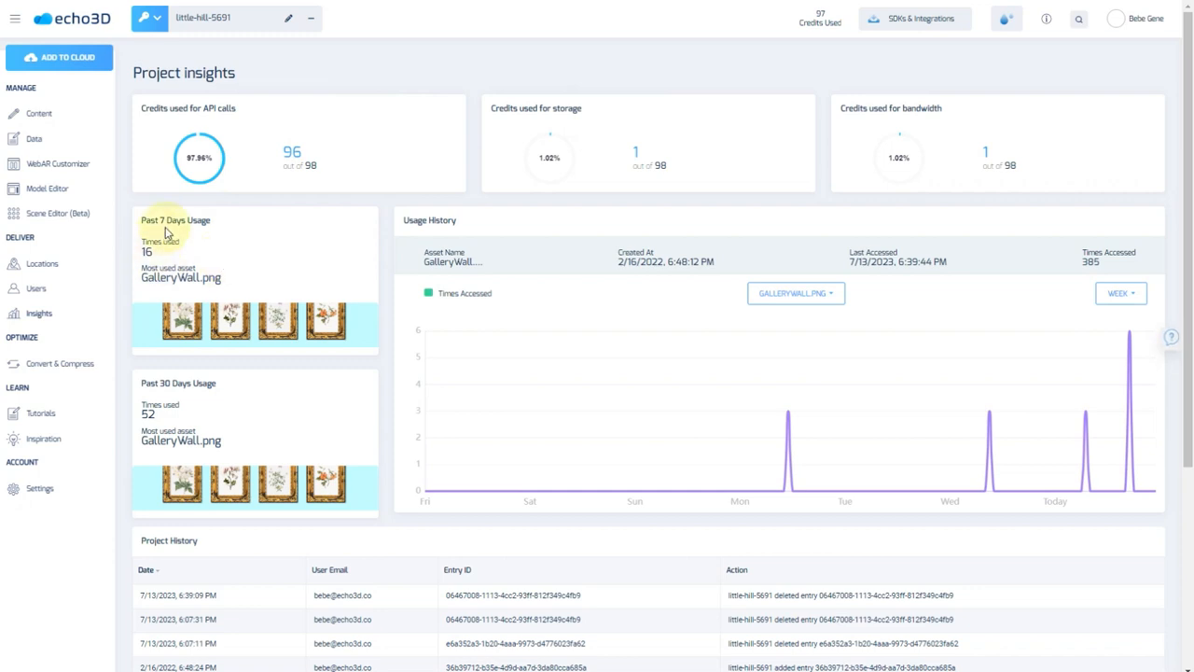
mouse_move(1161, 258)
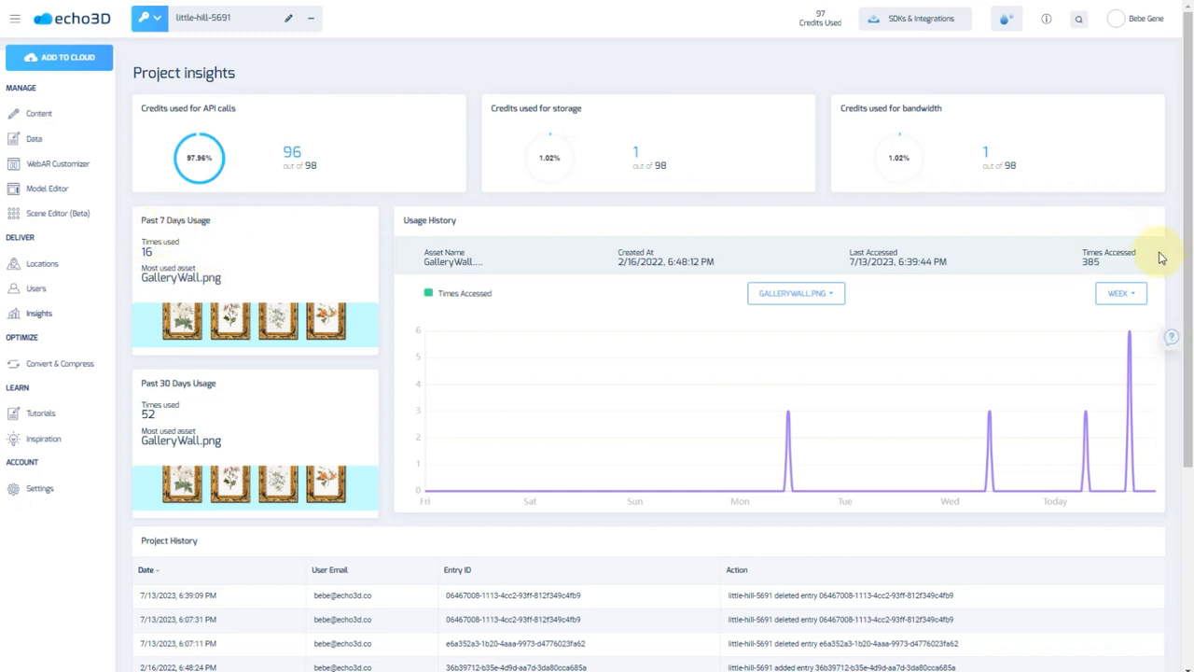
Switch Usage History to Month and chart the compressed lounge chair GLB, accessed 13 times
left_click(1120, 293)
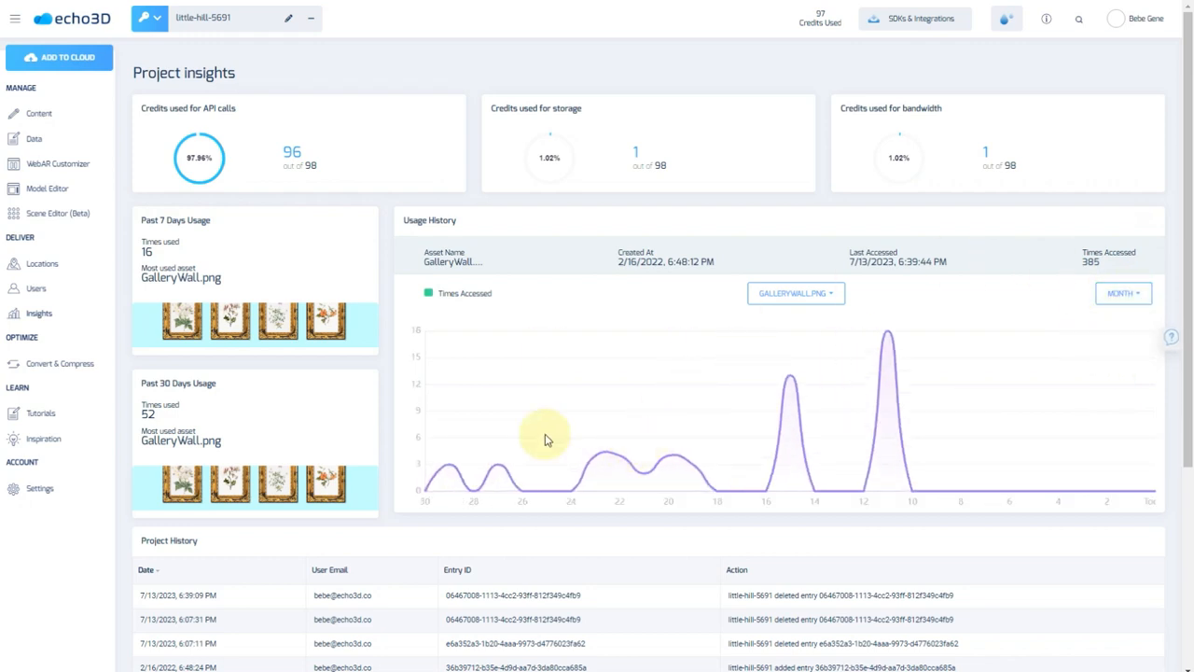
left_click(795, 293)
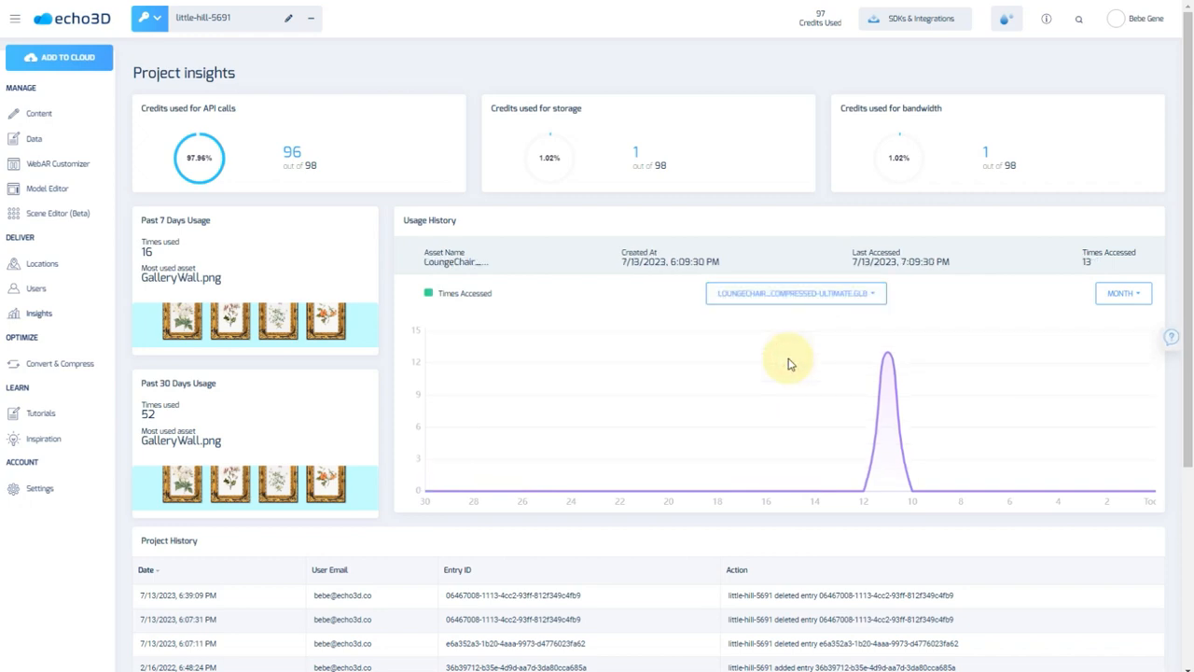
mouse_move(795, 293)
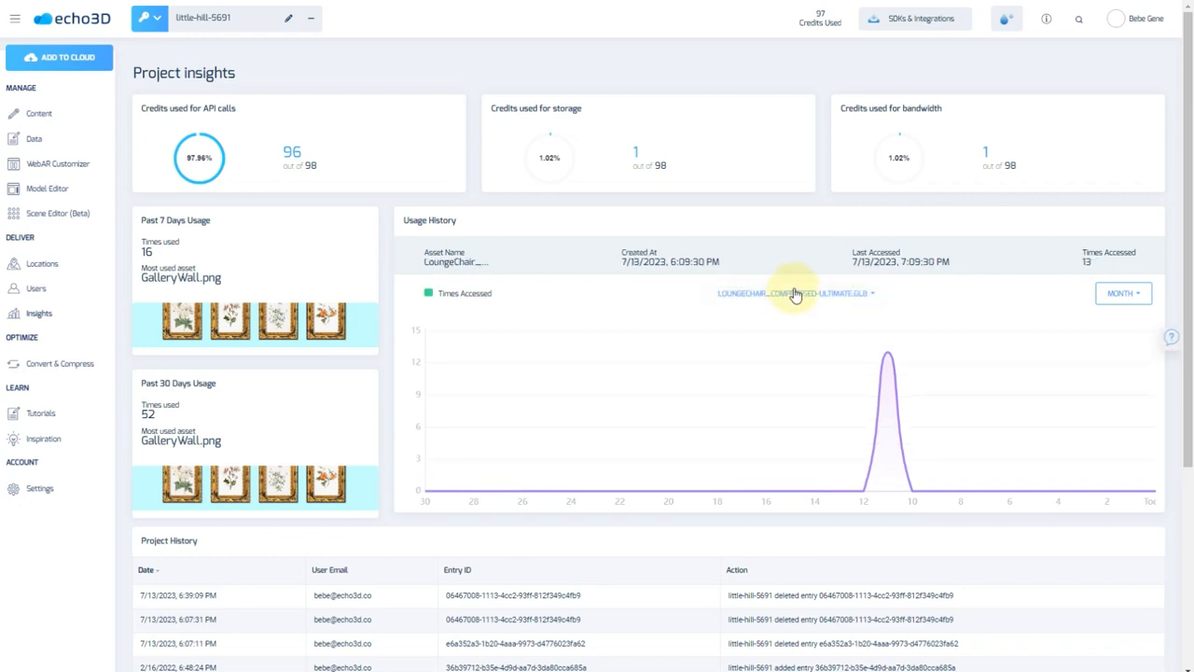
left_click(795, 293)
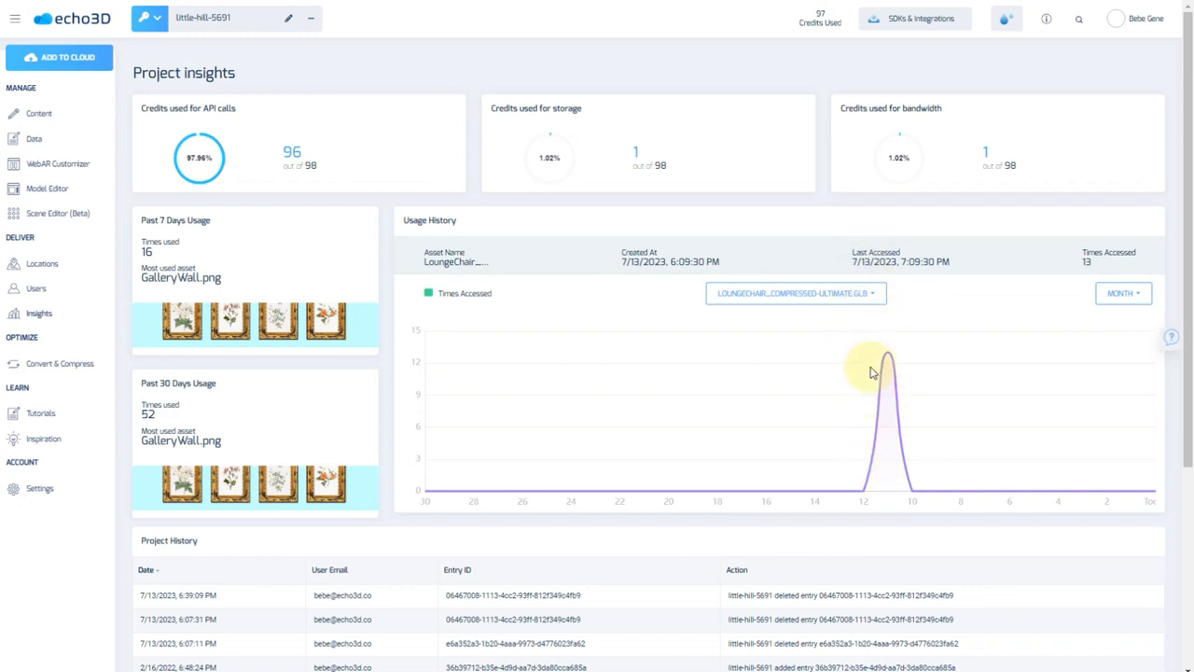
scroll("down", 3)
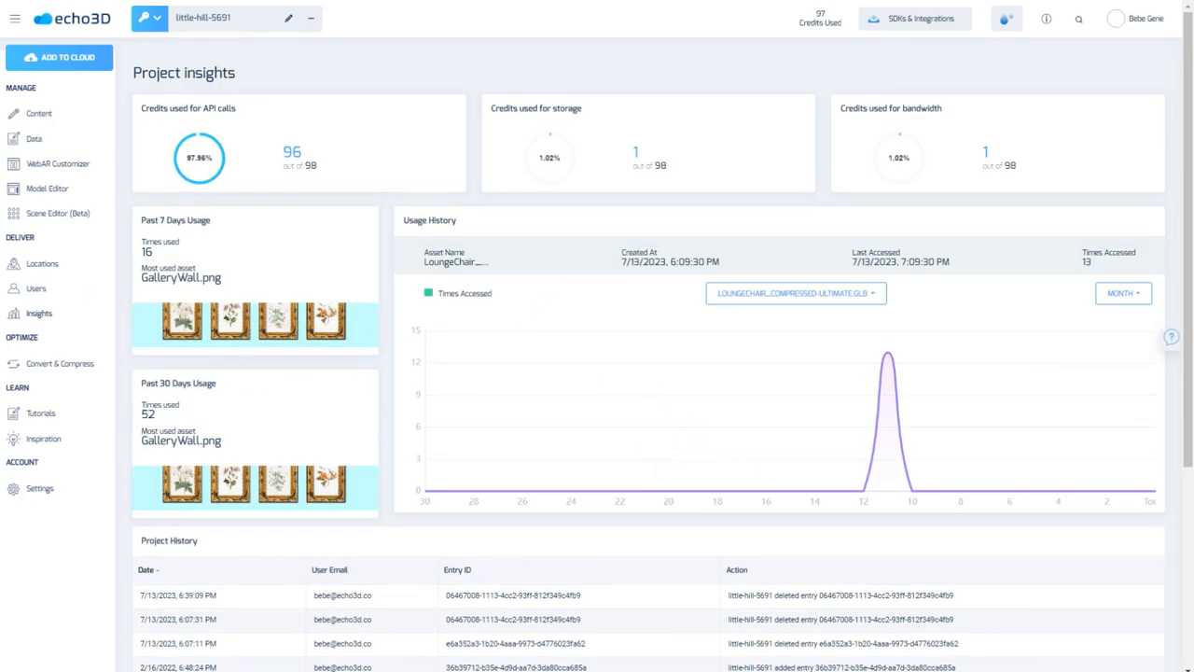
mouse_move(97, 362)
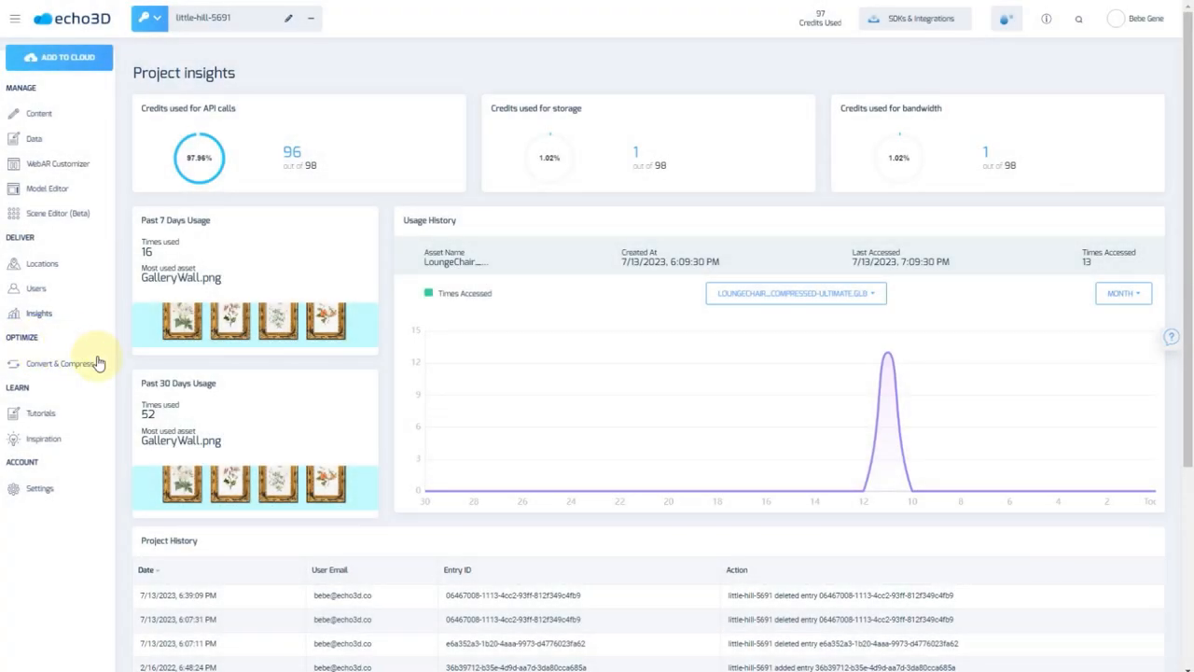
On Convert & Compress, choose the lounge chair GLB and pick a file to upload for conversion
left_click(60, 362)
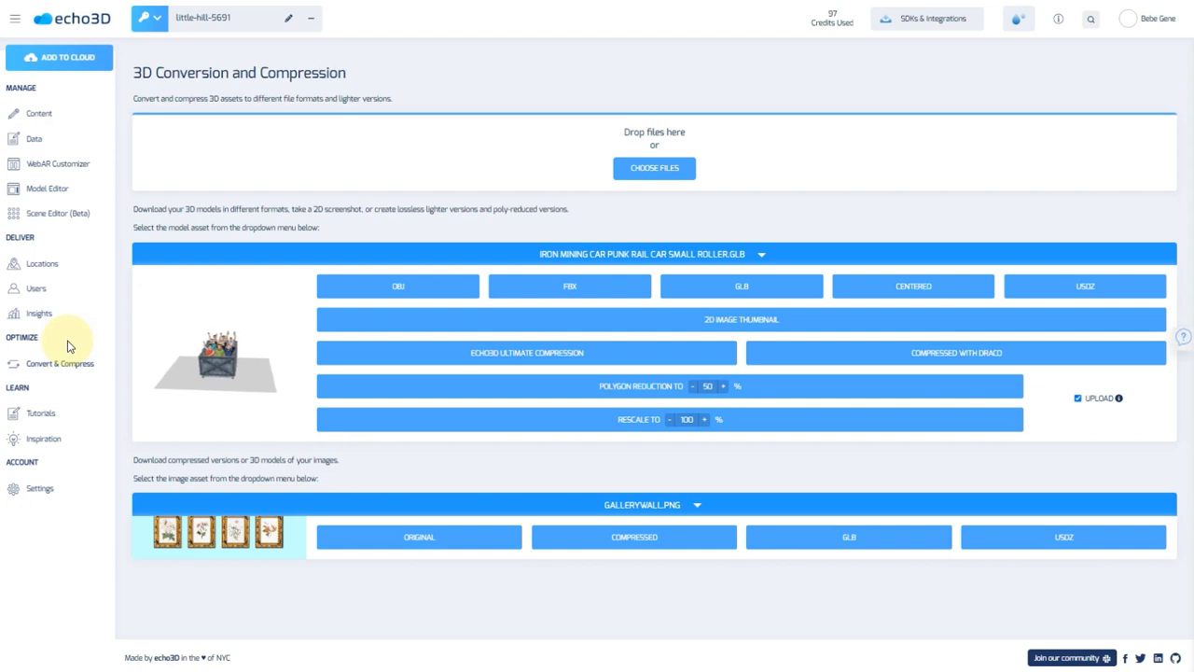
left_click(653, 254)
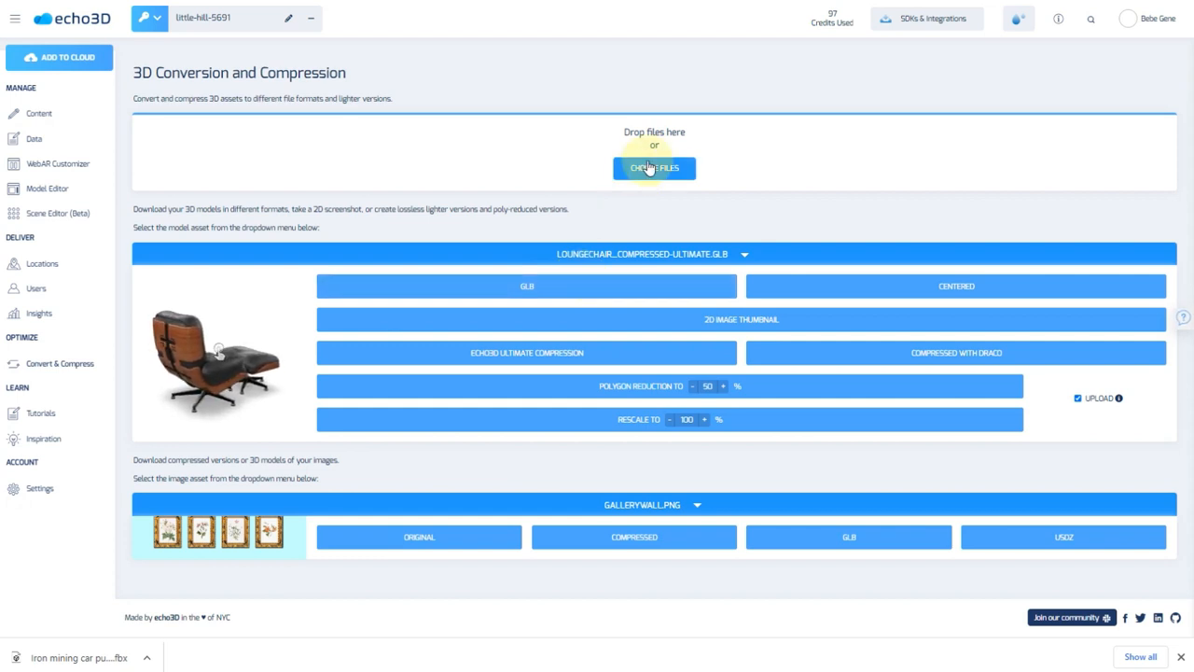
left_click(653, 168)
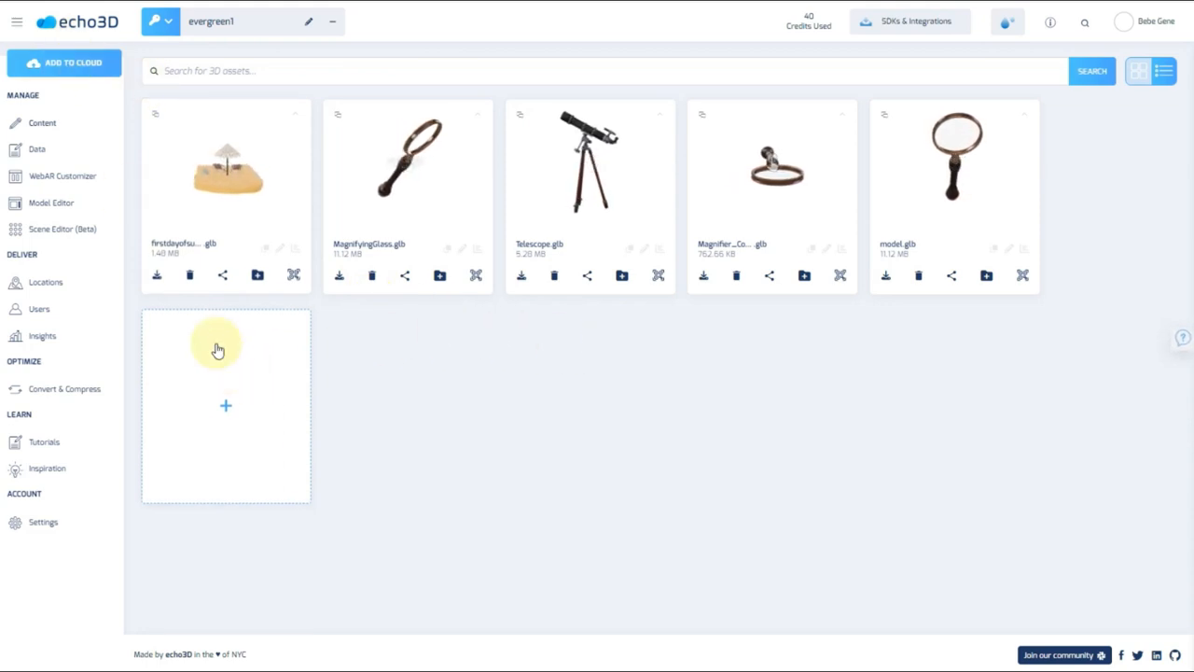
Start adding a new 3D asset and search the model library, leaving the five-model library unchanged
left_click(226, 405)
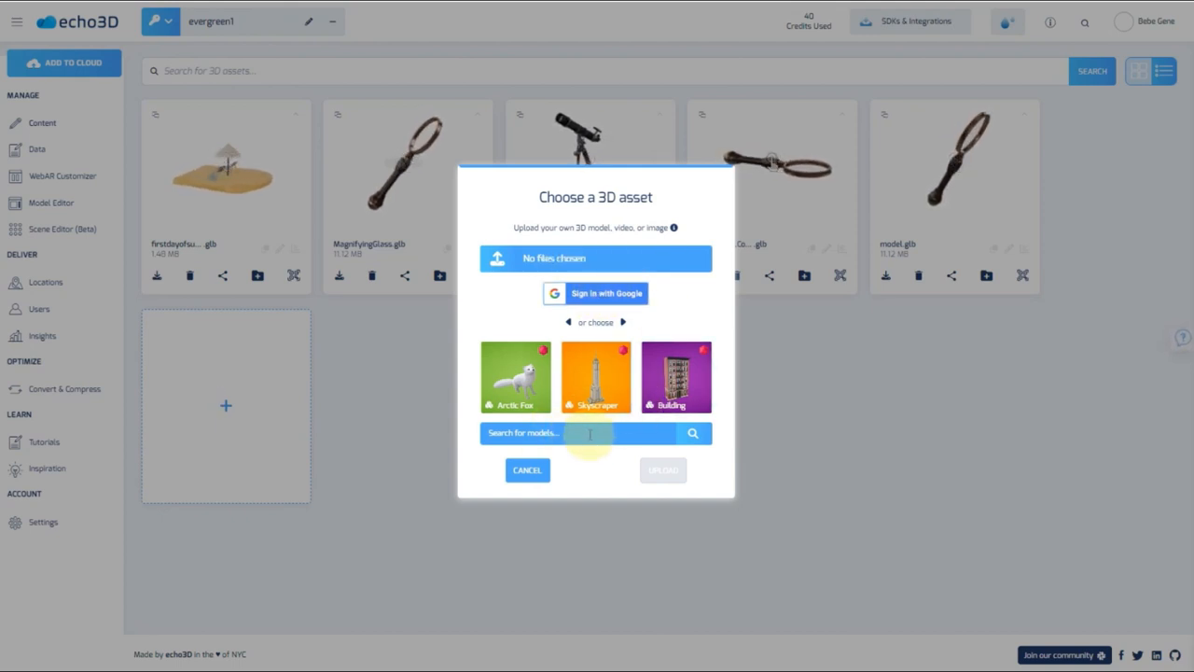
left_click(527, 470)
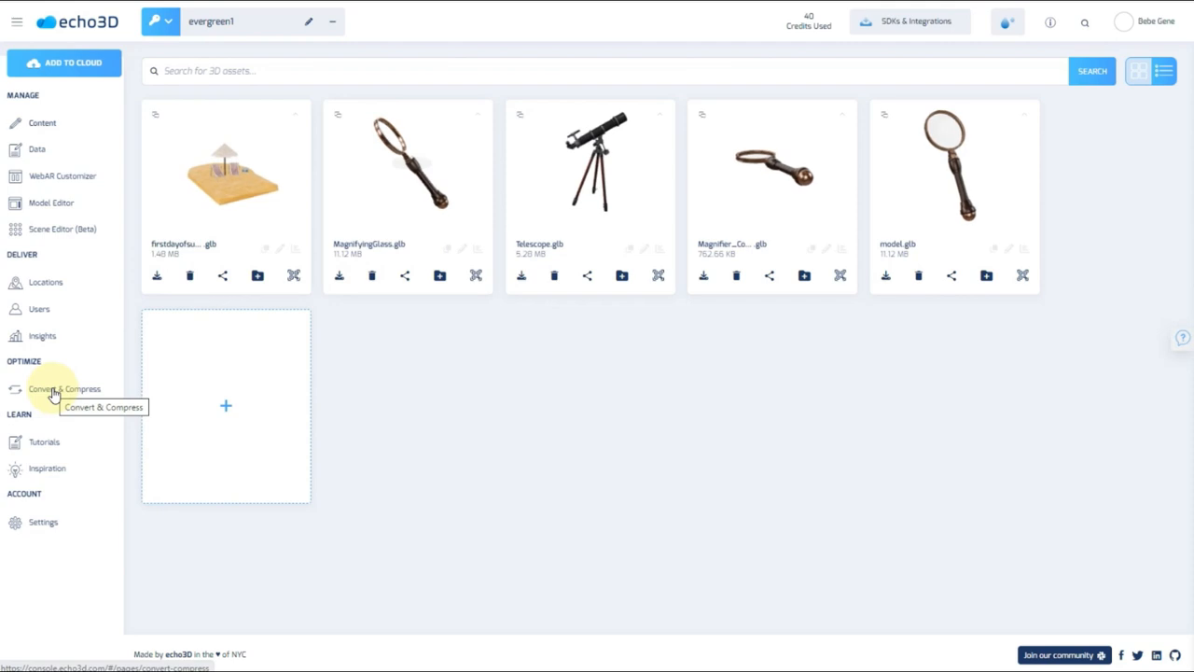
Download an Ultimate Compression copy of MagnifyingGlass.glb and check its properties in the folder
left_click(64, 388)
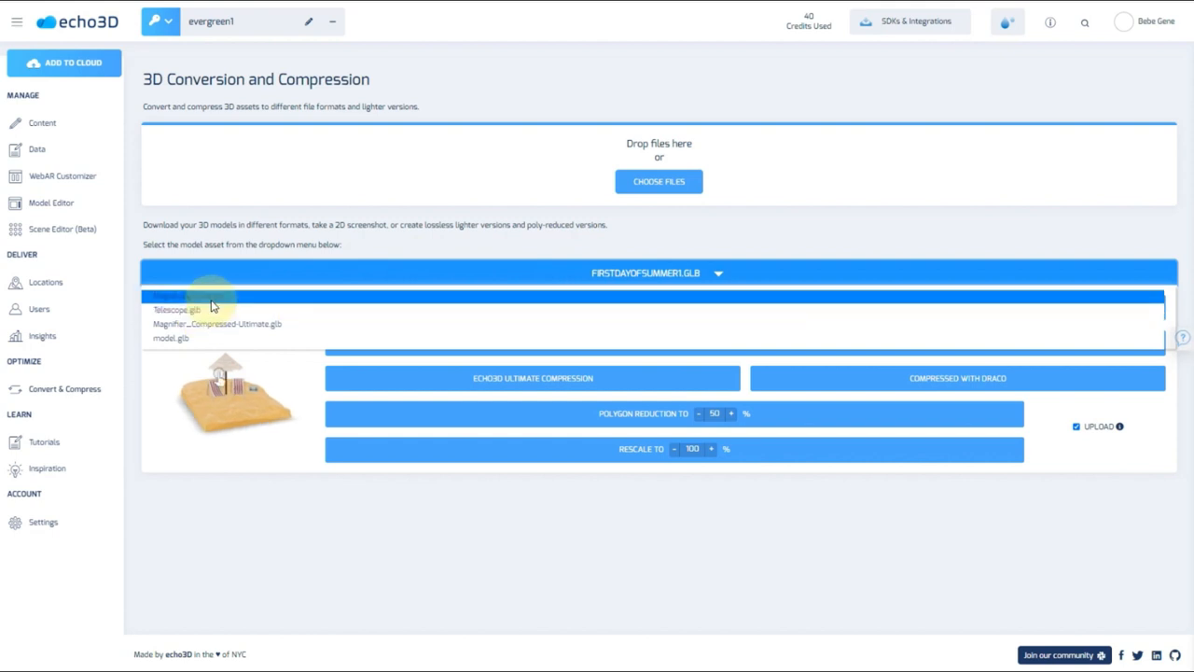
left_click(209, 295)
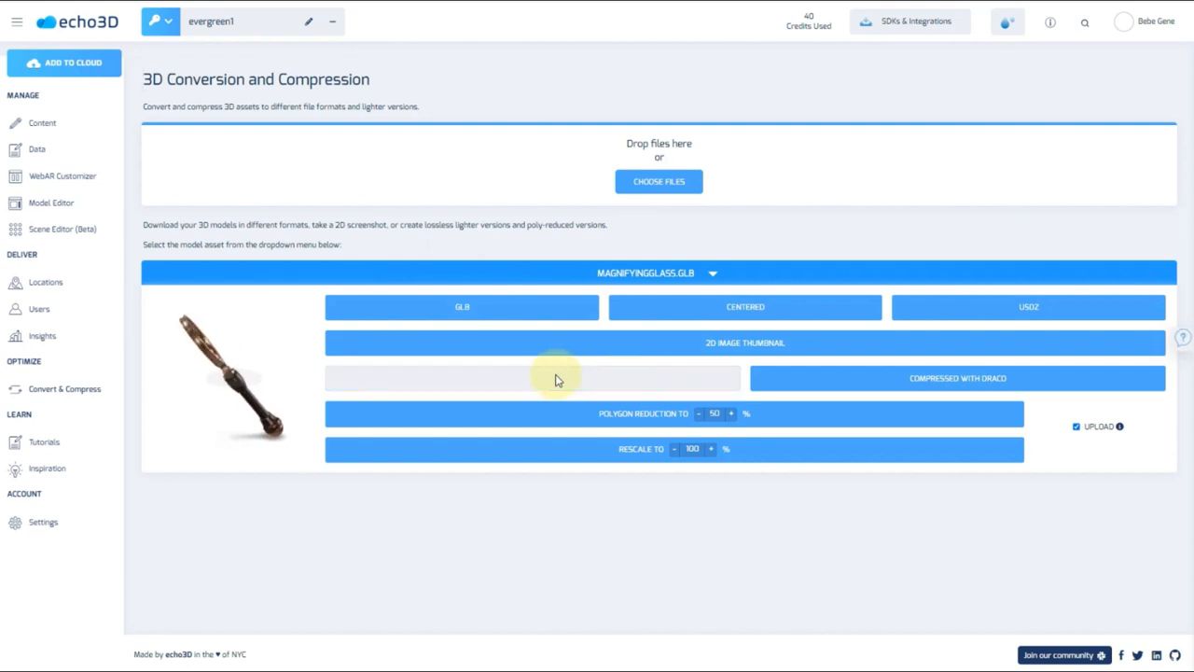
left_click(534, 377)
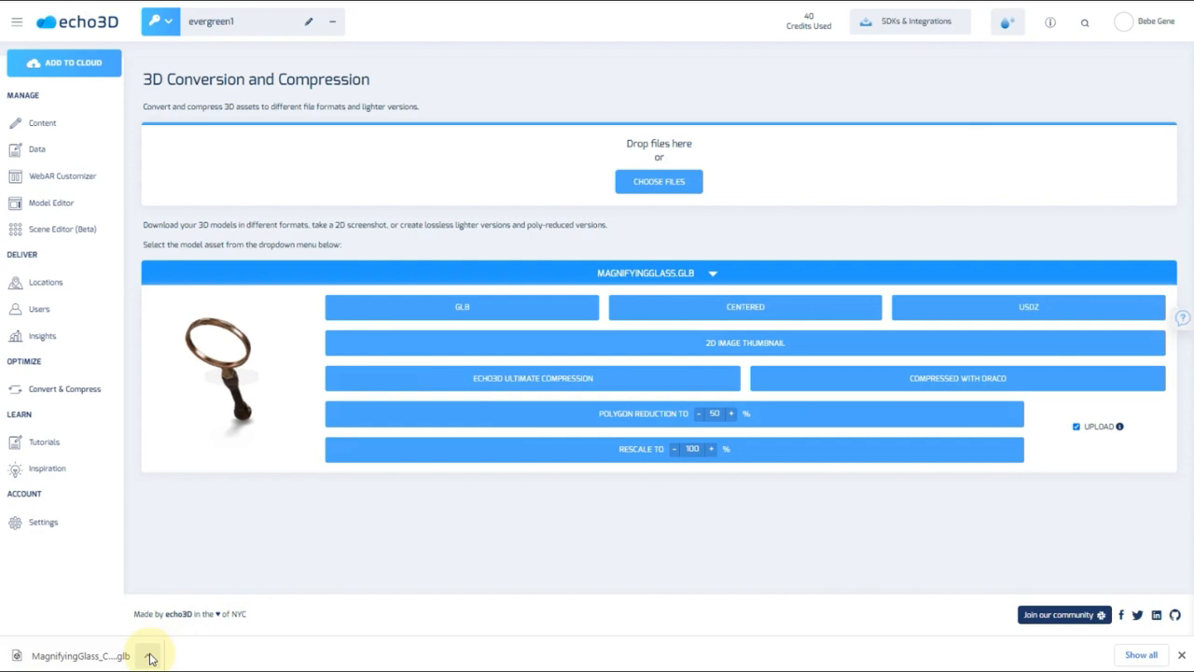
left_click(149, 655)
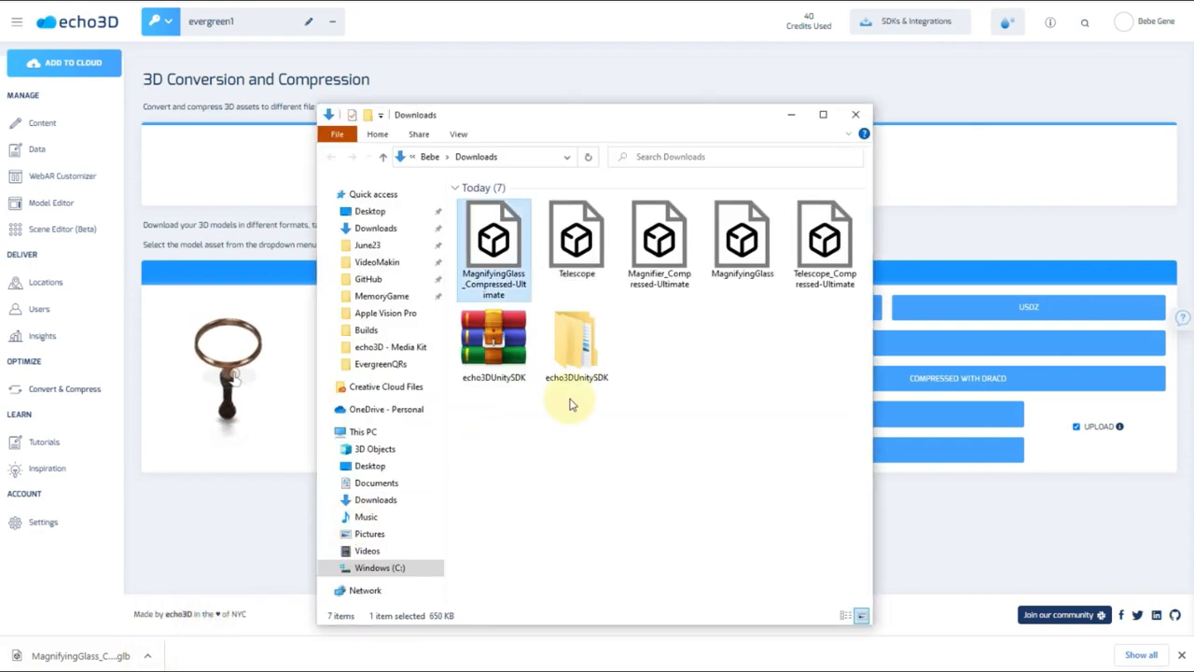
right_click(495, 239)
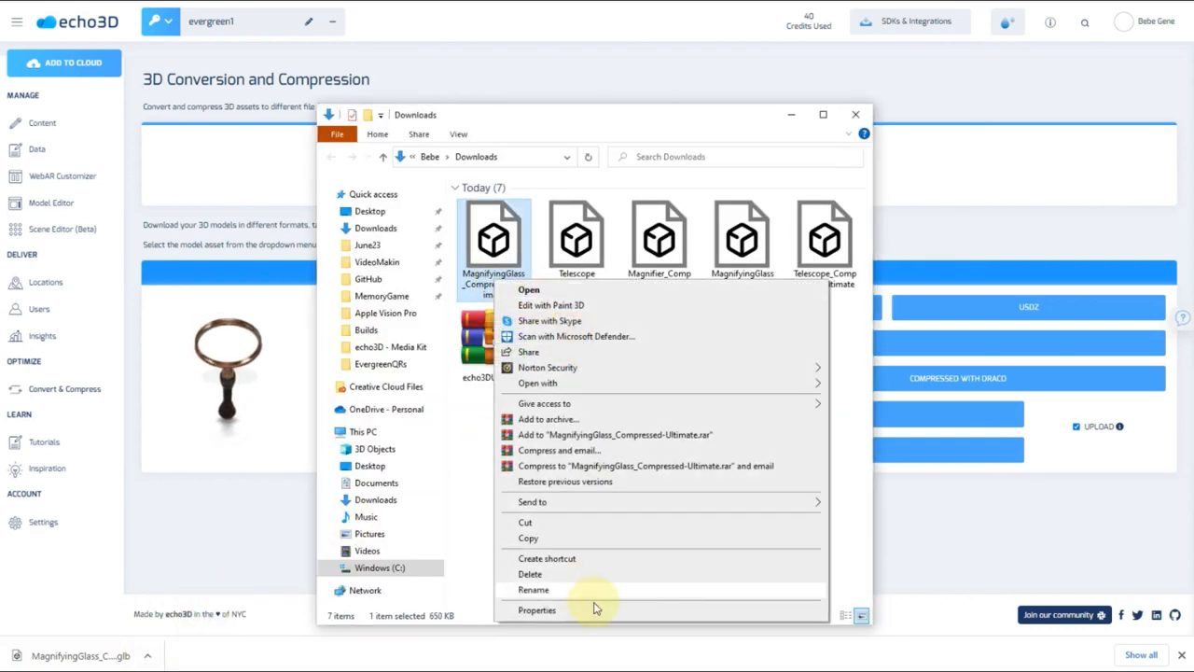
left_click(537, 608)
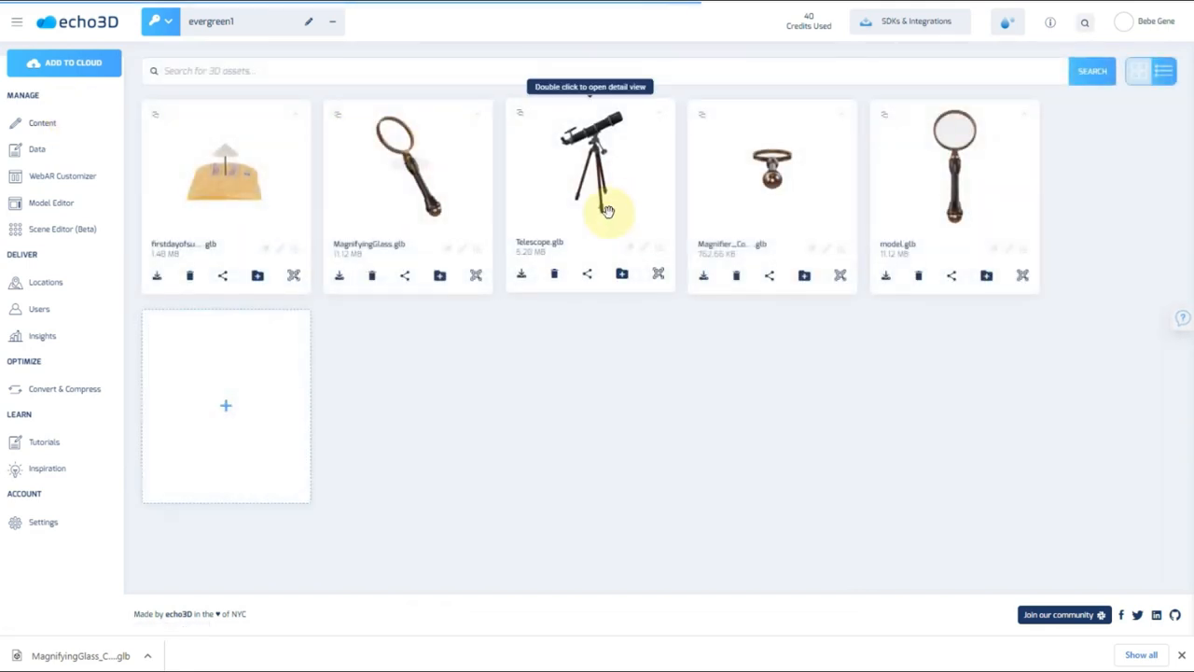
mouse_move(403, 185)
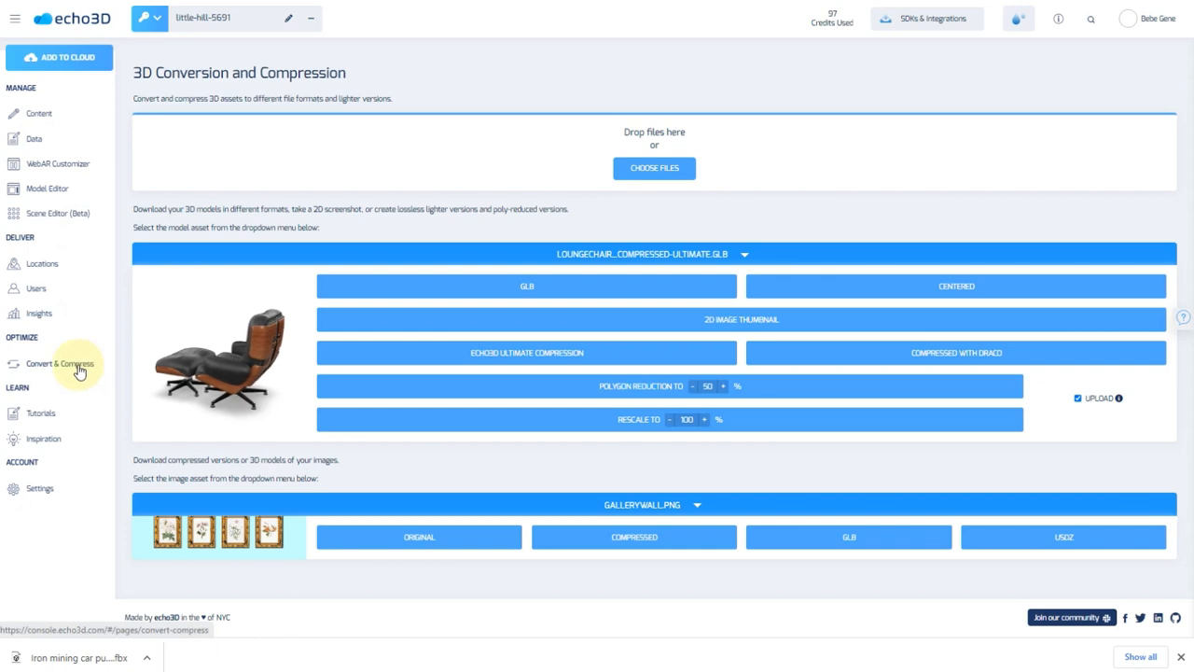
Go to the Tutorials and FAQ page
left_click(39, 415)
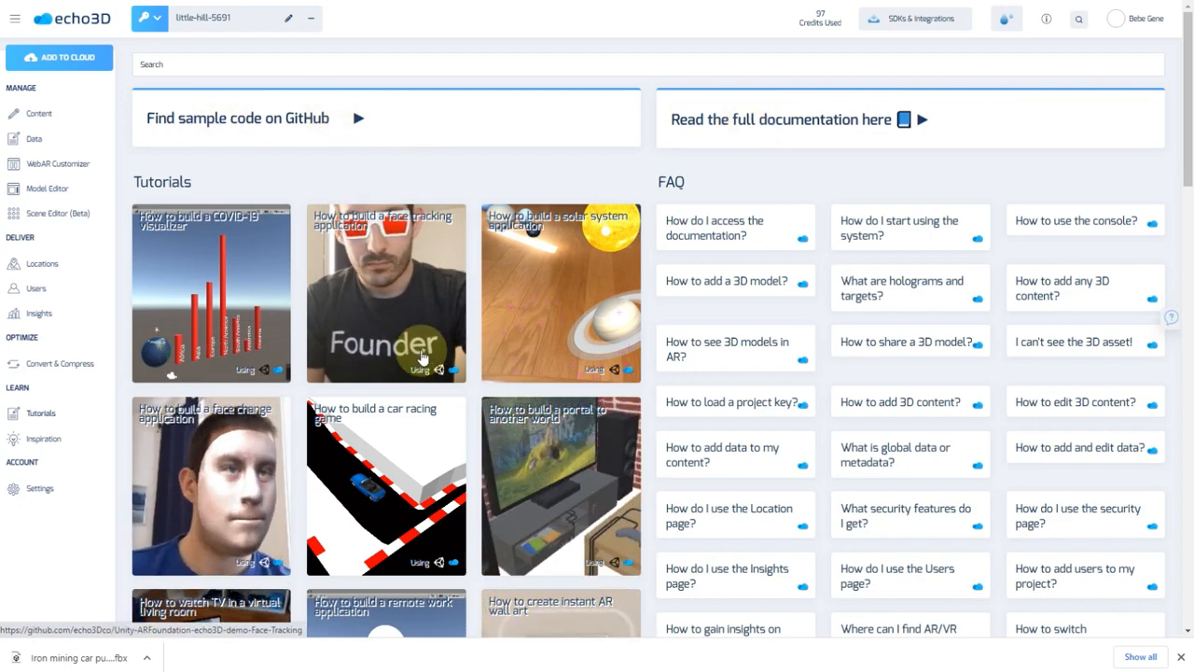
Browse the Tutorials list and AR Inspiration gallery, then go to account Settings
scroll("down", 3)
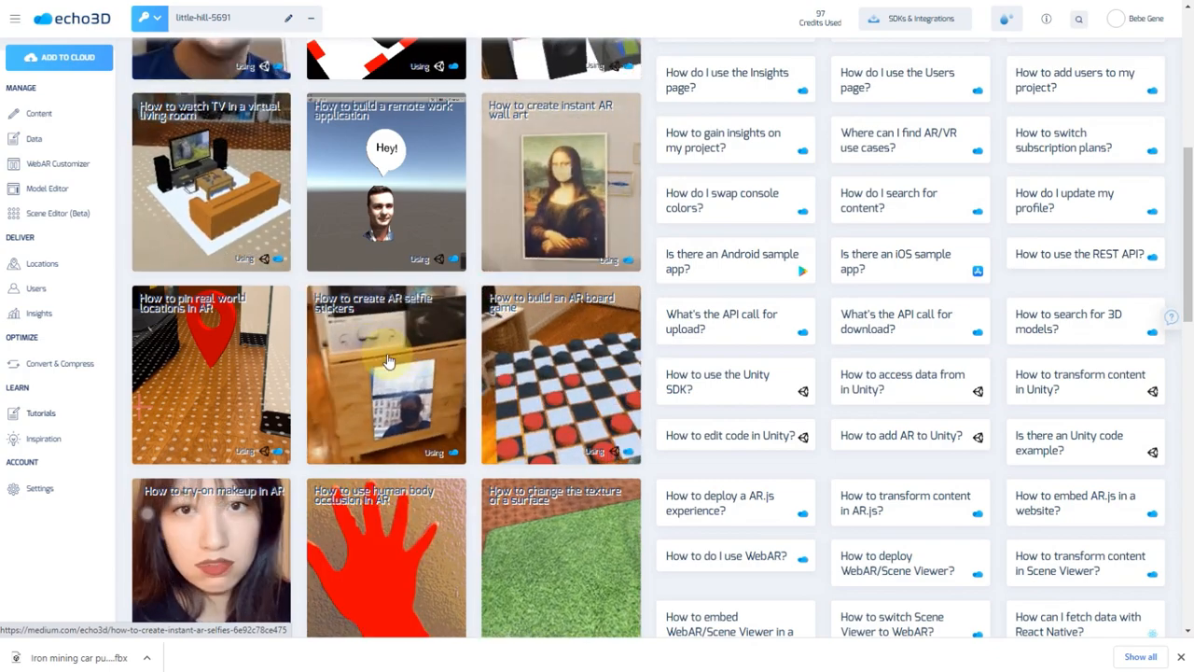
scroll("down", 3)
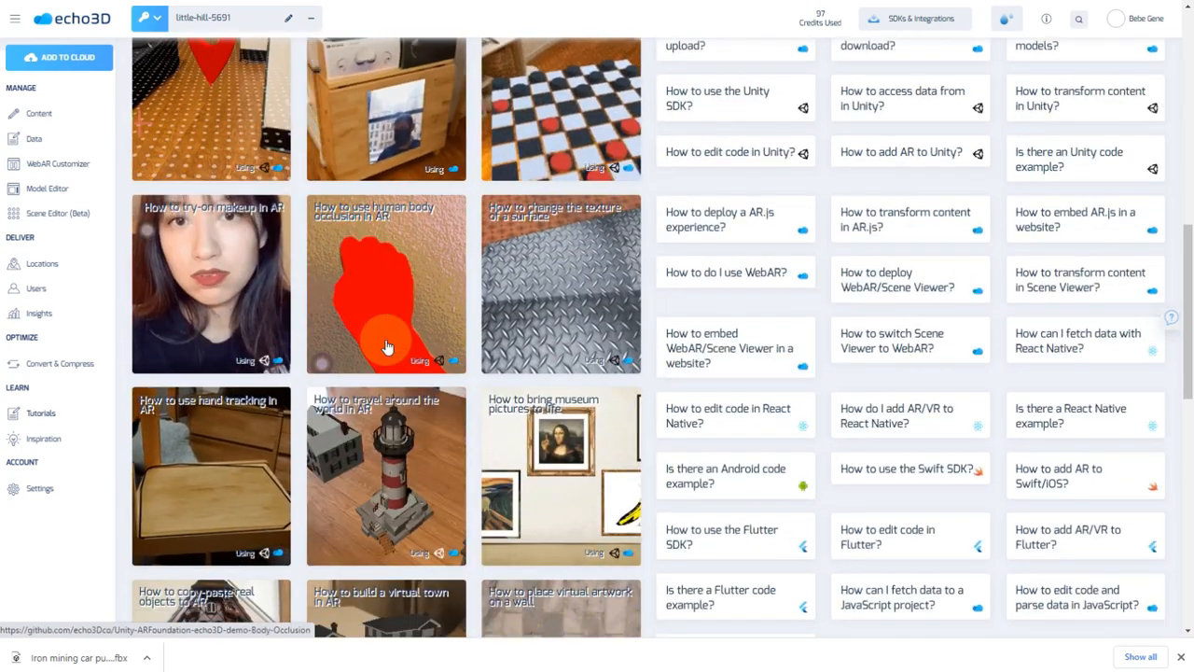
scroll("down", 3)
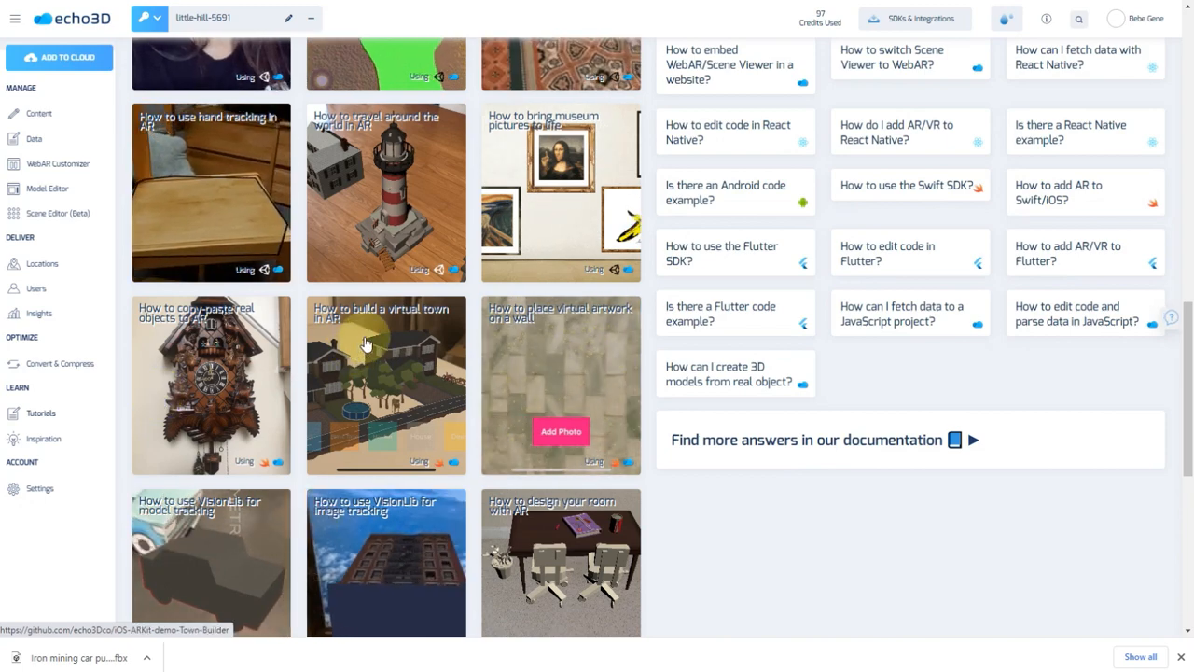
left_click(45, 439)
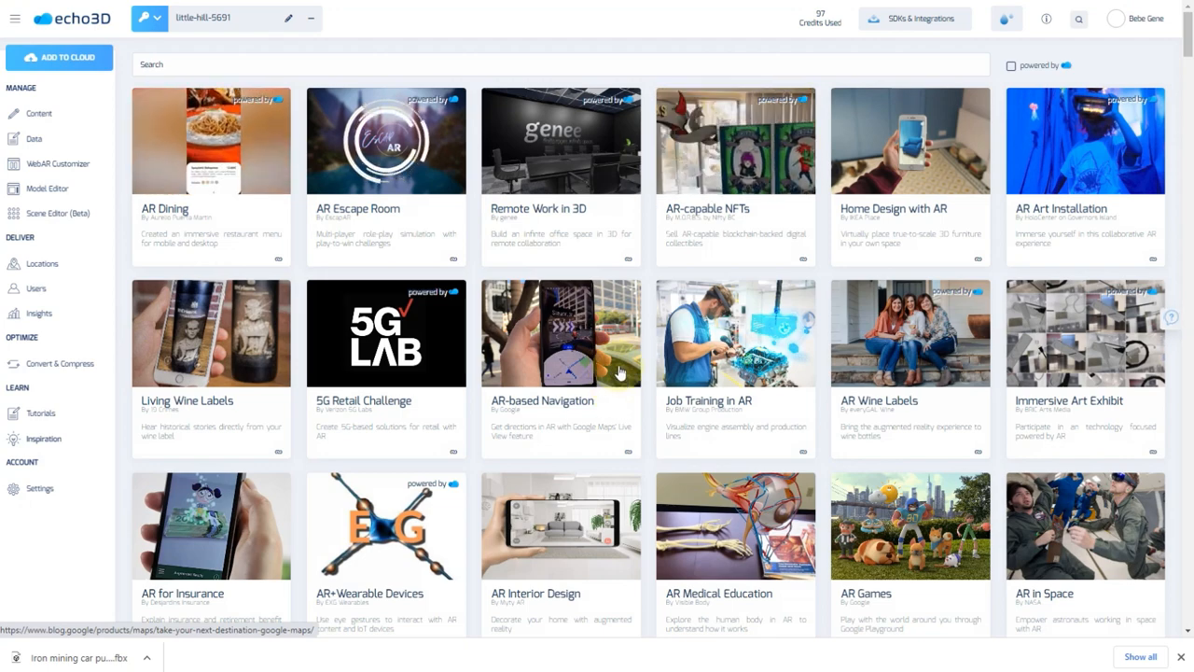
scroll("down", 3)
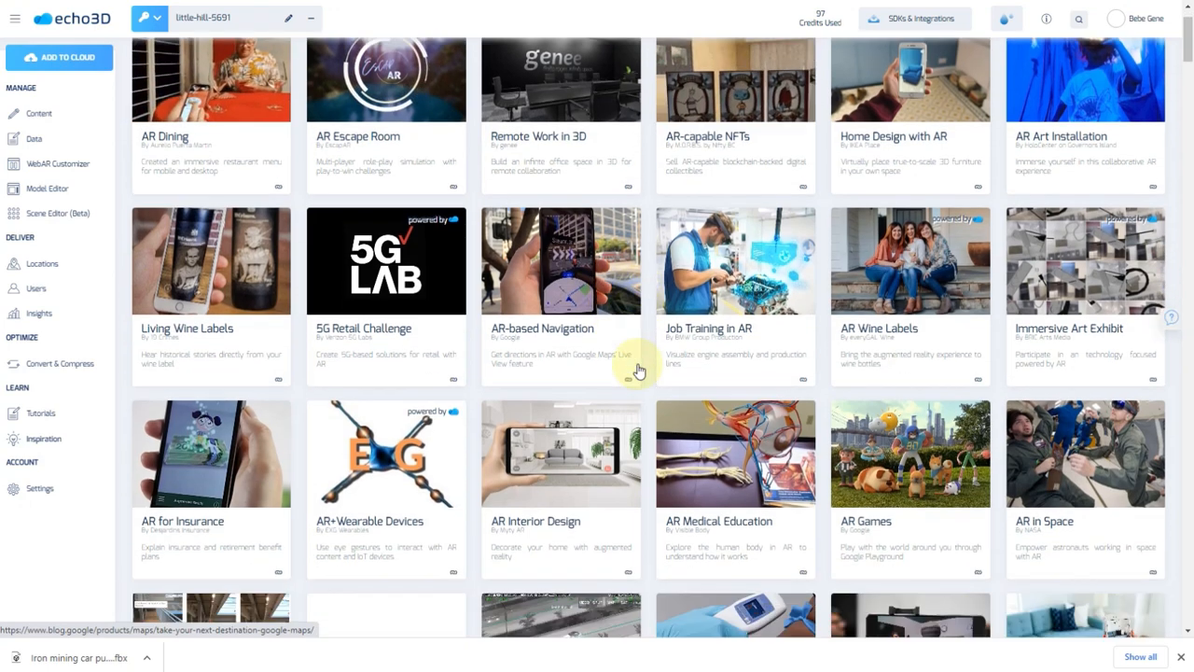
scroll("down", 3)
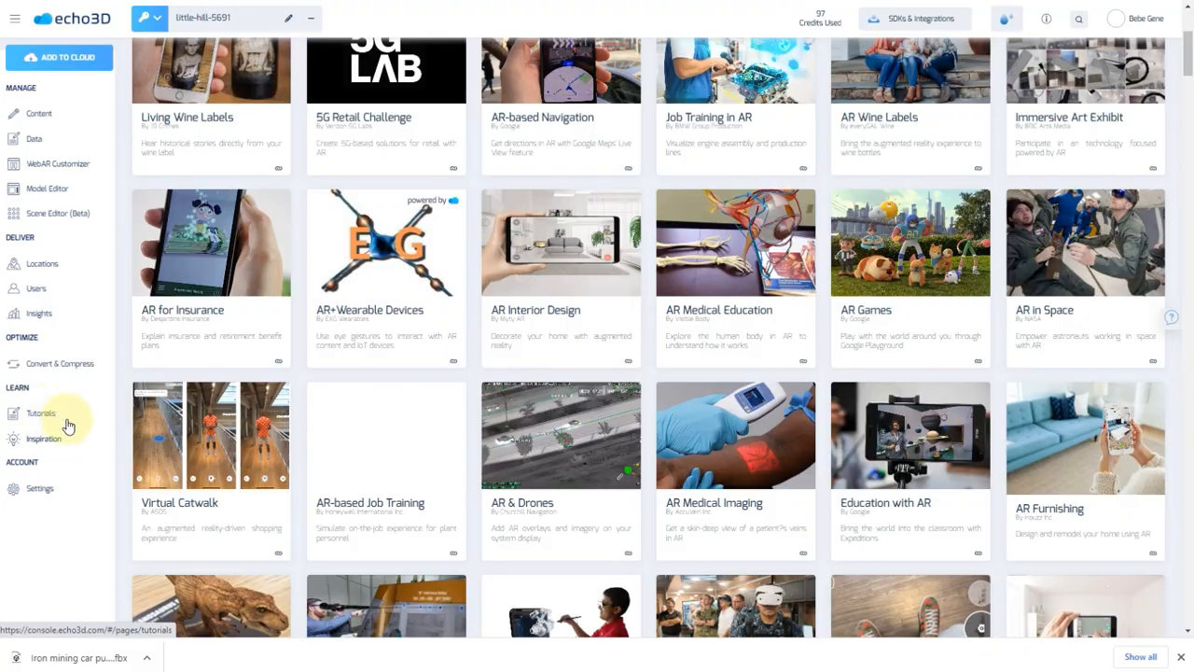
scroll("down", 3)
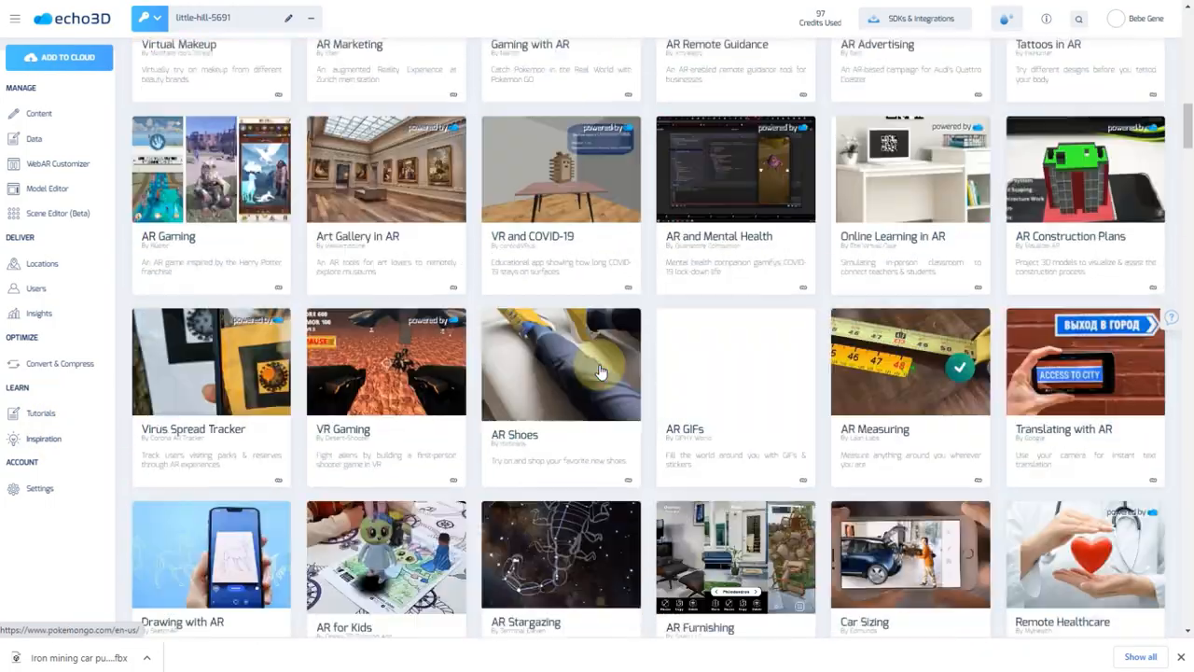
scroll("down", 3)
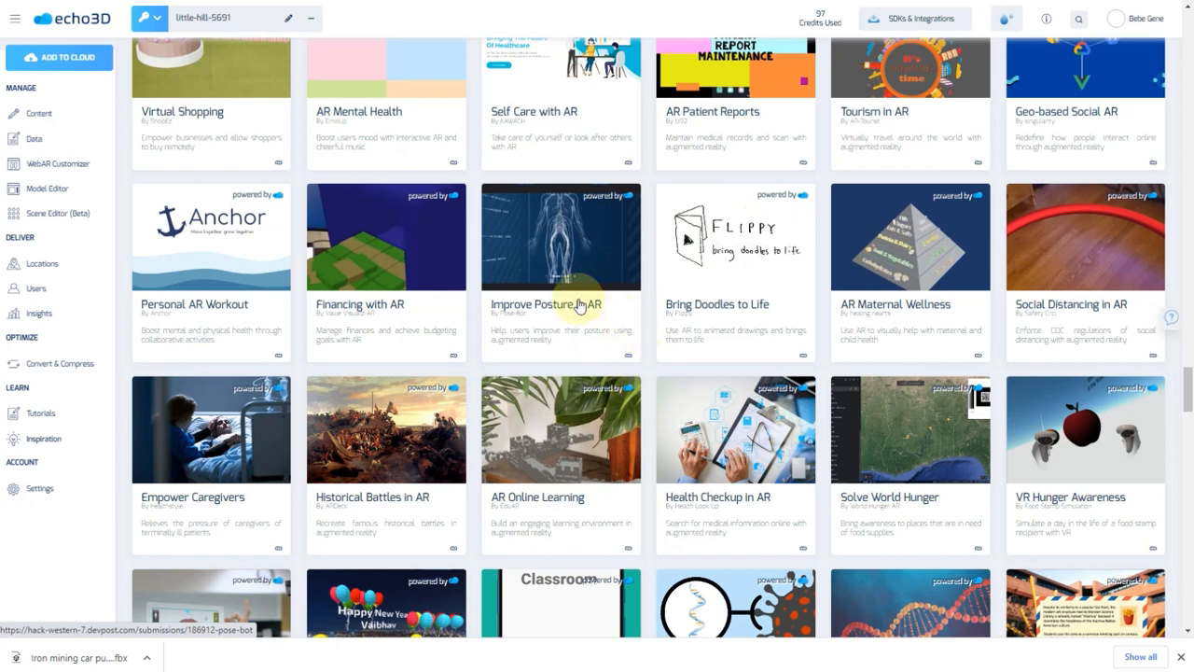
left_click(39, 489)
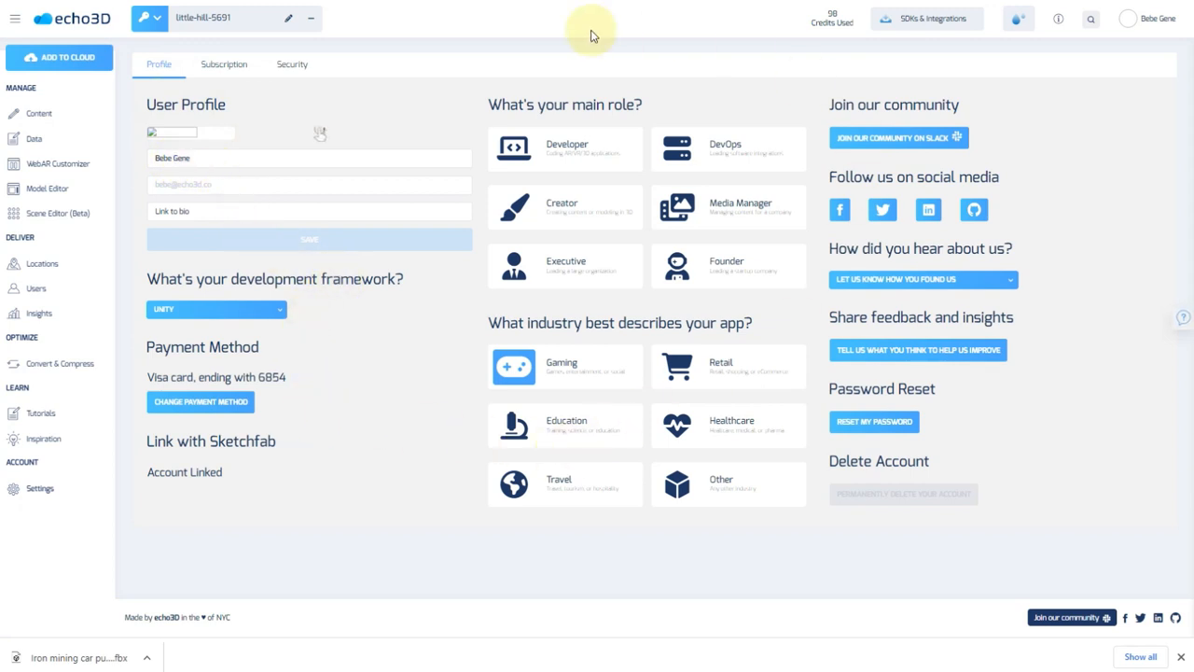
mouse_move(941, 183)
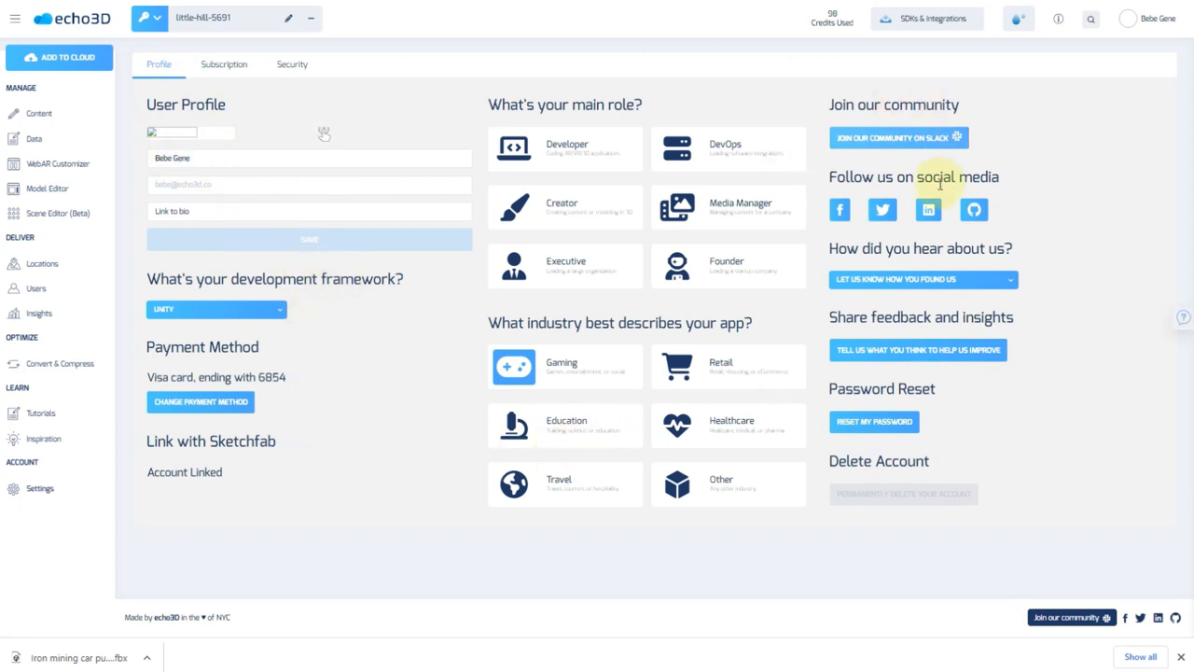
mouse_move(224, 63)
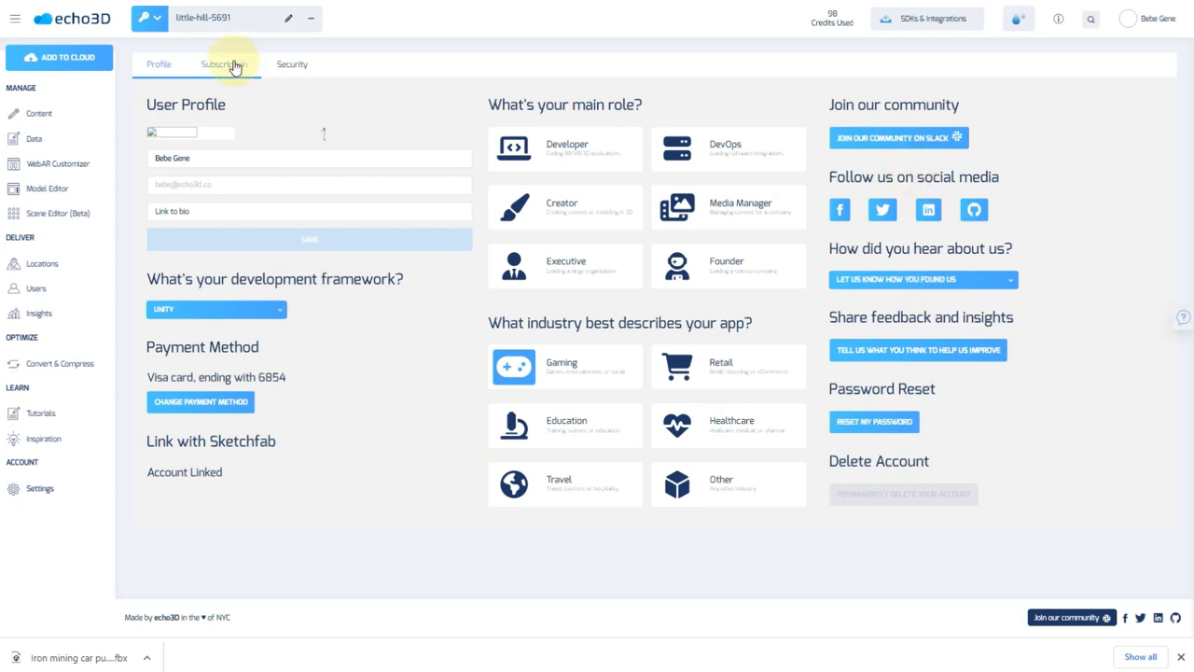
Review the Subscription plans and usage limits, then switch to the project's Security settings
left_click(224, 63)
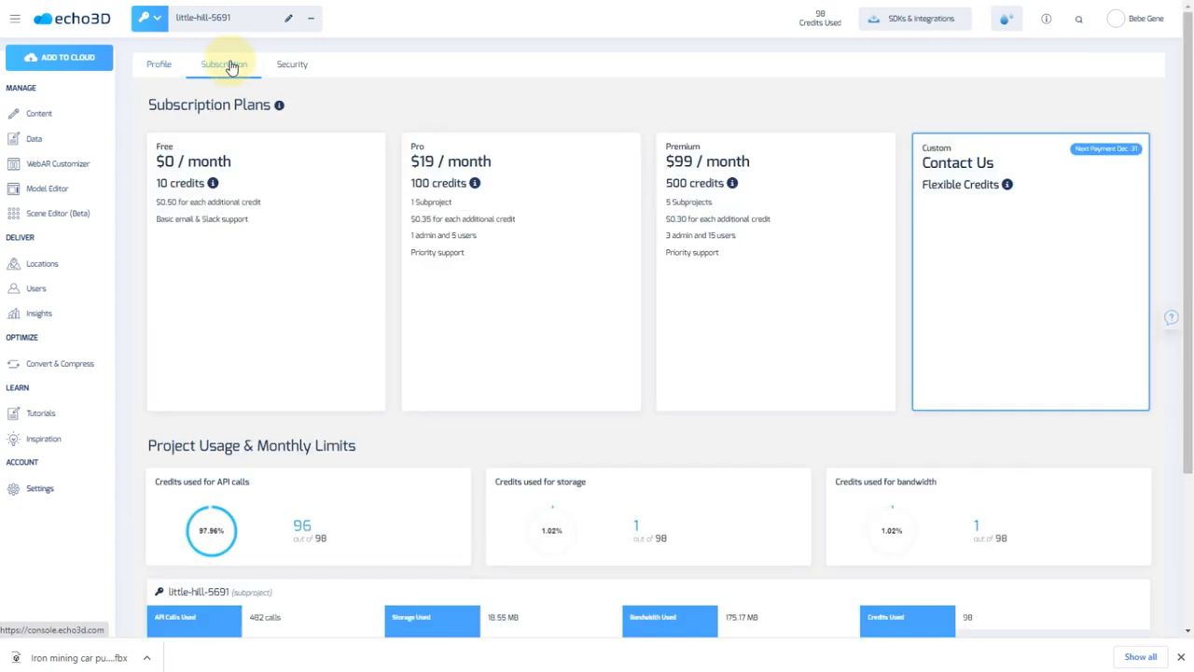
scroll("down", 3)
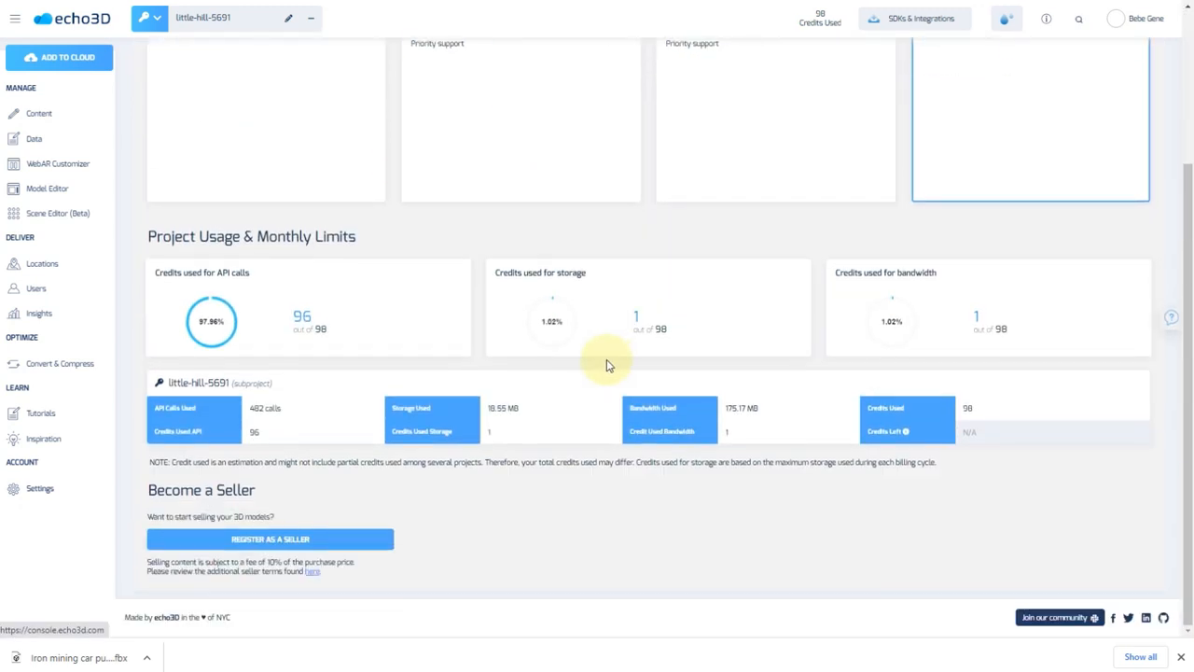
left_click(291, 64)
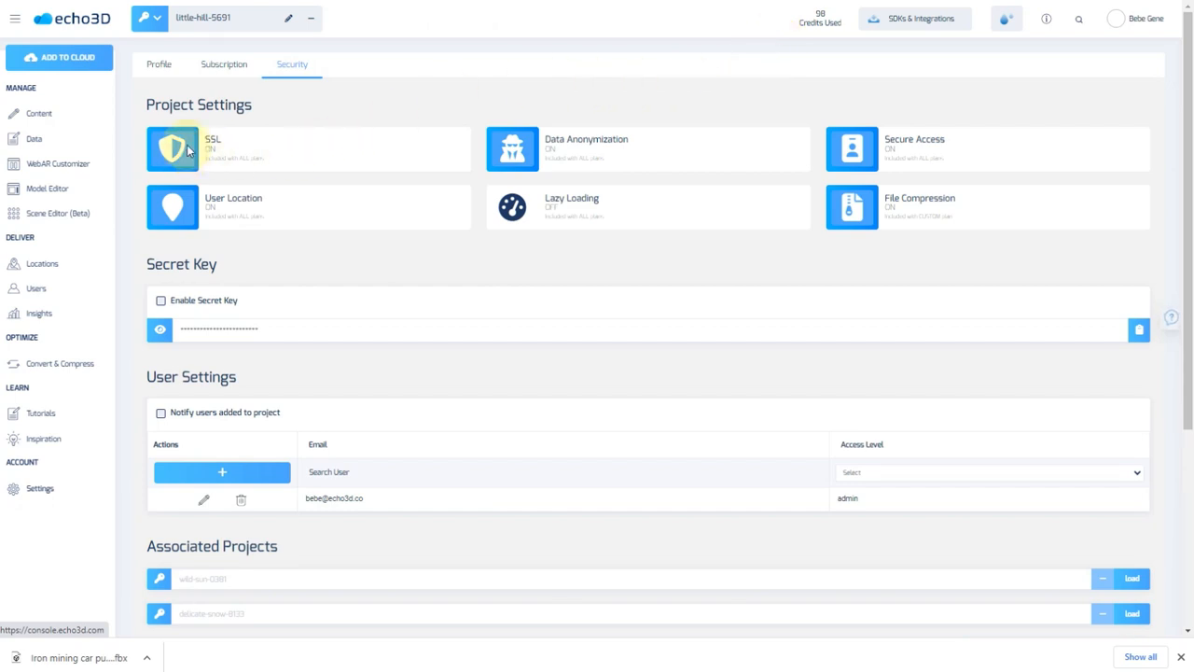
mouse_move(582, 151)
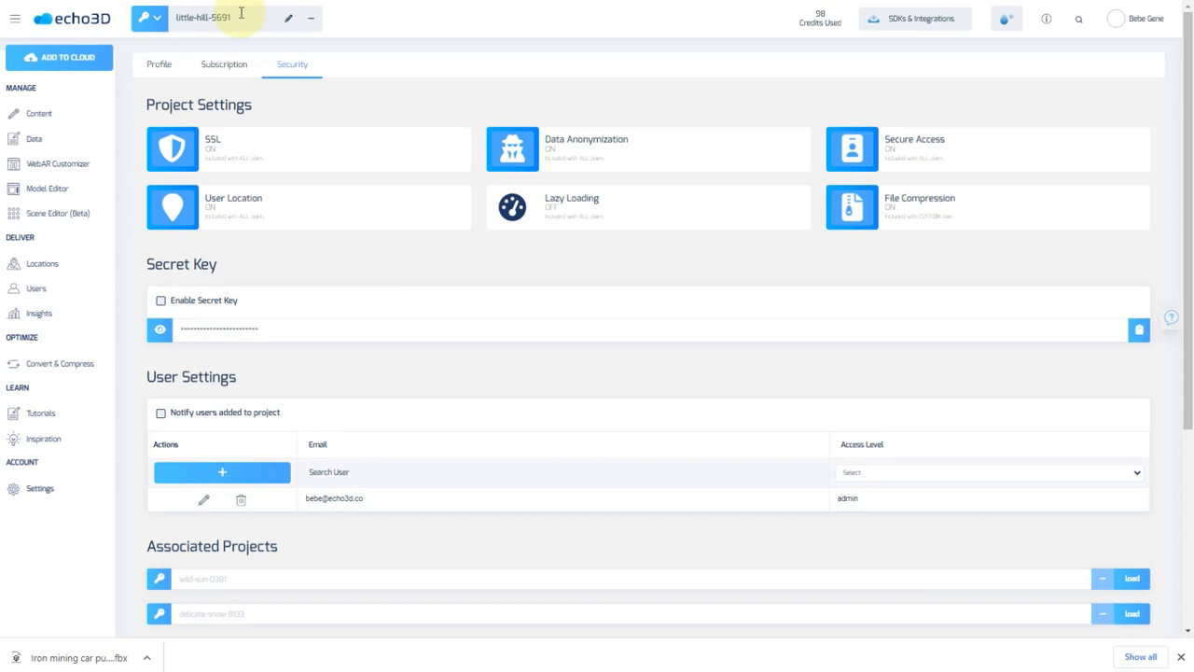
mouse_move(300, 329)
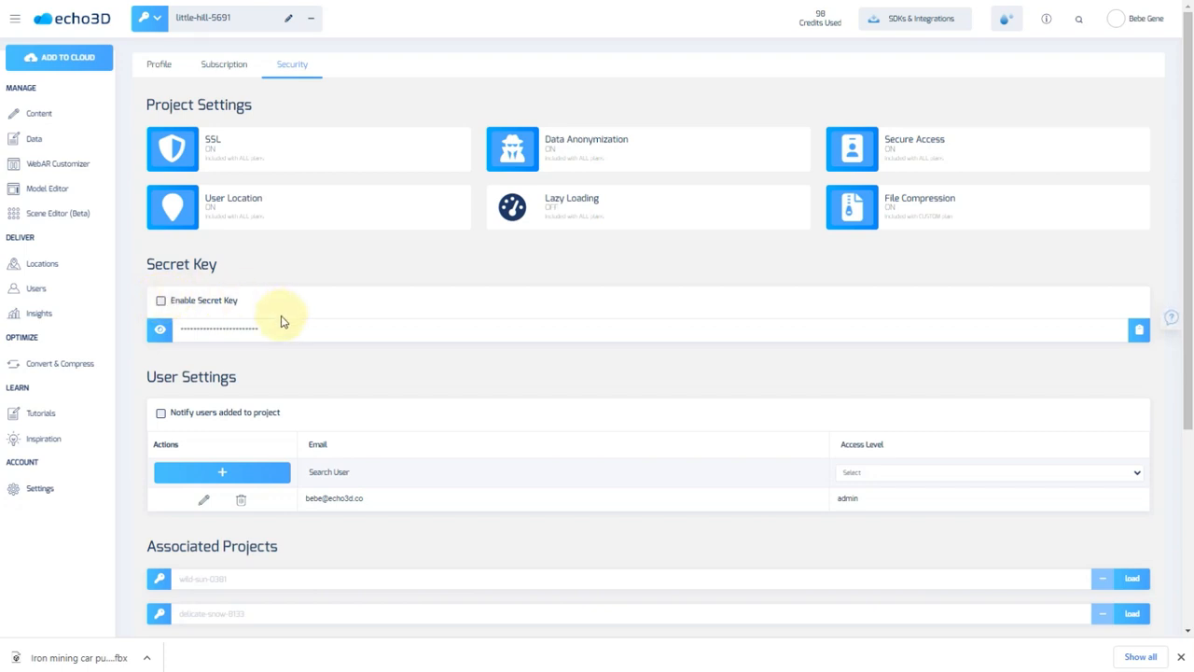
mouse_move(392, 298)
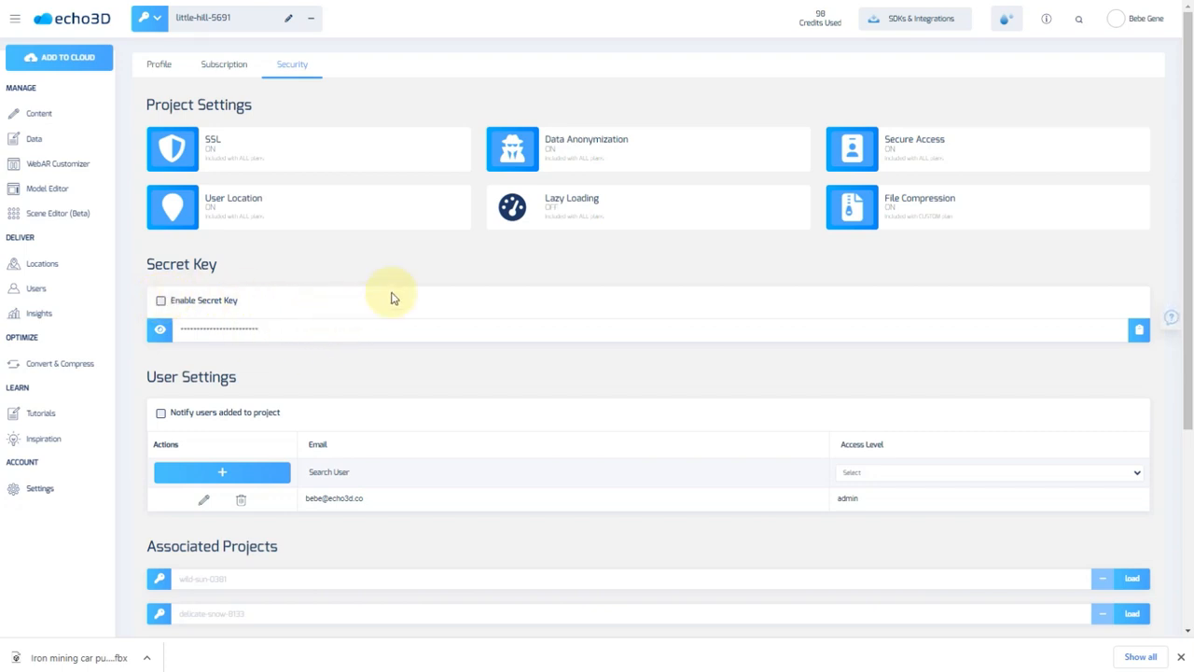
scroll("down", 3)
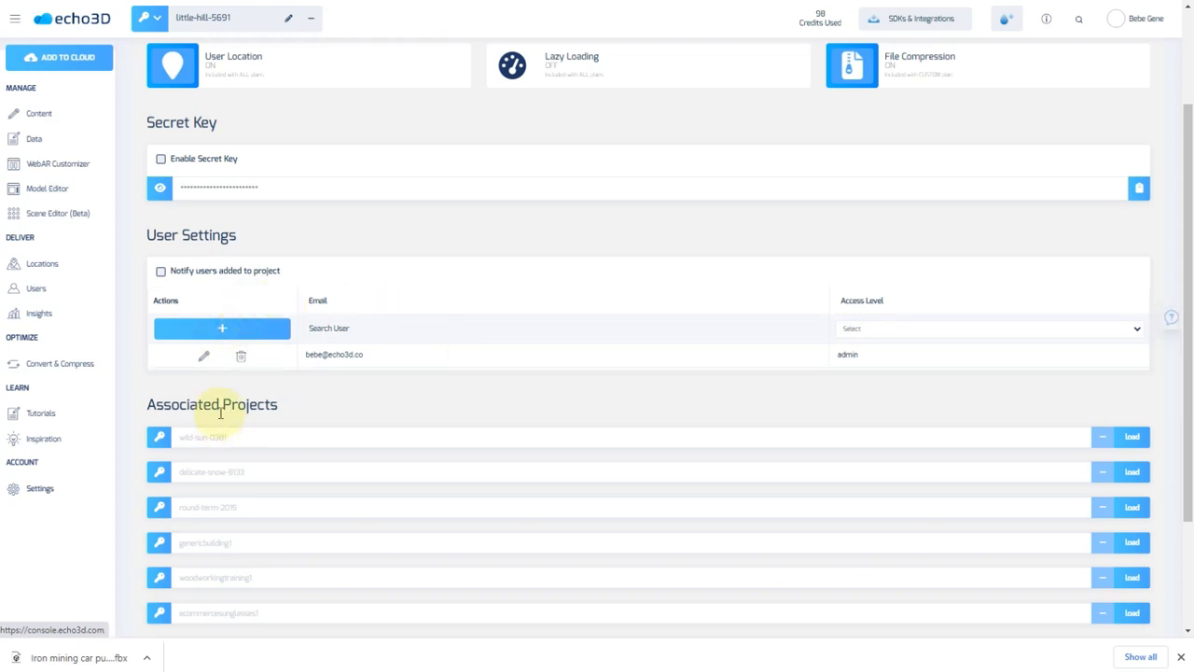
mouse_move(364, 363)
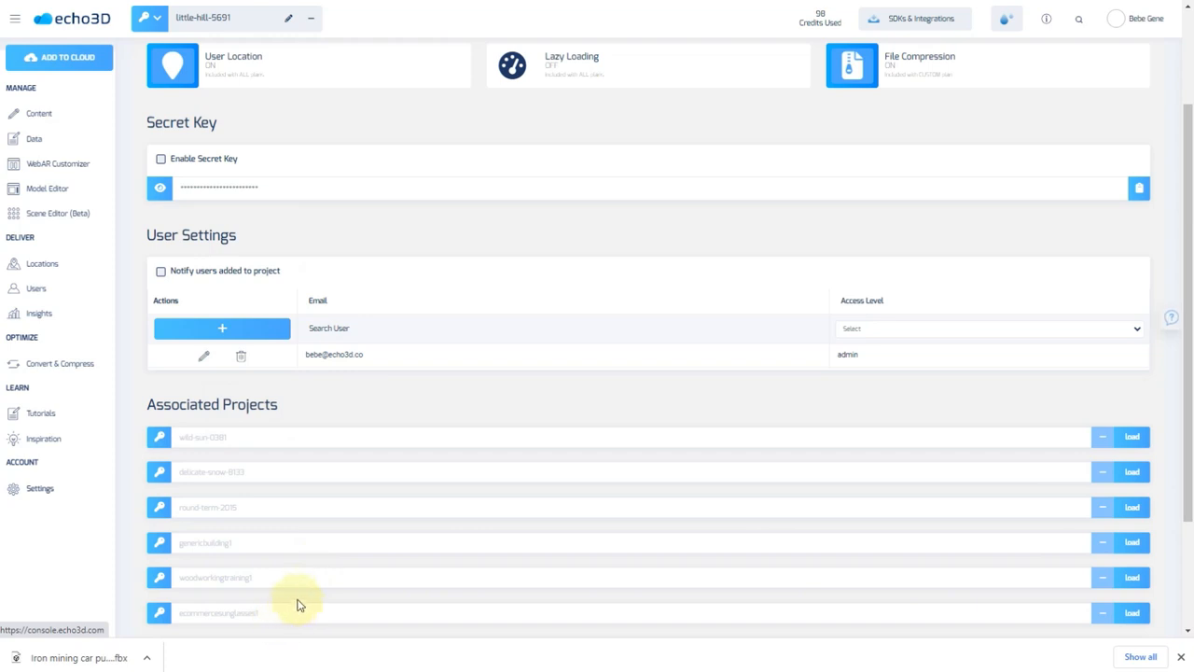
mouse_move(654, 284)
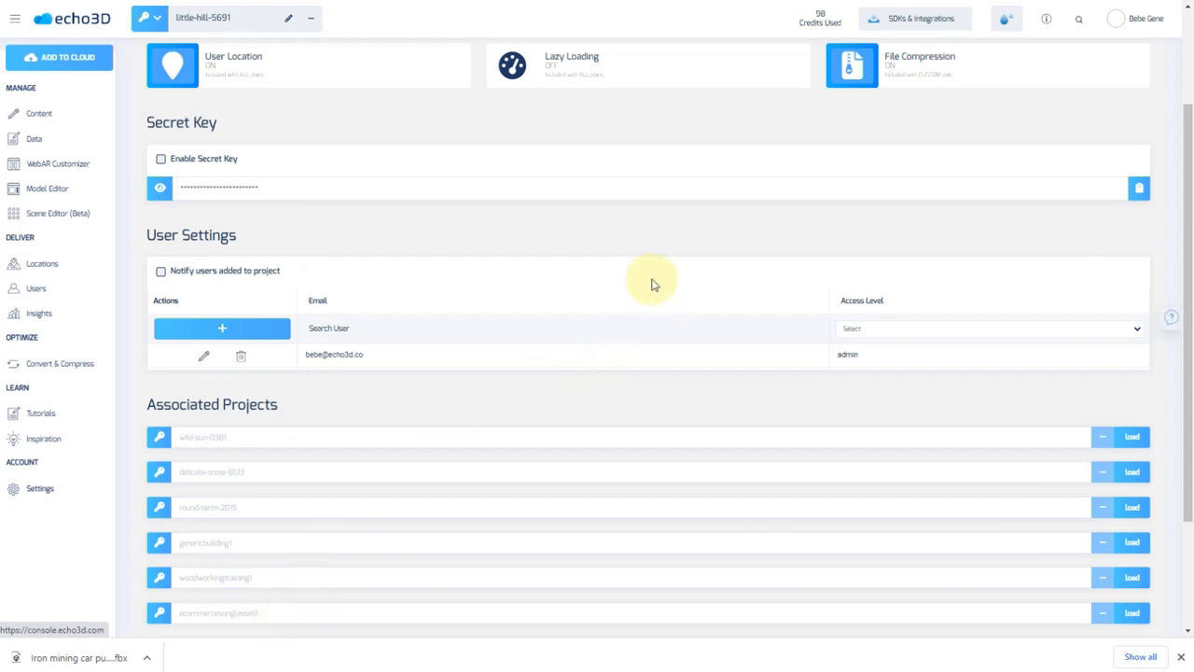
mouse_move(642, 284)
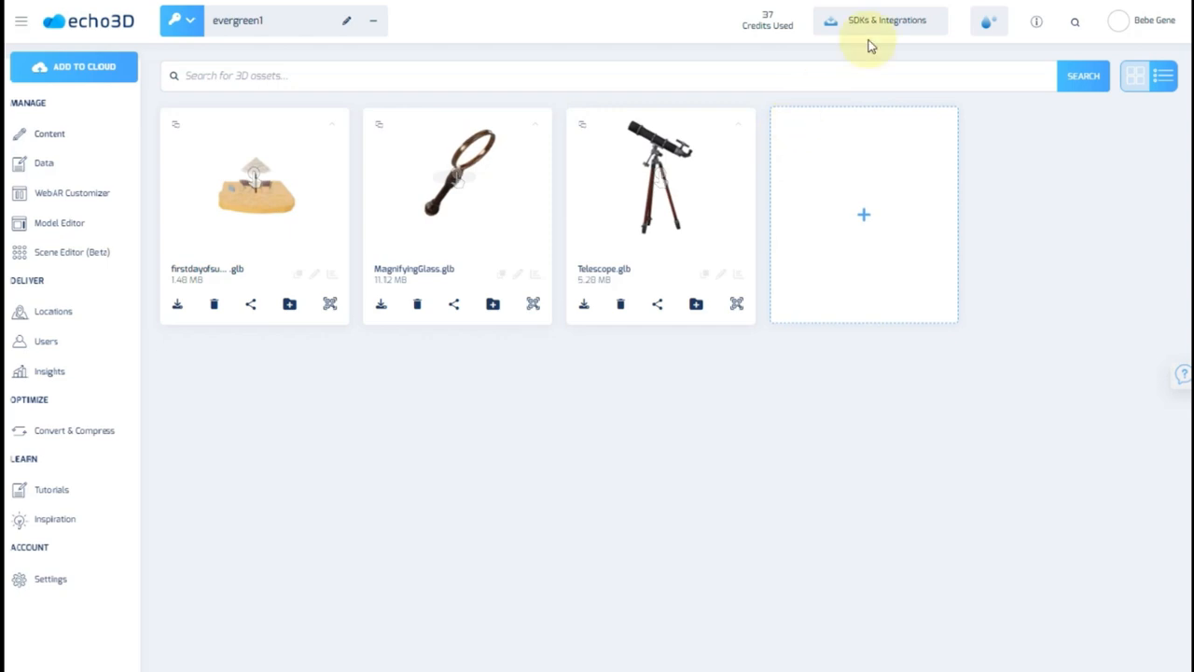
Open SDKs & Integrations to get the Unity SDK download
left_click(885, 19)
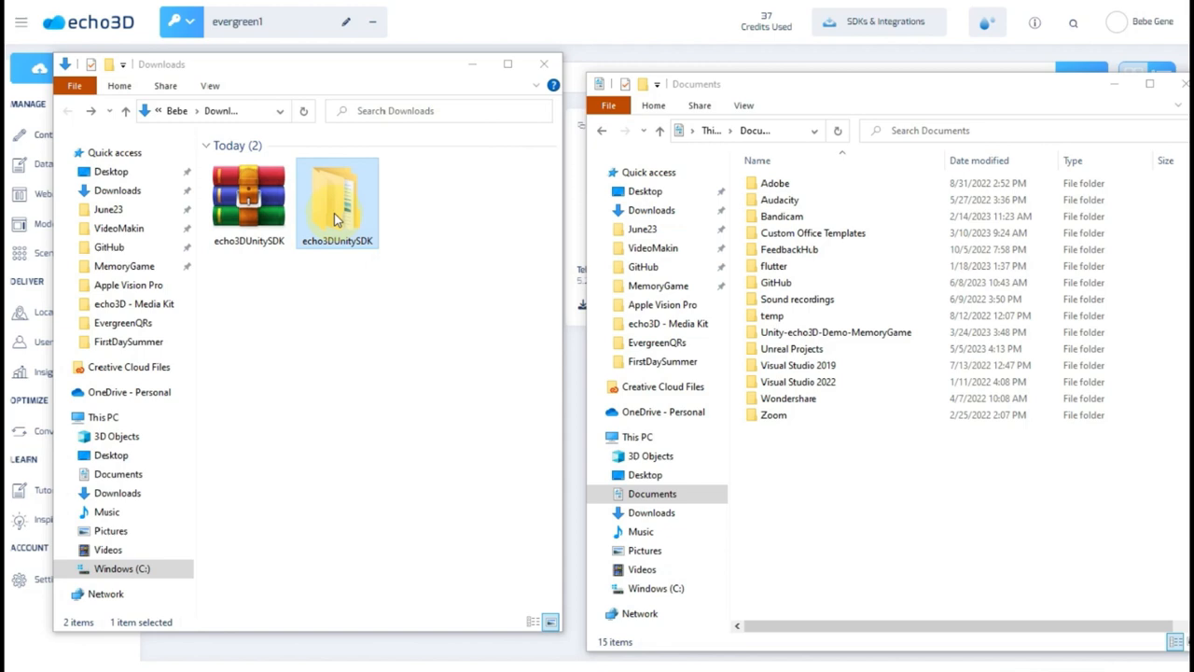
Copy co.echo3d.unity from the echo3DUnitySDK folder into My project's Packages folder
right_click(246, 164)
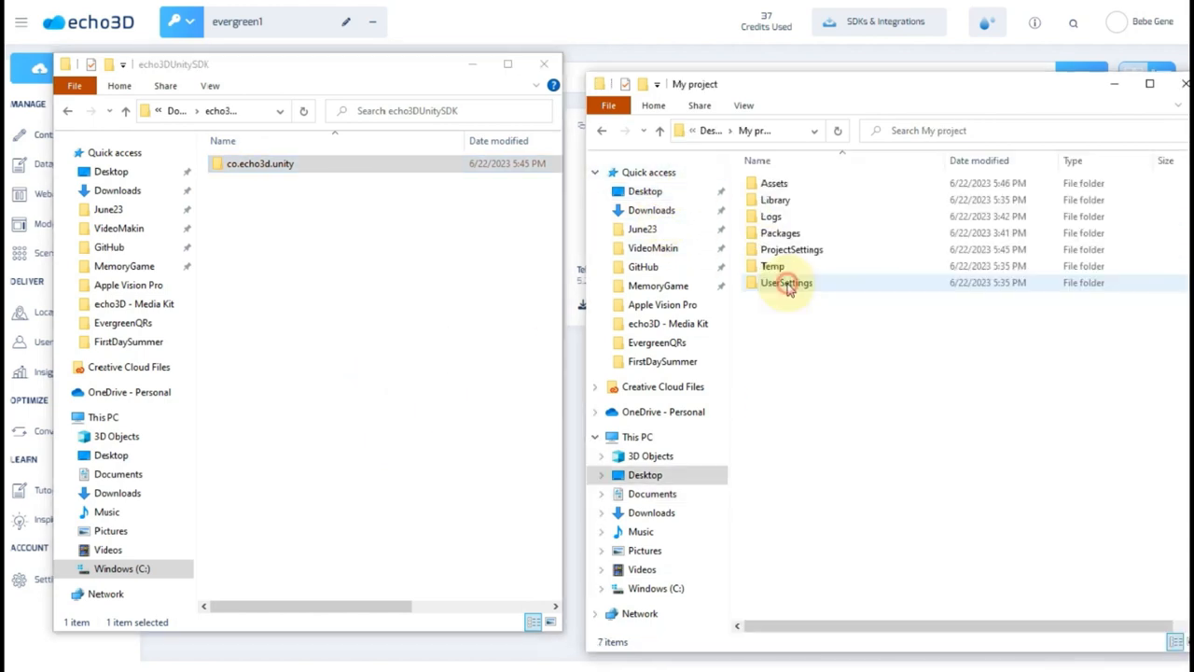
left_click(780, 232)
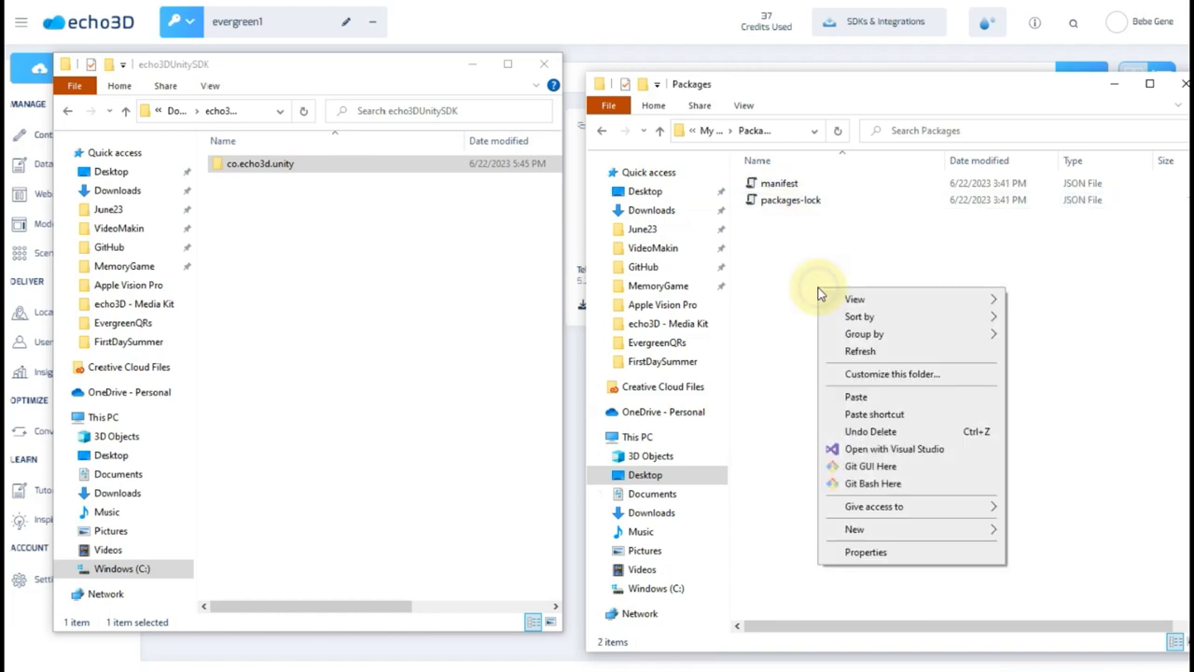
left_click(855, 396)
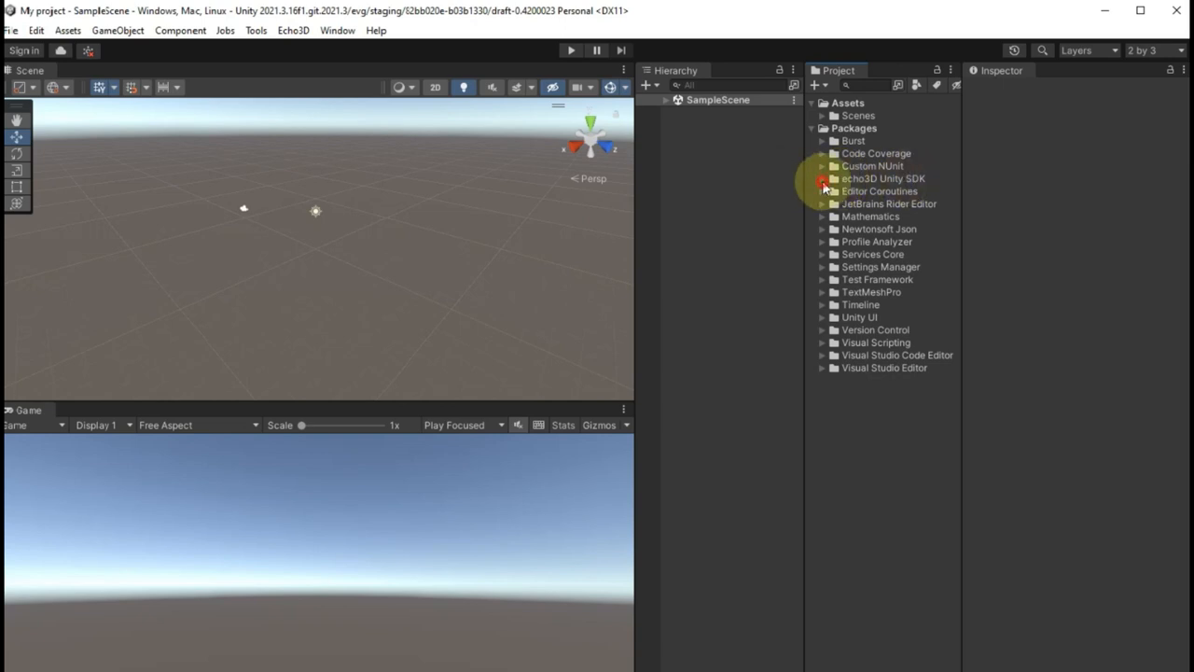
Expand the echo3D Unity SDK's Prefabs, add them to SampleScene and remove the Echo3DHologram object
left_click(821, 179)
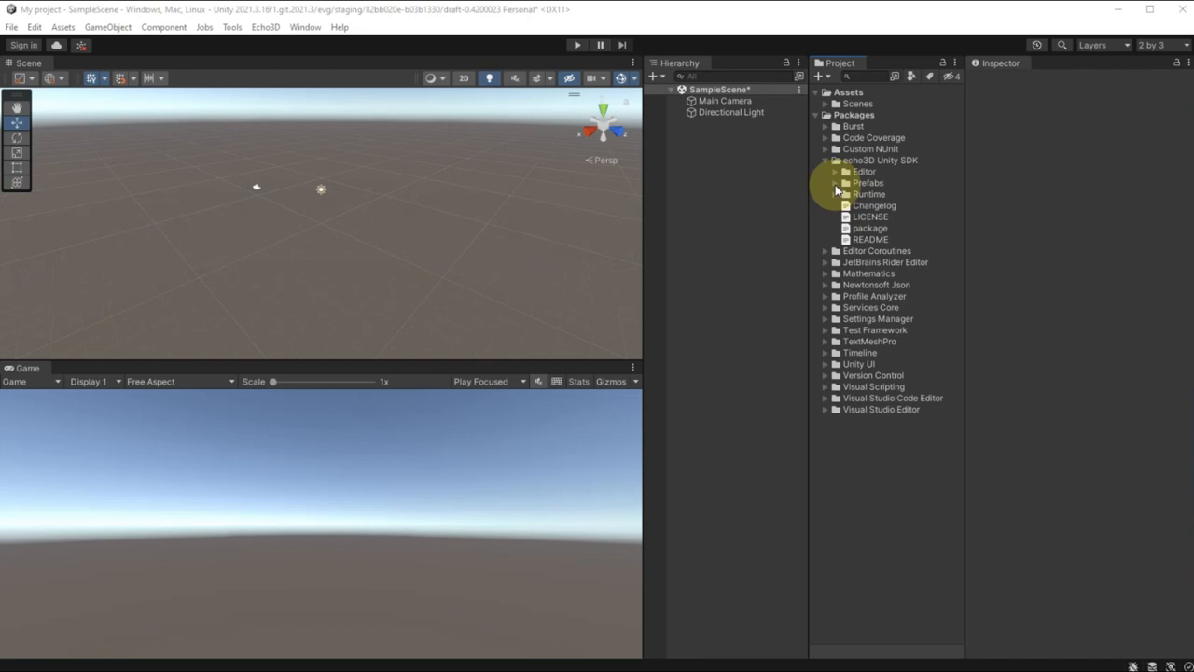
left_click(837, 183)
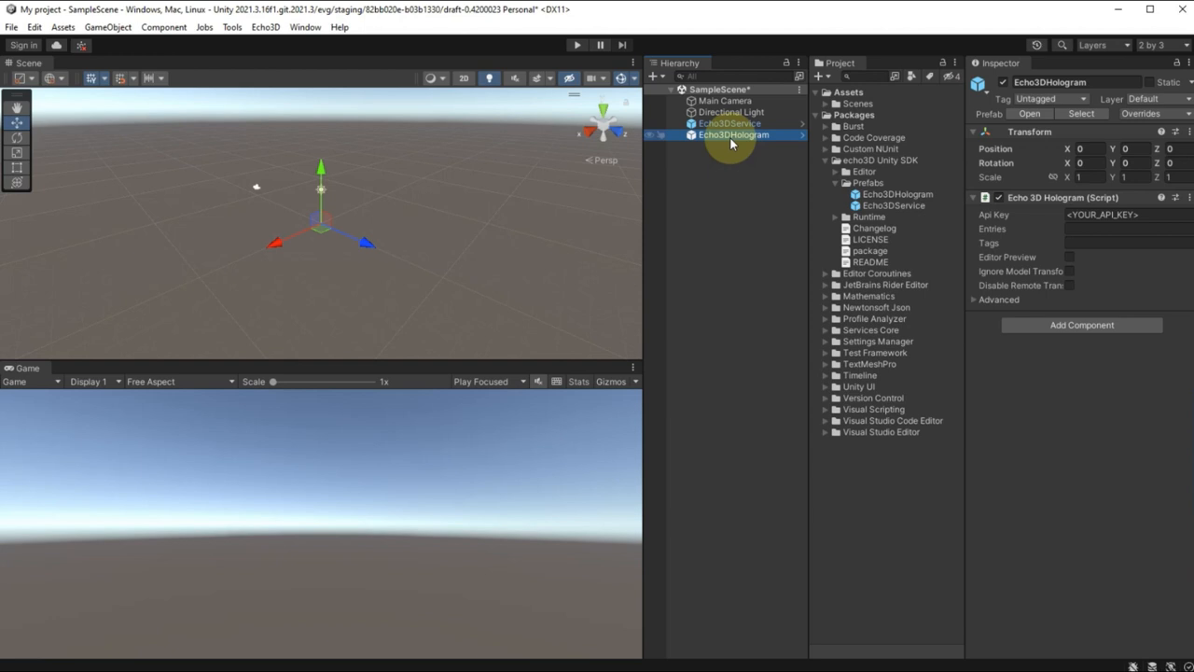
left_click(1120, 215)
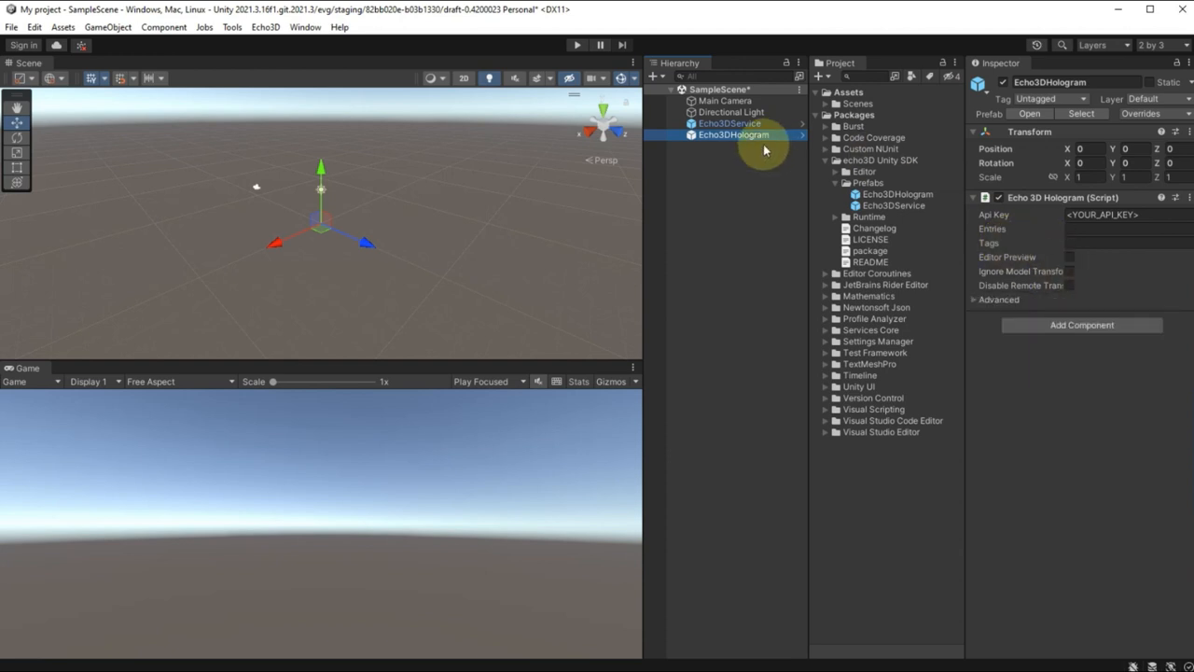
right_click(735, 134)
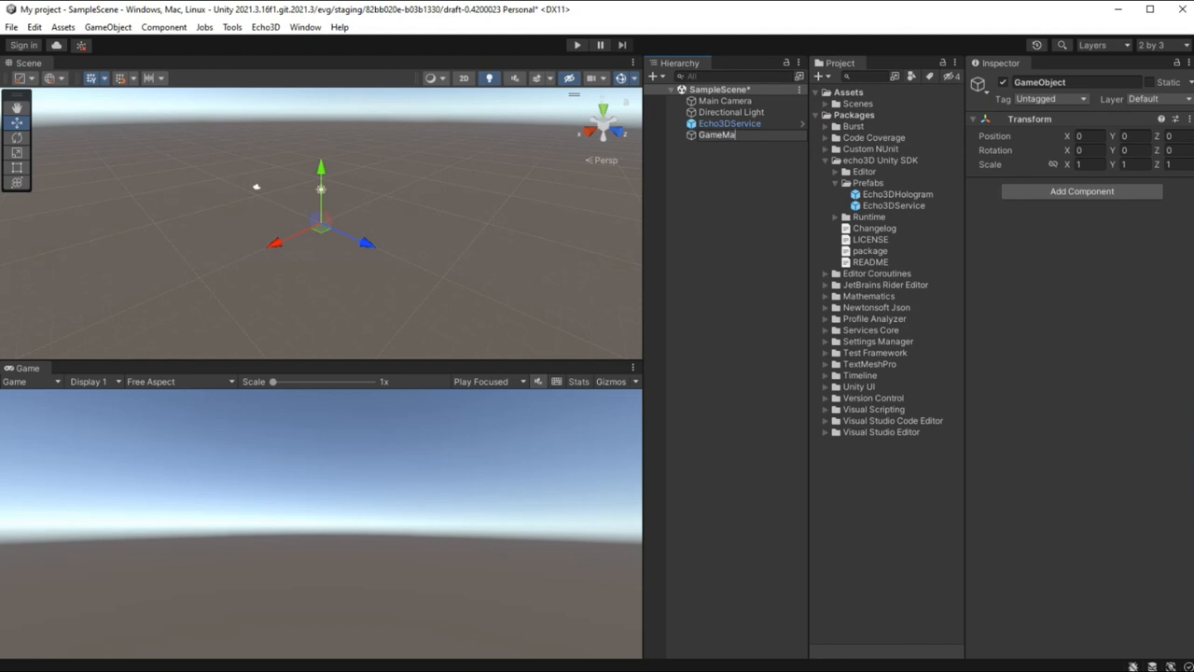
Name the empty object GameManager and start adding a component from the SDK's Runtime folder
left_click(728, 135)
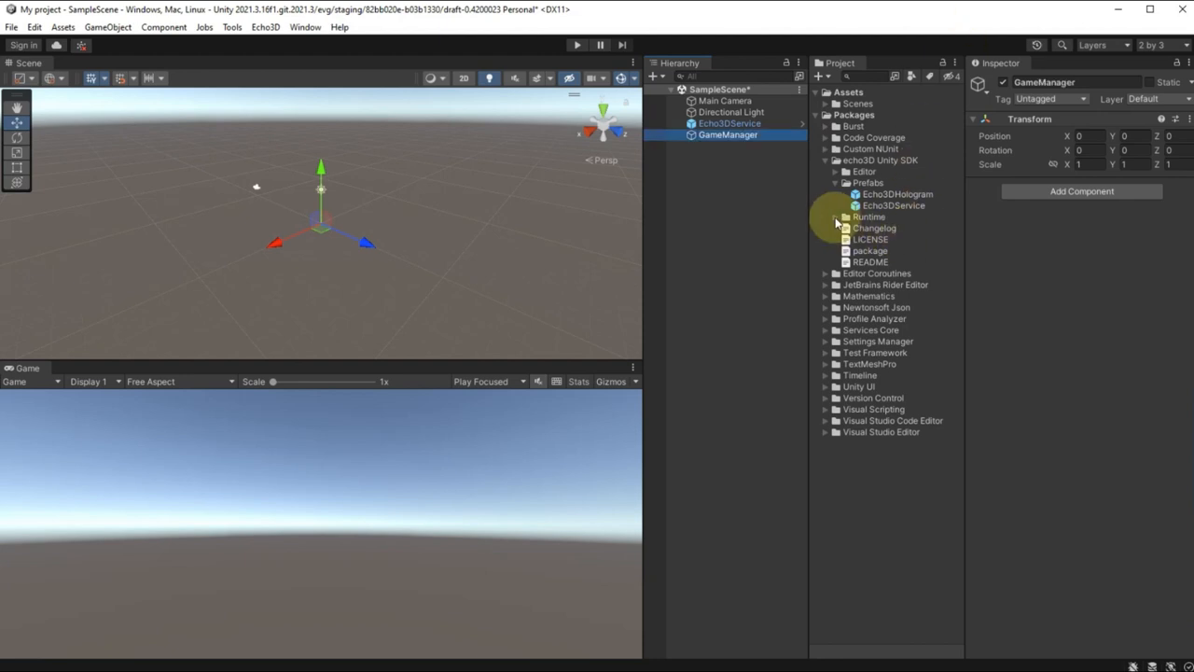
left_click(836, 216)
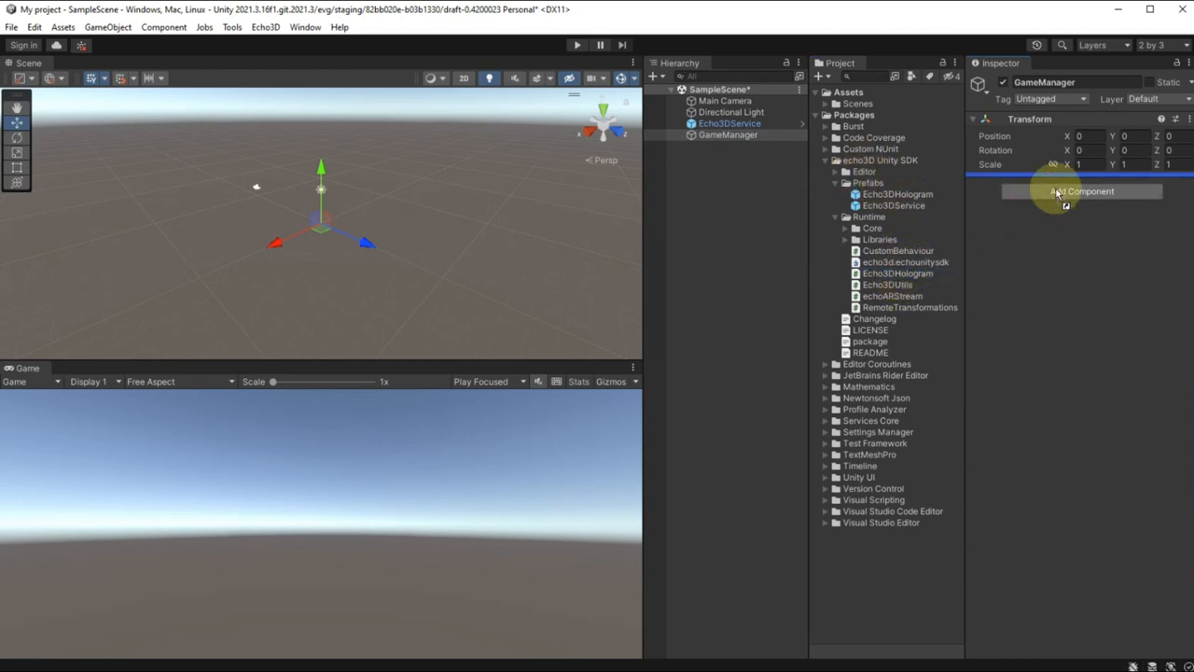
left_click(1082, 190)
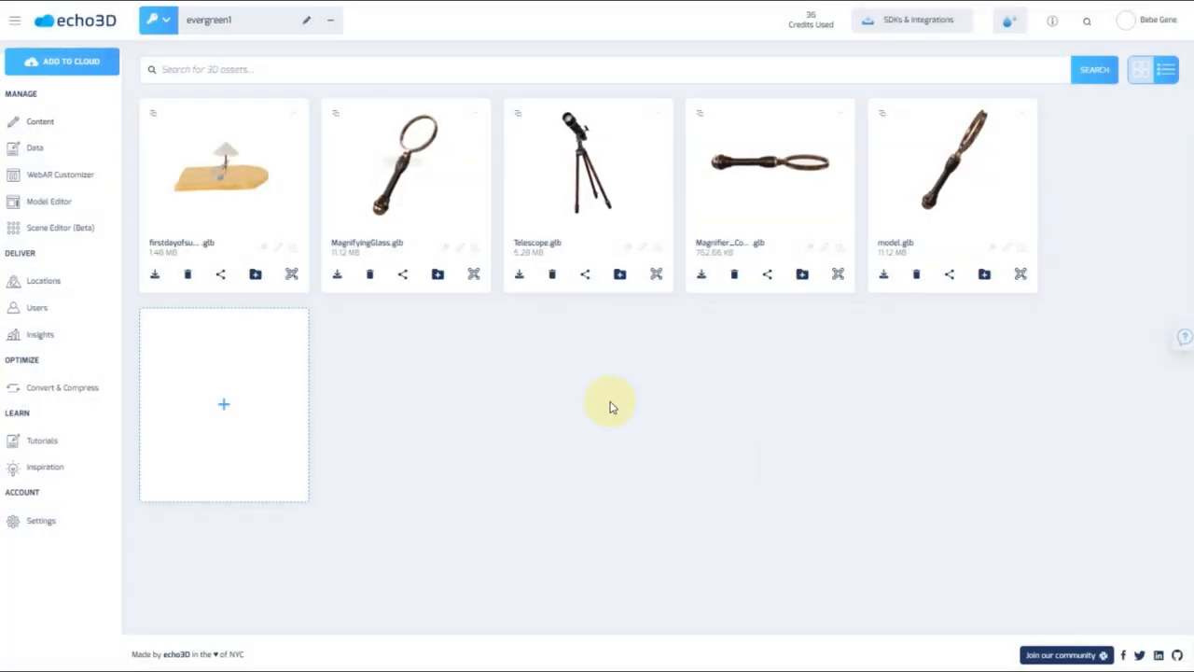
mouse_move(601, 346)
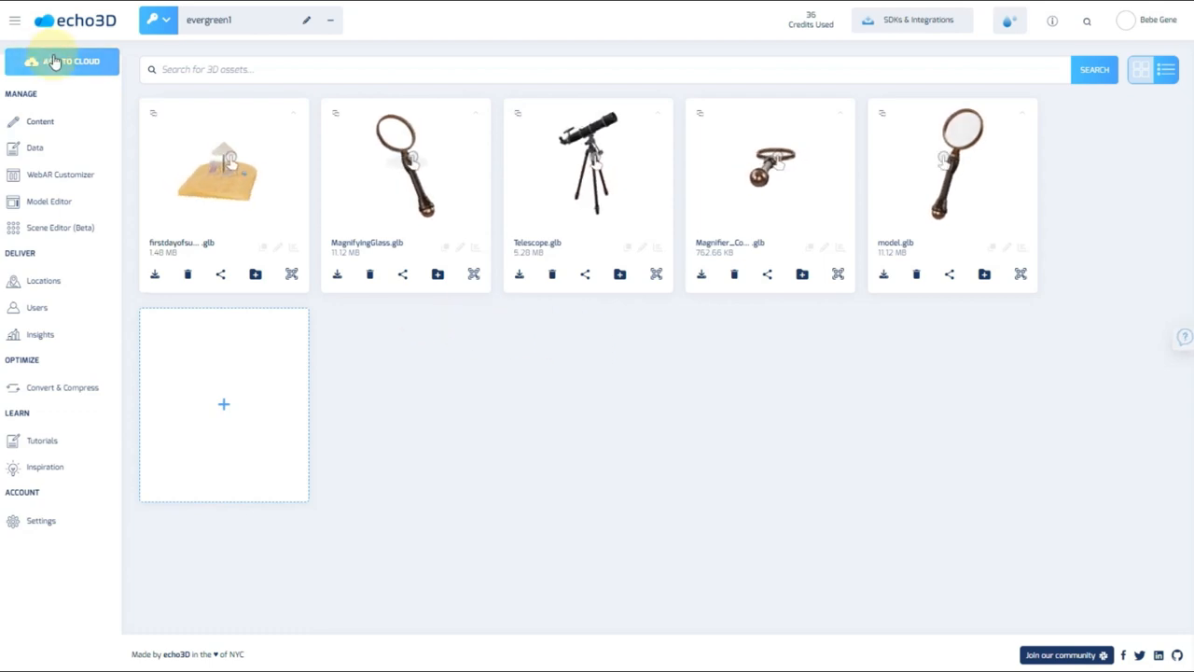
Start adding a new 3D asset to the evergreen1 project via Add to Cloud
left_click(224, 403)
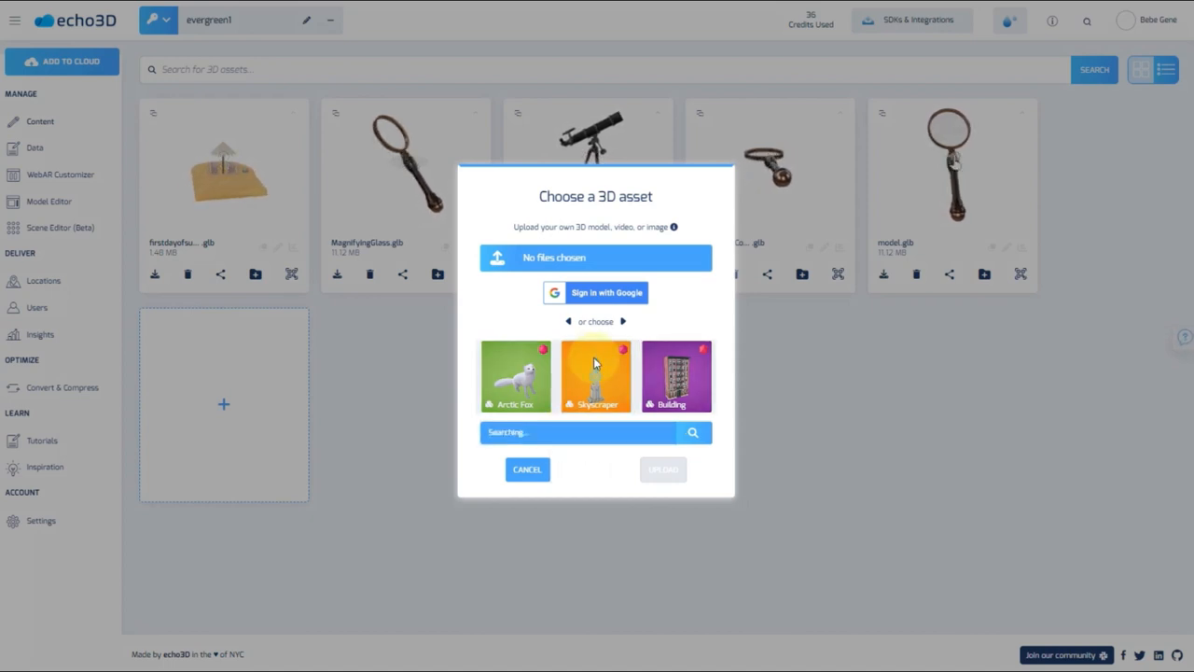
Search the asset picker for 'cat' models, browse the results, then cancel without adding any
type("cat")
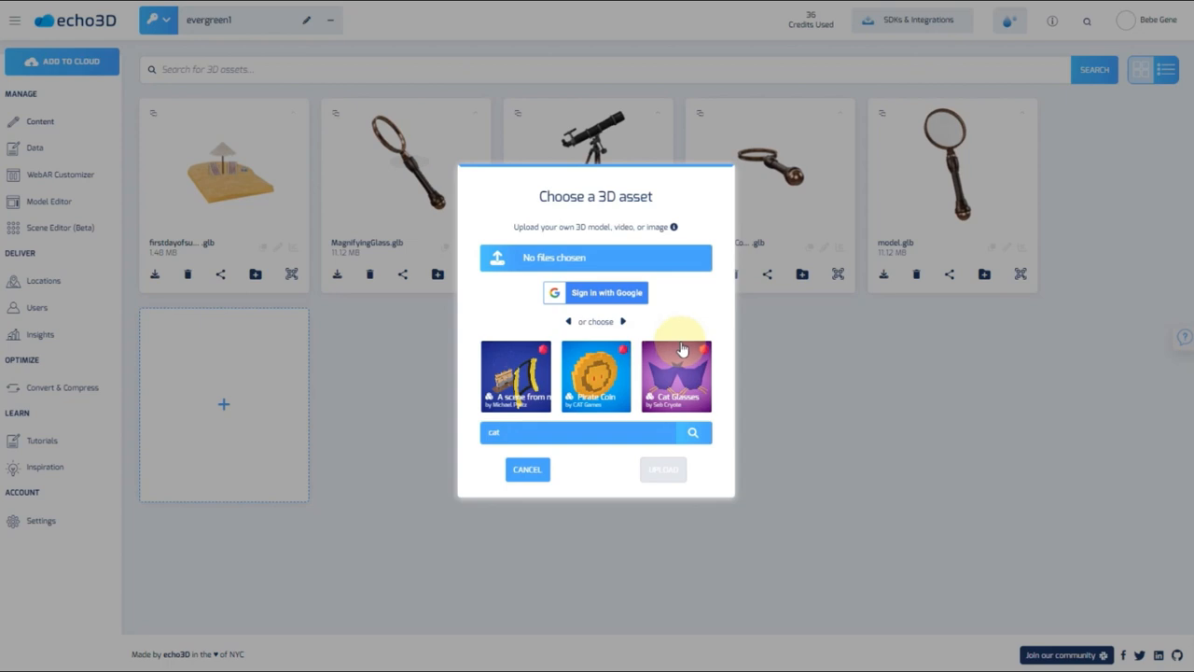
left_click(623, 321)
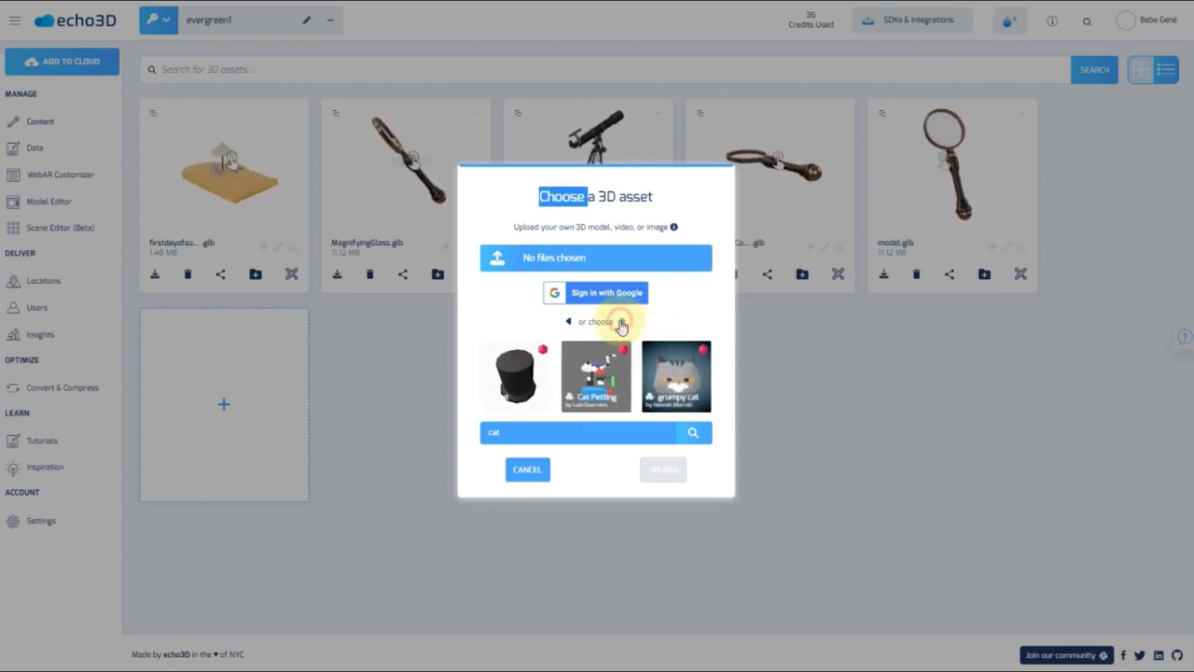
left_click(624, 321)
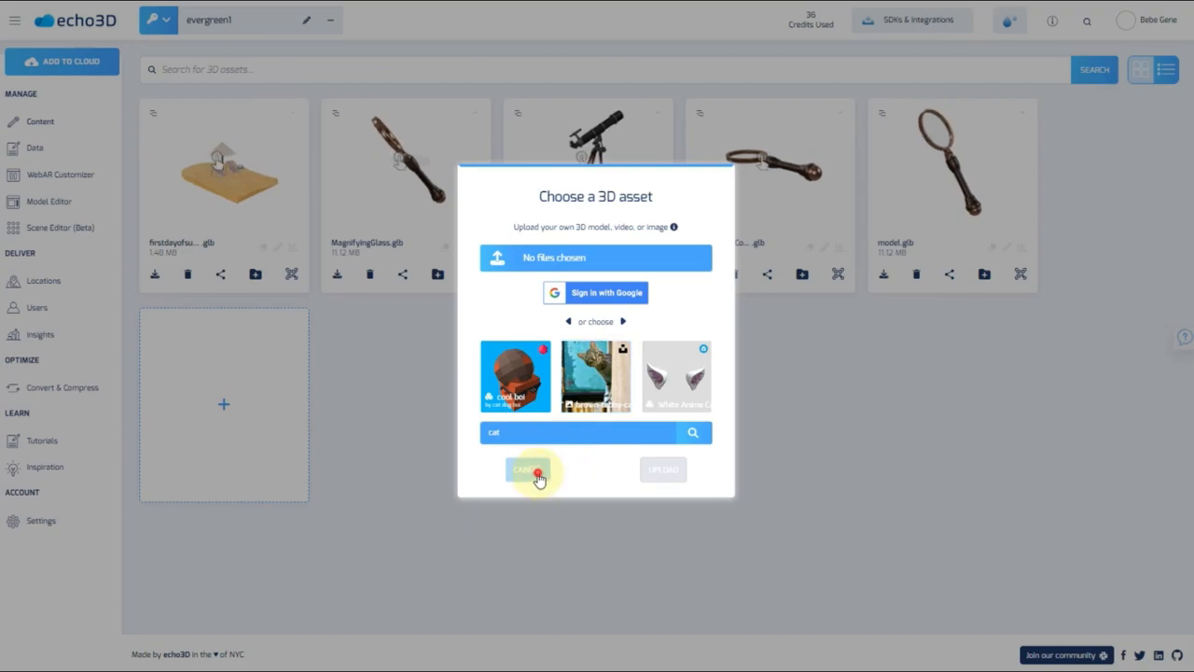
left_click(530, 470)
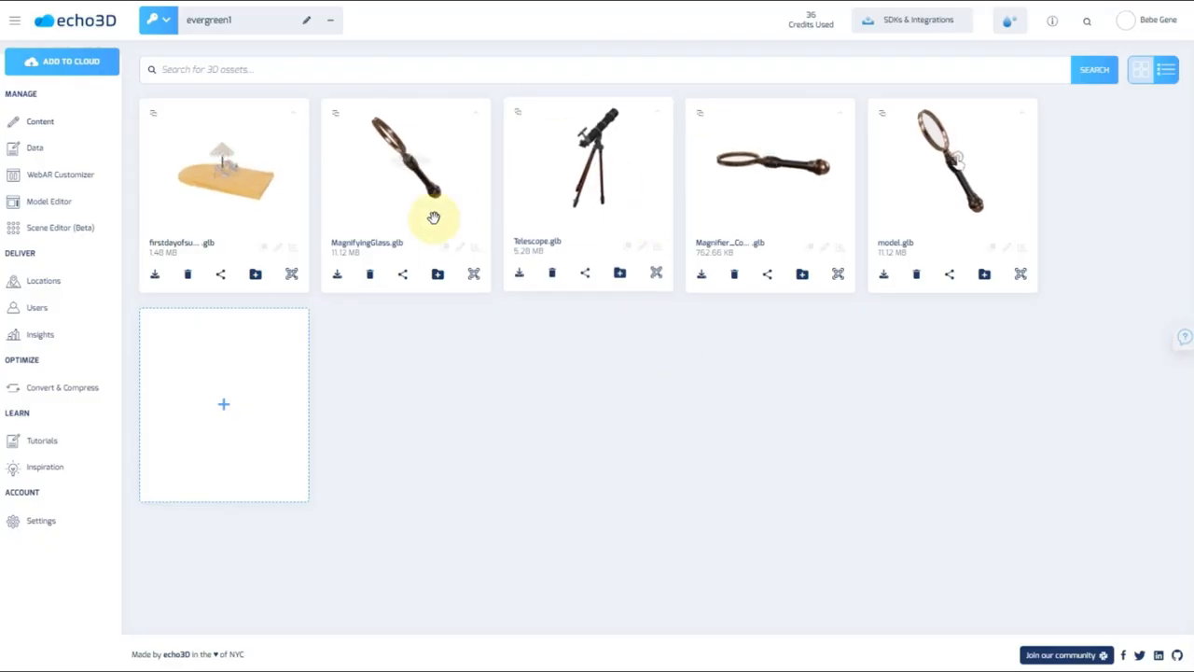
mouse_move(575, 222)
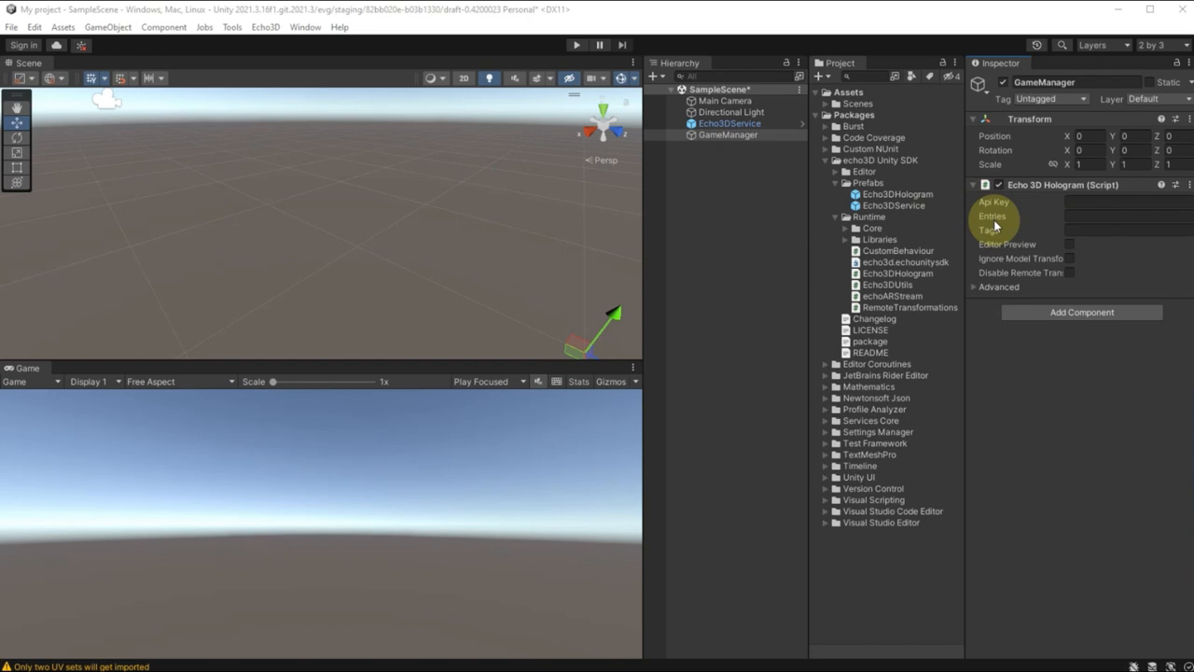
mouse_move(992, 202)
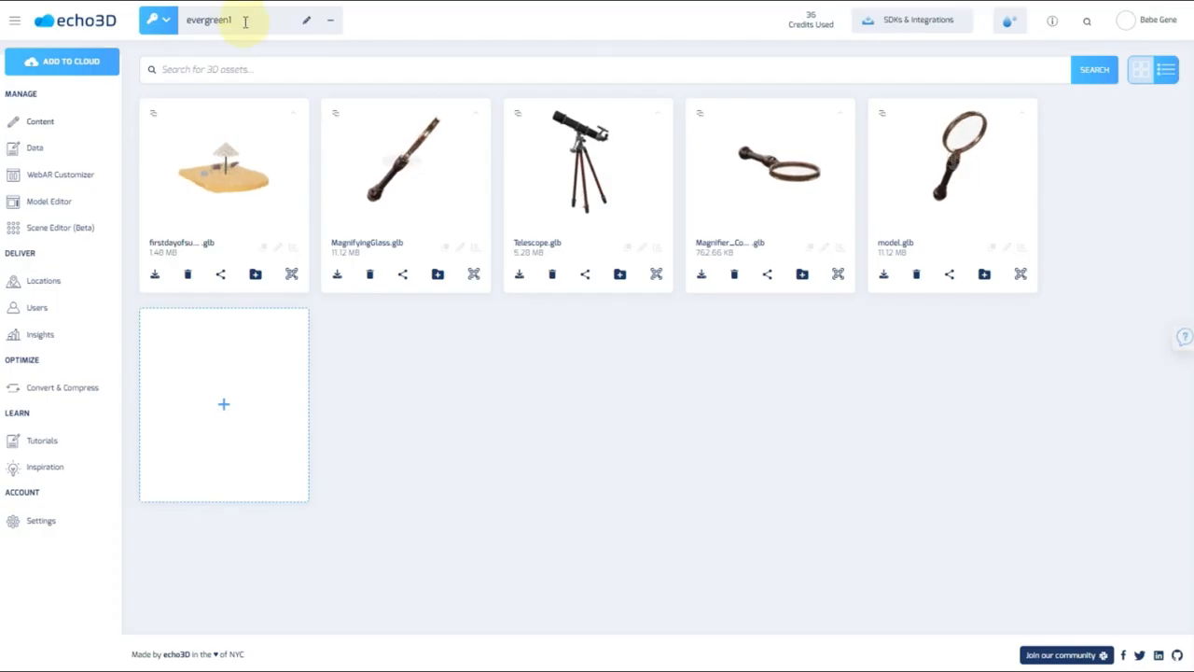
Copy the evergreen1 API key and the Telescope entry ID into the Echo3D Hologram script
right_click(207, 19)
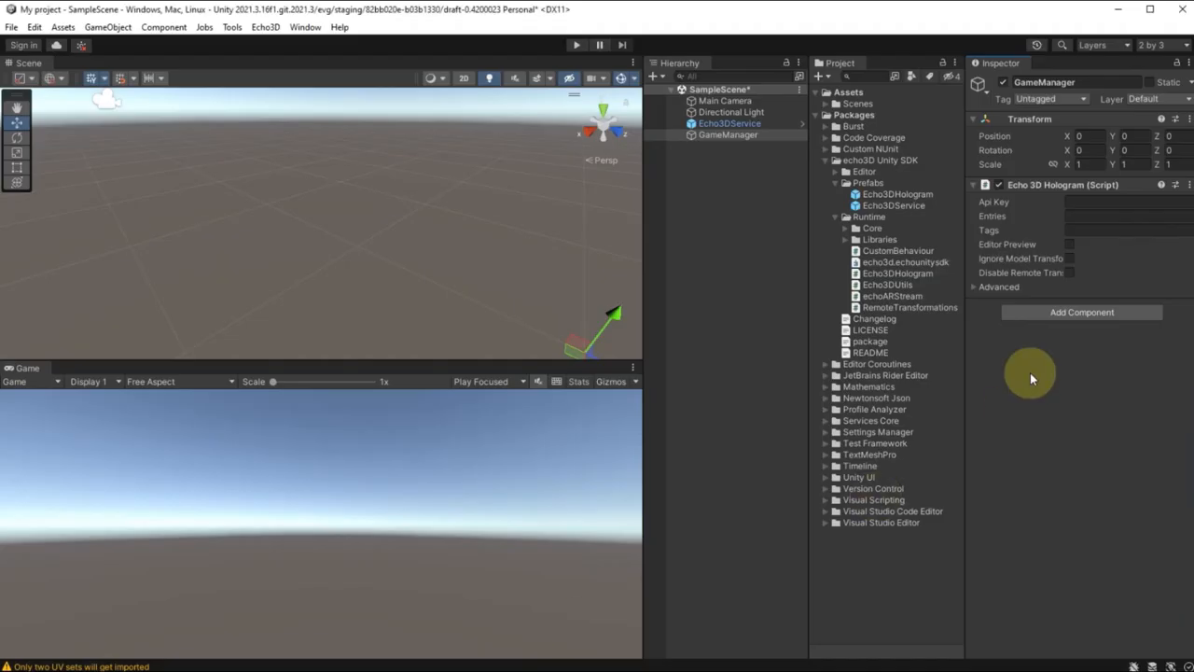
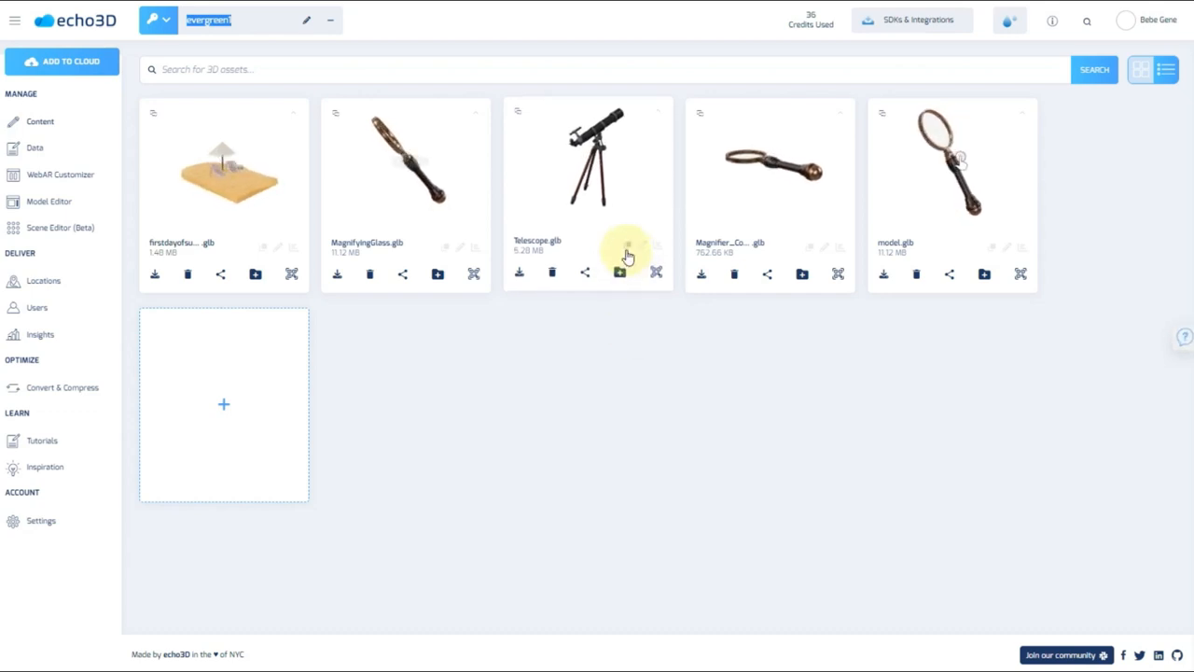
left_click(619, 273)
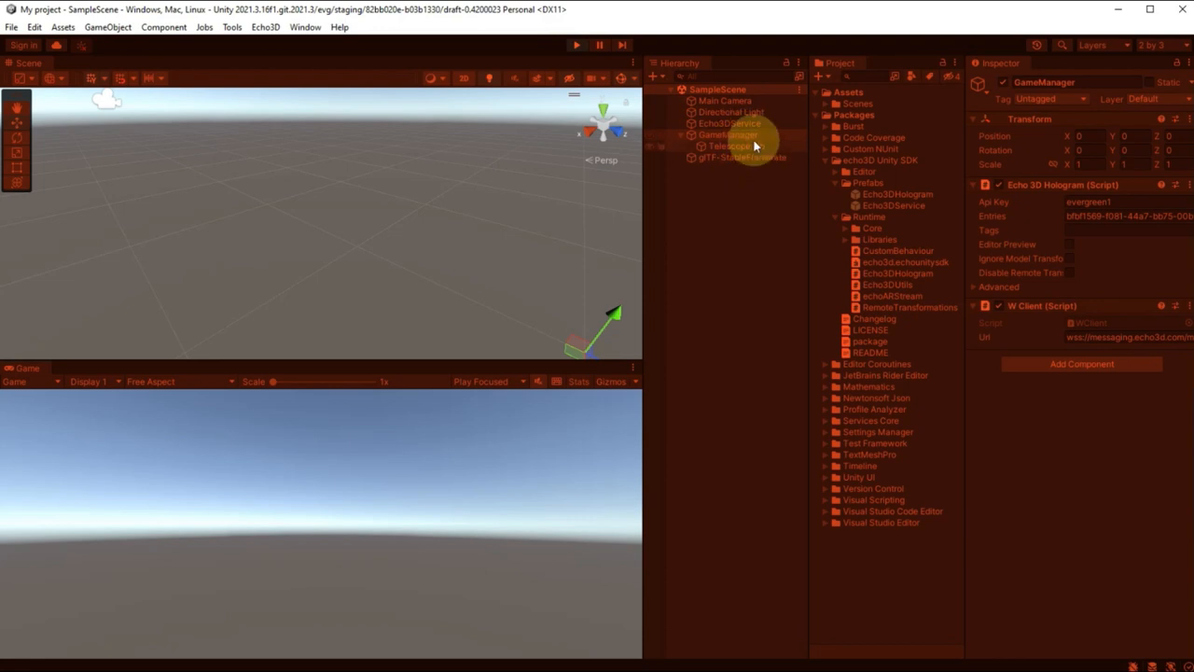
Run the scene so the Telescope model streams from echo3D under GameManager
left_click(728, 146)
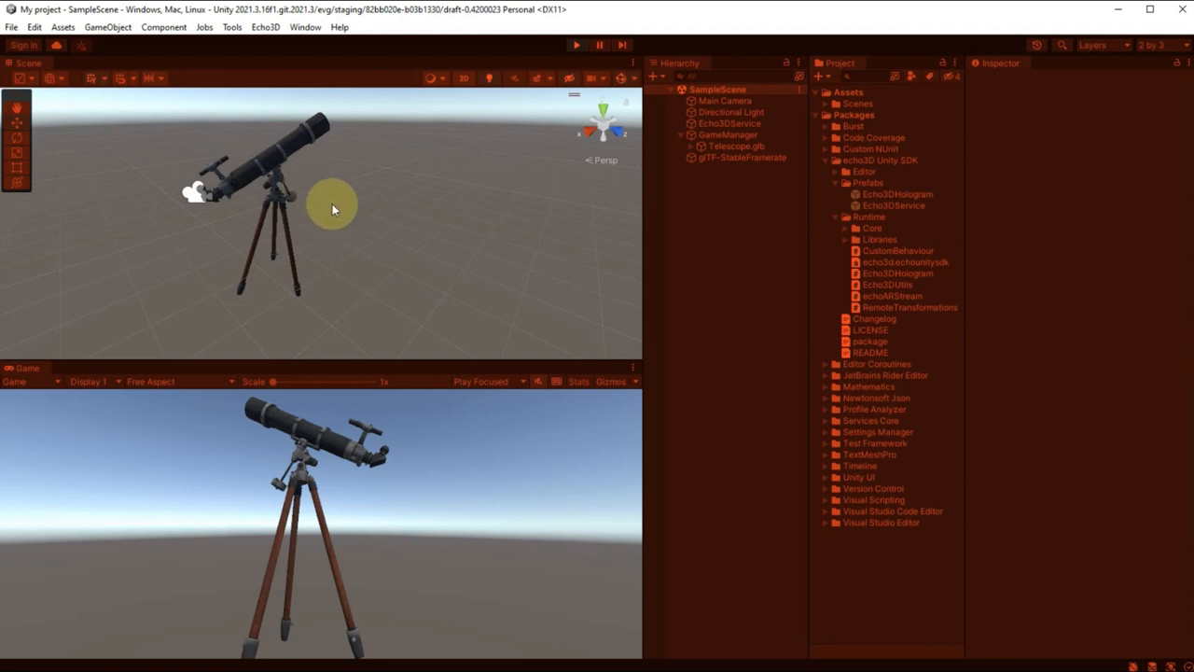
mouse_move(332, 196)
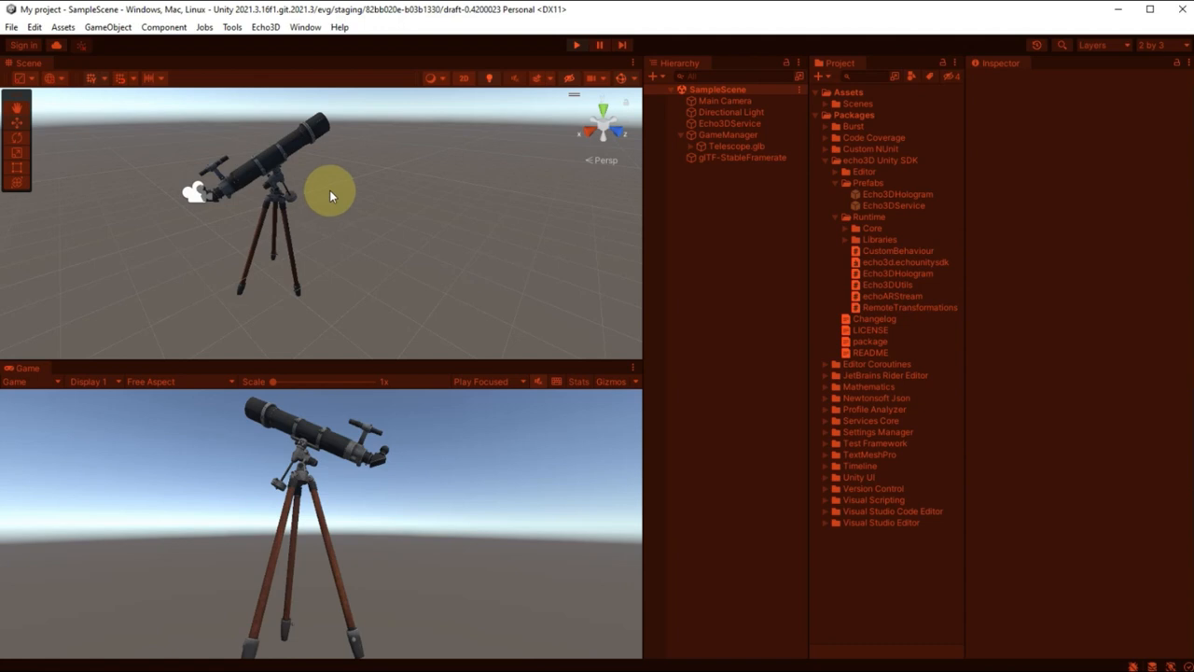
mouse_move(334, 198)
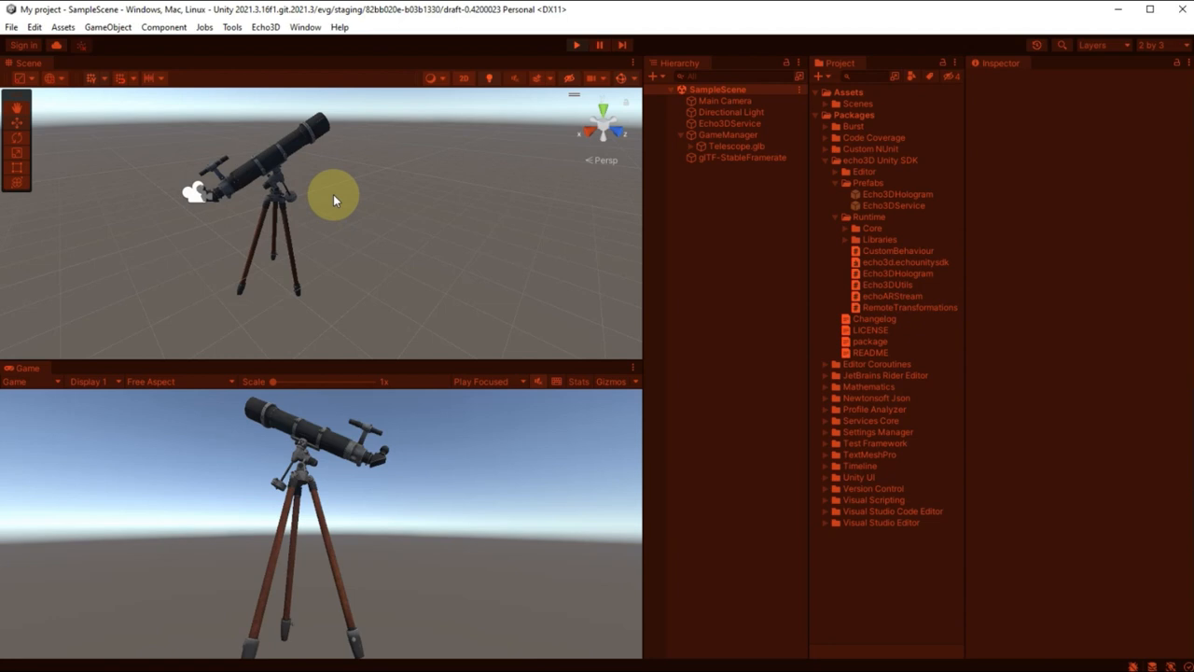